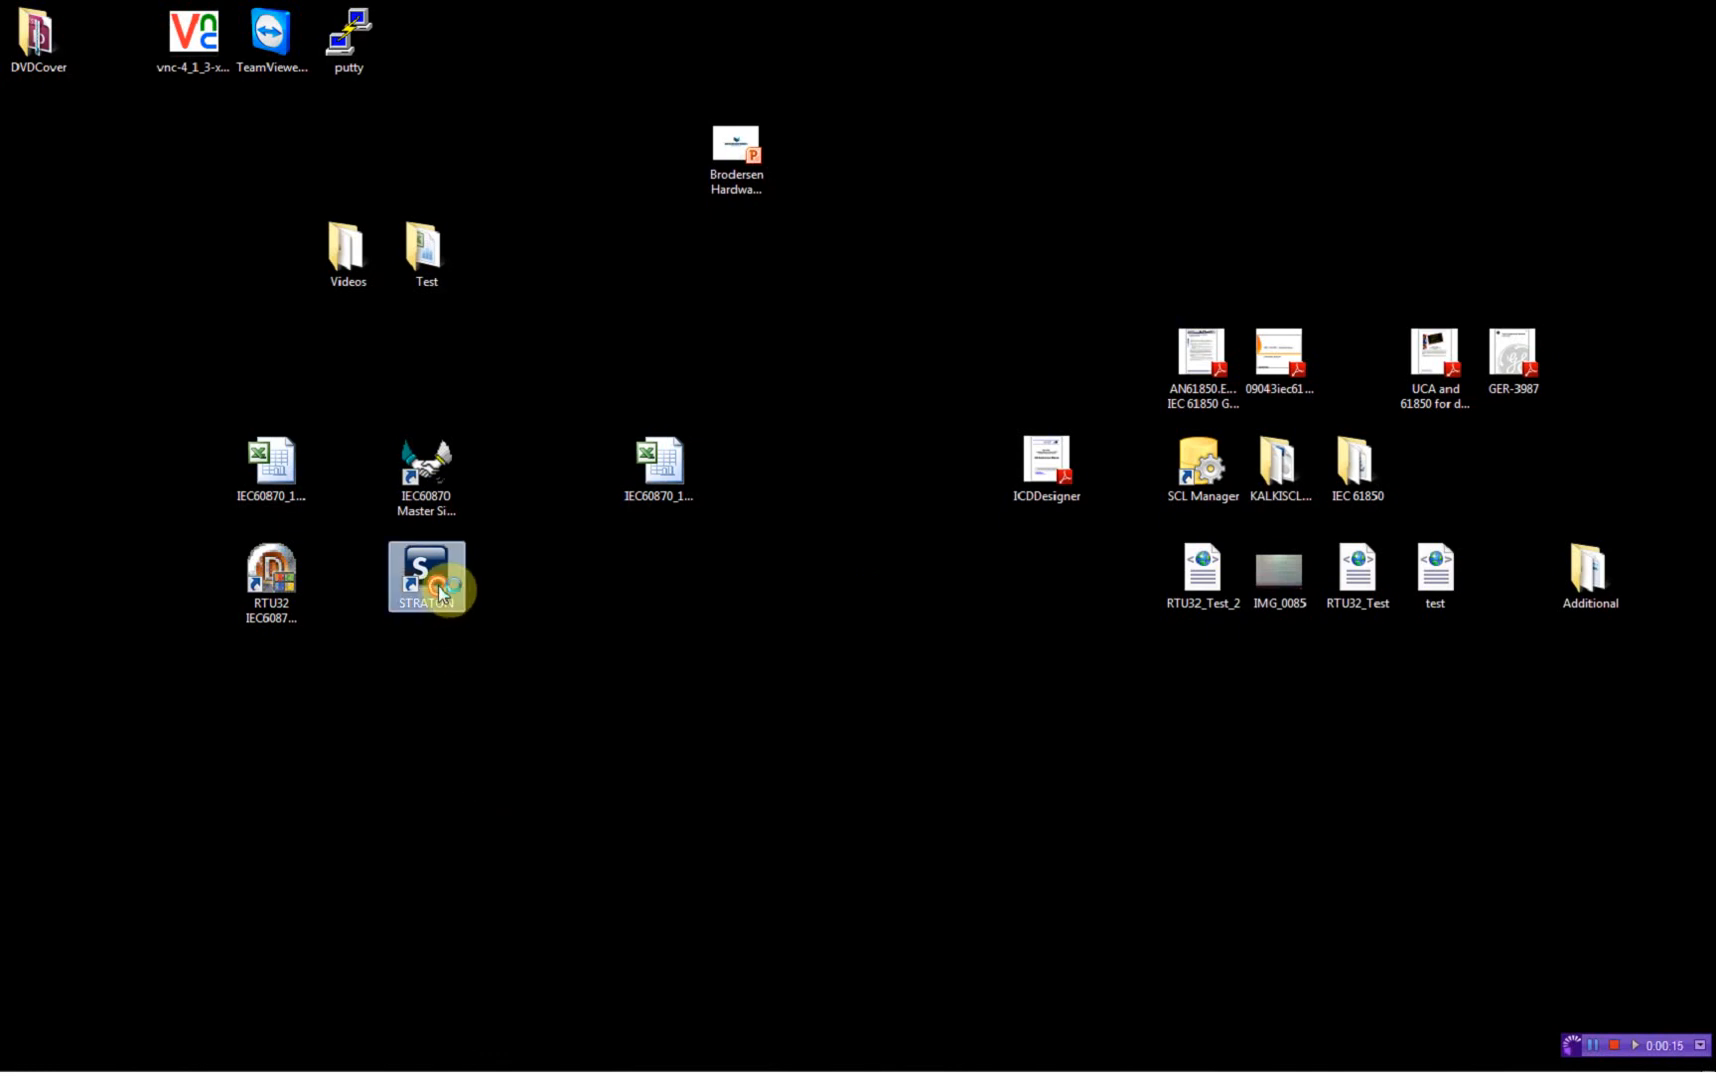
Step: Launch STRATON and start the Add New Project wizard from the File menu
{"action": "double_click", "coordinate": [424, 576]}
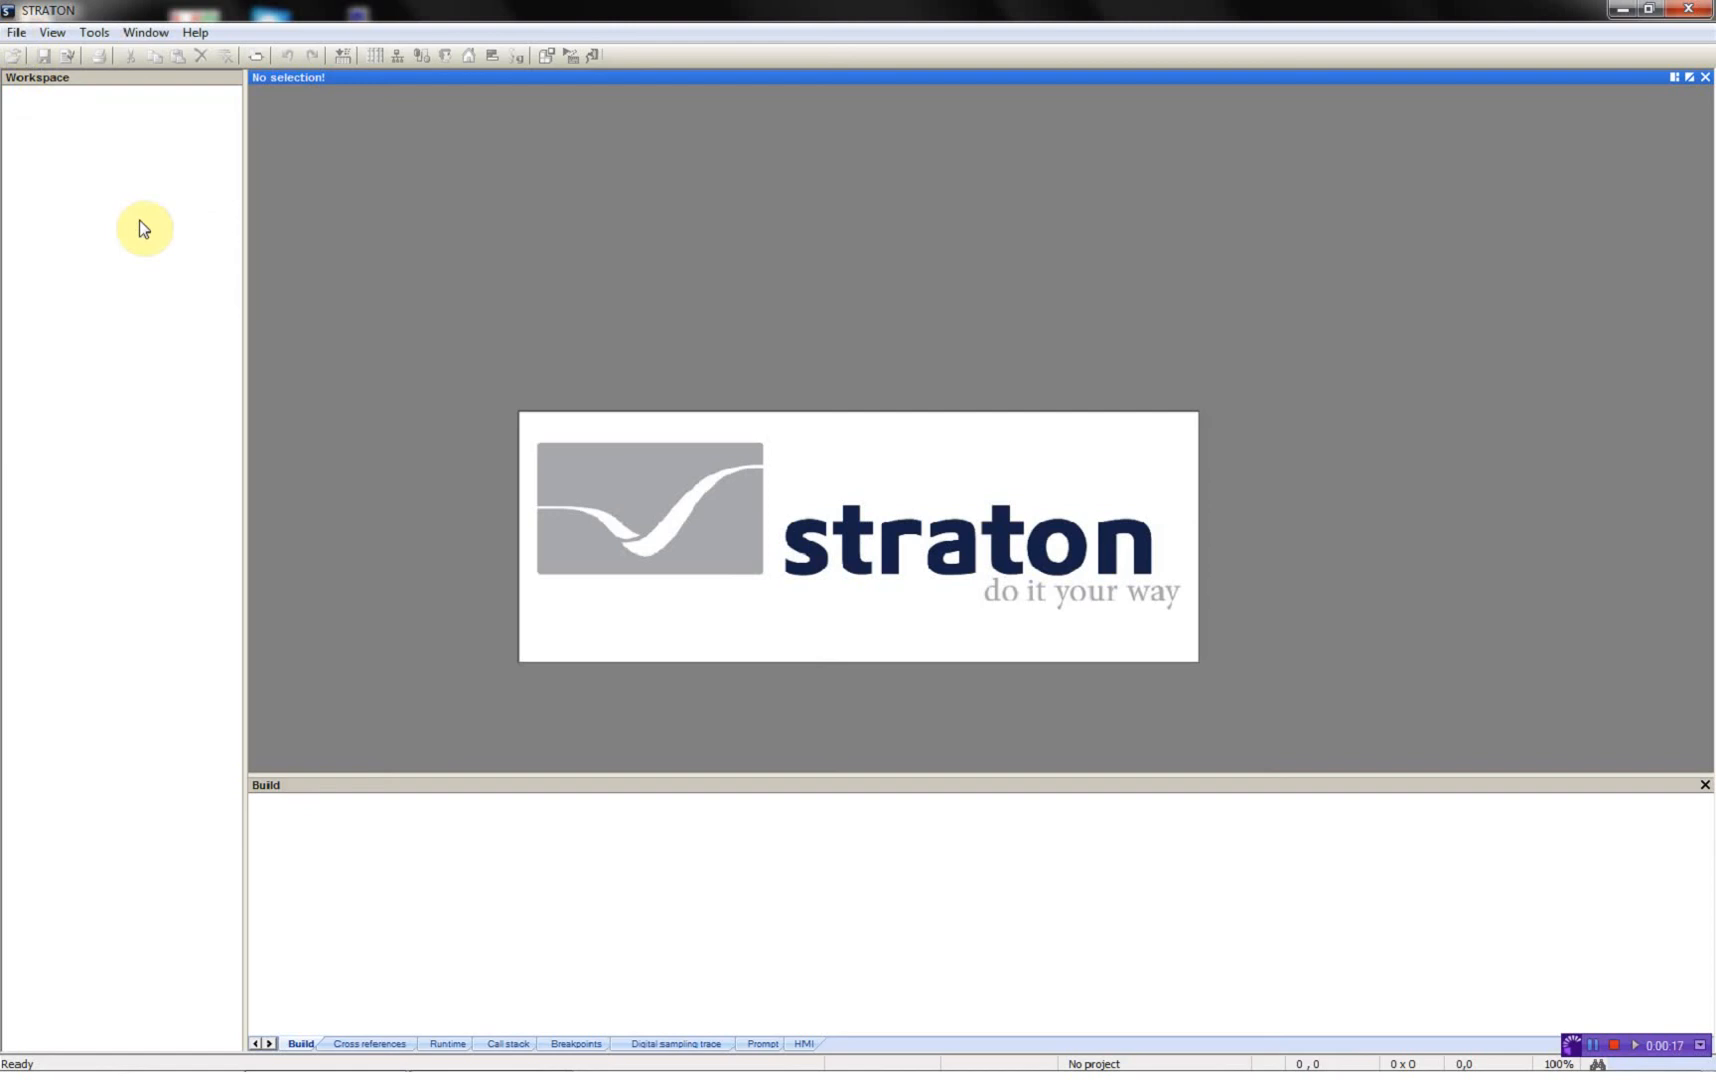
{"action": "left_click", "coordinate": [16, 32]}
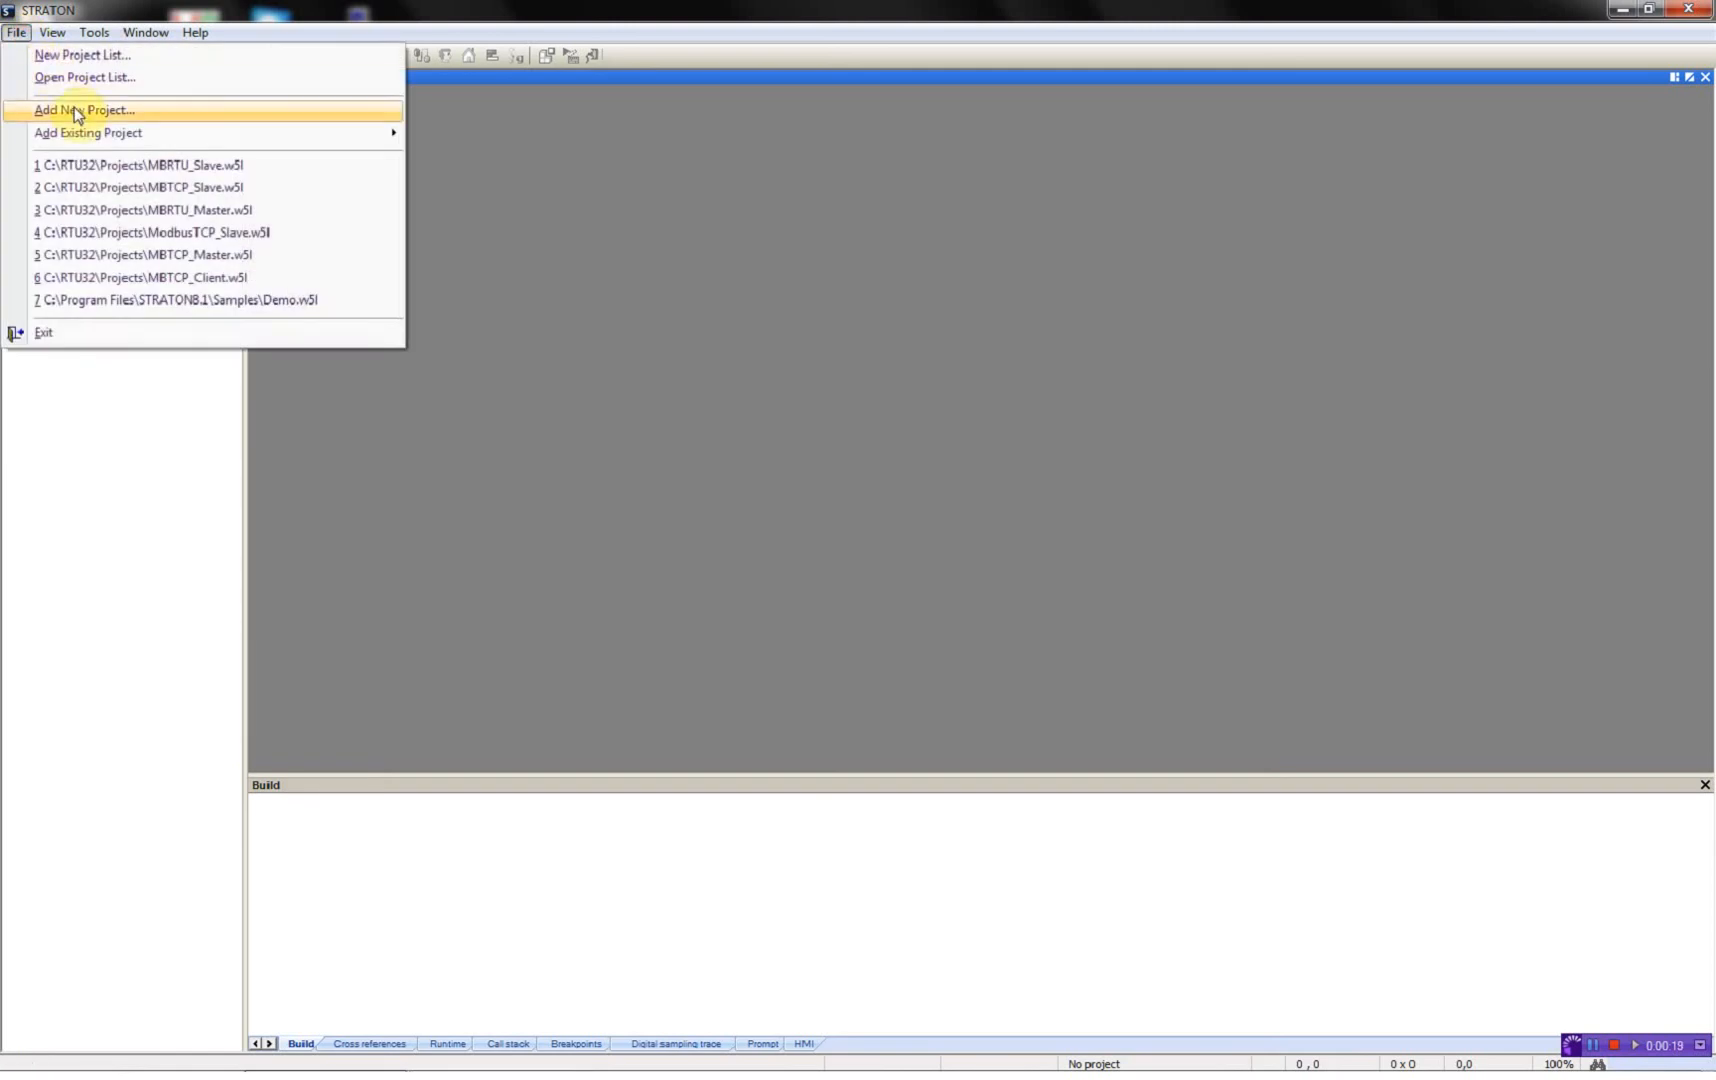
{"action": "left_click", "coordinate": [84, 110]}
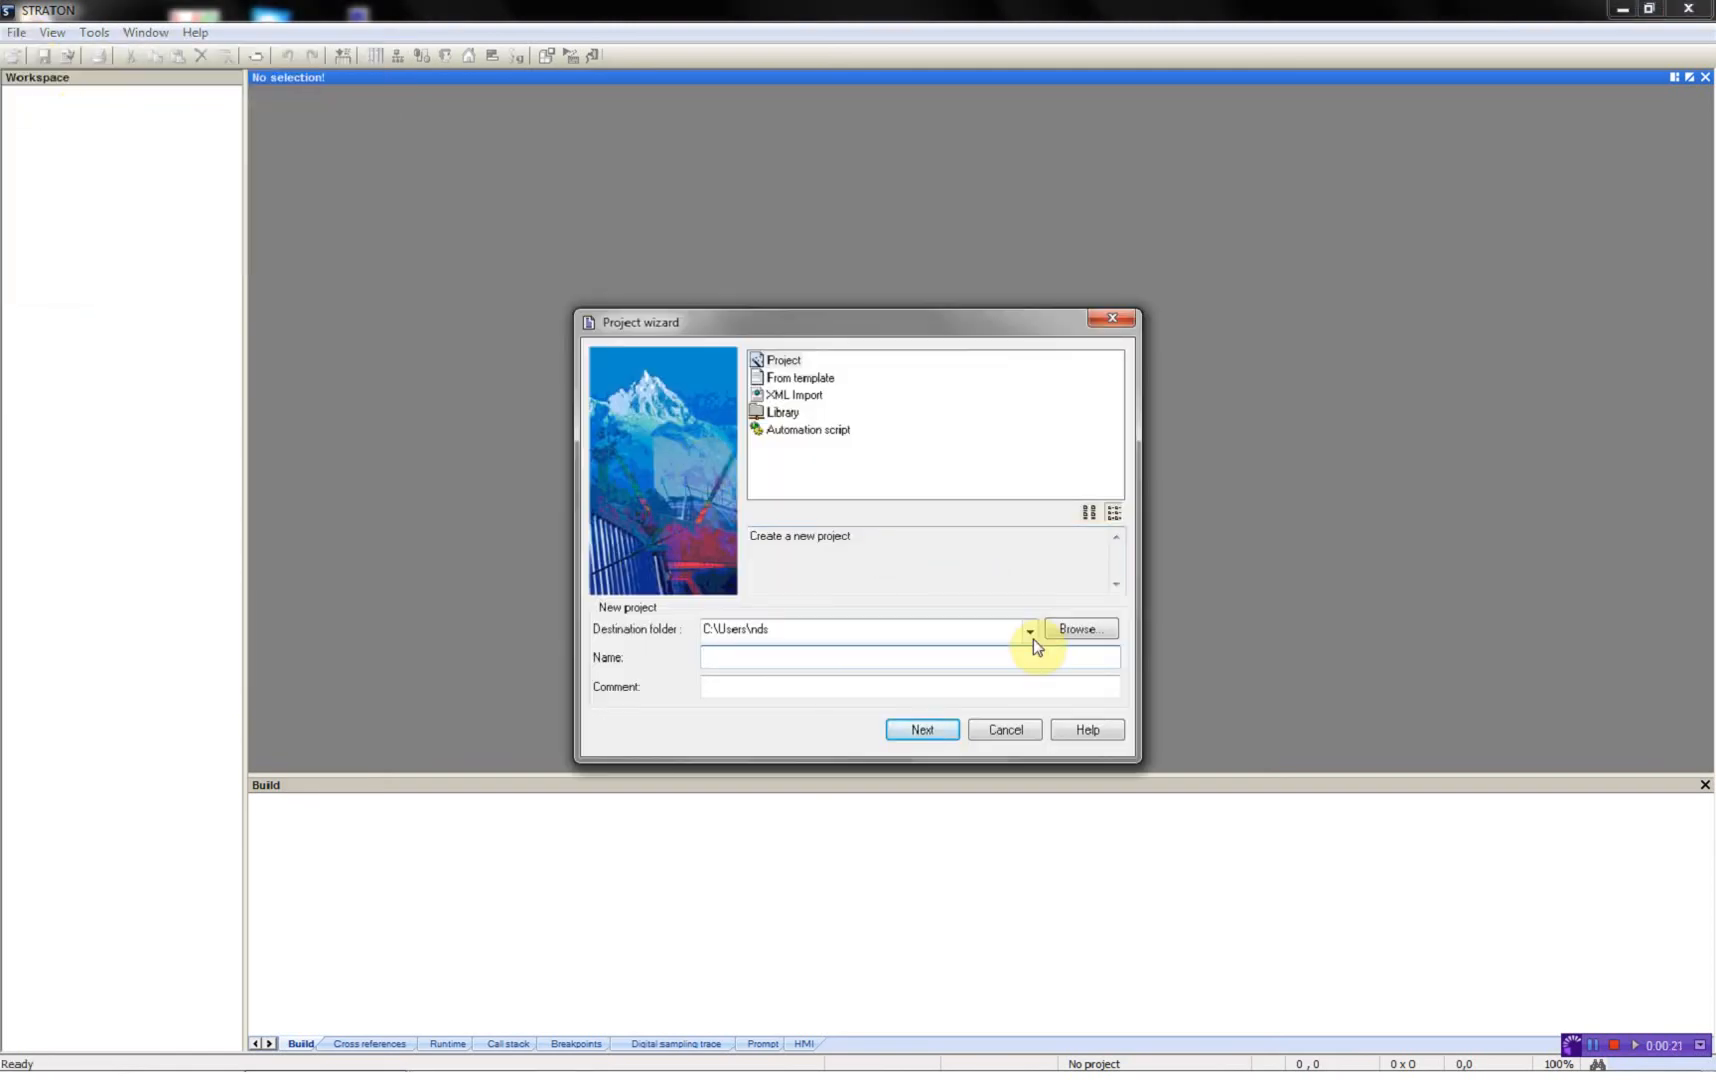
Step: Set the destination folder to C:\RTU32\Projects and name the project MBRTU_Slave
{"action": "left_click", "coordinate": [1026, 632]}
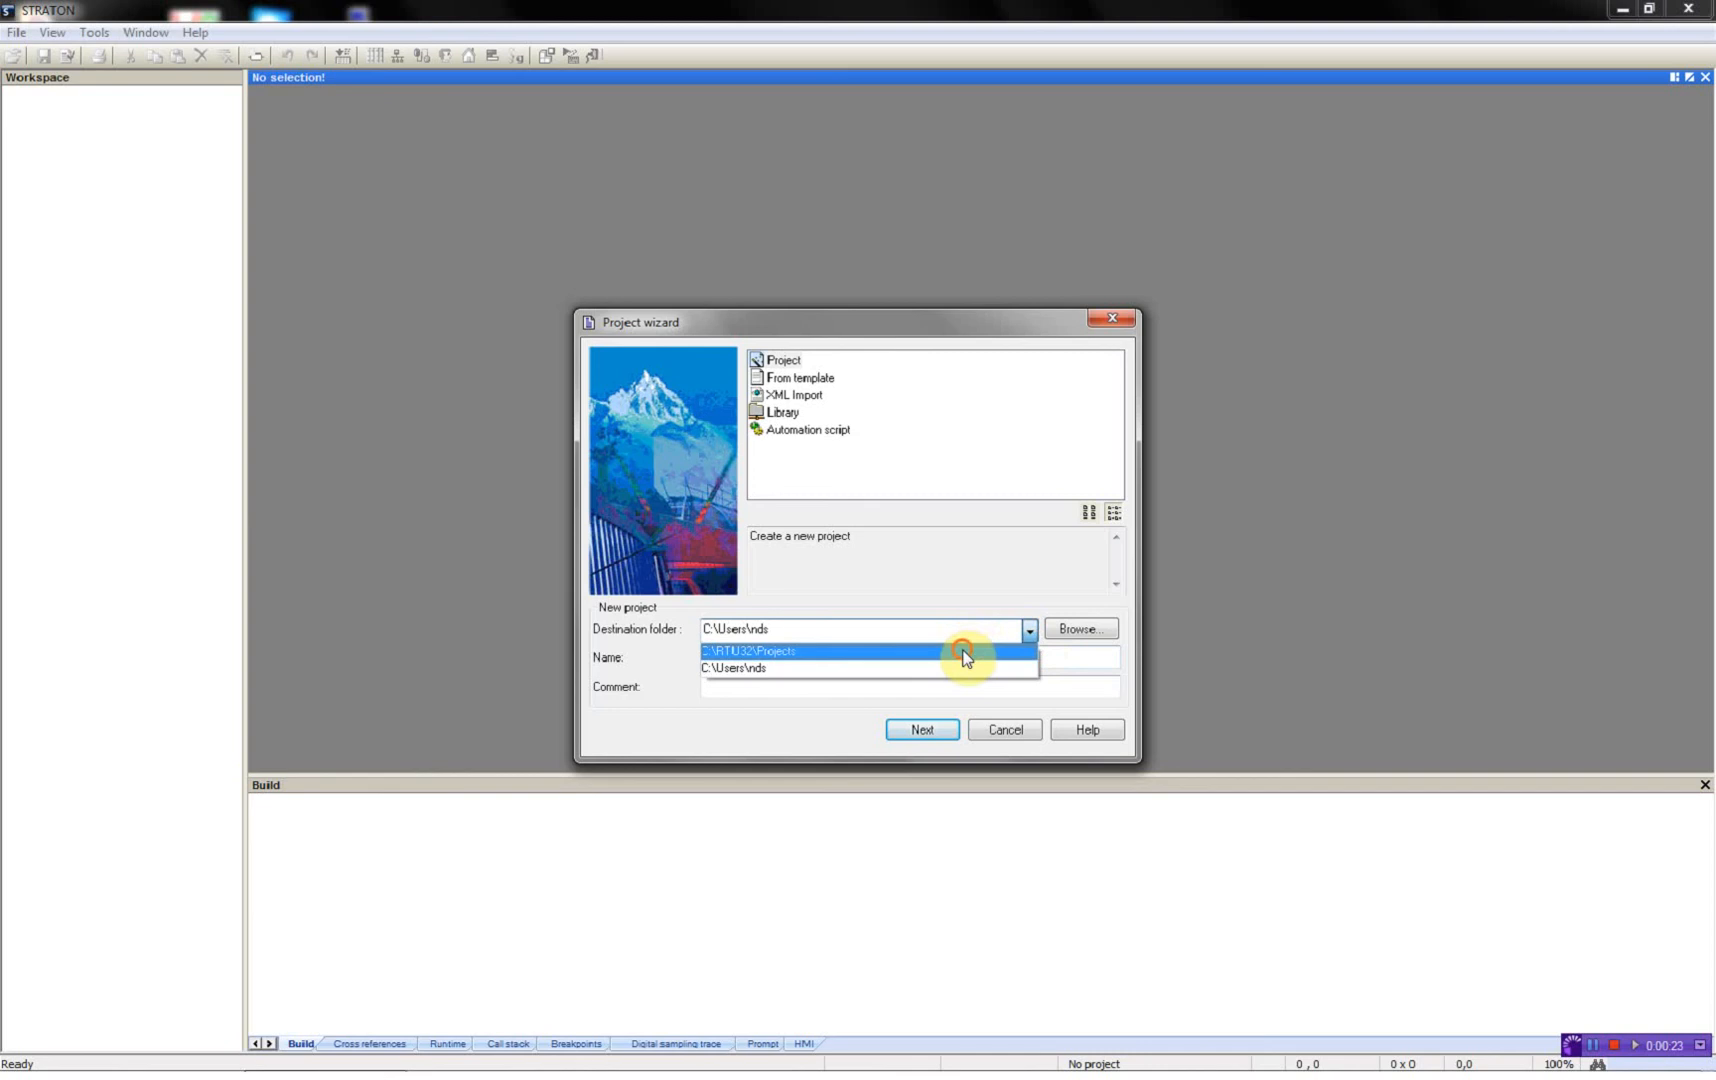
{"action": "left_click", "coordinate": [760, 652]}
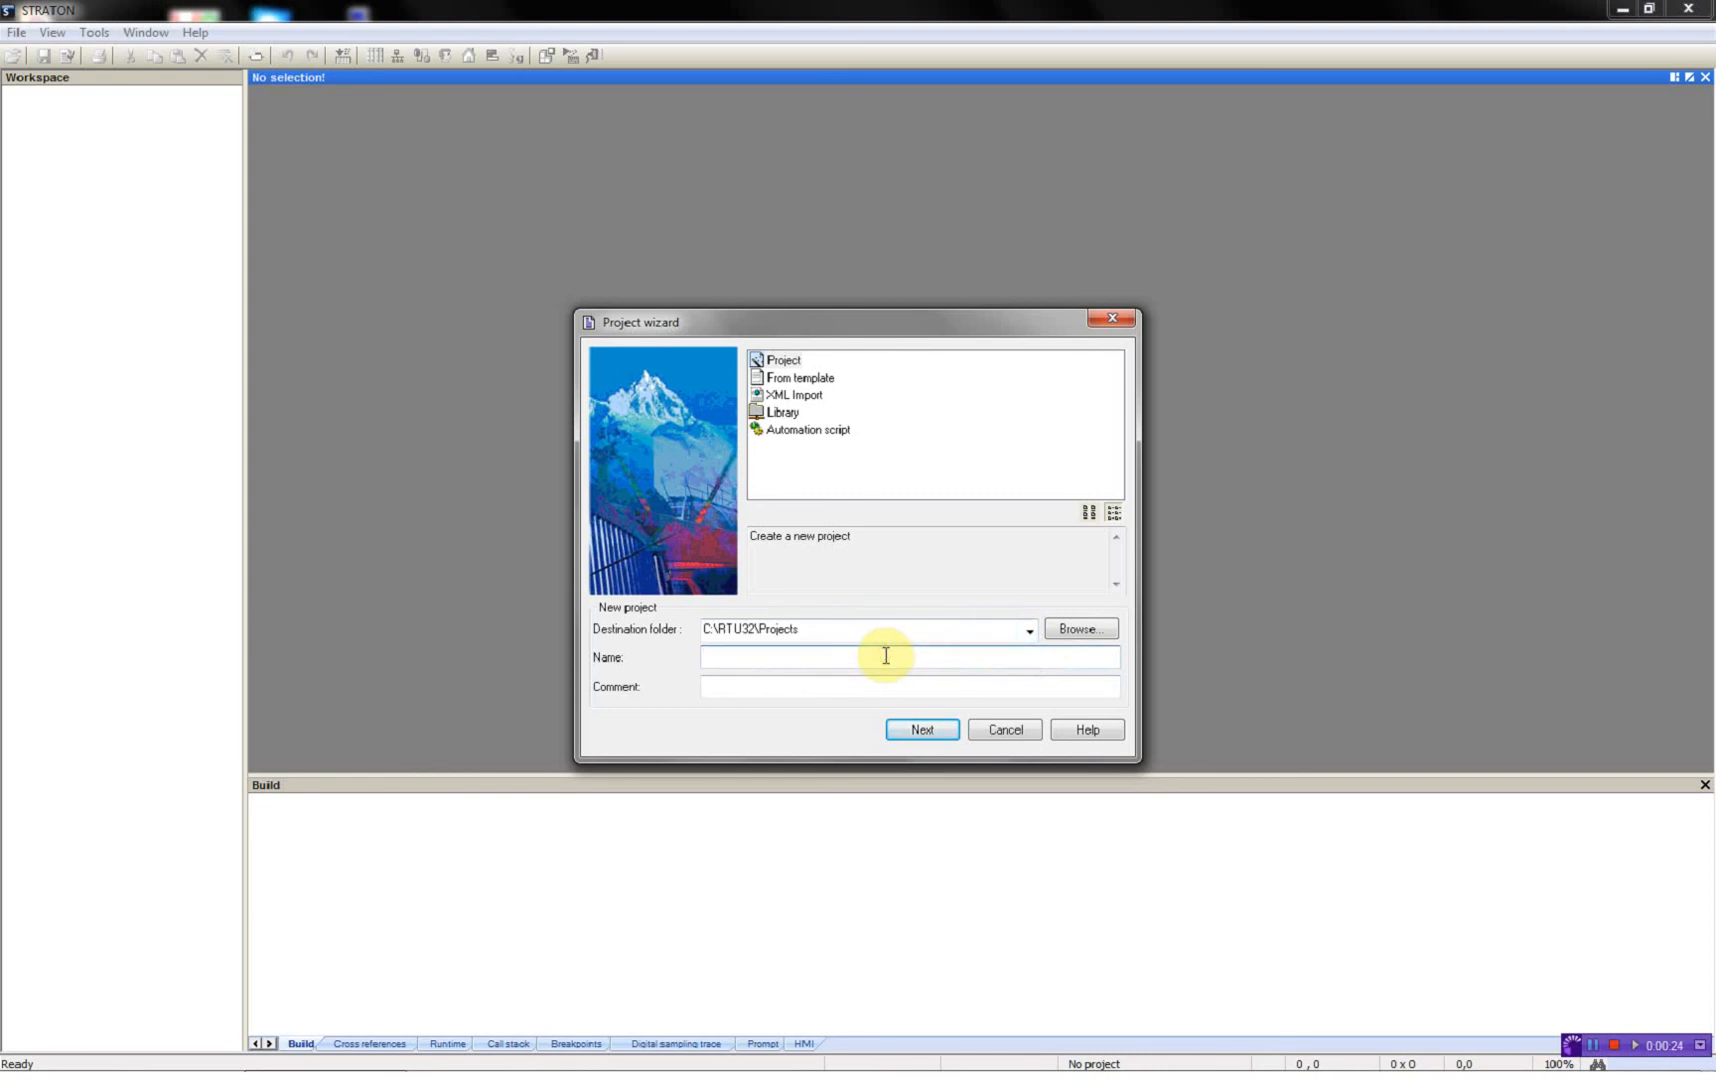
{"action": "type", "text": "BMR"}
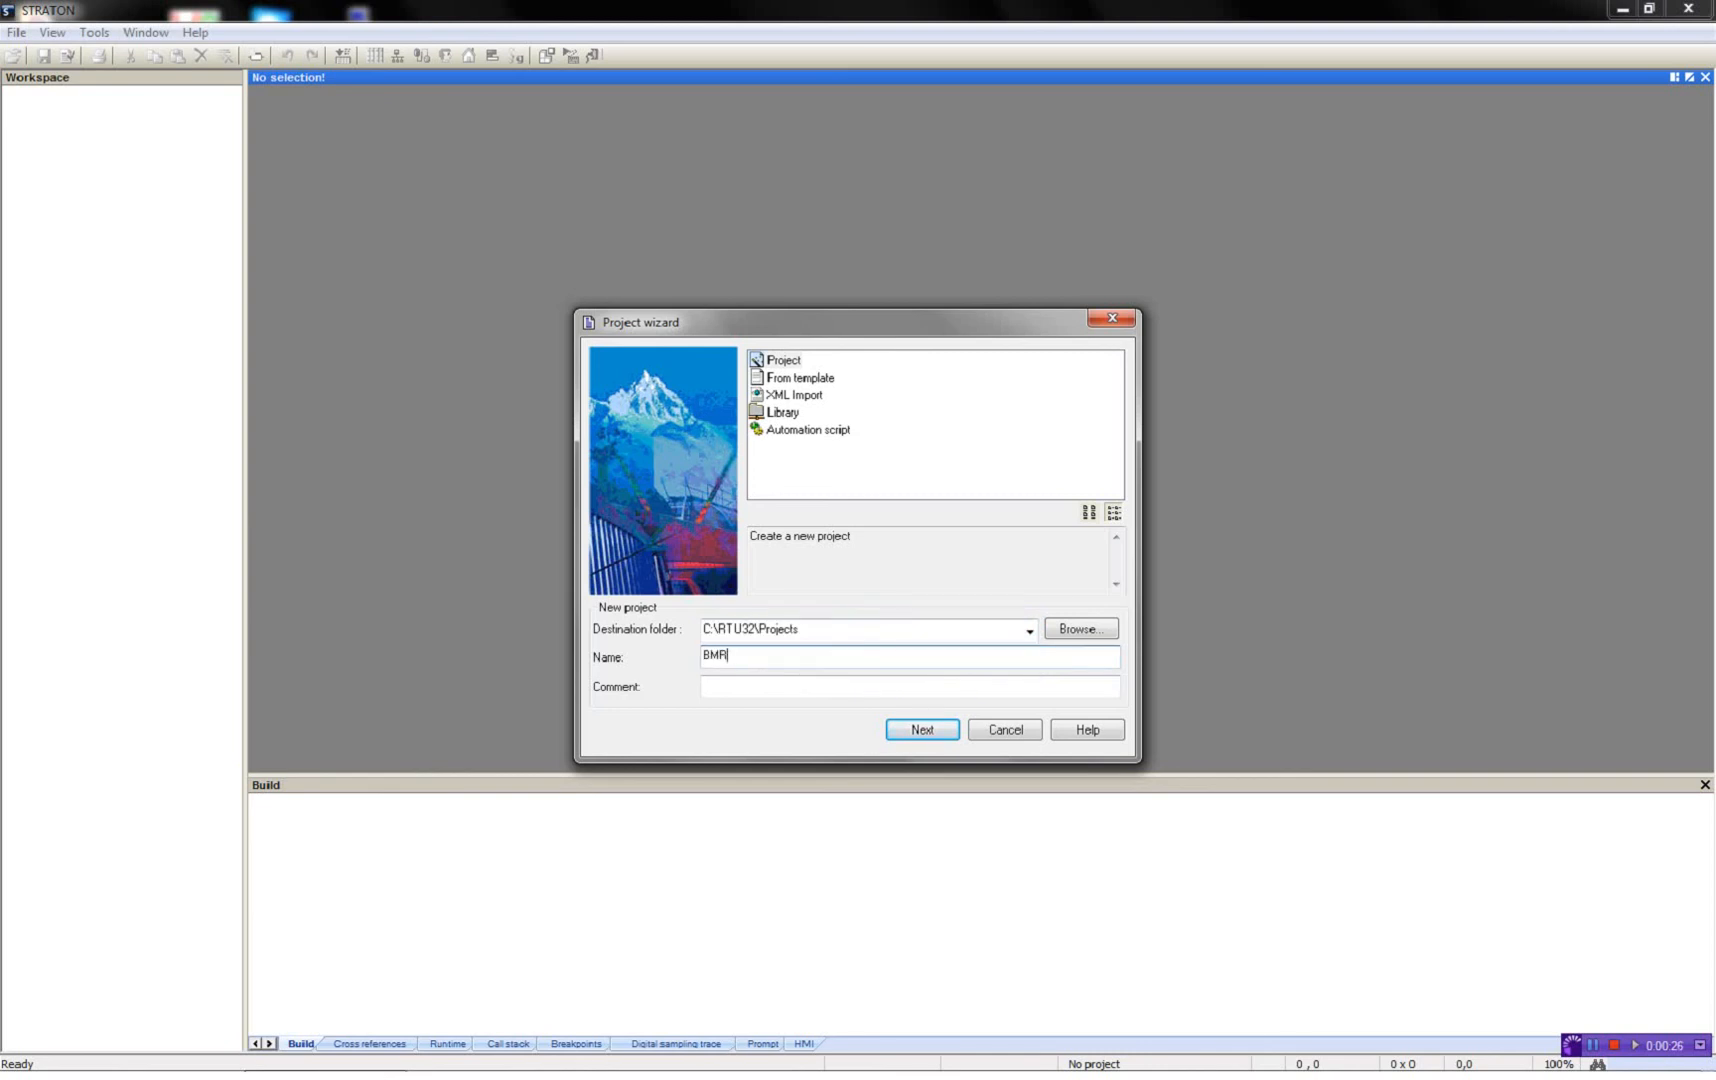
{"action": "key", "text": "BackSpace"}
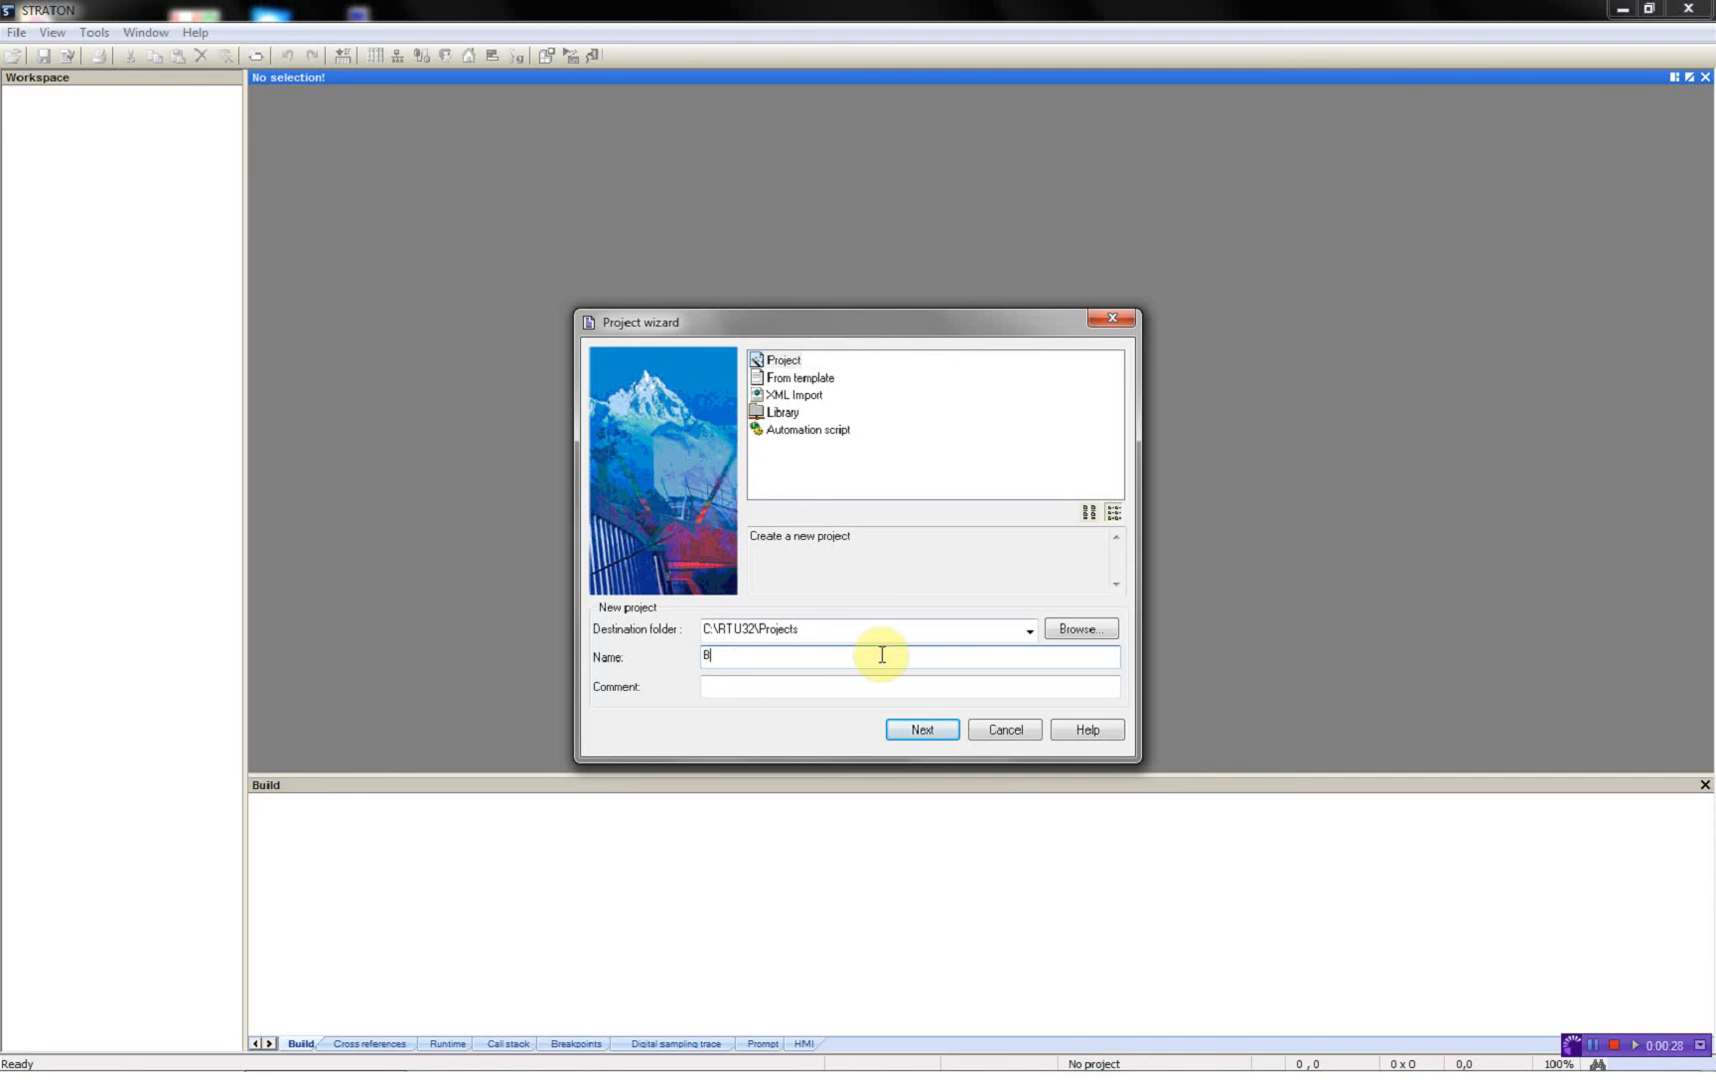
{"action": "type", "text": "MBRTU_Slave"}
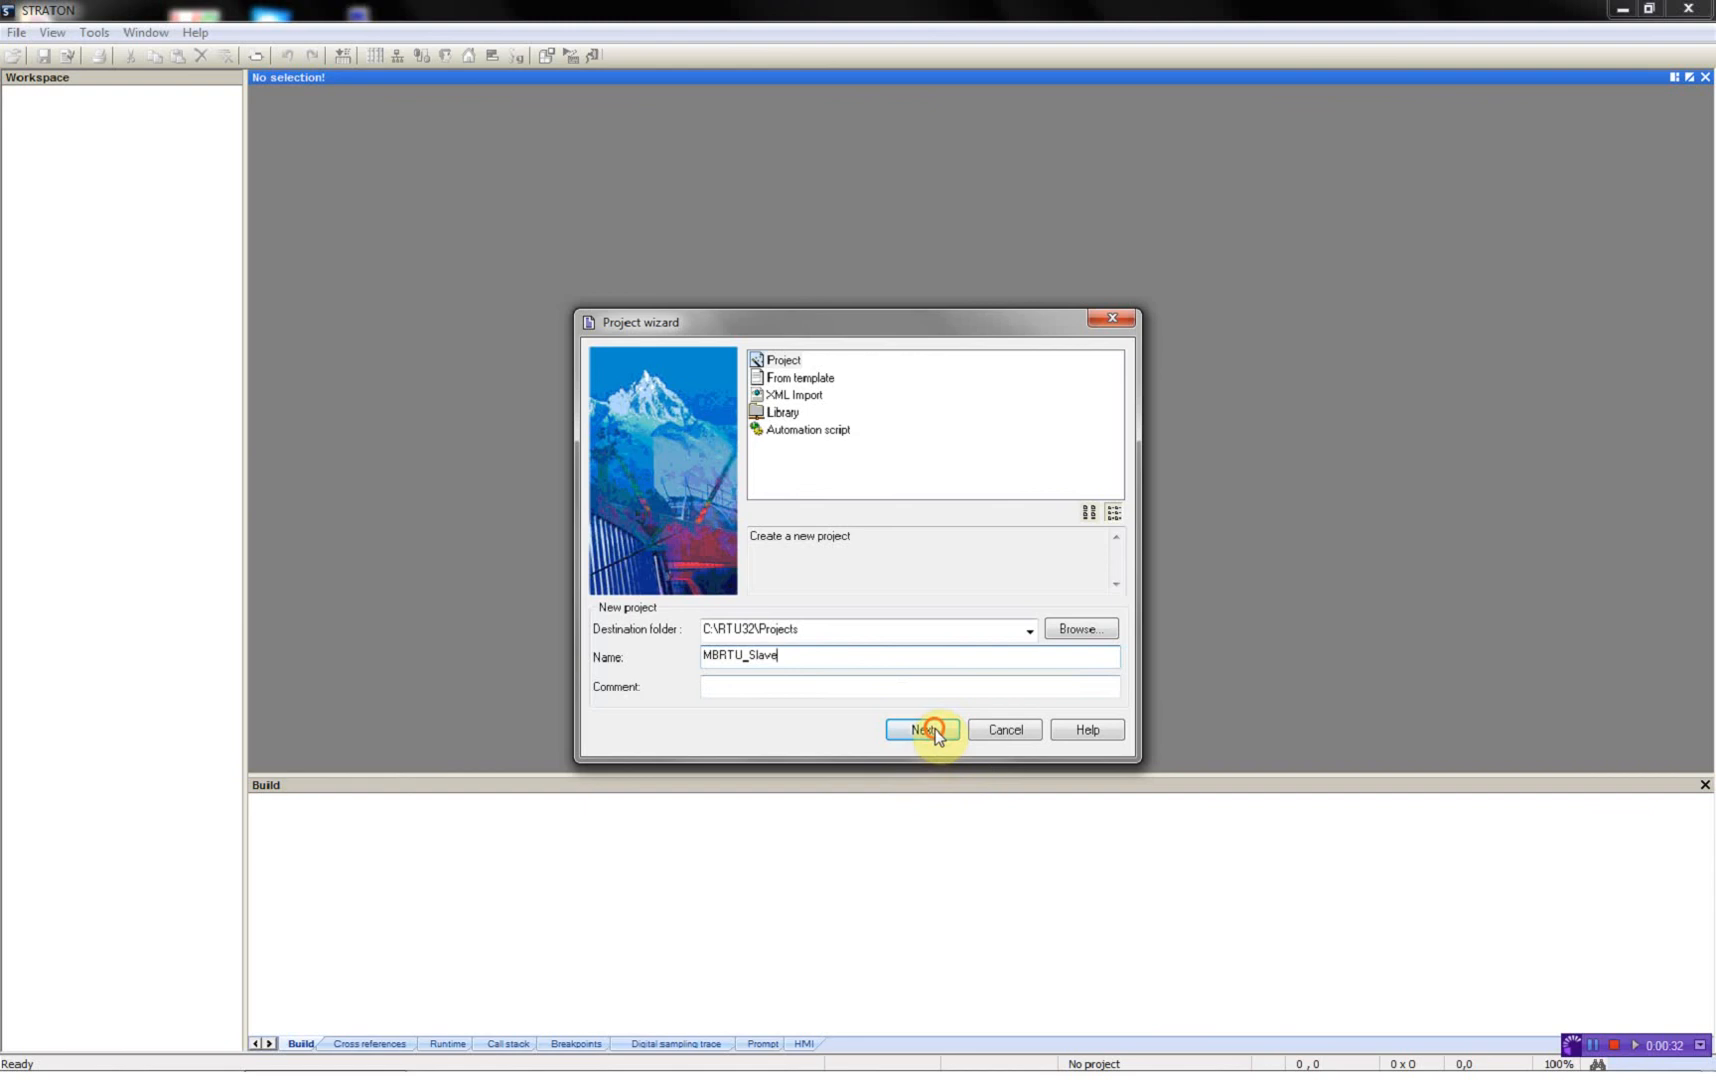
Step: Create the project with ST language, Release compiling, target 192.168.1.127:502 and recipe-editor initial values disabled
{"action": "left_click", "coordinate": [920, 730]}
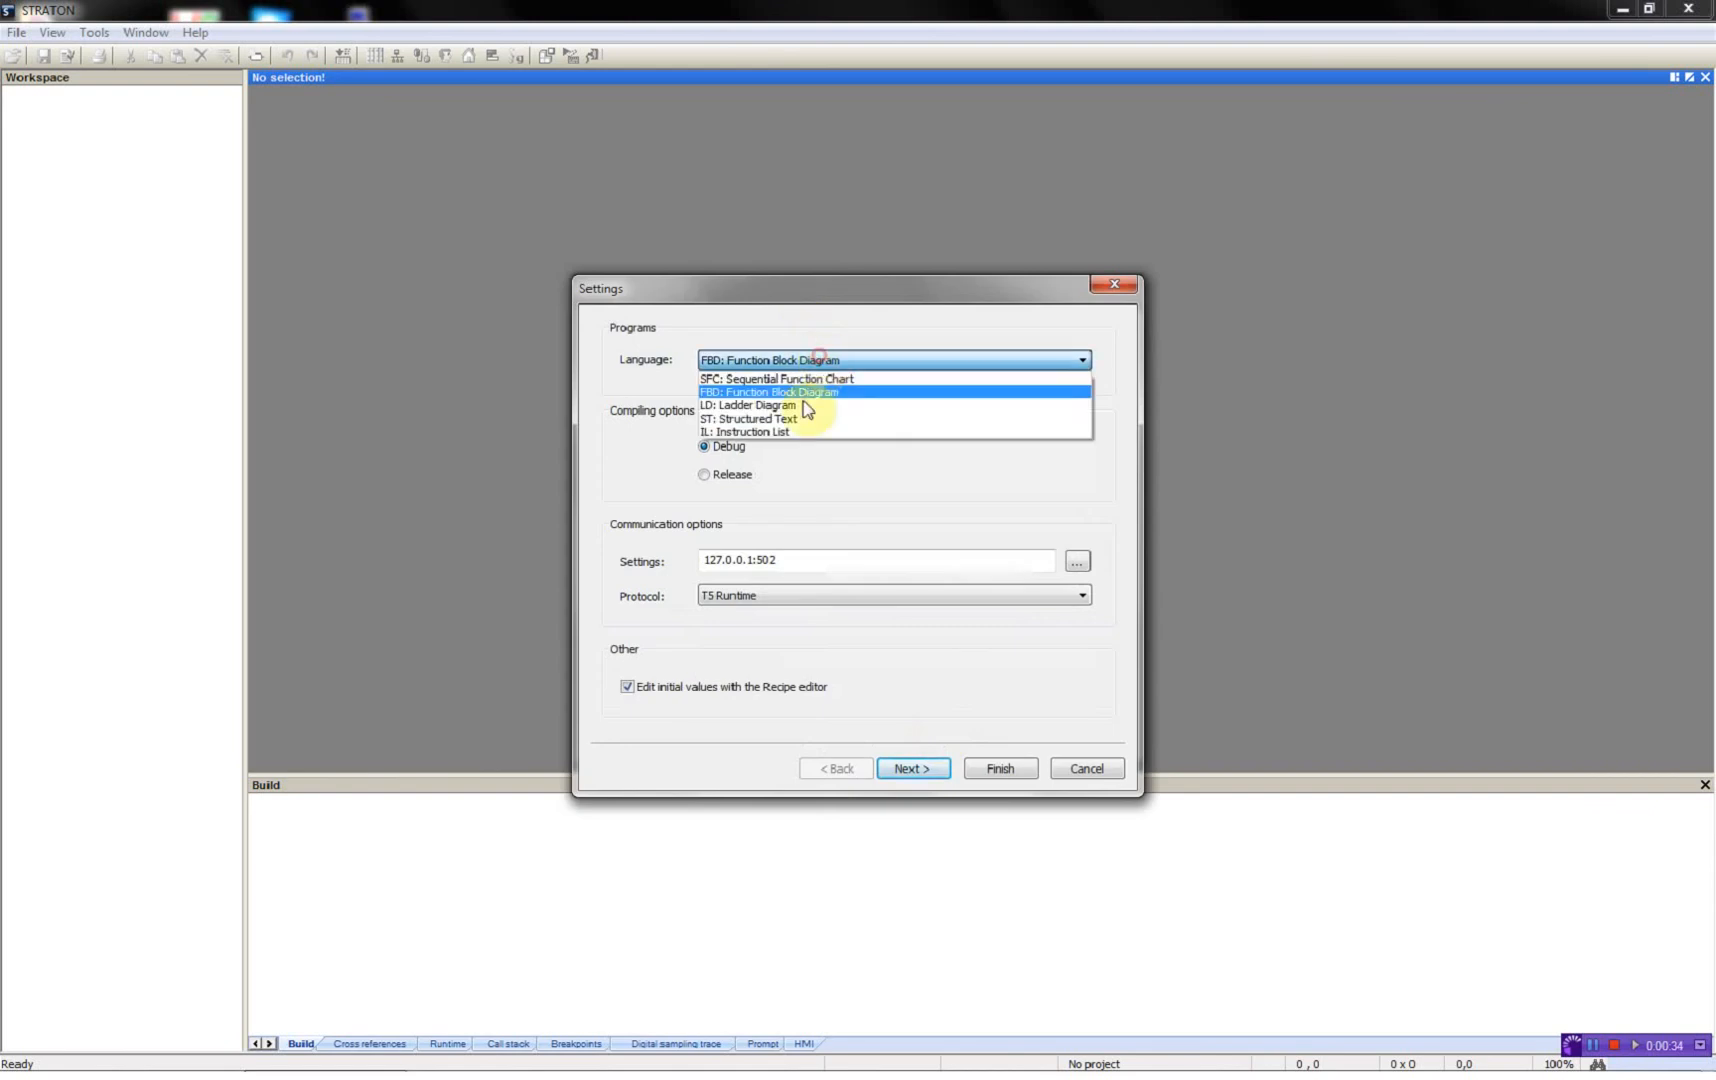
{"action": "left_click", "coordinate": [758, 420]}
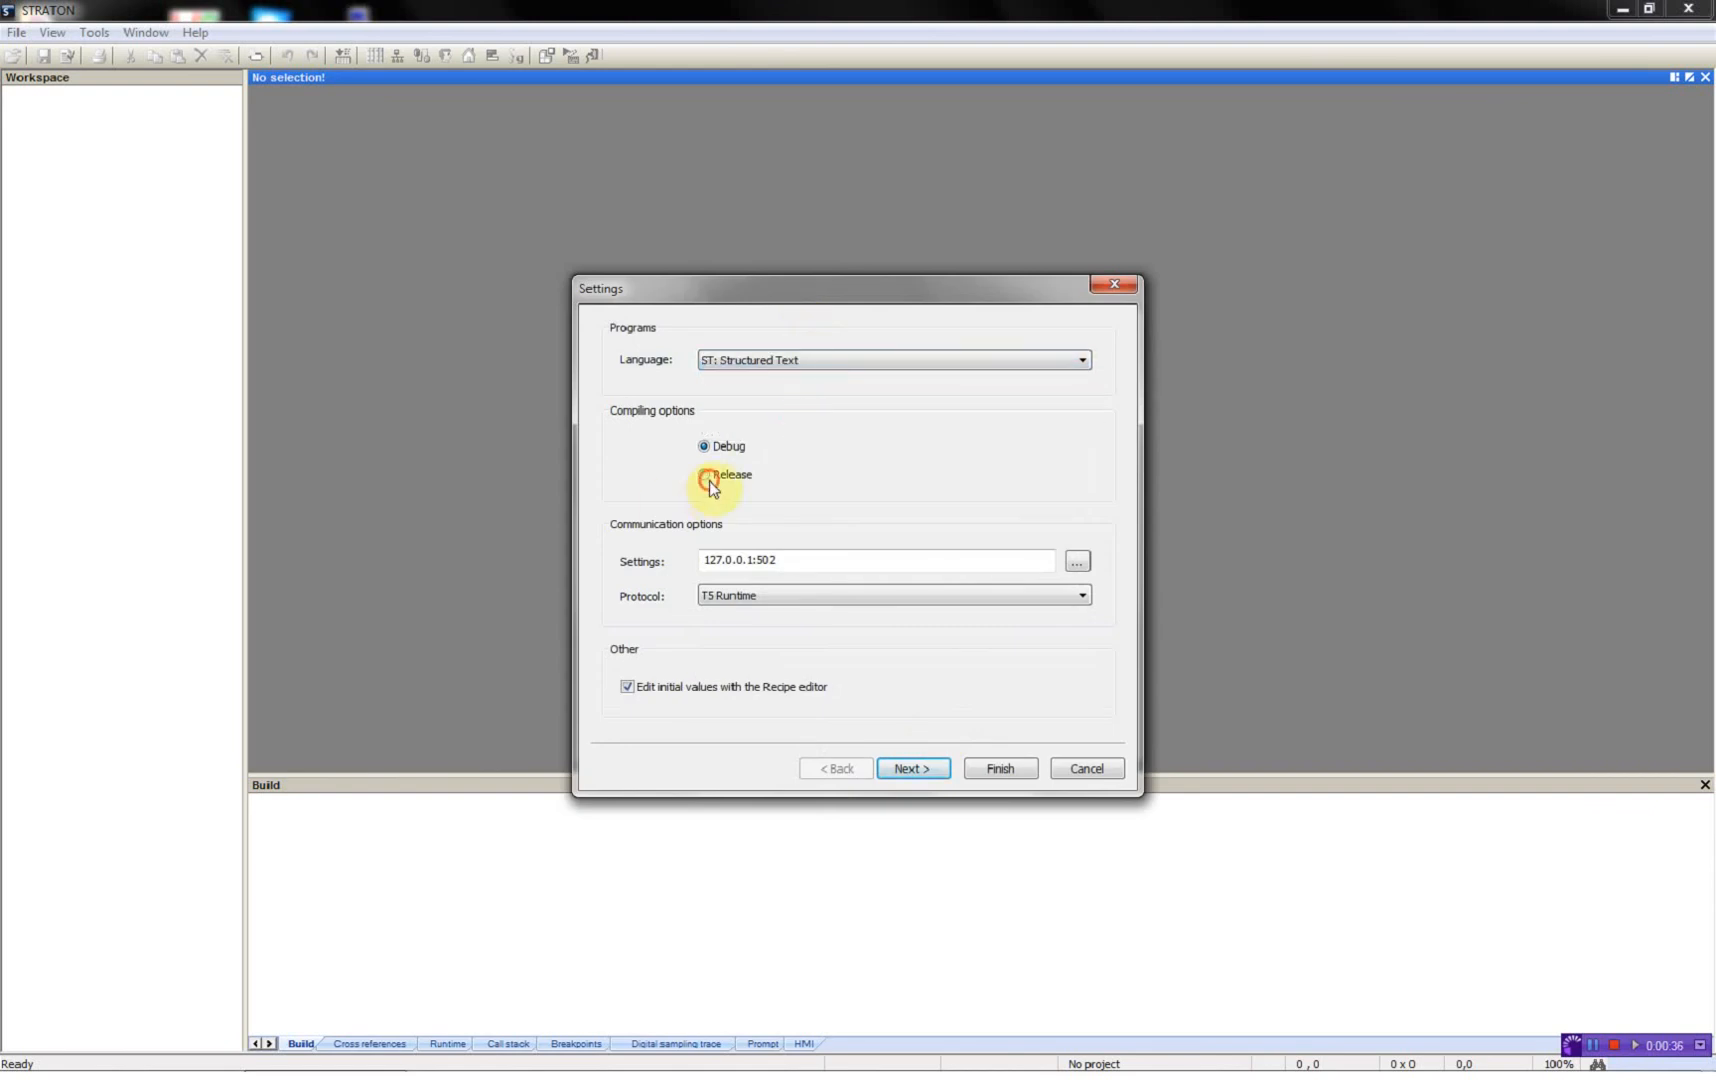
{"action": "left_click", "coordinate": [704, 474]}
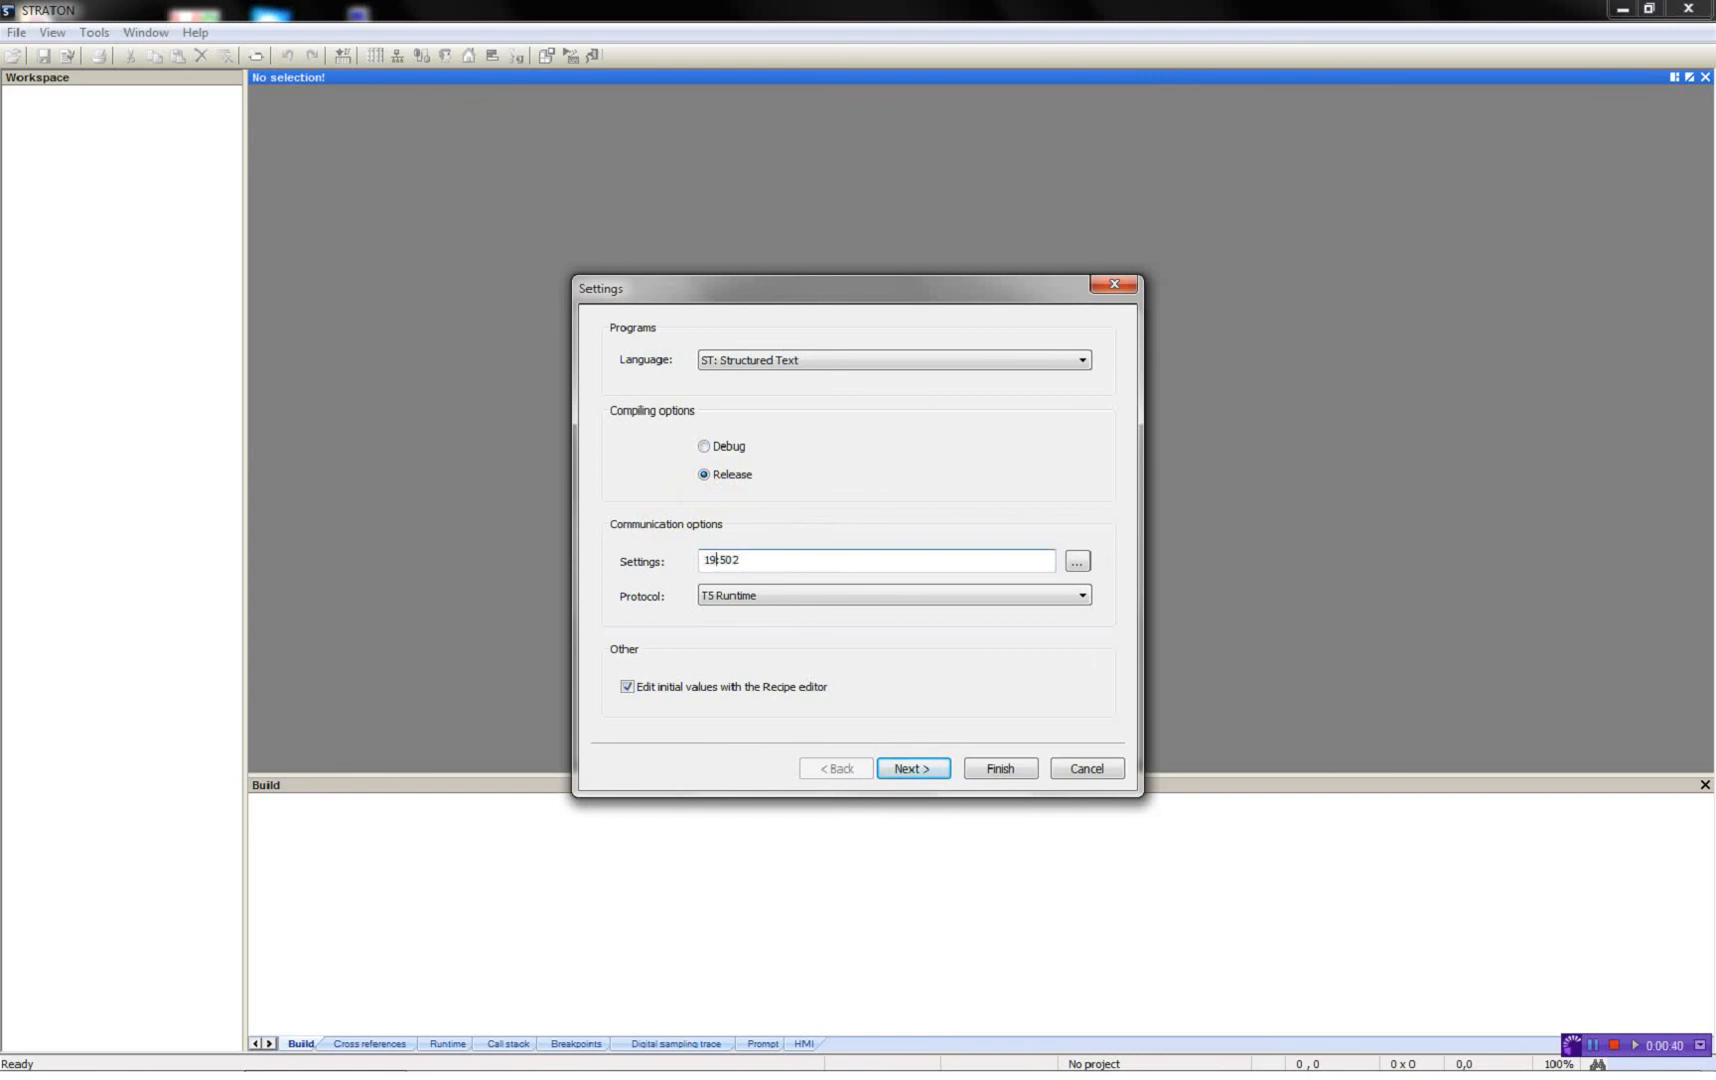
{"action": "type", "text": "192.1.1"}
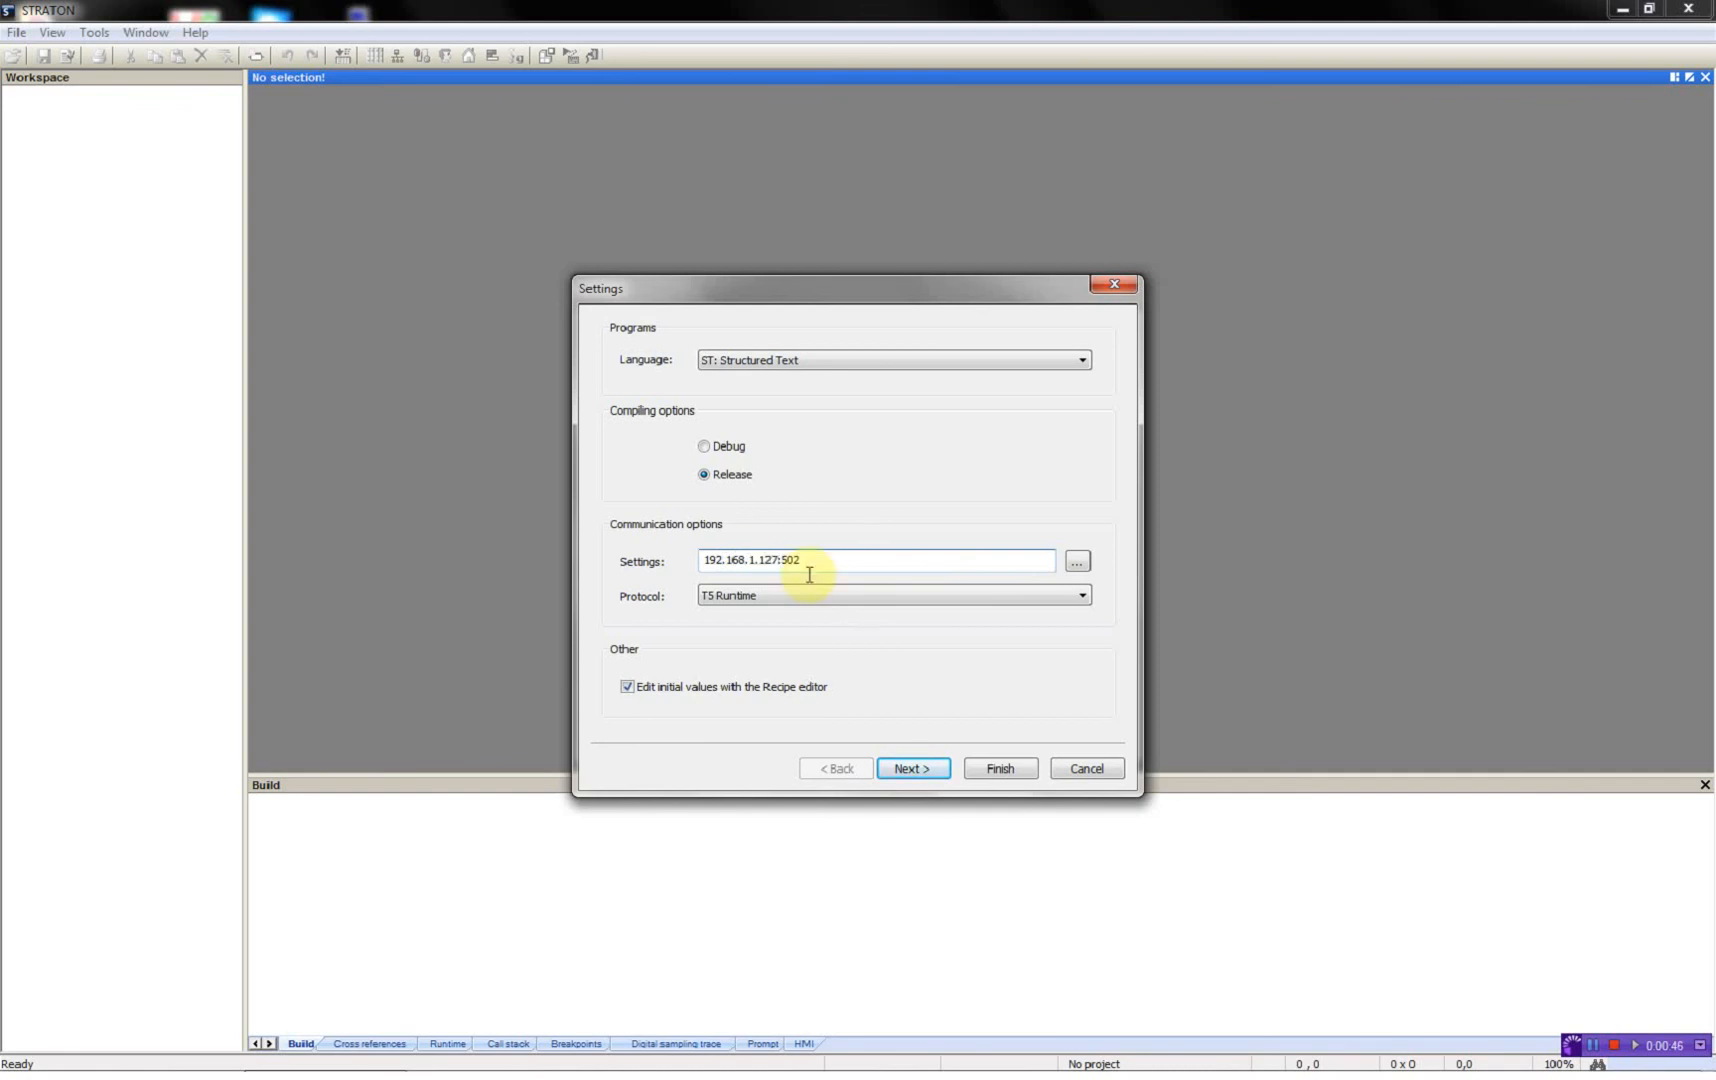
{"action": "left_click", "coordinate": [628, 686]}
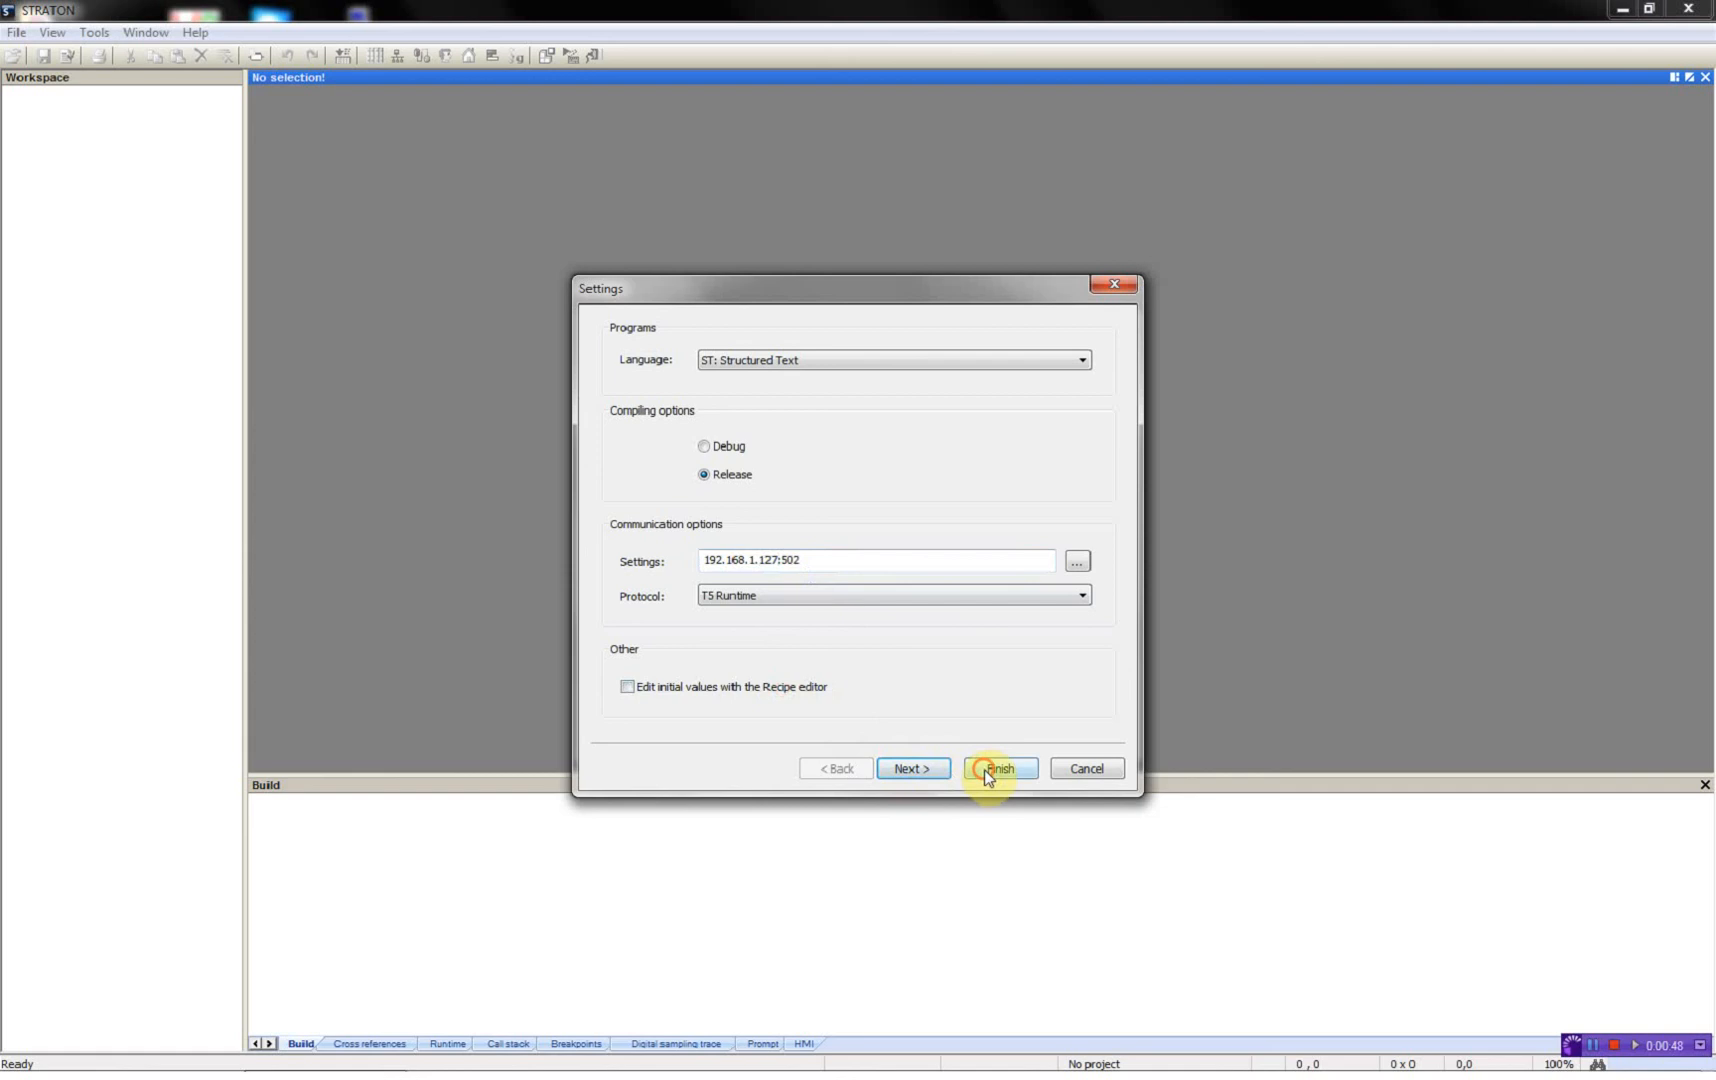
{"action": "left_click", "coordinate": [996, 768]}
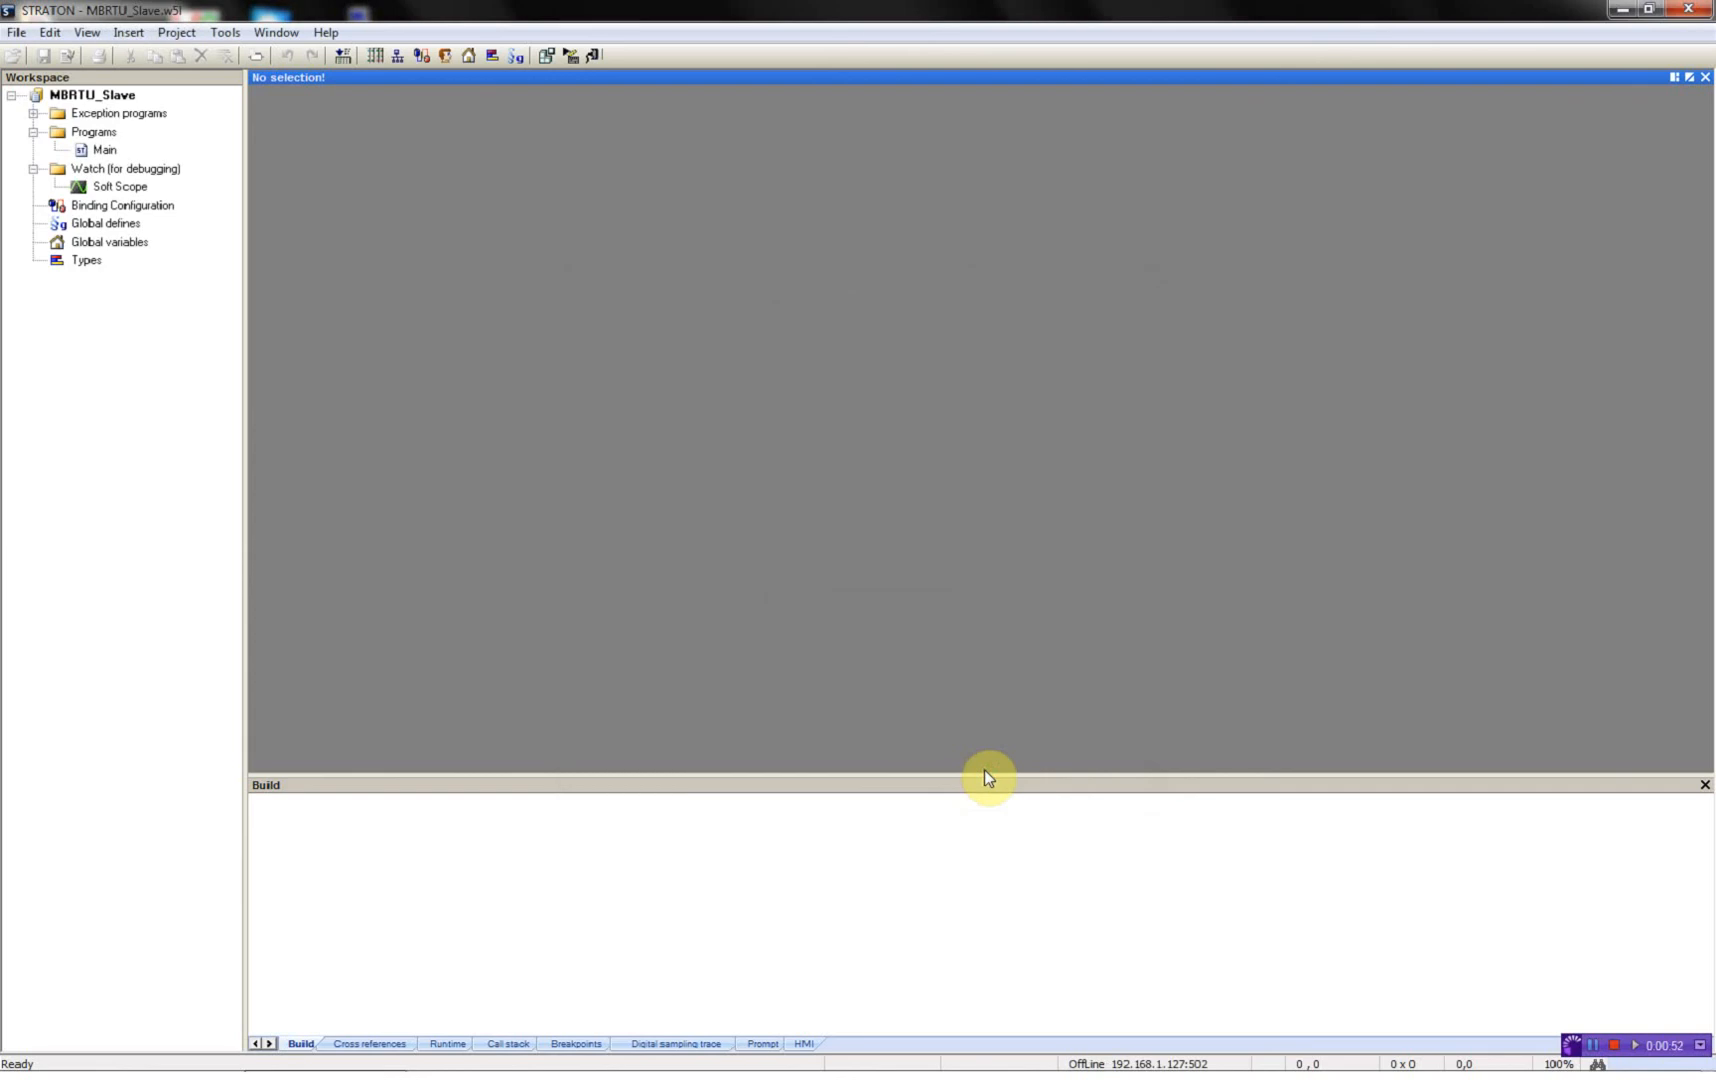
{"action": "mouse_move", "coordinate": [402, 96]}
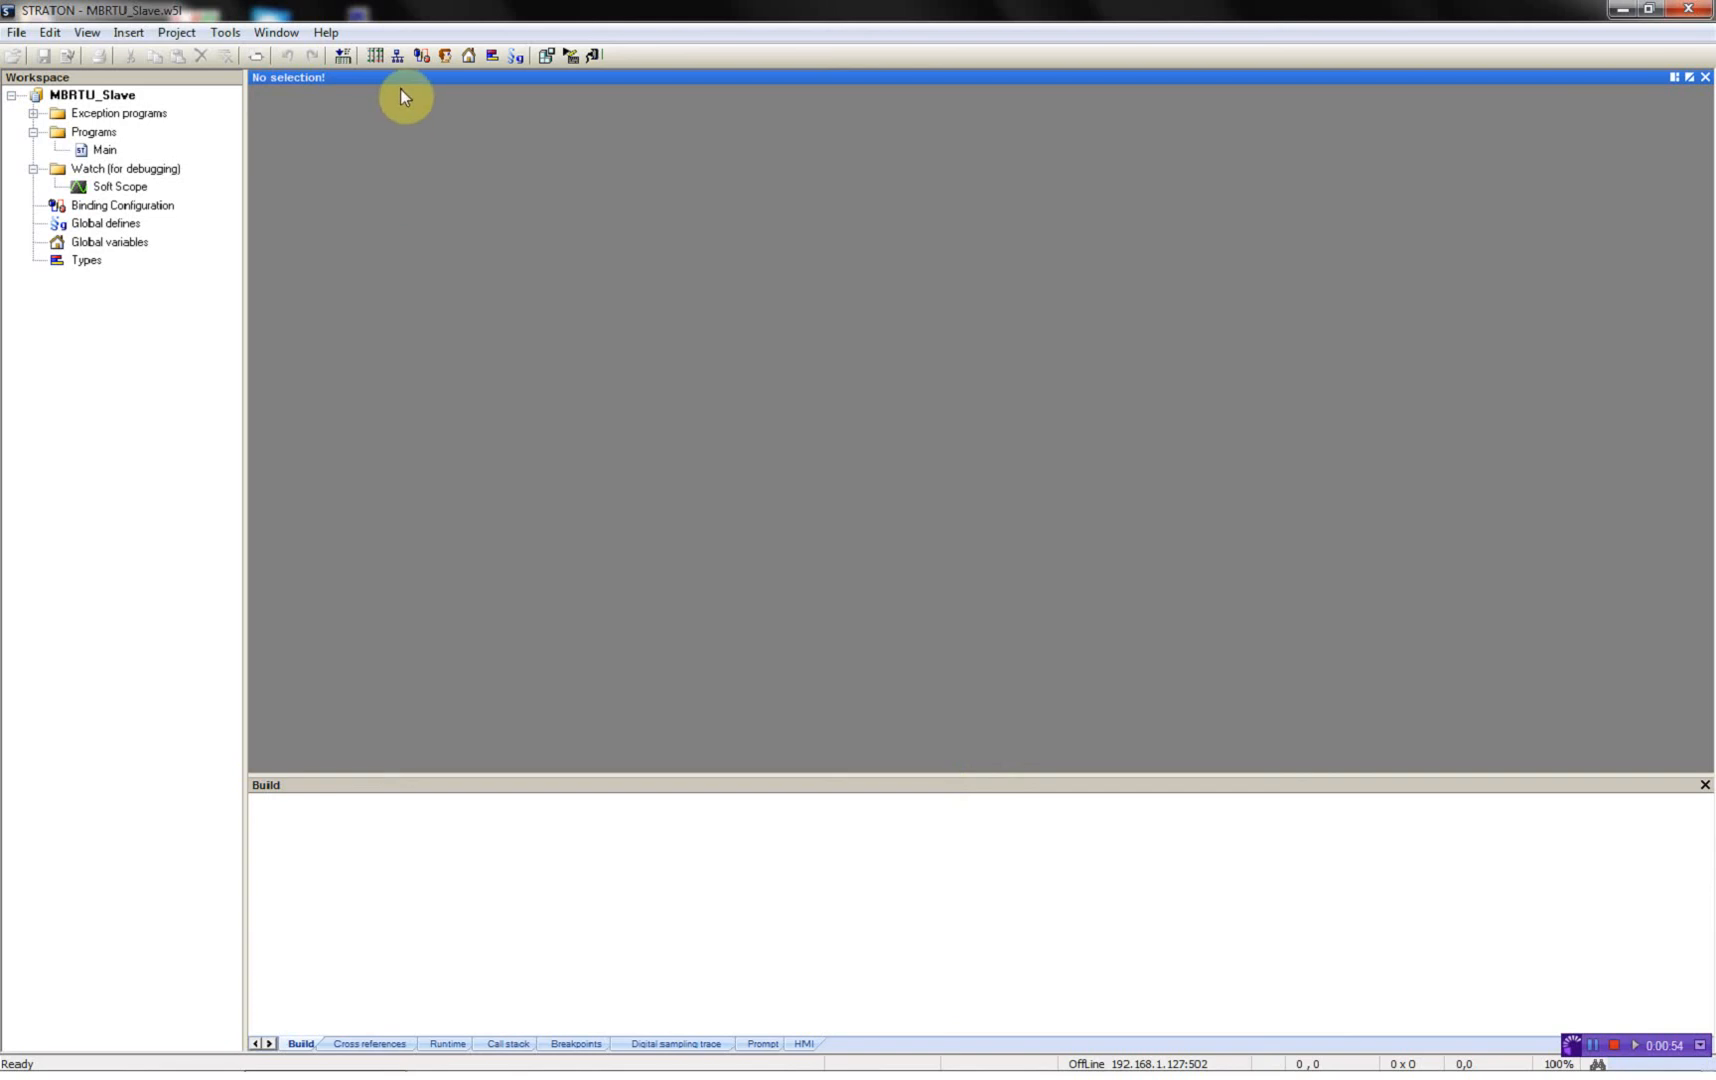
{"action": "mouse_move", "coordinate": [396, 56]}
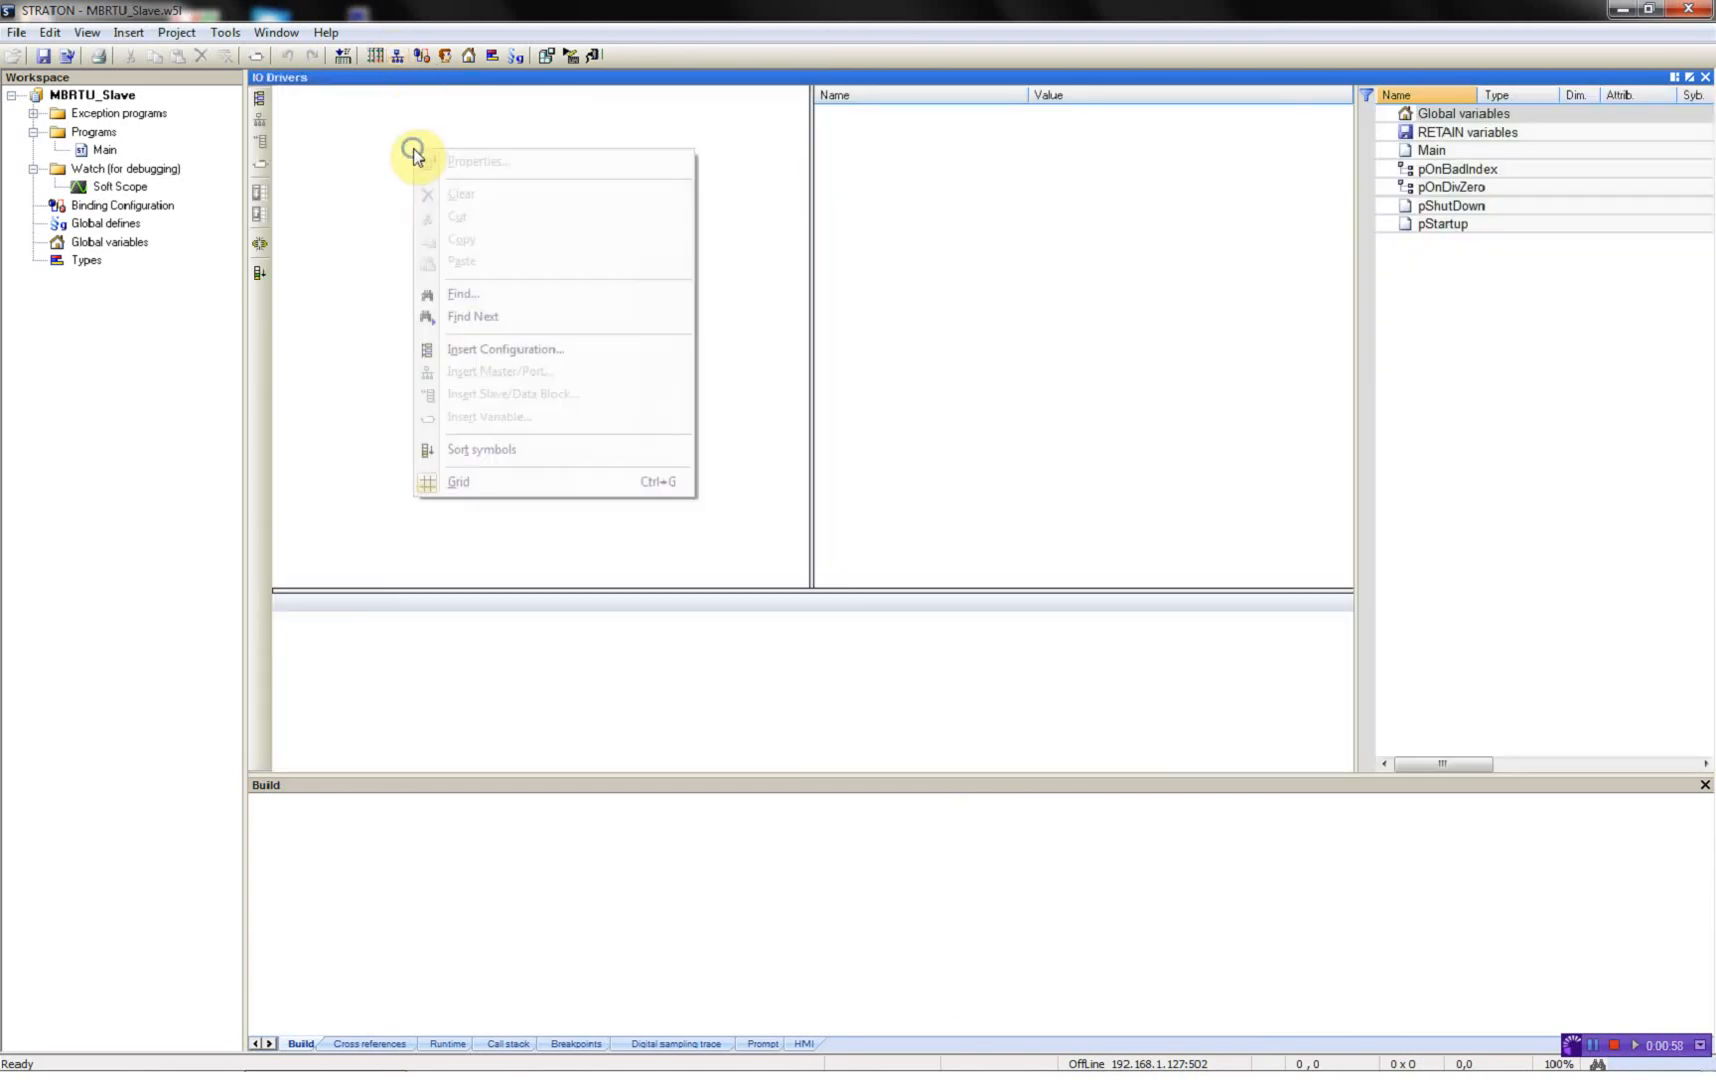
Step: Insert a MODBUS Slave protocol in I/O Drivers with a server at slave number 1, first valid addresses 0
{"action": "left_click", "coordinate": [504, 350]}
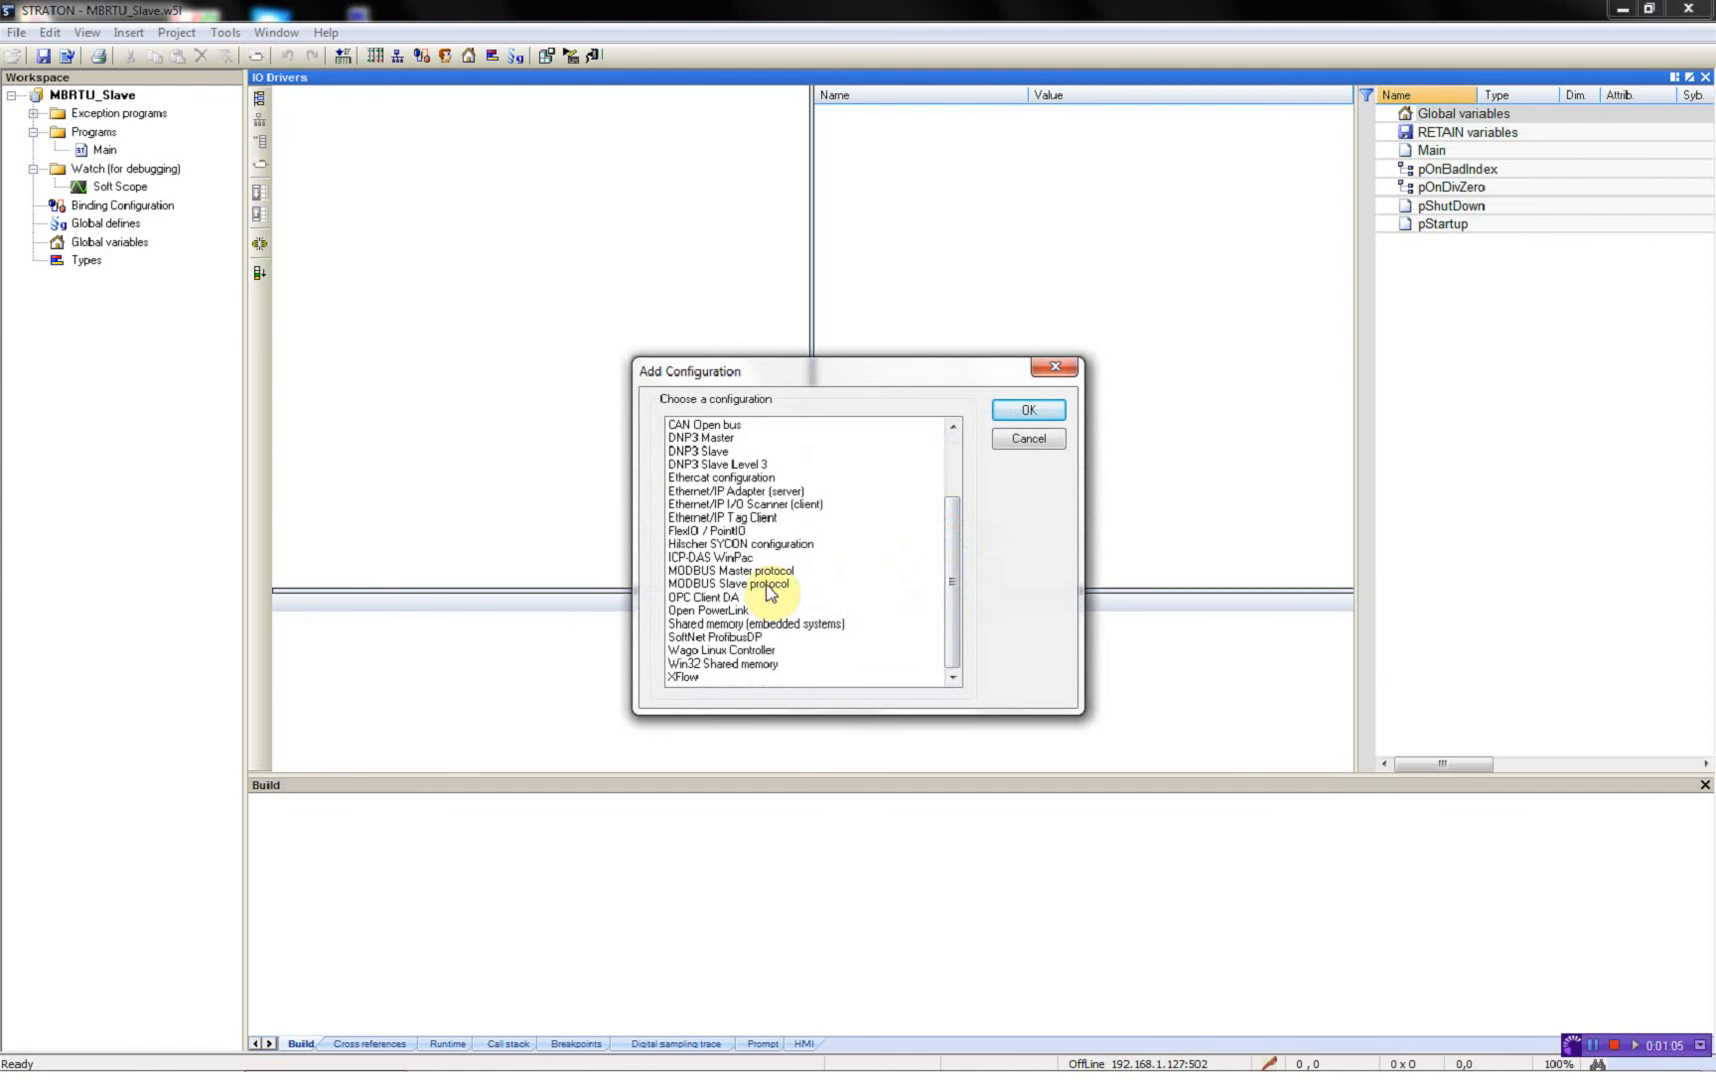
{"action": "left_click", "coordinate": [1026, 410]}
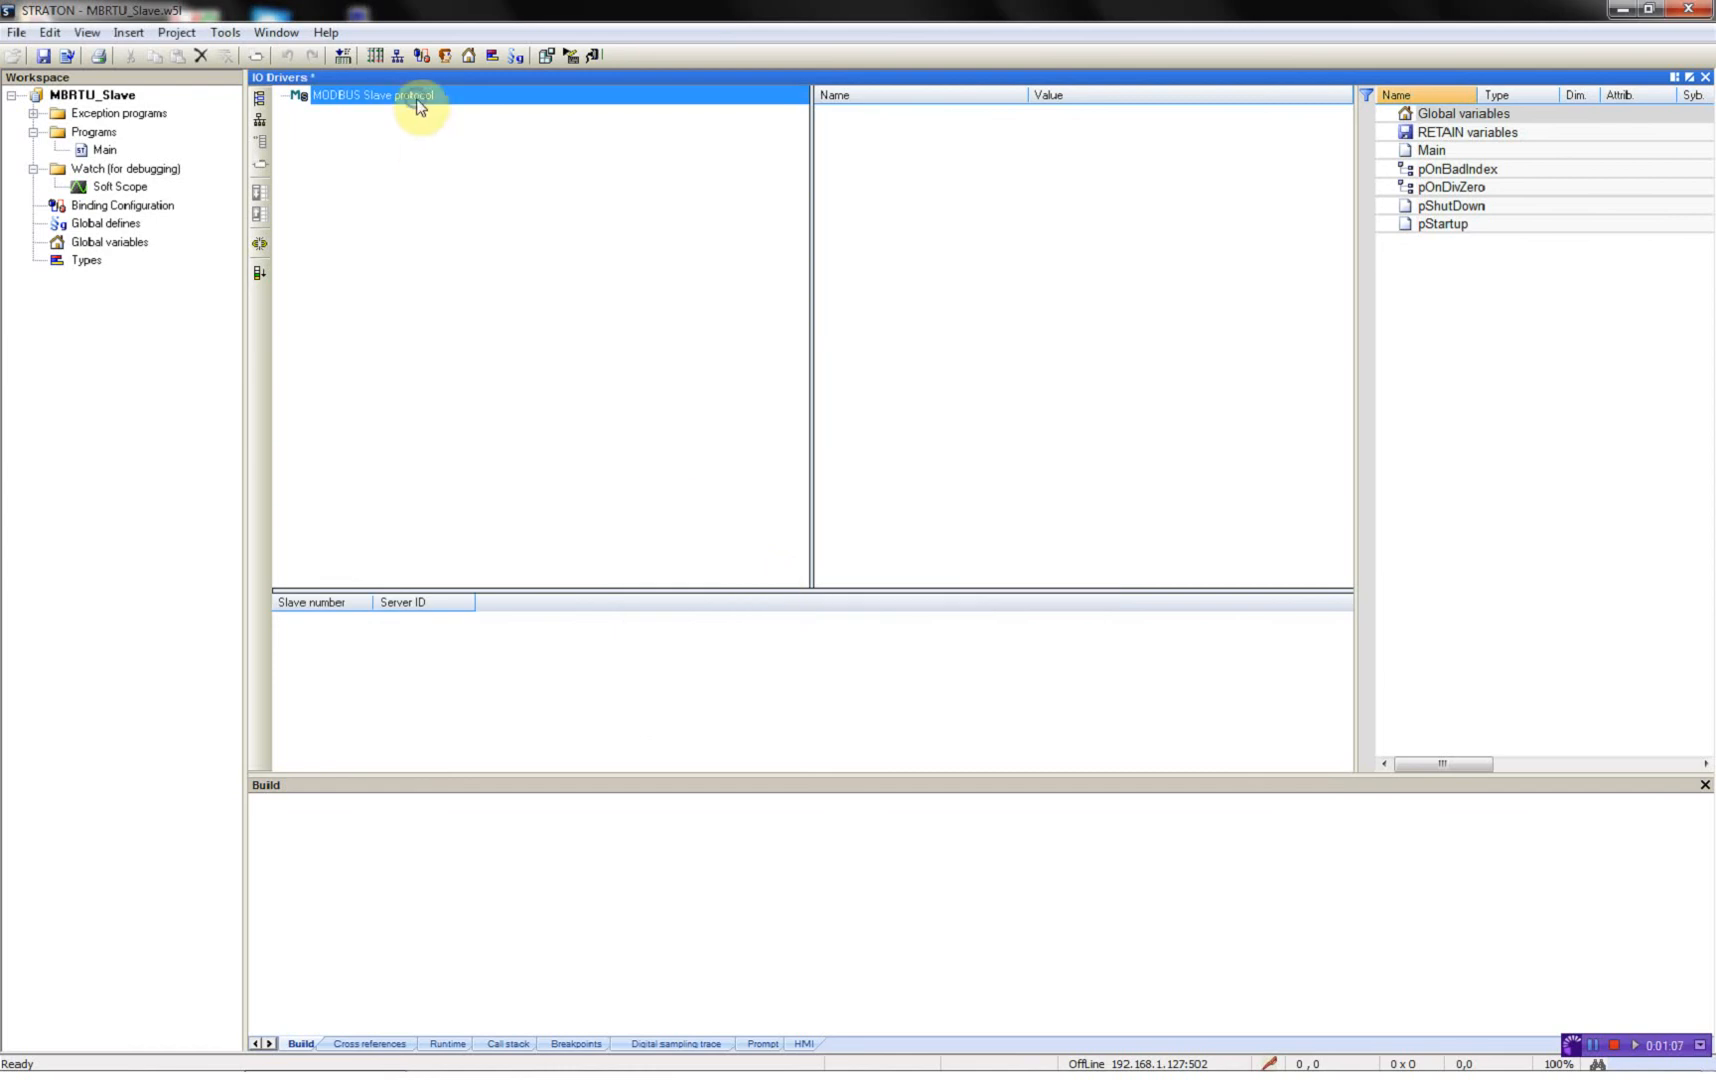
{"action": "double_click", "coordinate": [372, 96]}
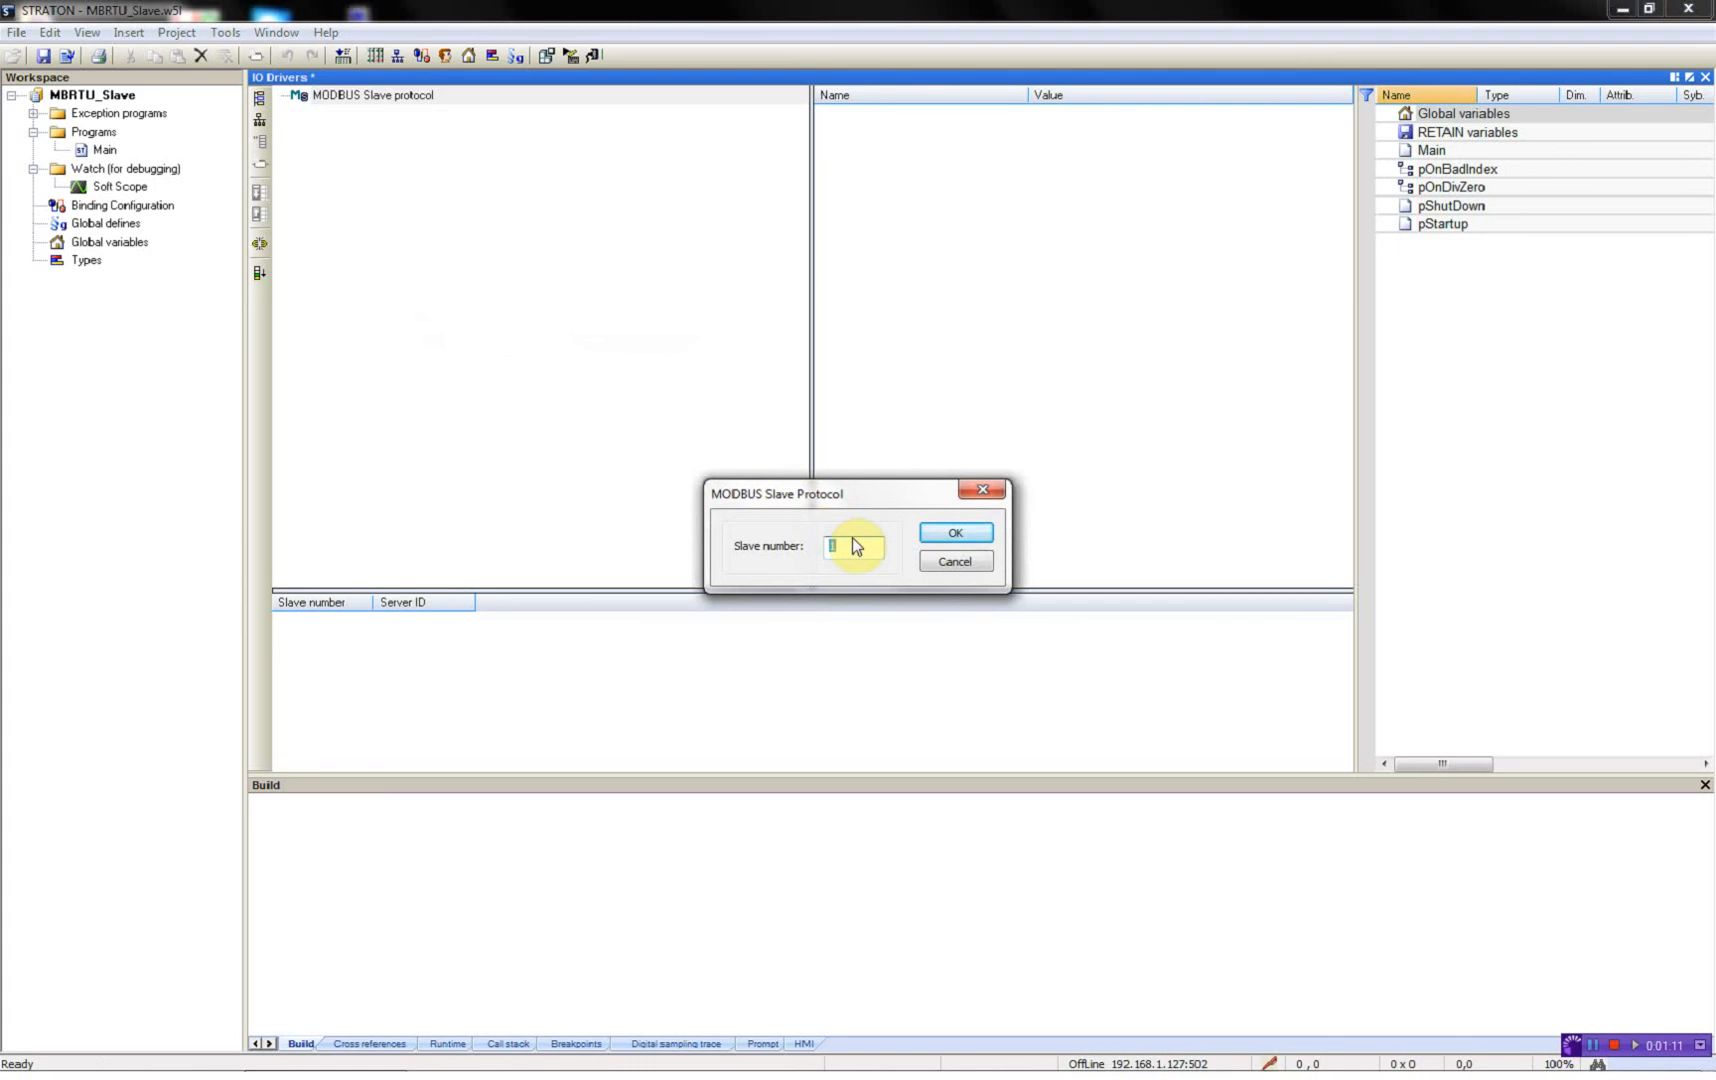
{"action": "left_click", "coordinate": [954, 532]}
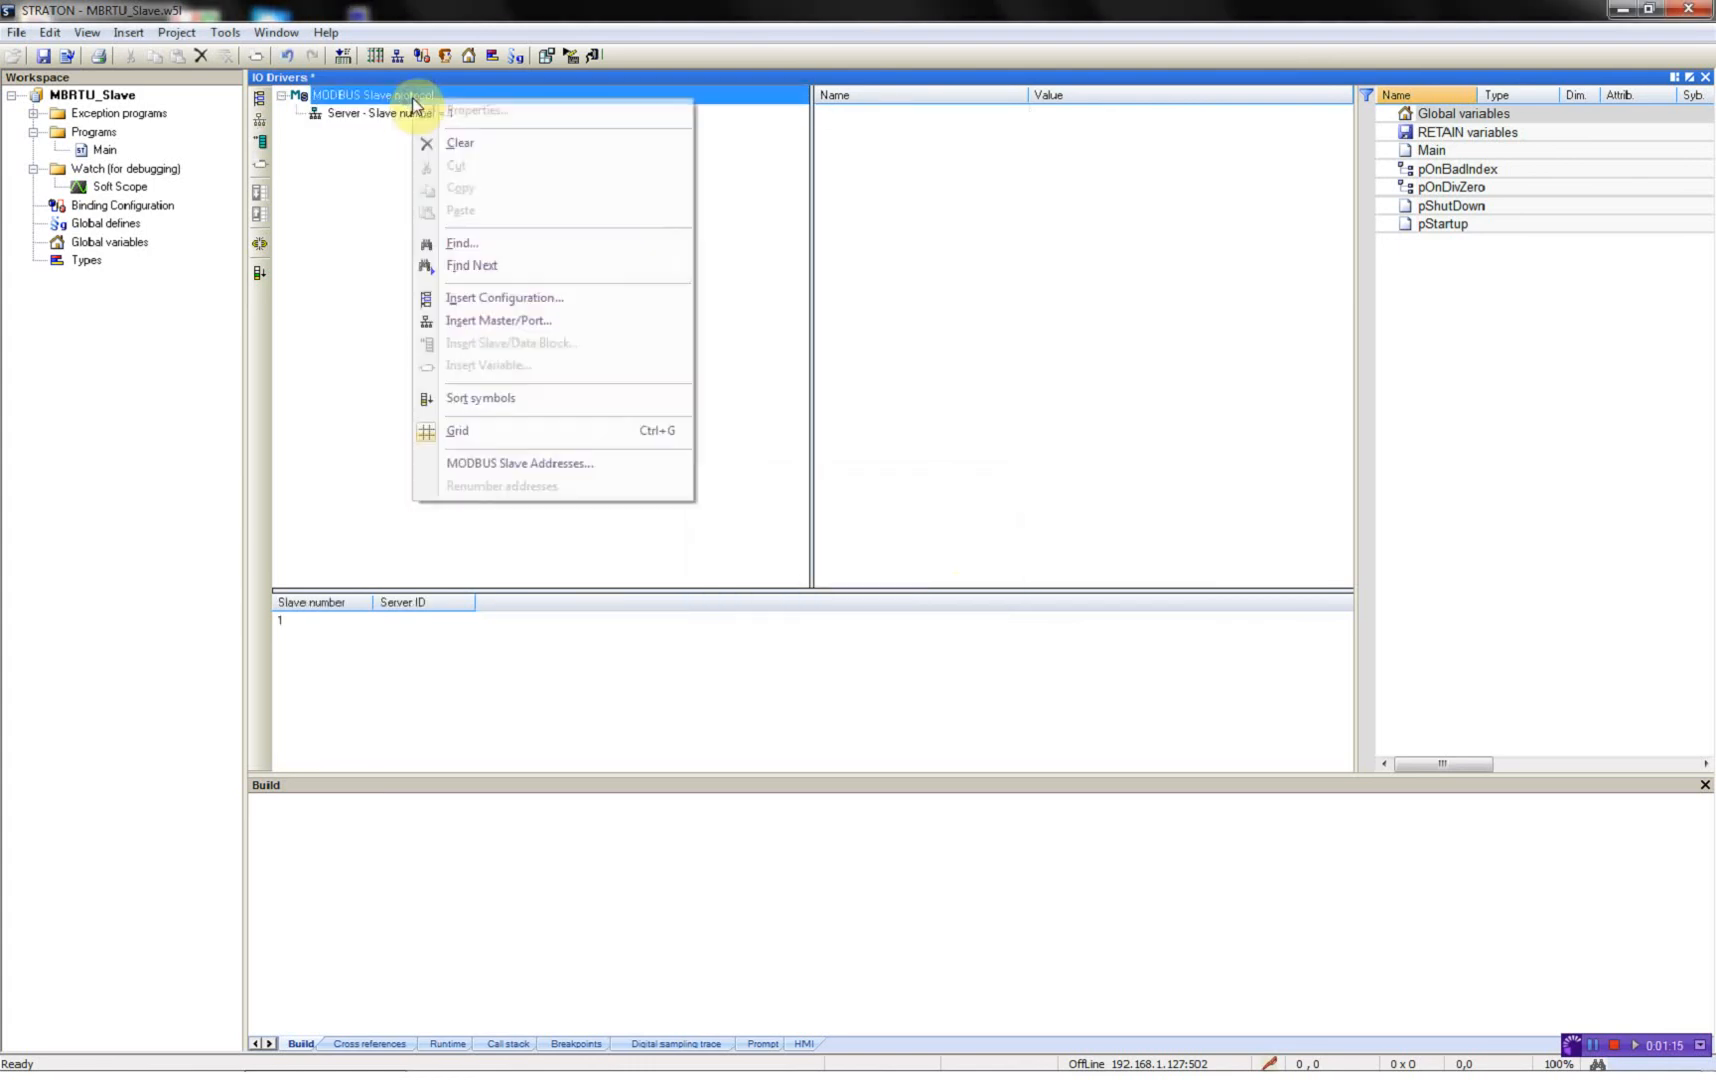
{"action": "left_click", "coordinate": [518, 462]}
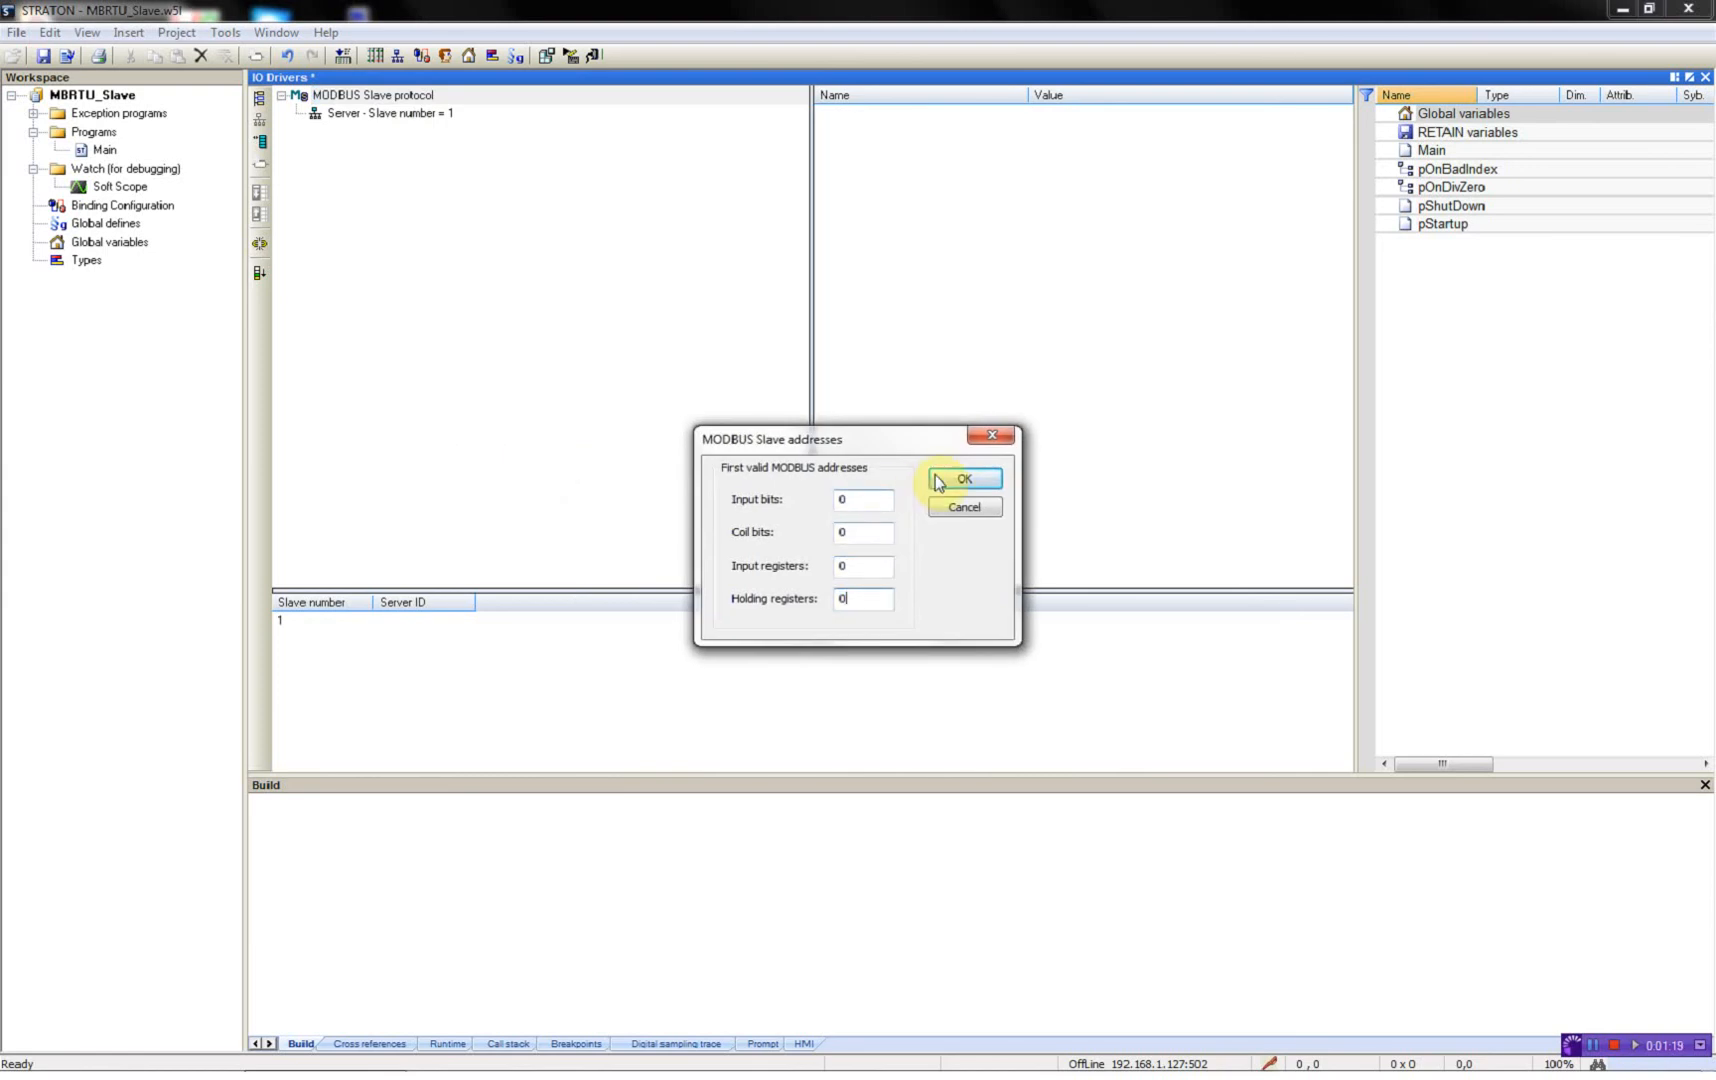
{"action": "left_click", "coordinate": [960, 480]}
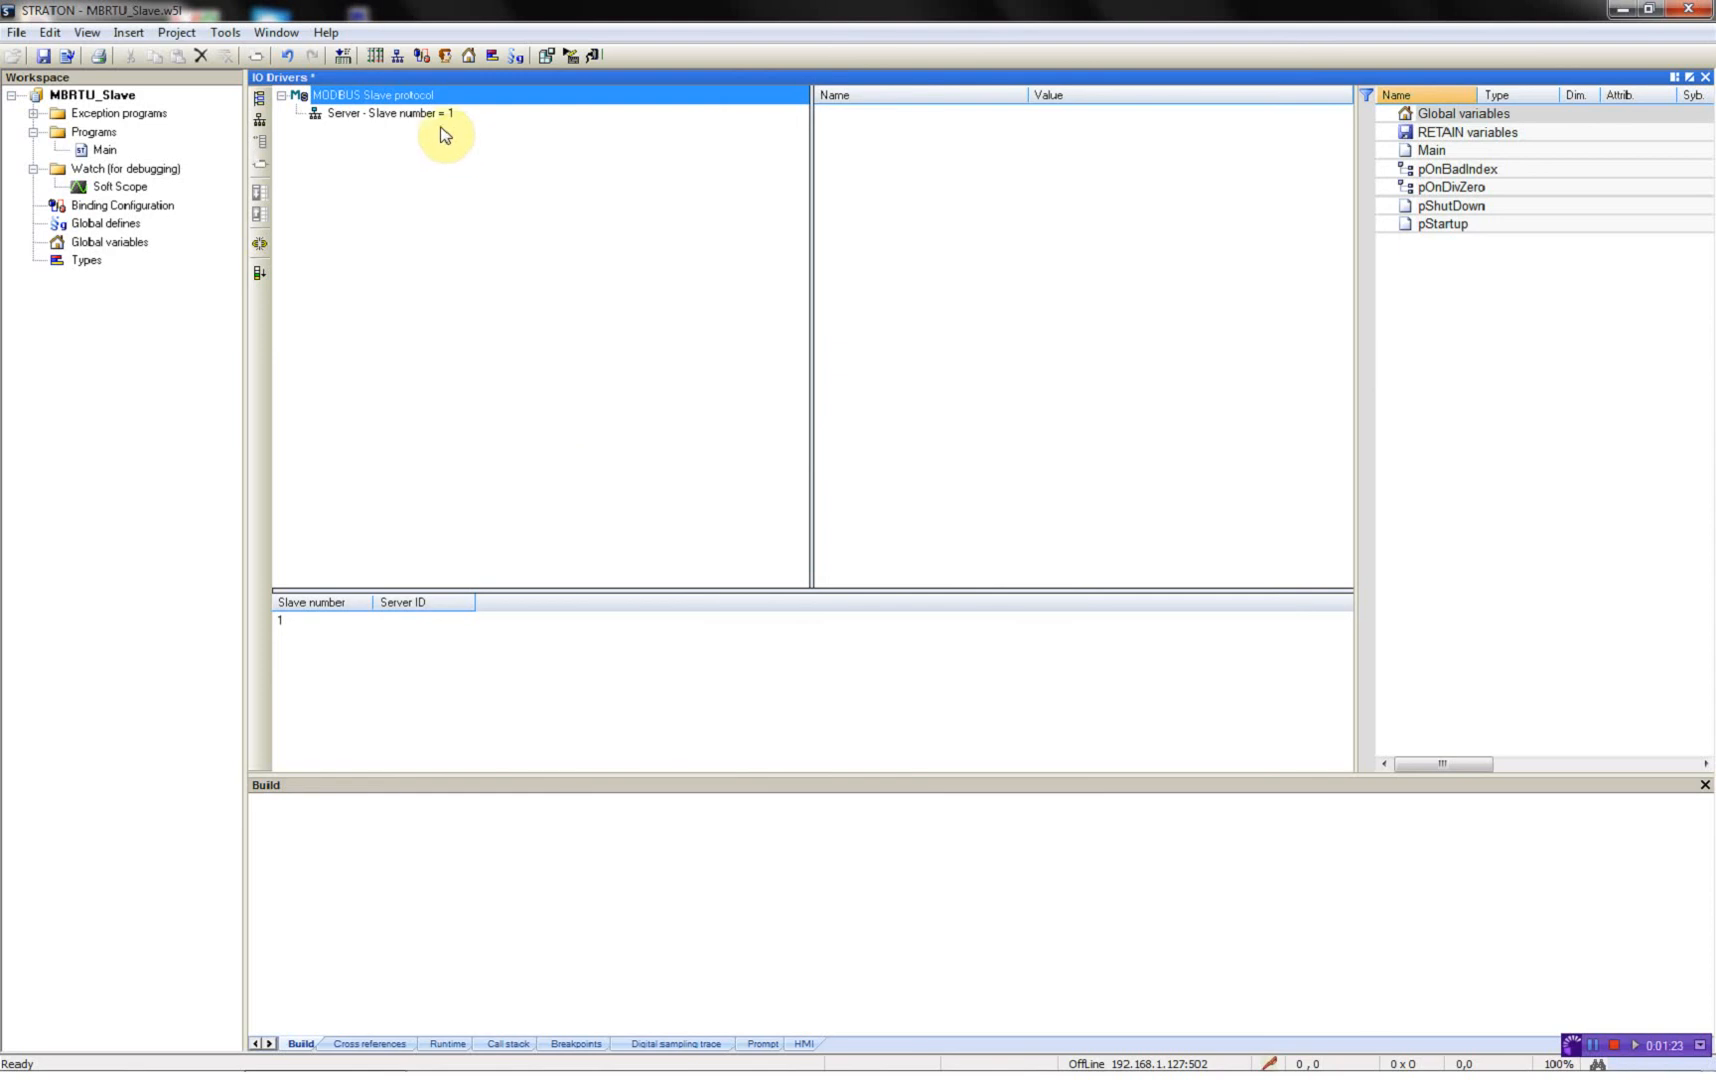
Step: Add a 'Digital Inputs' input-bits block with 8 items and prefix DI0_, declaring DI0_0 to DI0_7
{"action": "right_click", "coordinate": [388, 112]}
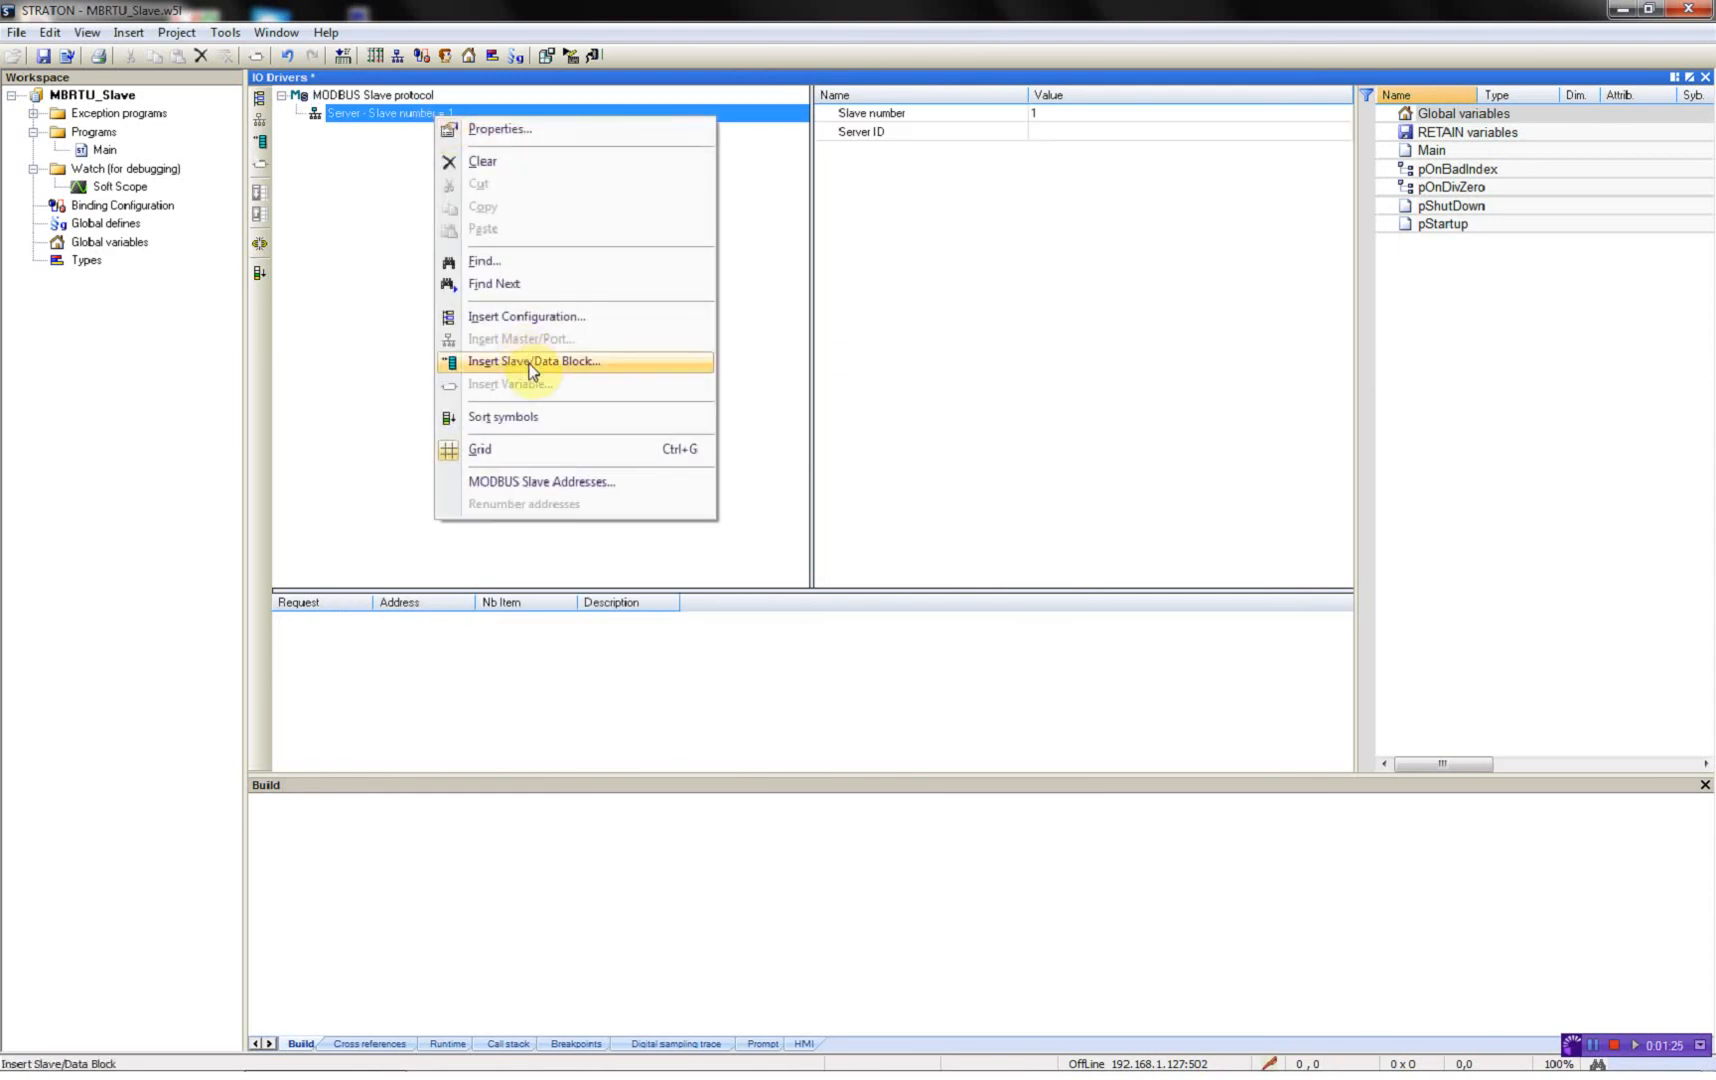
{"action": "left_click", "coordinate": [532, 362]}
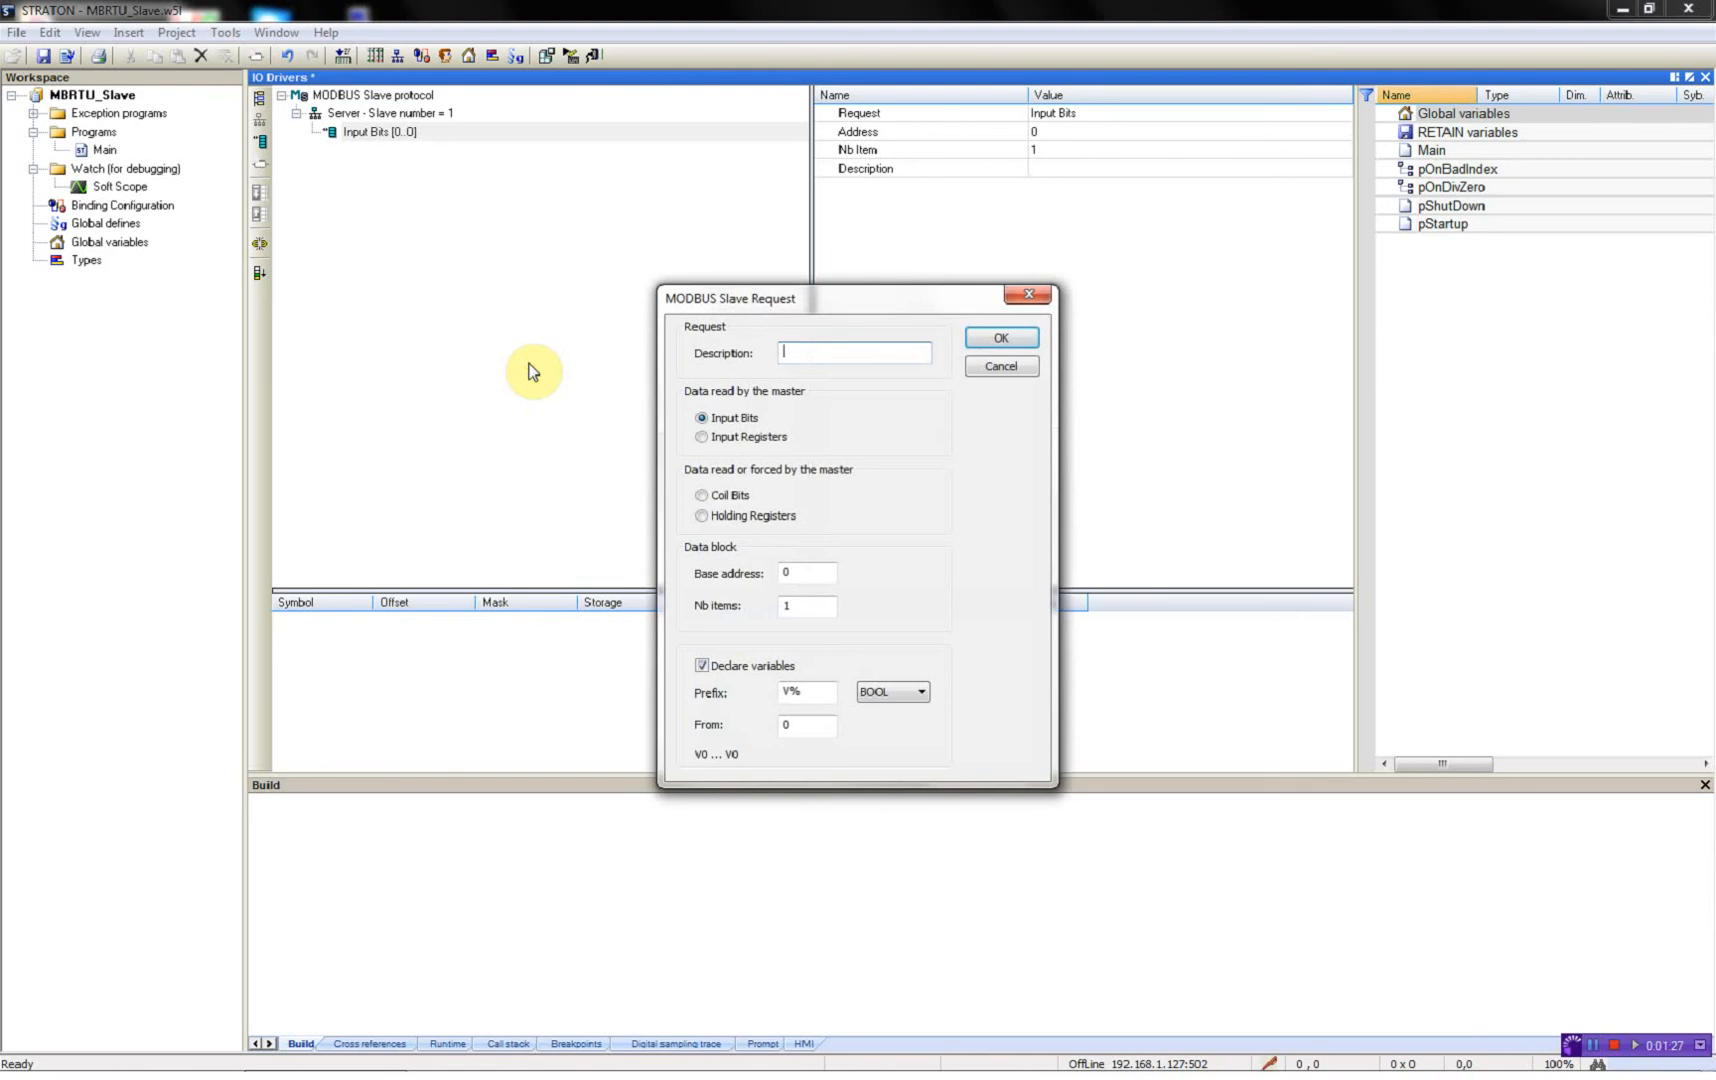
{"action": "type", "text": "Digital Inputs"}
{"action": "left_click", "coordinate": [808, 604]}
{"action": "type", "text": "8"}
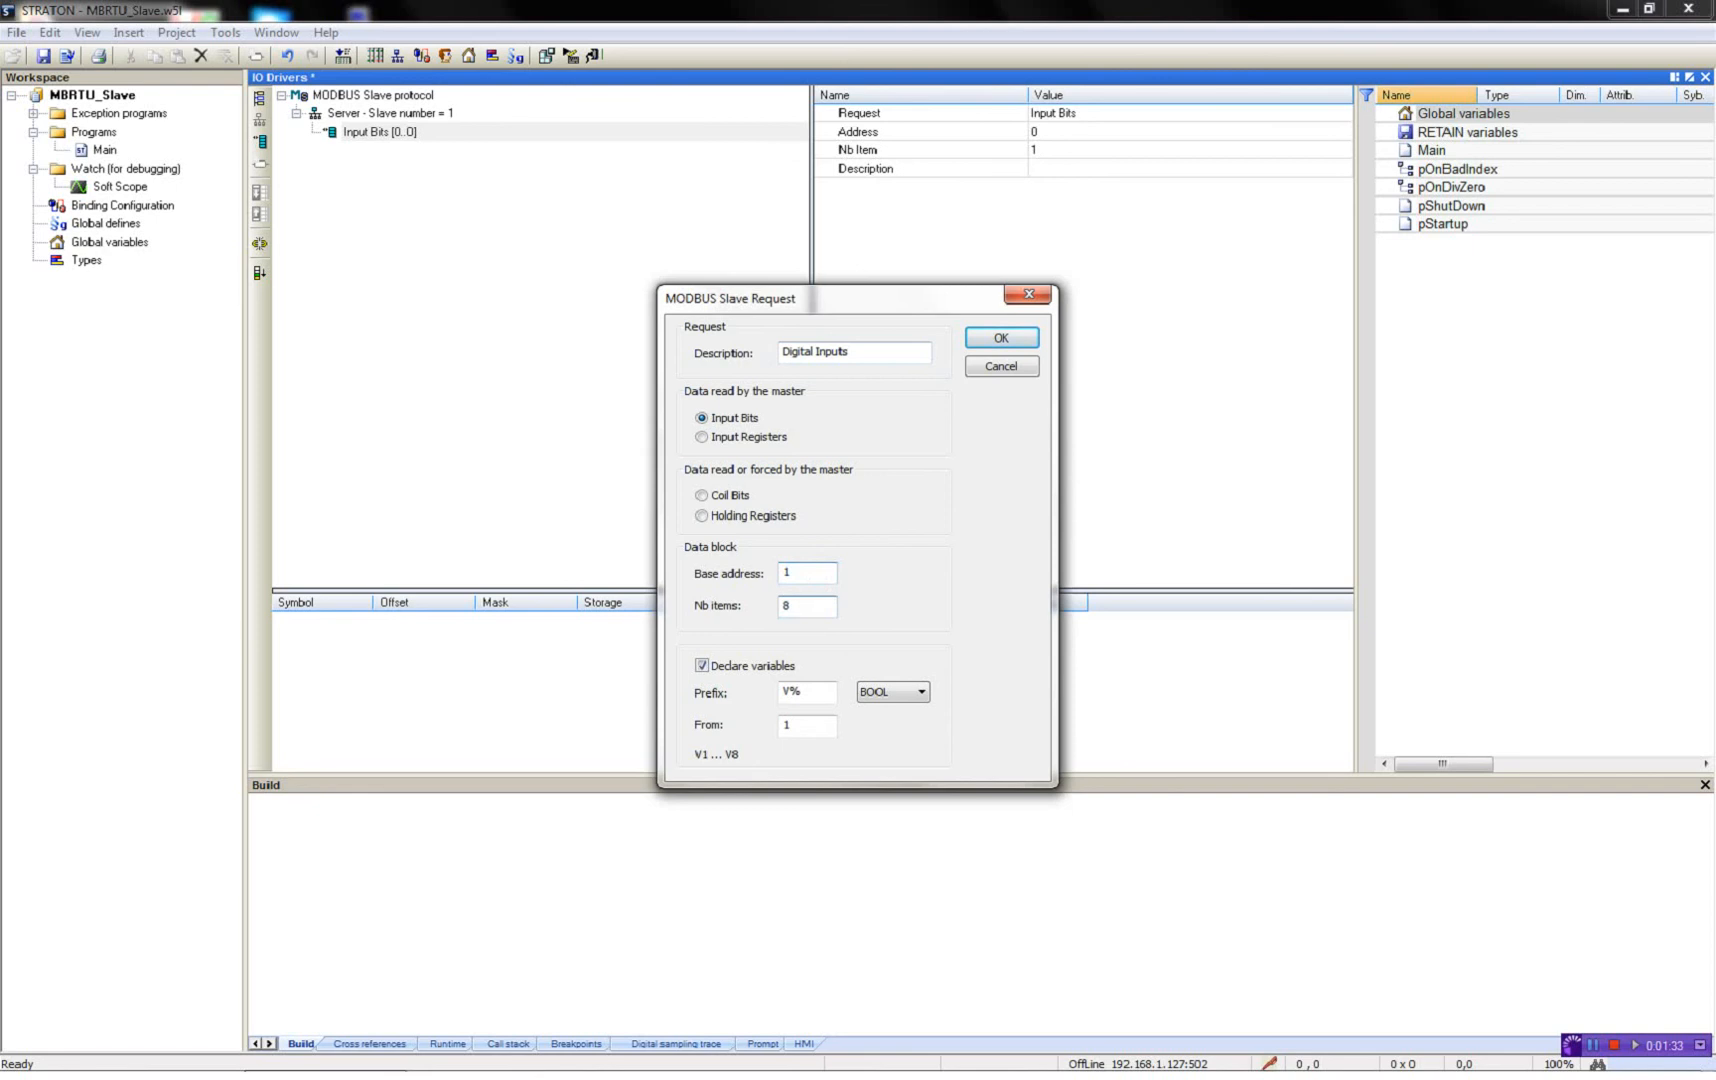
{"action": "left_click", "coordinate": [806, 692]}
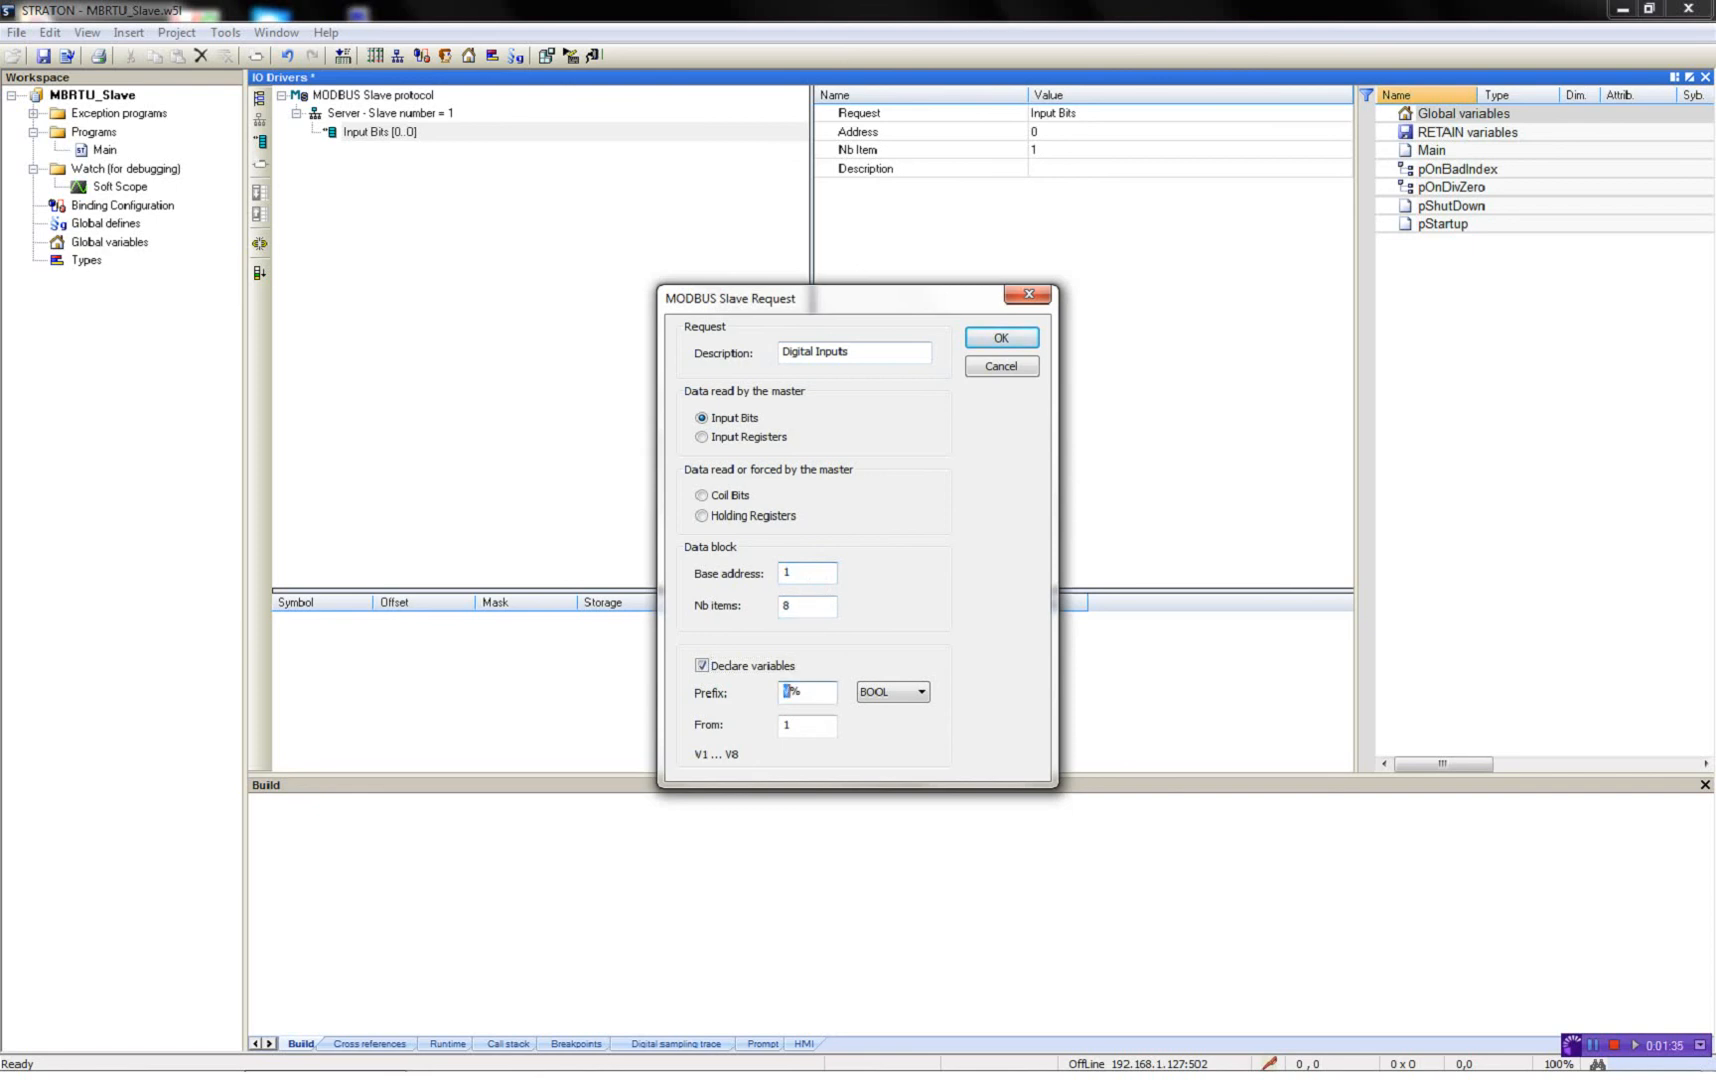
{"action": "type", "text": "DI0_"}
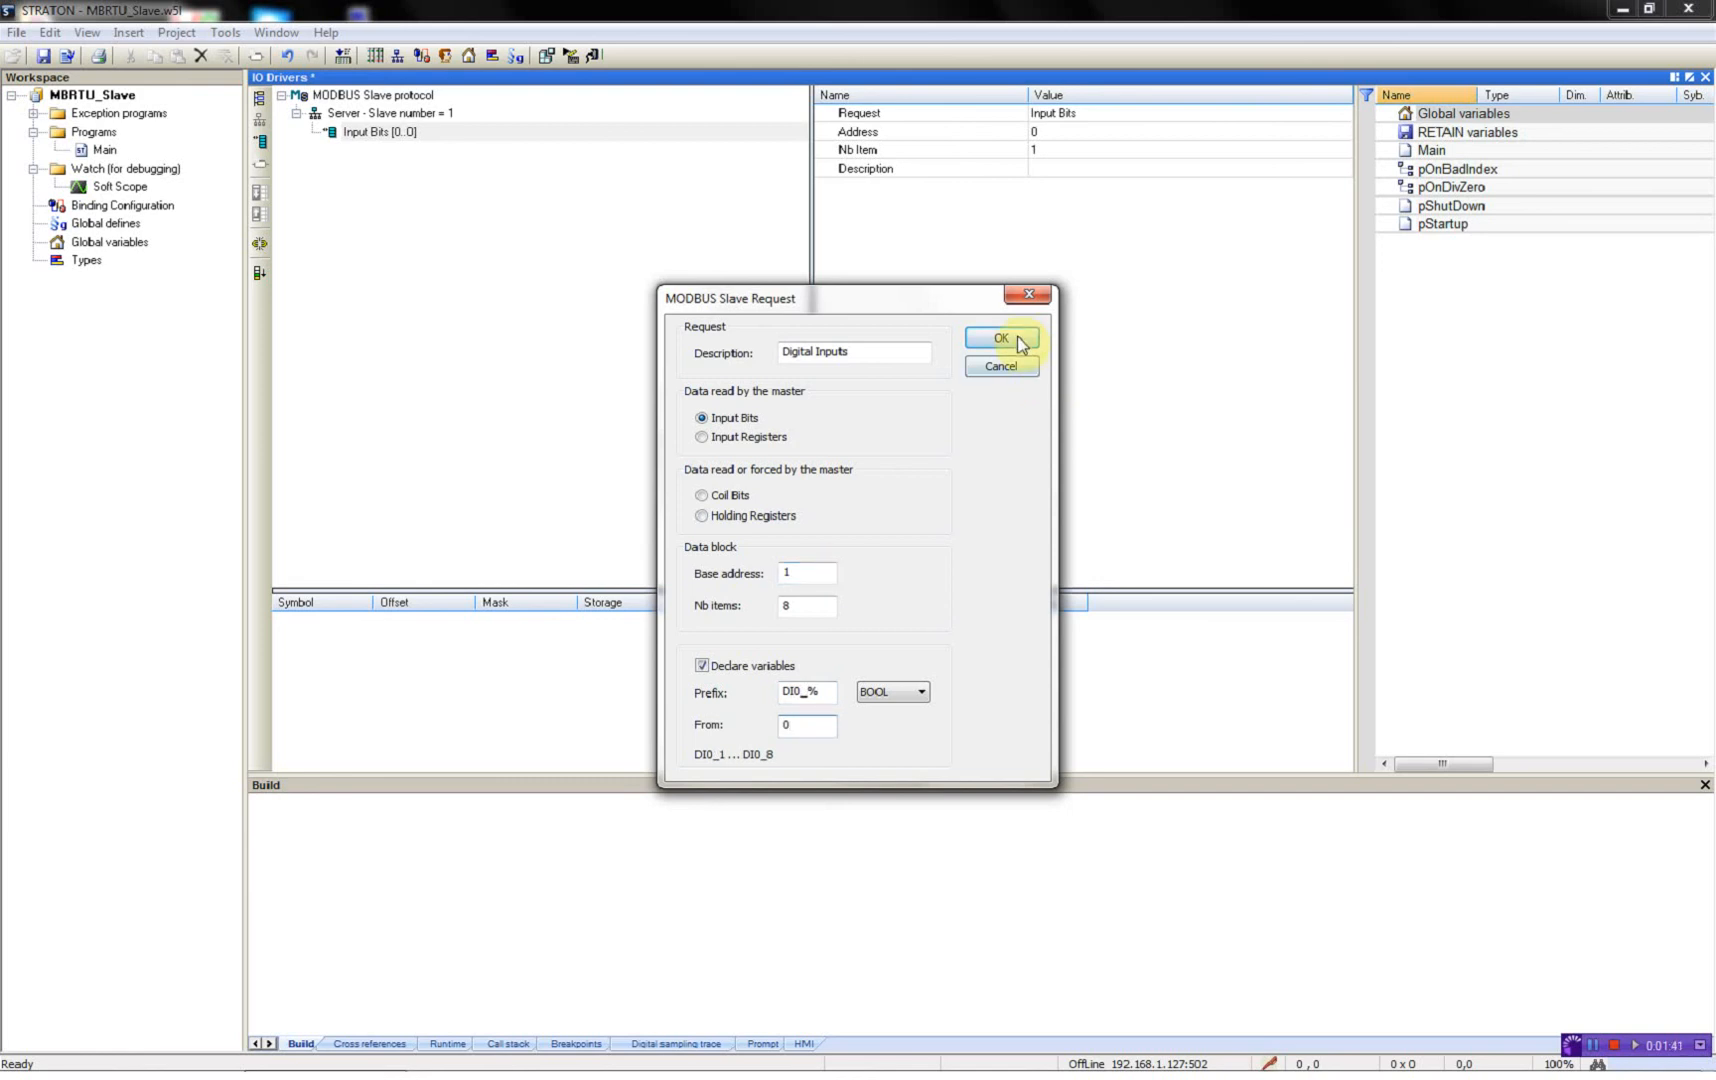
{"action": "left_click", "coordinate": [998, 338]}
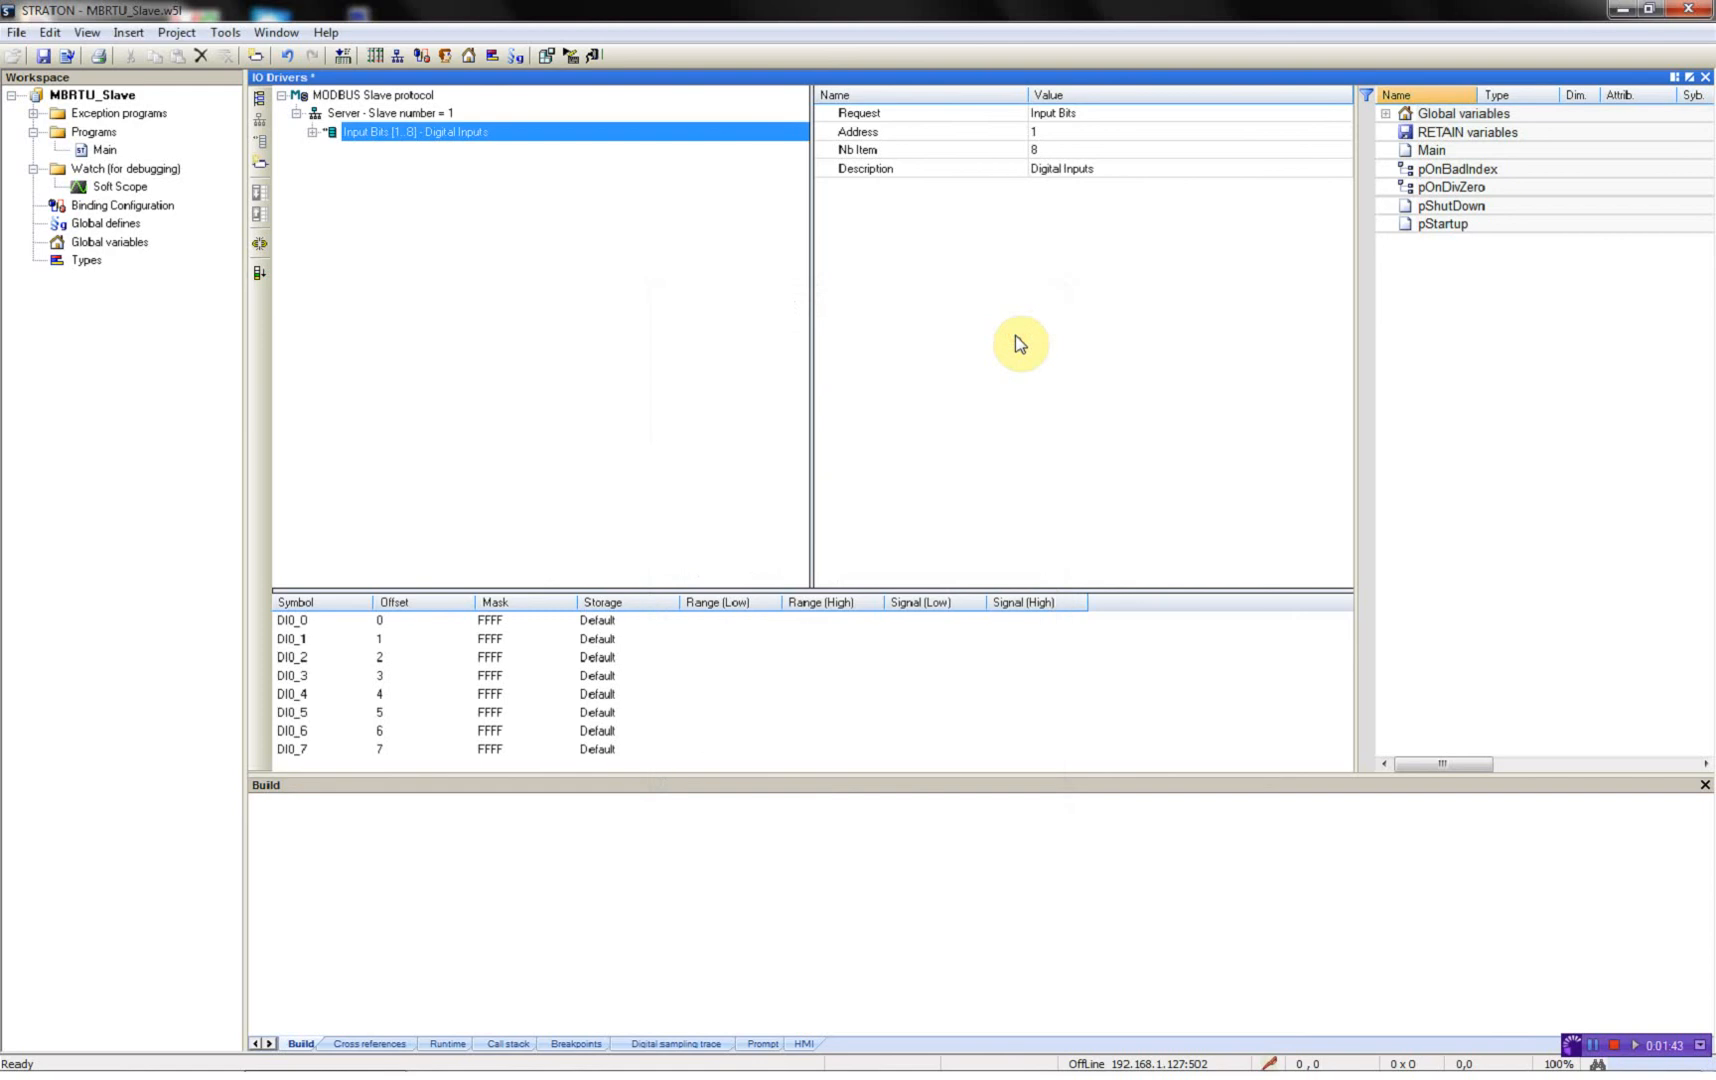
{"action": "mouse_move", "coordinate": [1020, 340]}
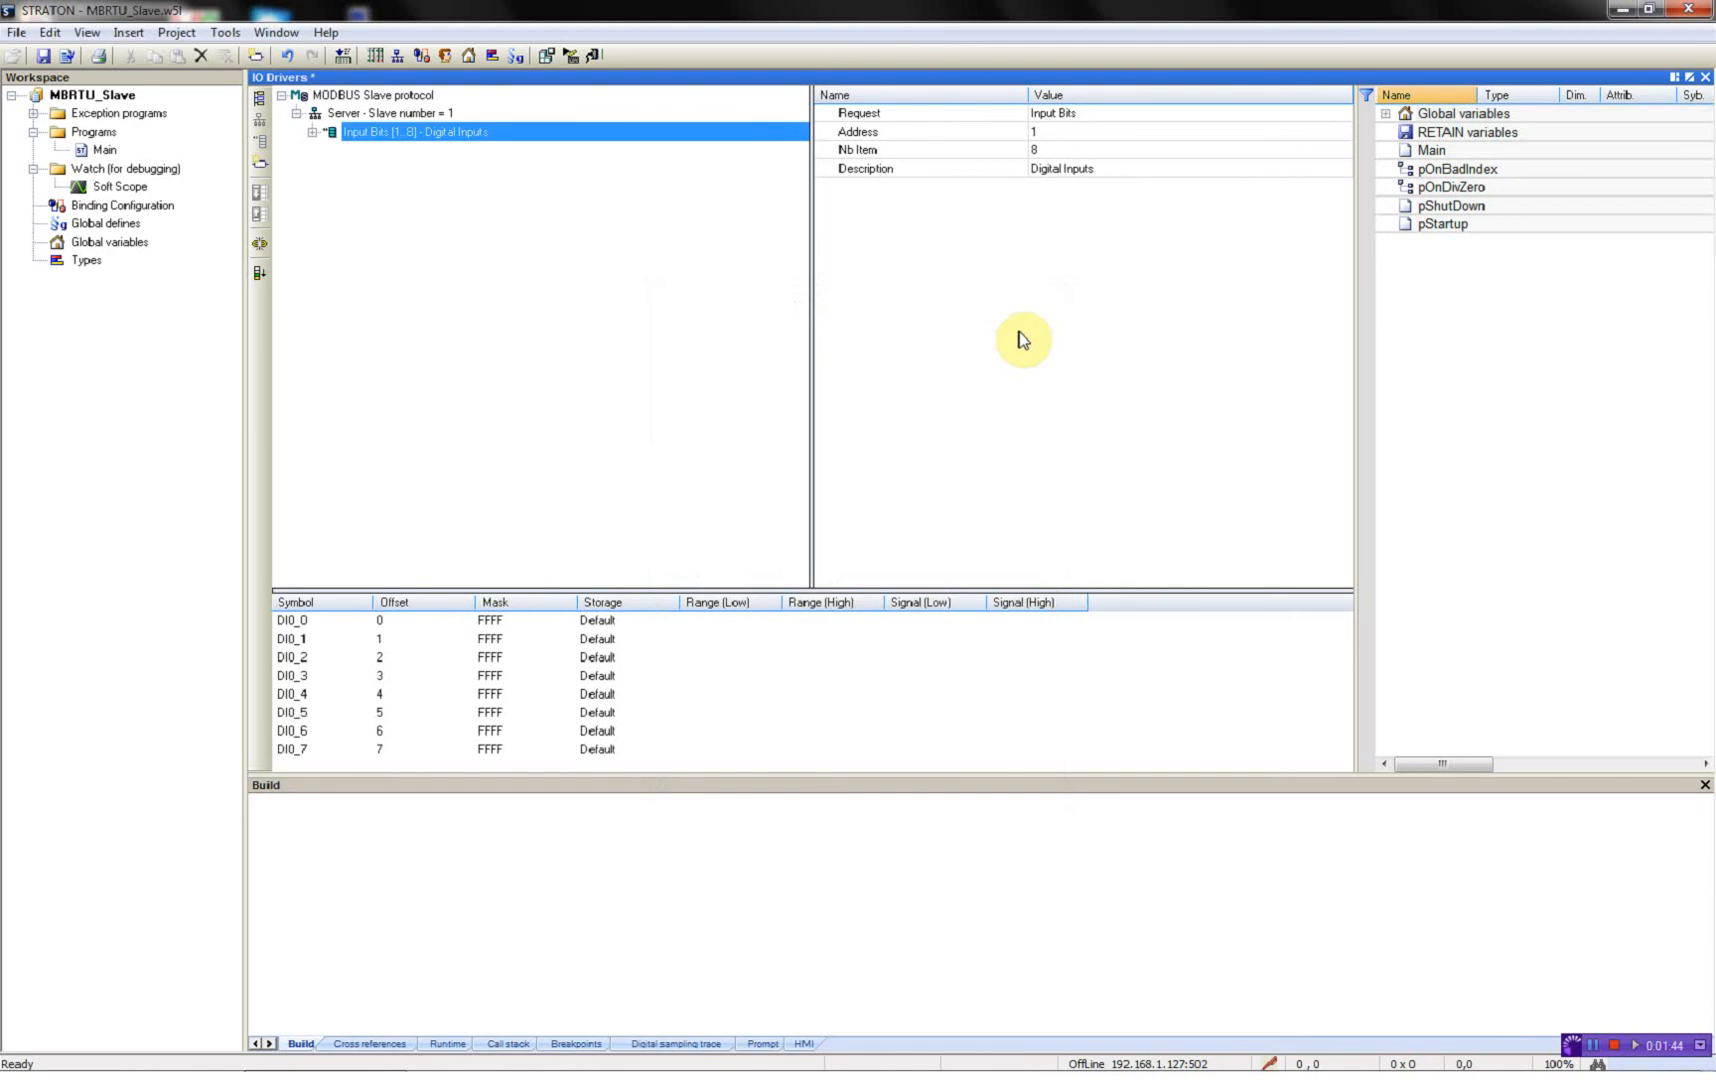
{"action": "left_click", "coordinate": [1386, 112]}
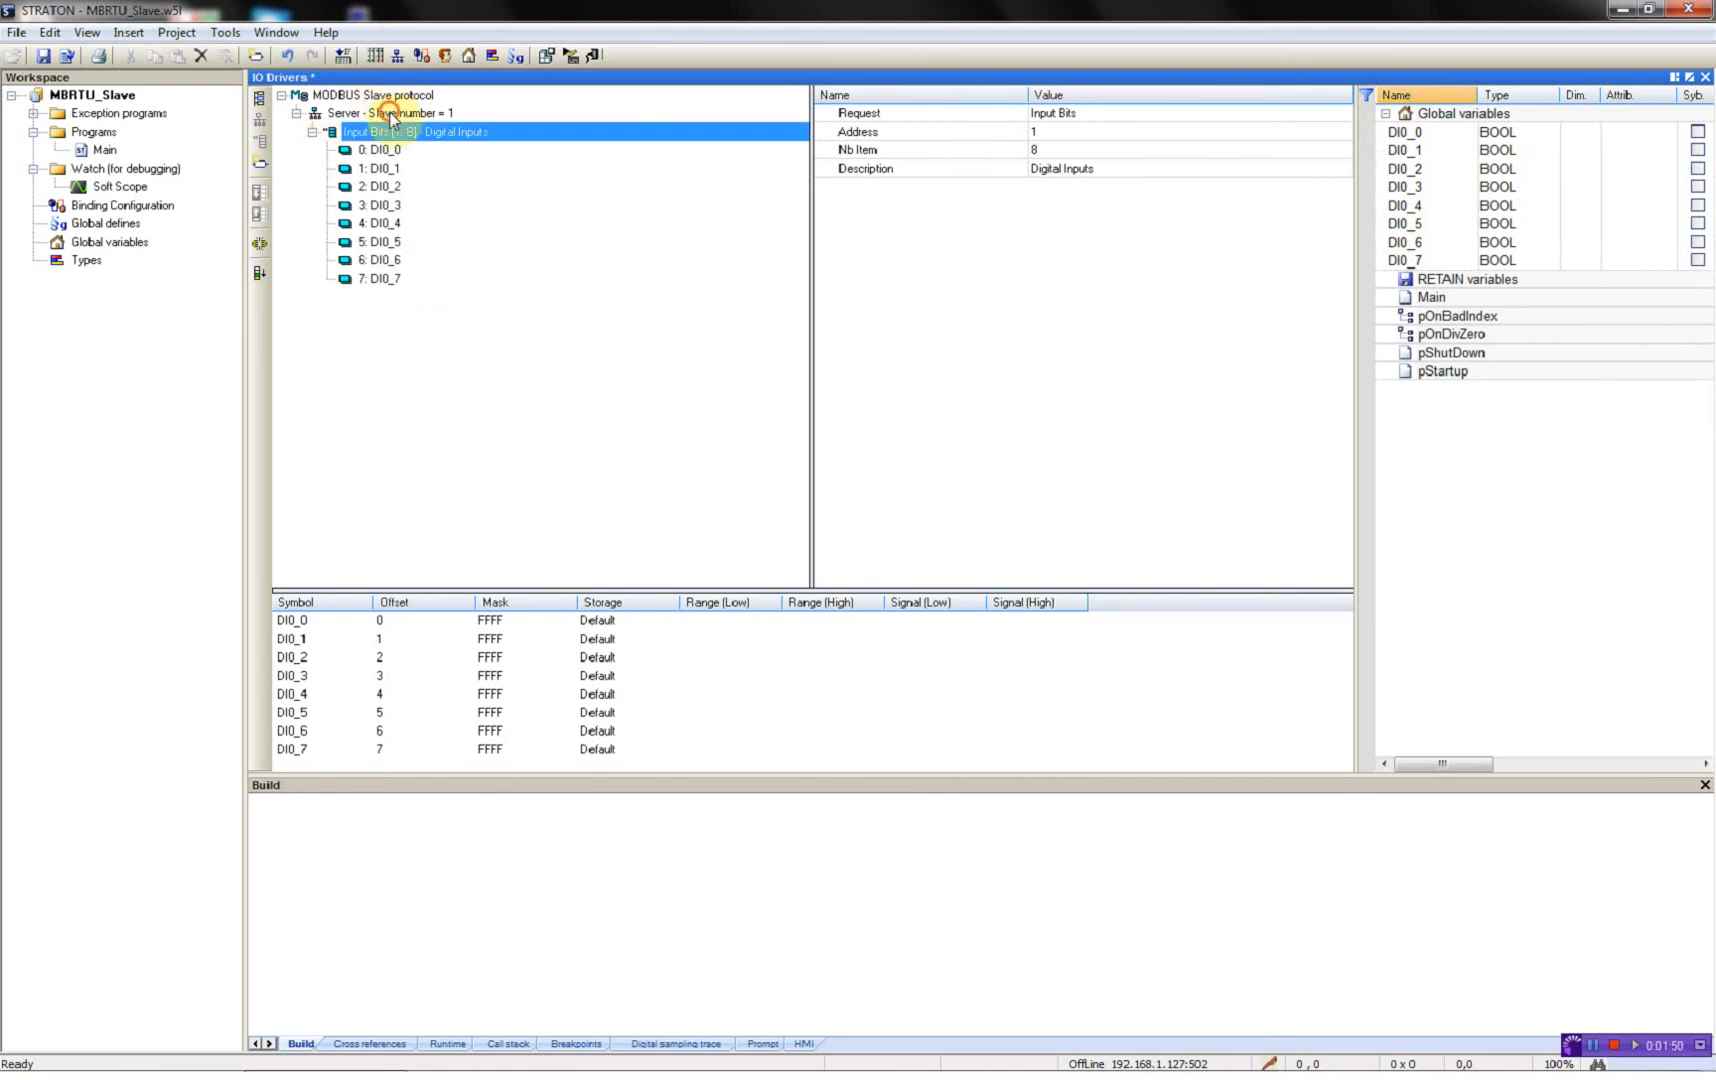
Step: Add a 'Digital Outputs' coil-bits block at address 1 with 4 items and prefix DO0_, declaring DO0_0 to DO0_3
{"action": "left_click", "coordinate": [484, 356]}
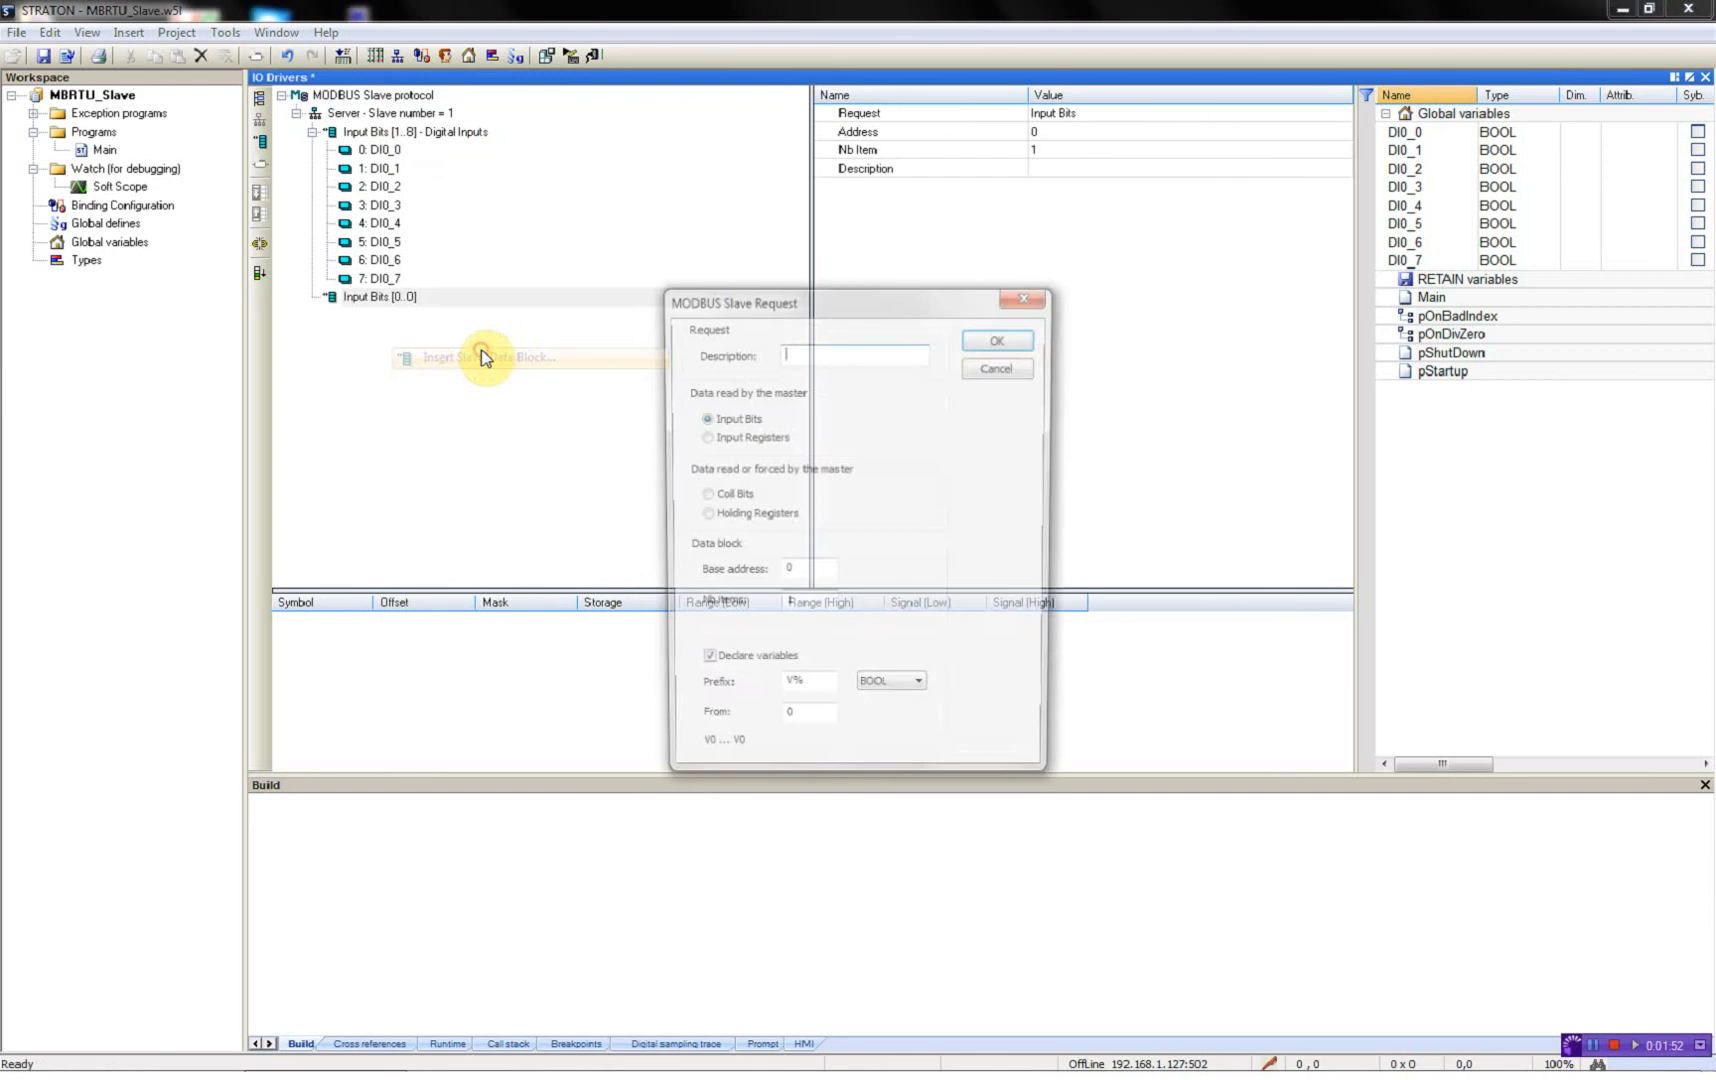
{"action": "type", "text": "Digital o"}
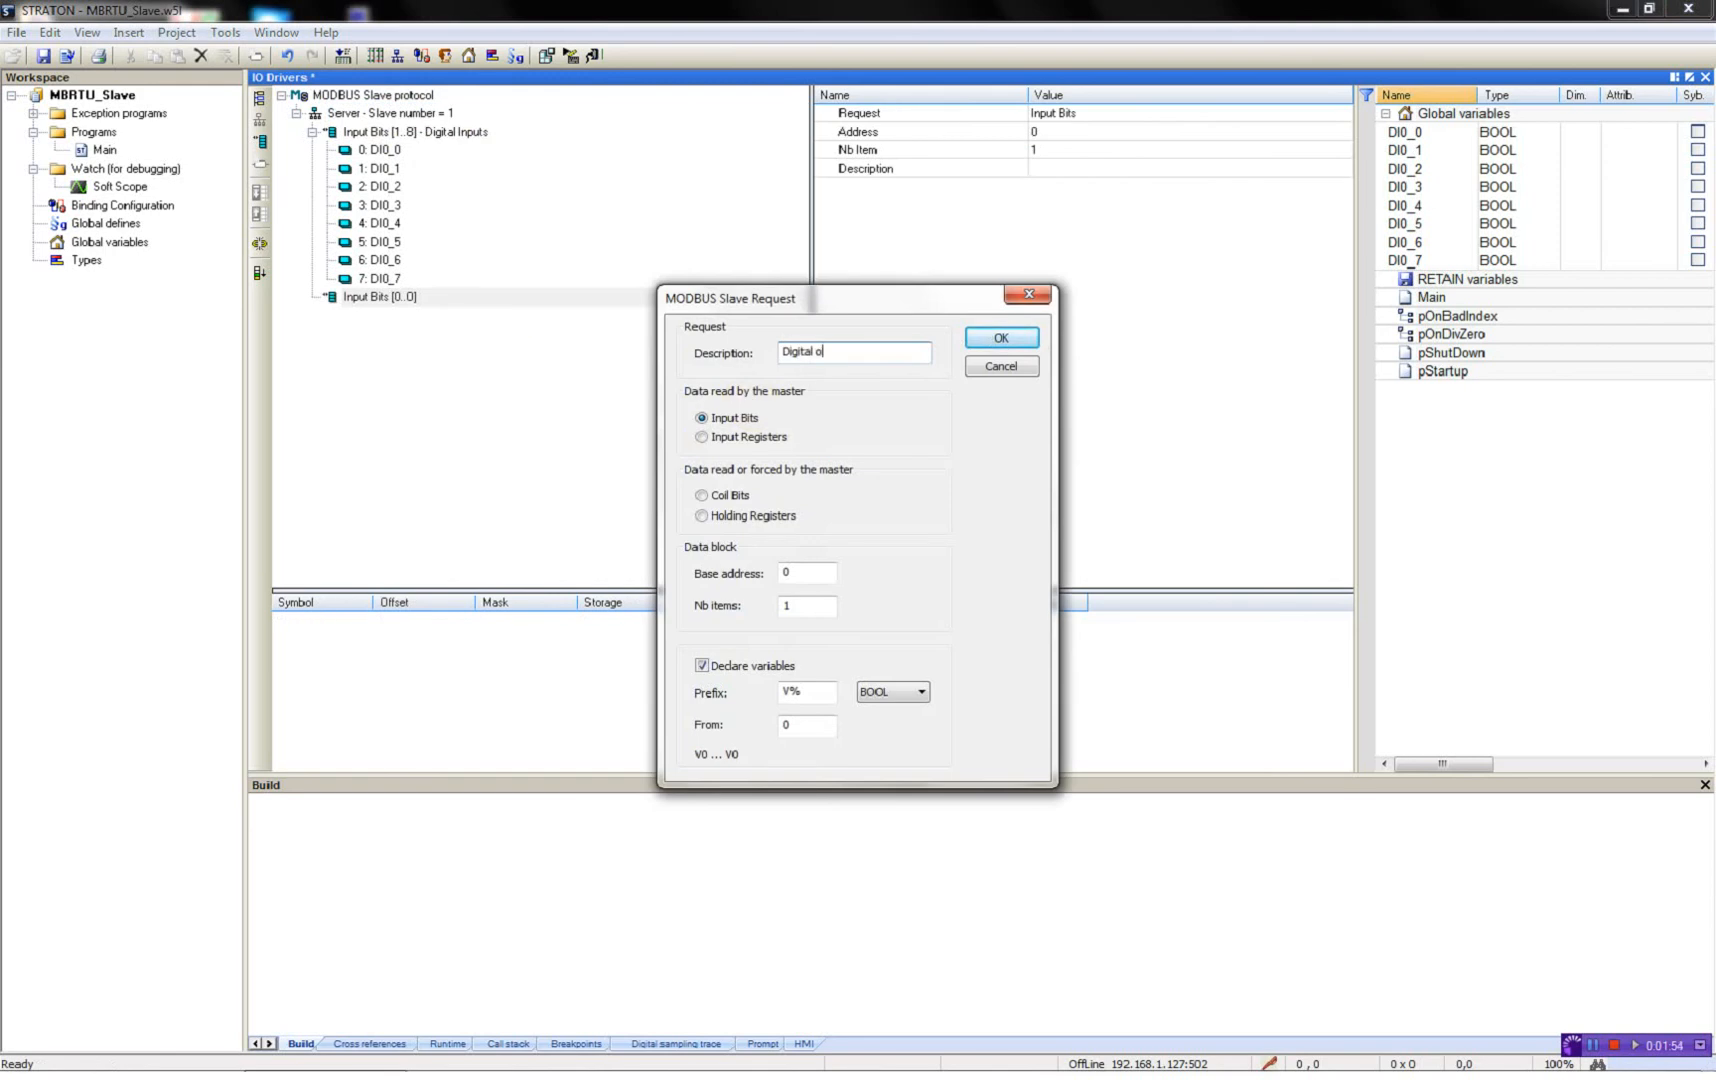
{"action": "type", "text": "utputs"}
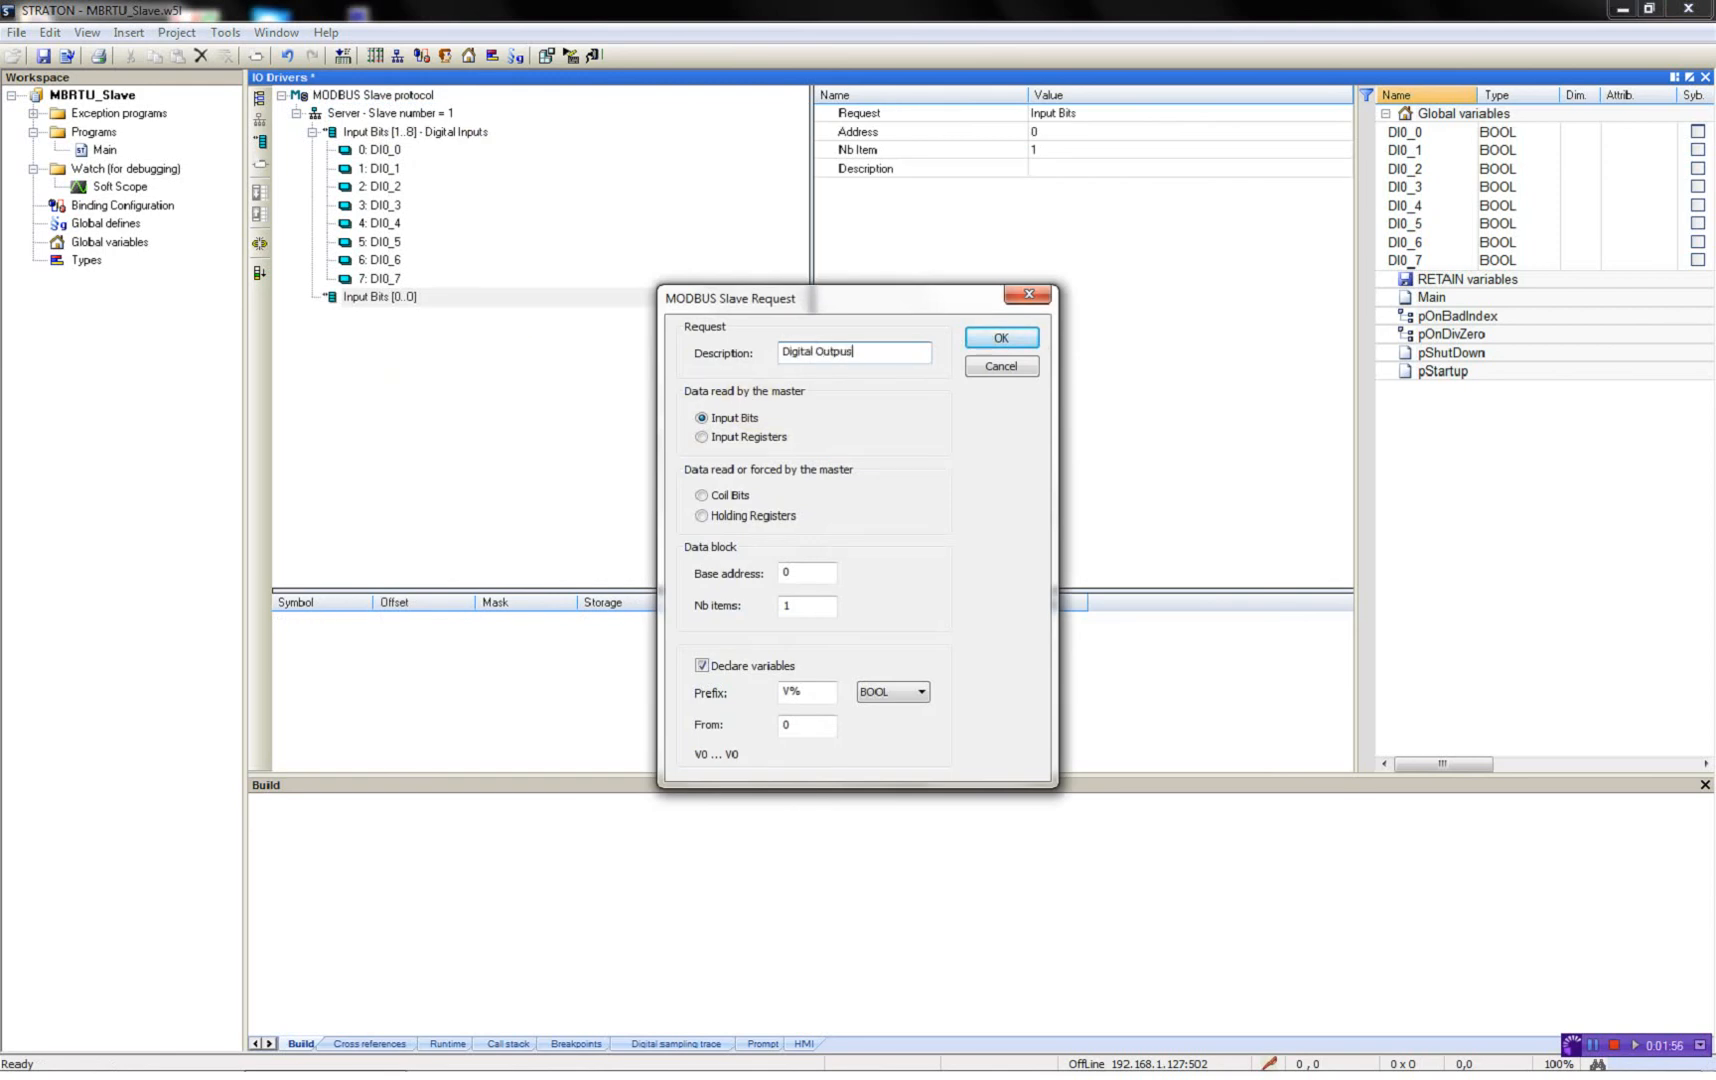
{"action": "left_click", "coordinate": [702, 494]}
{"action": "type", "text": "4"}
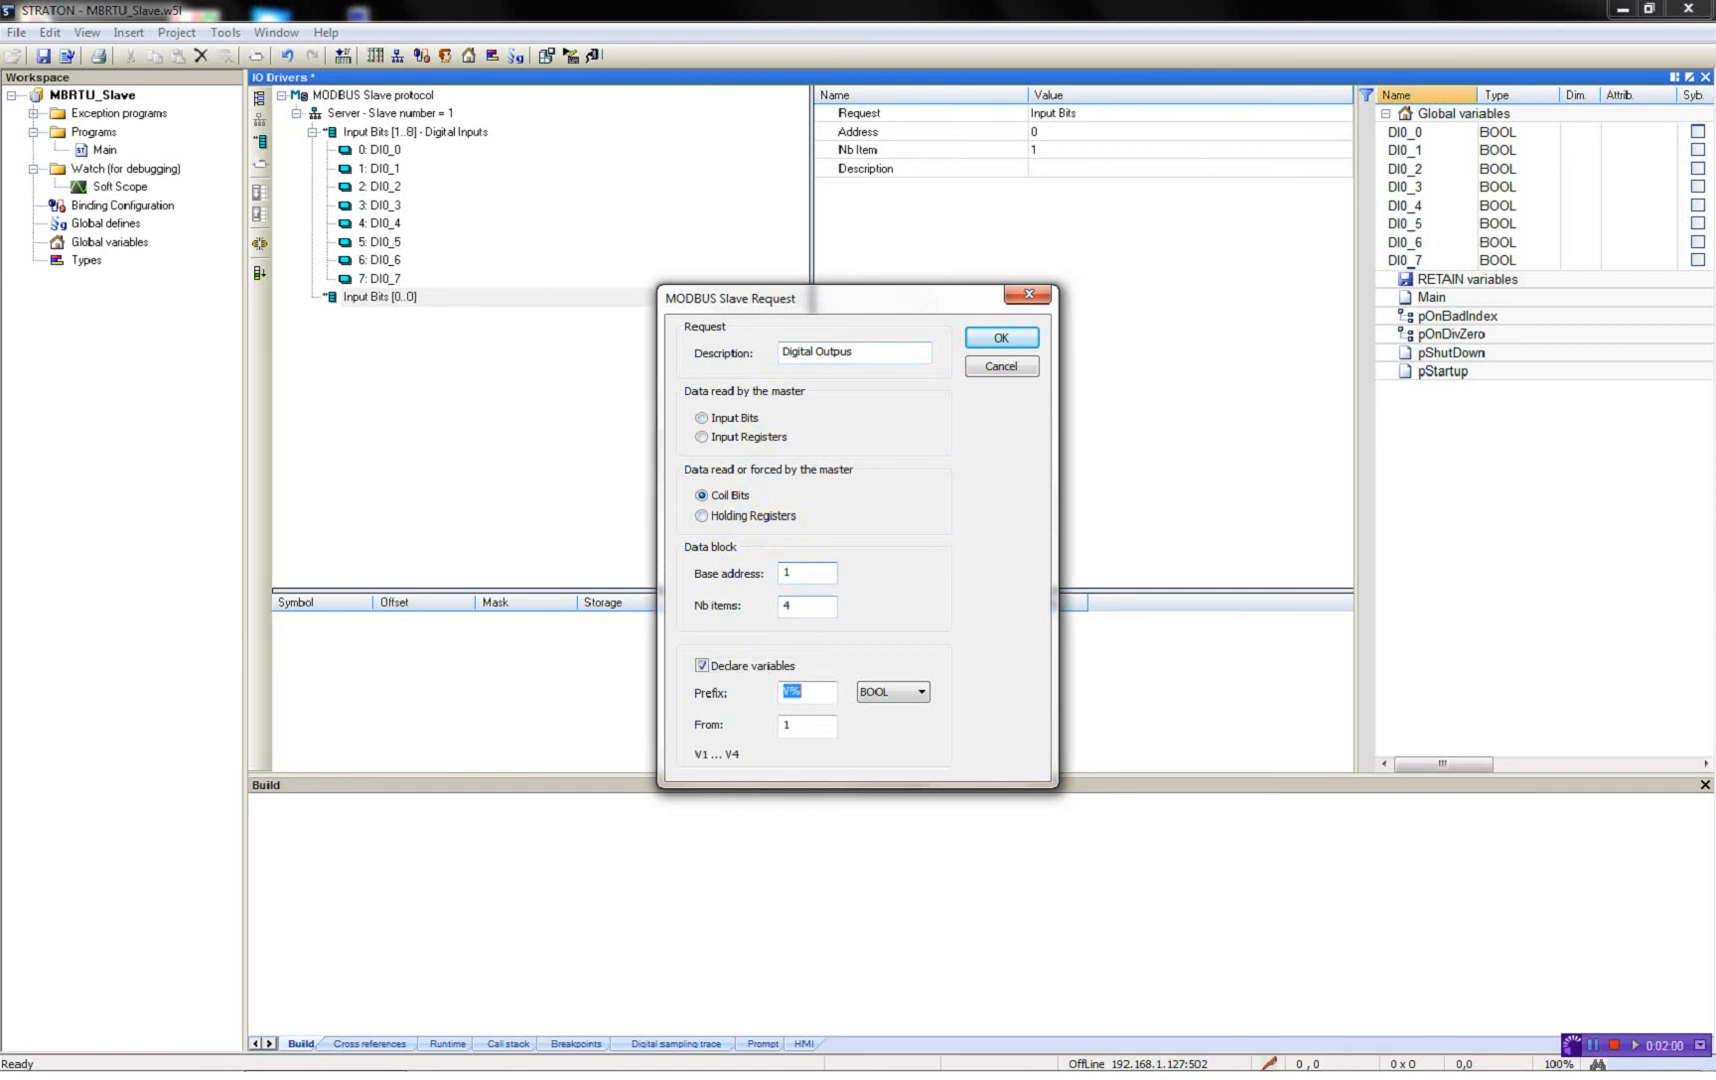
{"action": "type", "text": "DO0_"}
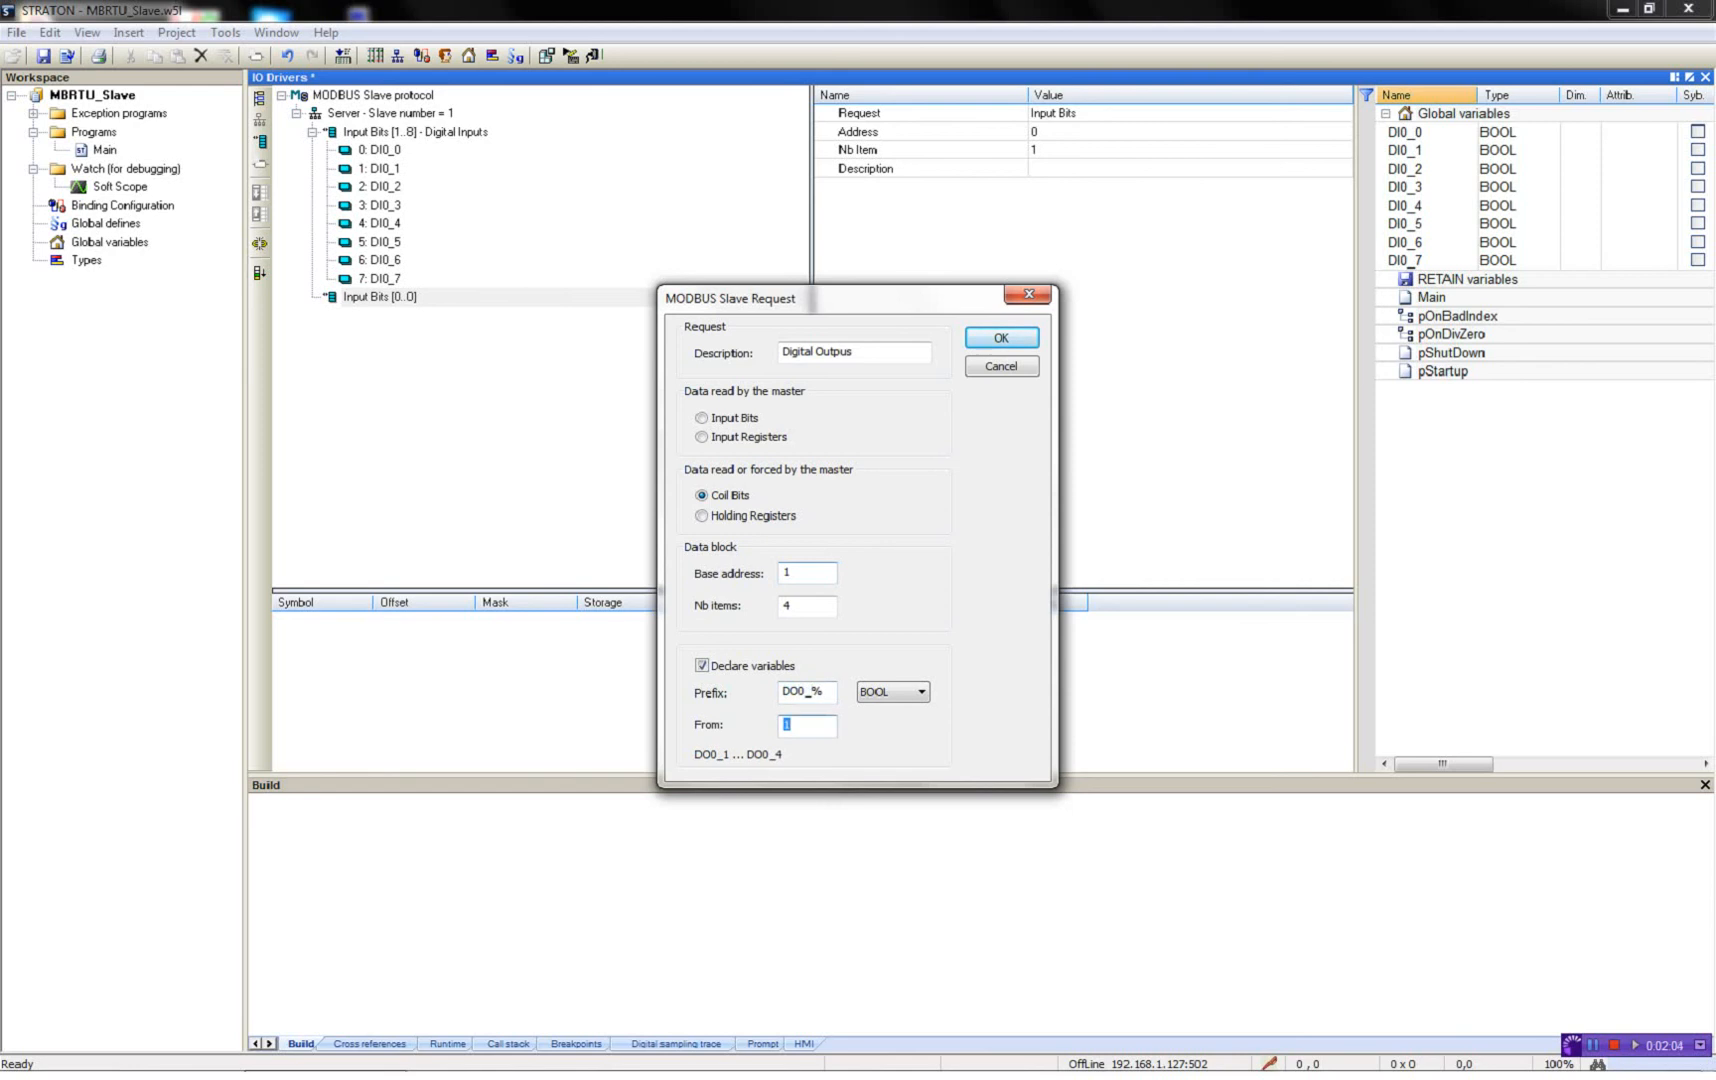
{"action": "left_click", "coordinate": [998, 338]}
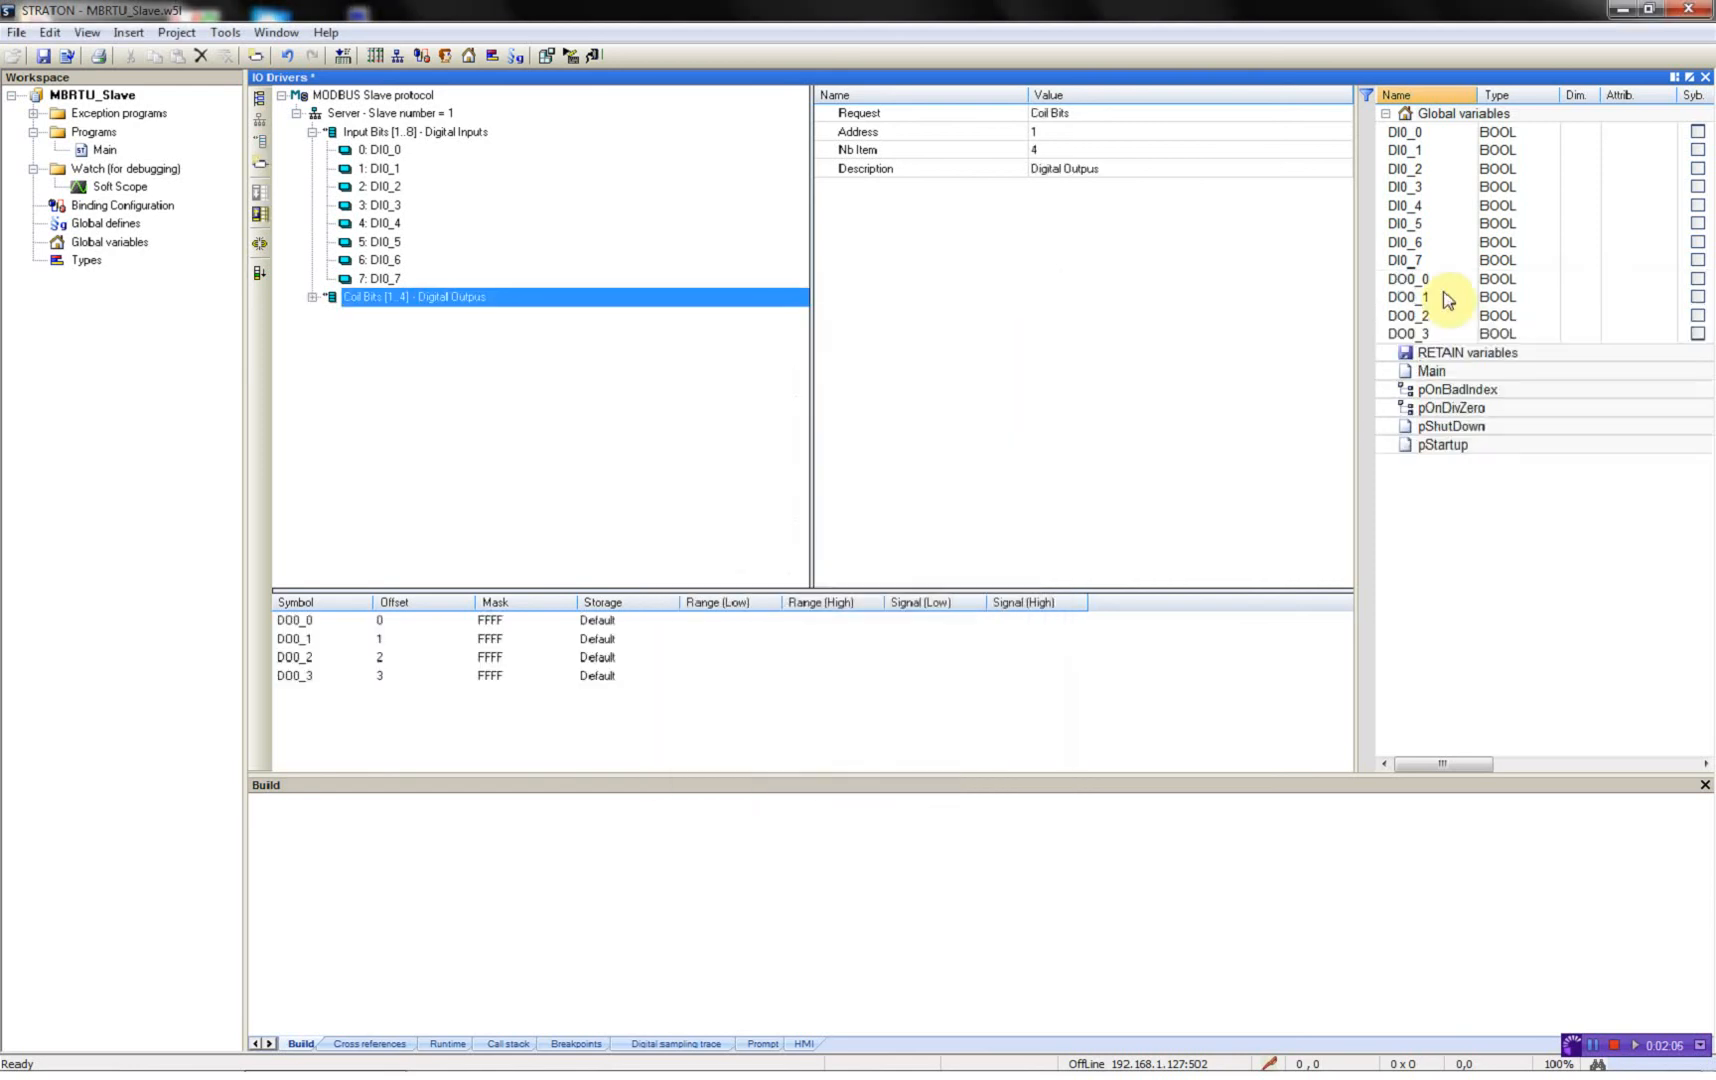
{"action": "left_click", "coordinate": [318, 296]}
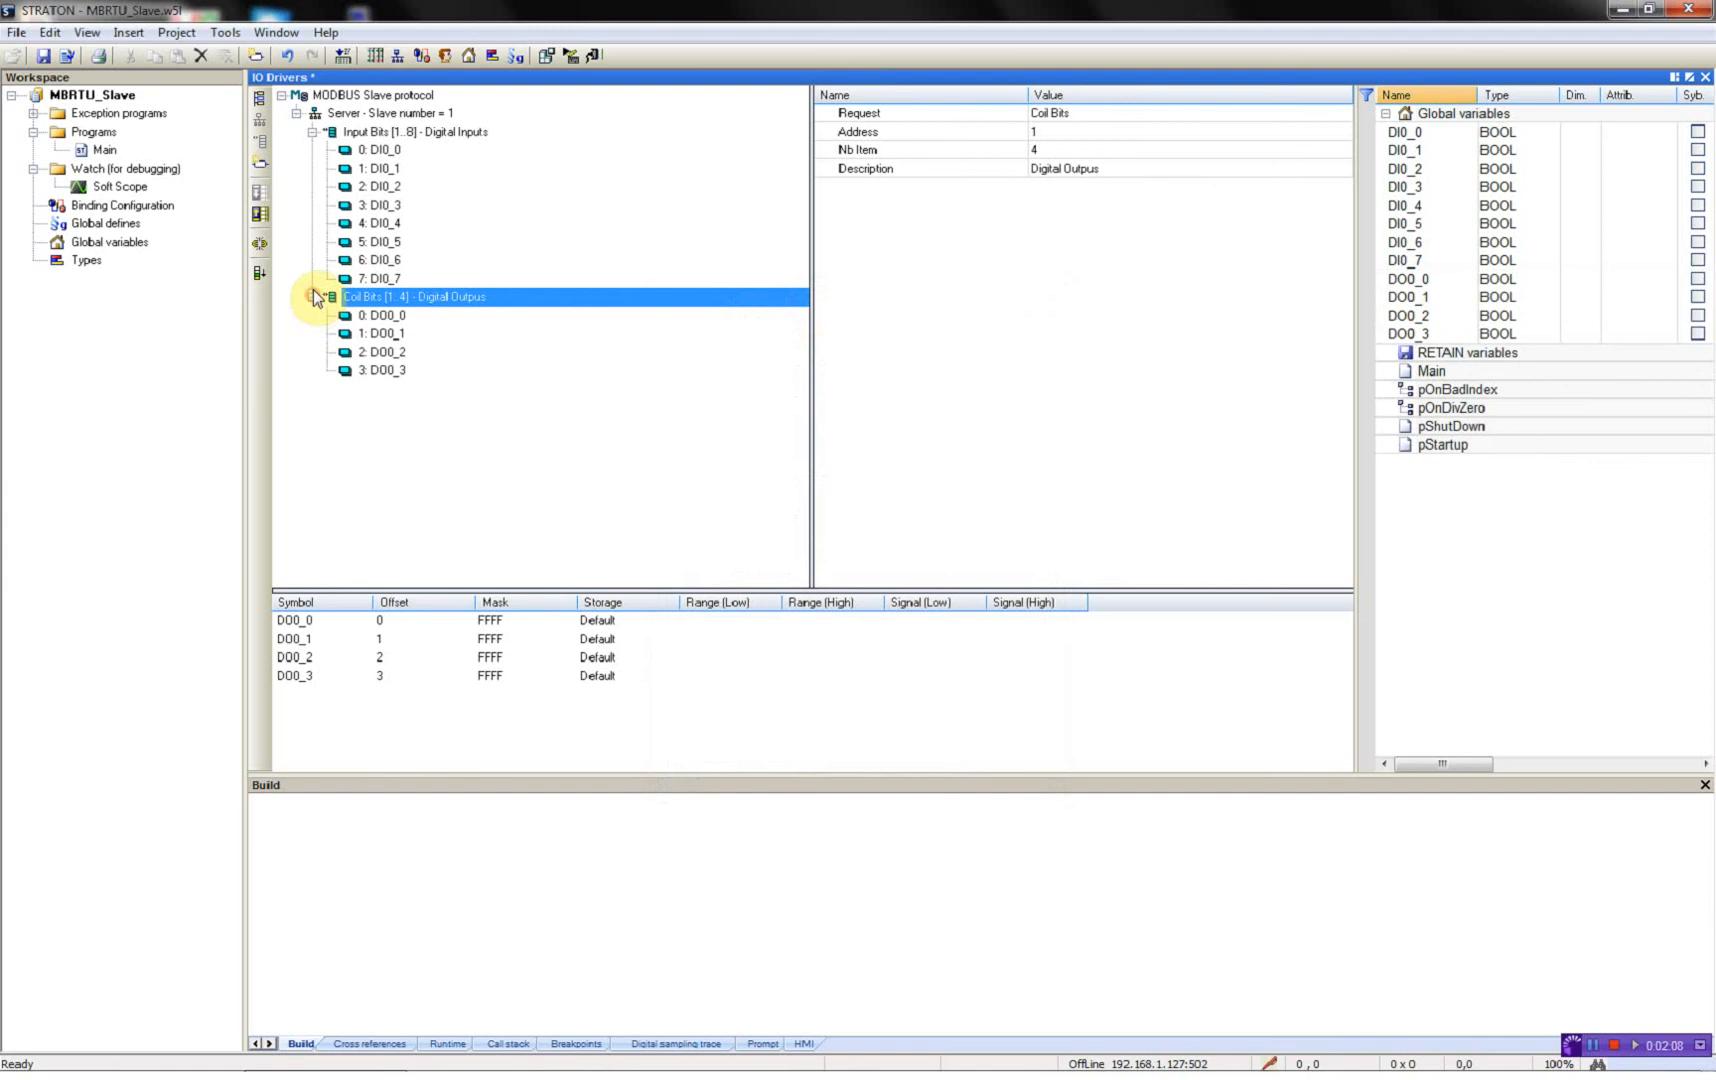
Step: Add an 'Analogue Inputs' input-registers block at address 1 with 4 INT items and prefix AI0_, declaring AI0_0 to AI0_3
{"action": "right_click", "coordinate": [388, 112]}
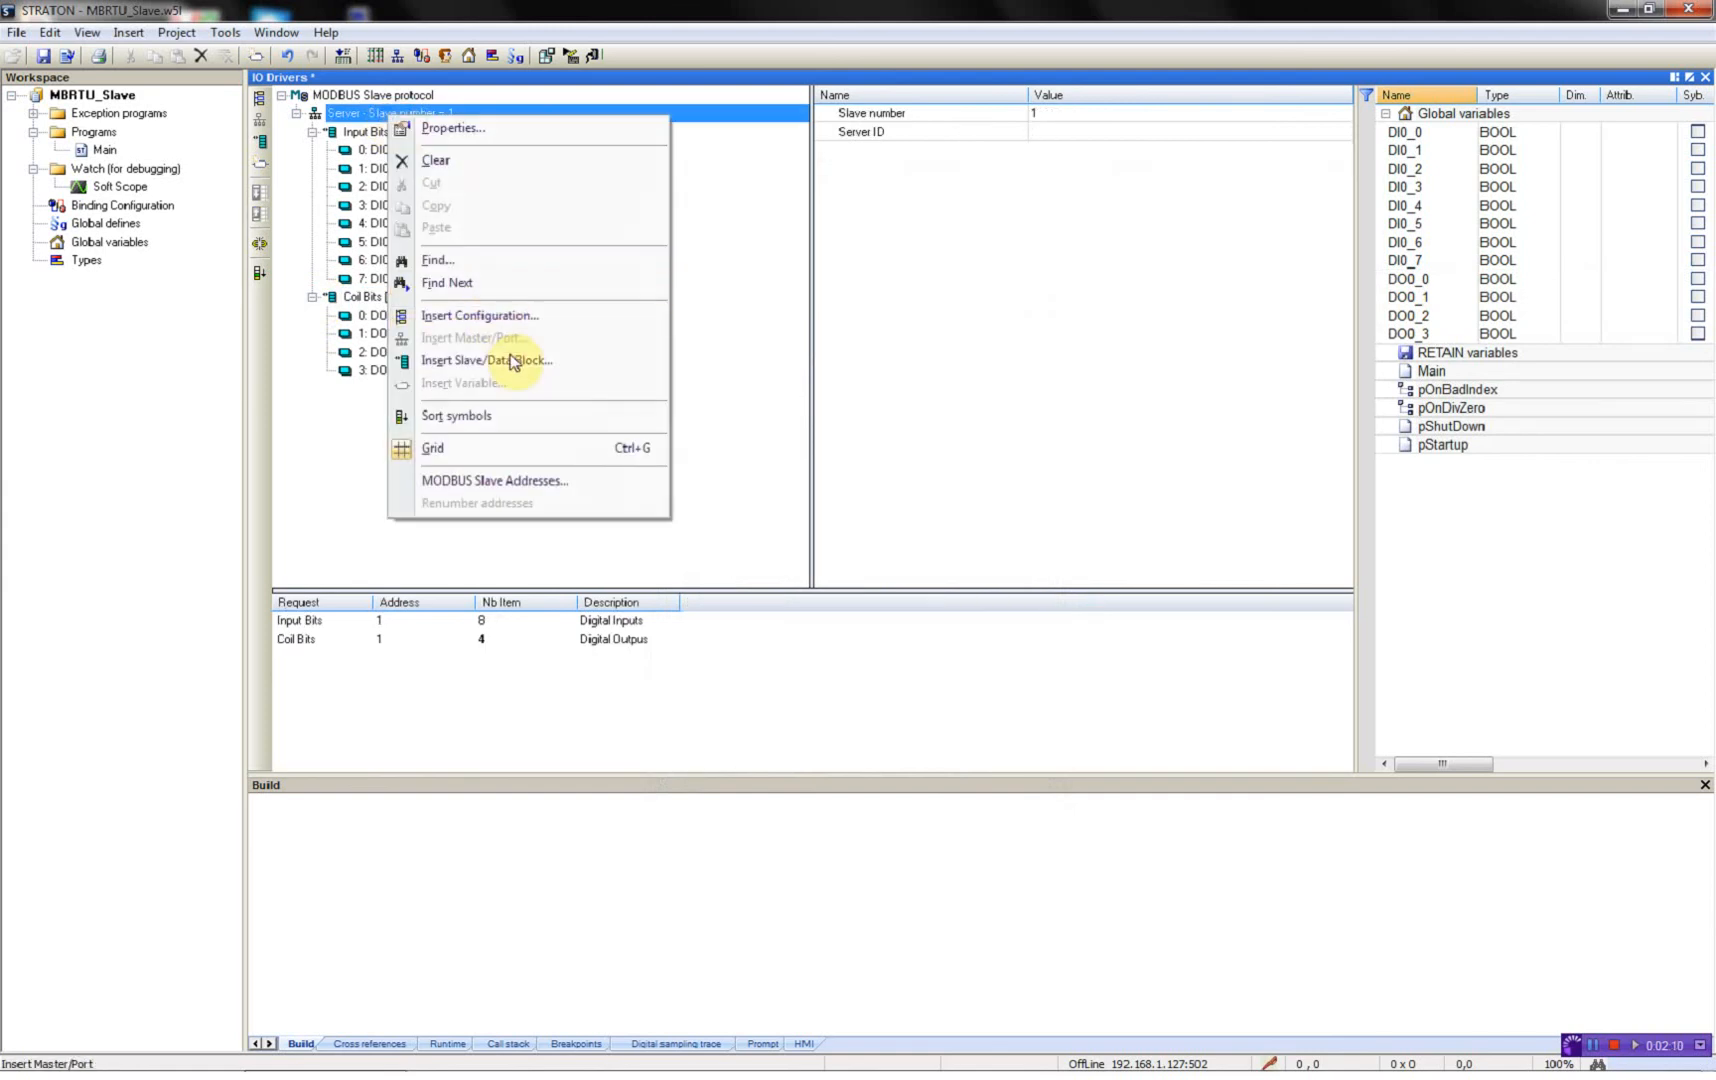
{"action": "left_click", "coordinate": [486, 360]}
{"action": "type", "text": "Analogue Inputs"}
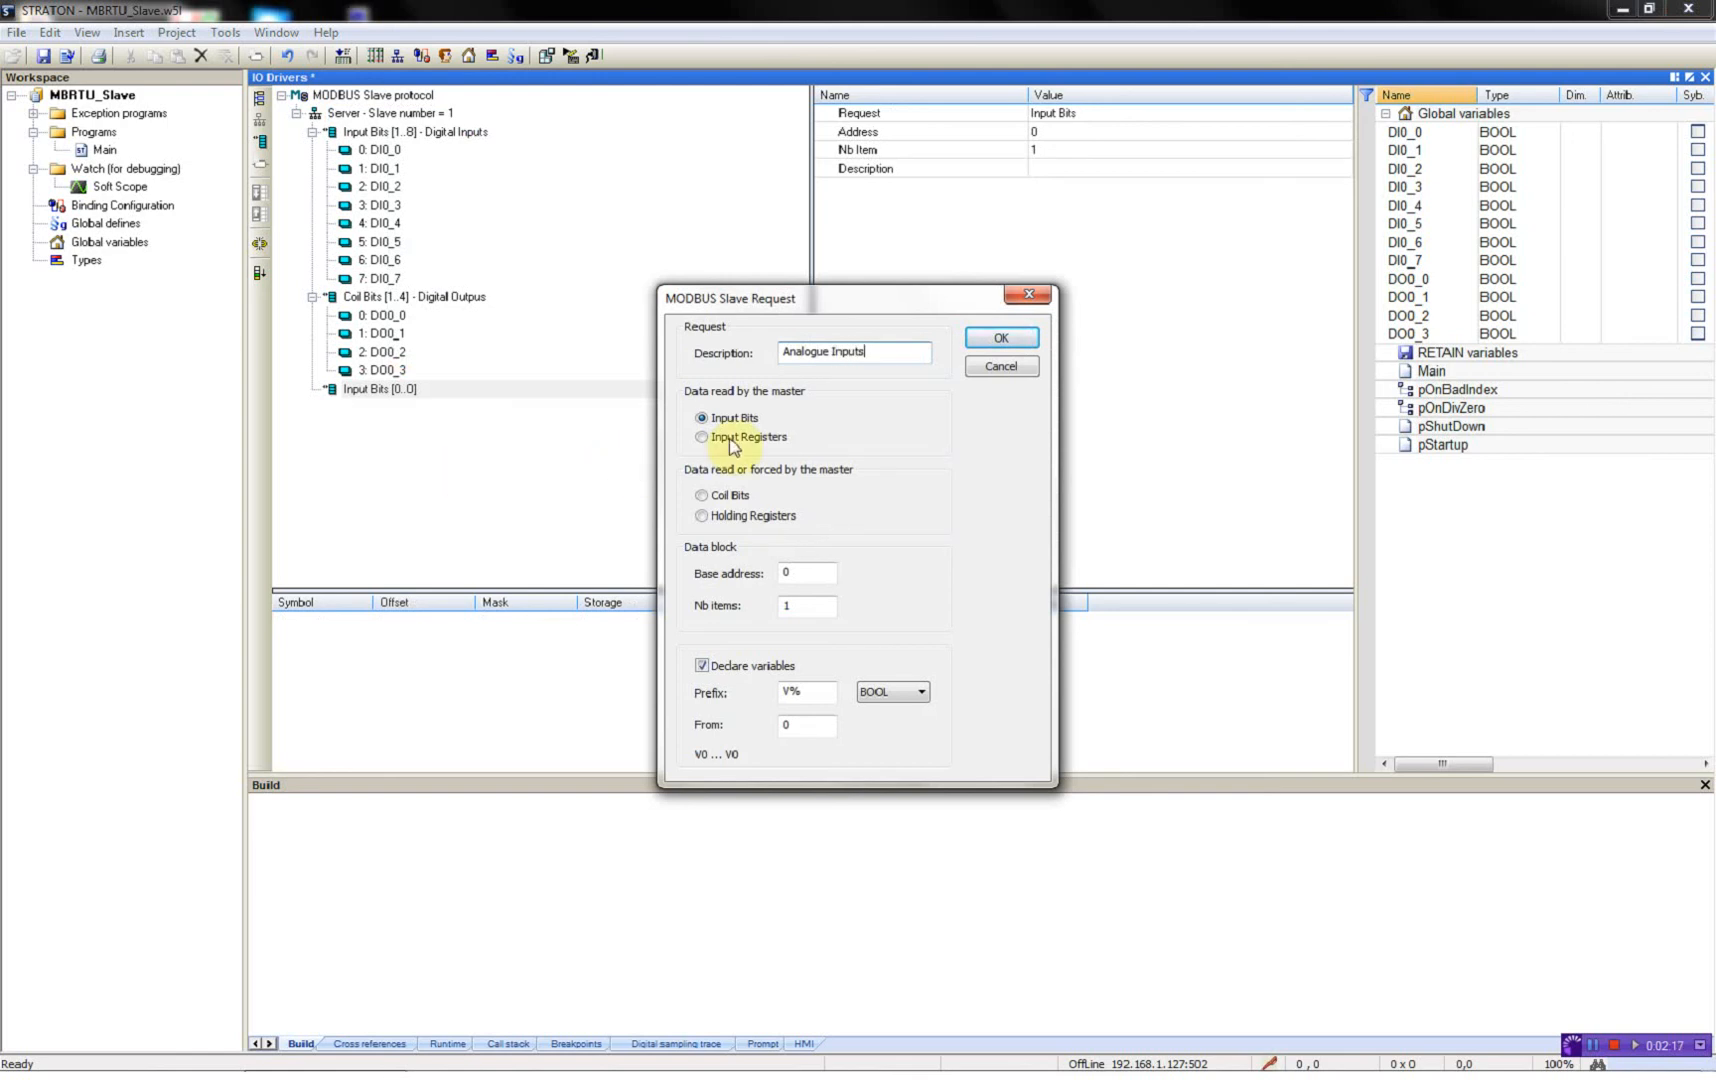
{"action": "left_click", "coordinate": [700, 436]}
{"action": "type", "text": "4"}
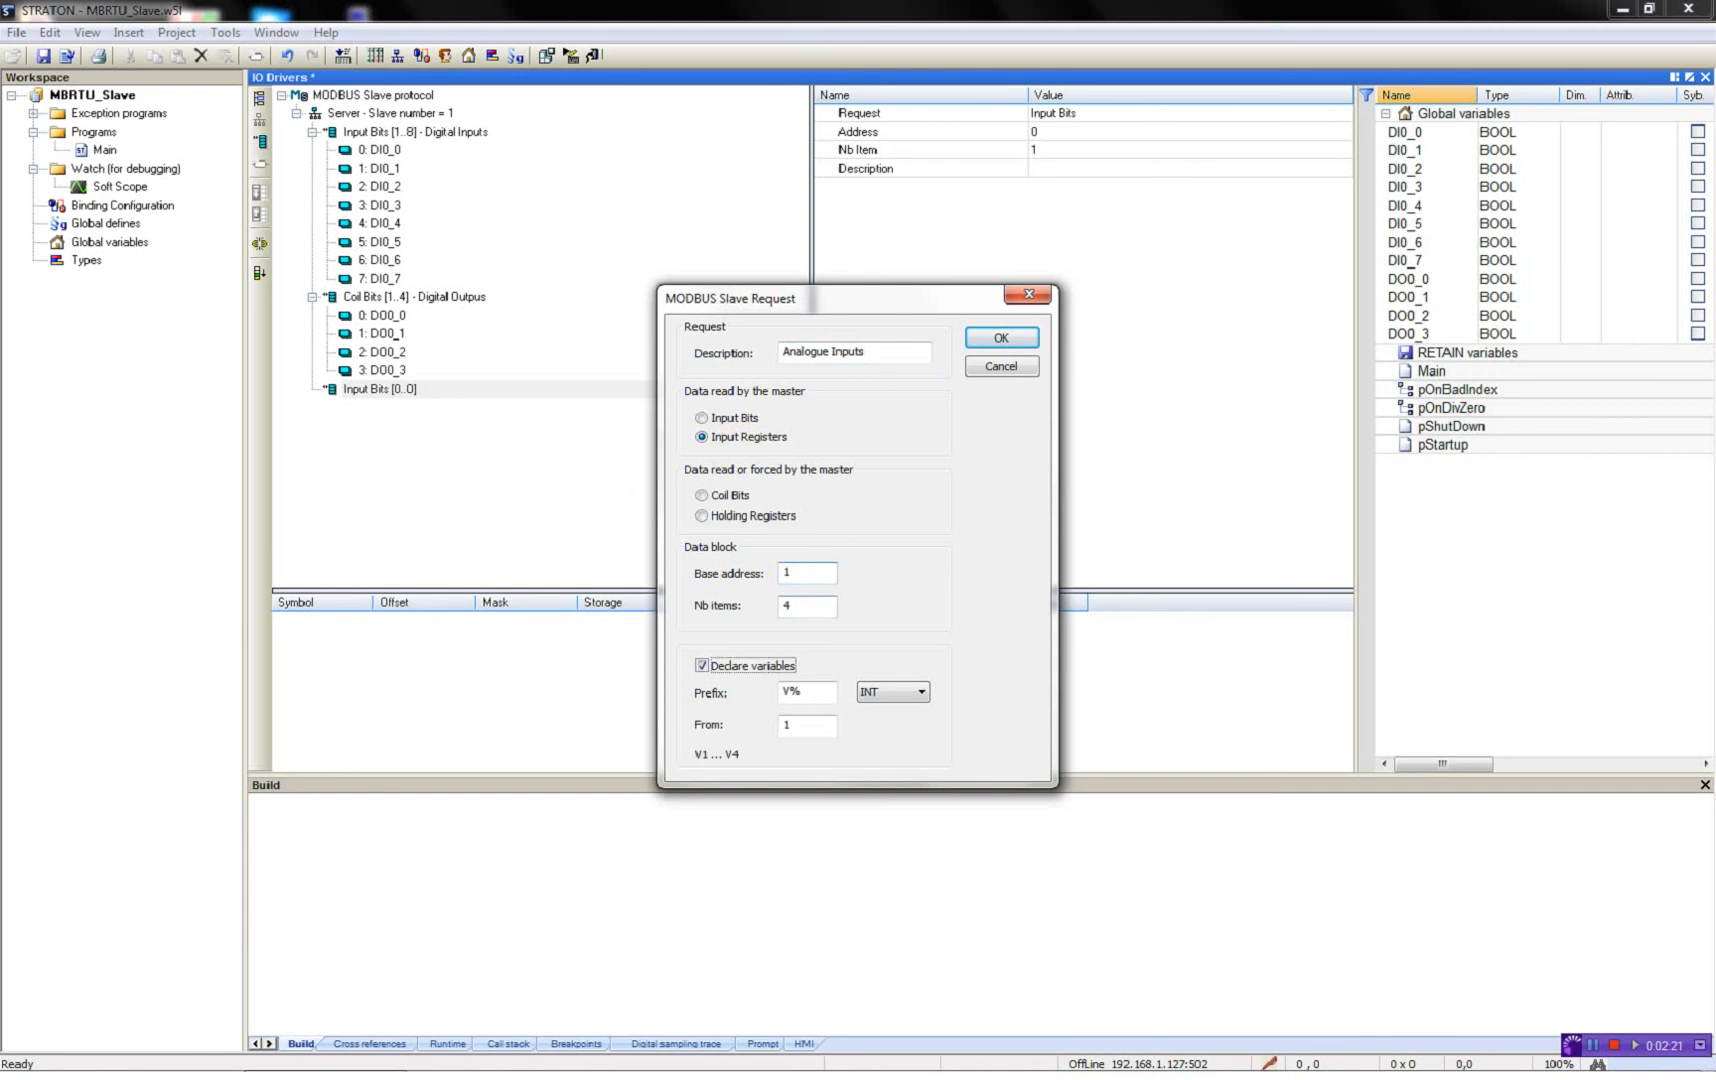
{"action": "type", "text": "AI0_"}
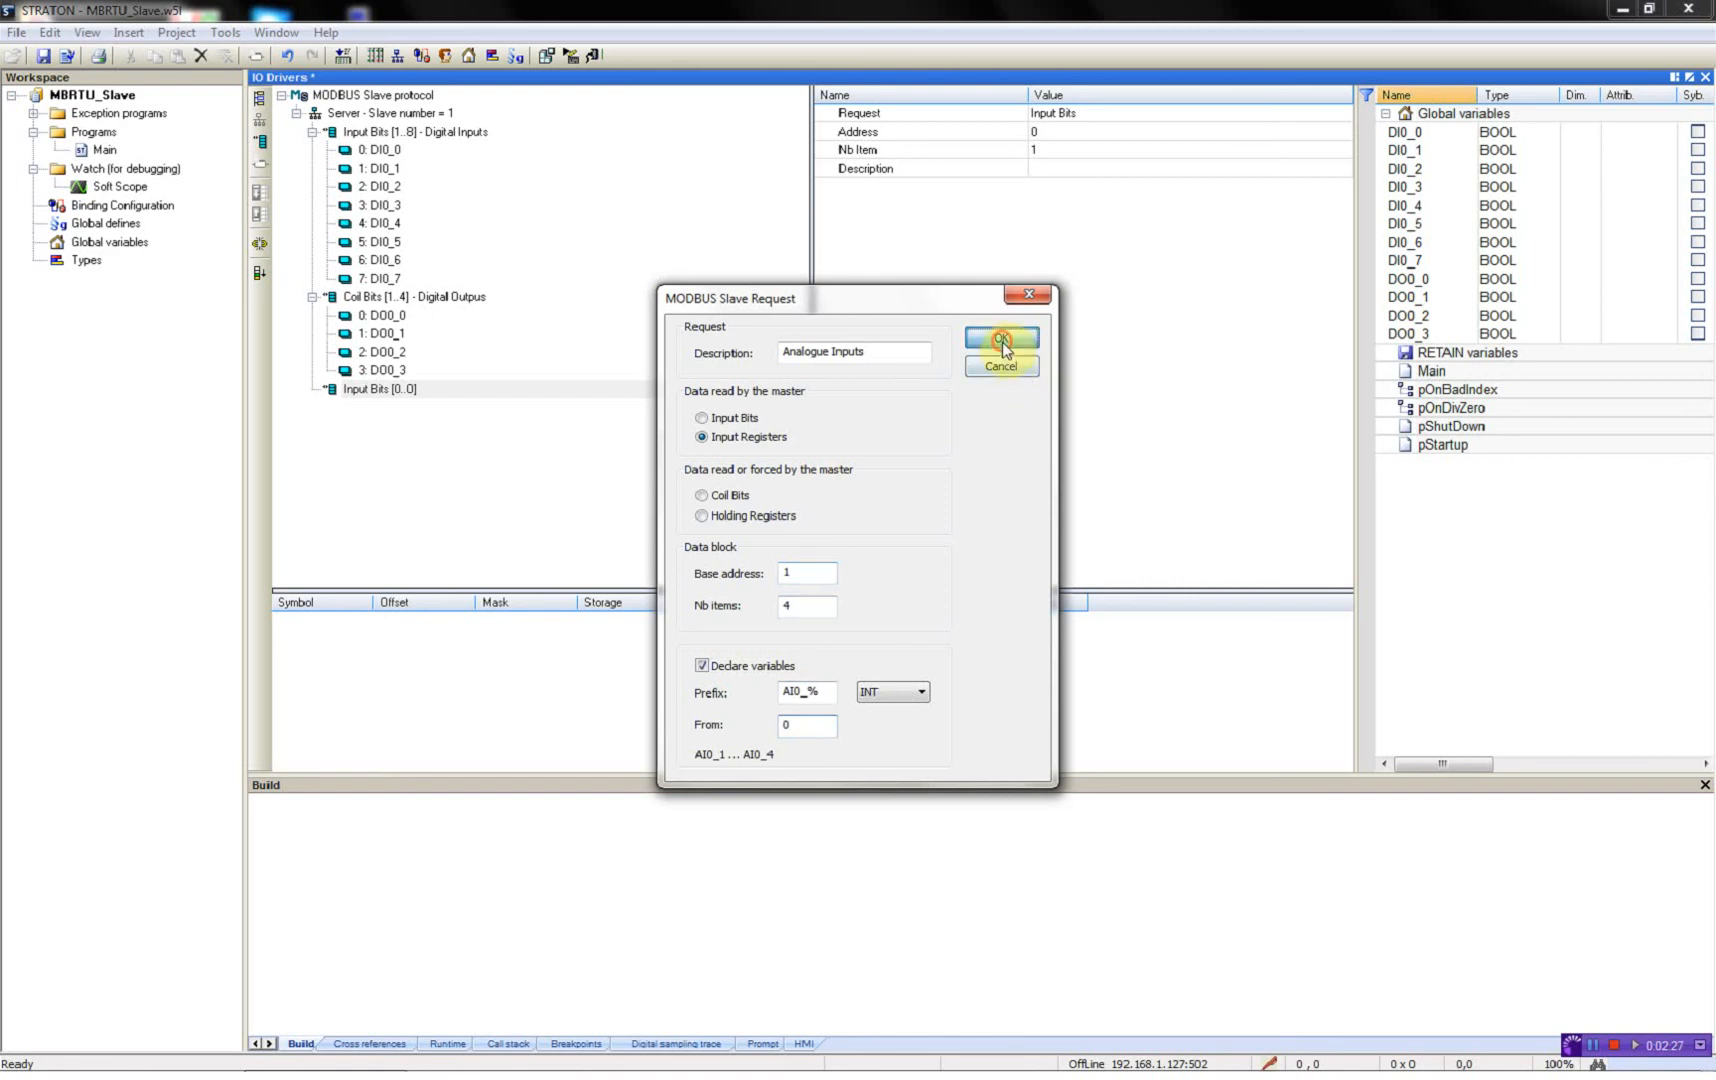
{"action": "left_click", "coordinate": [998, 338]}
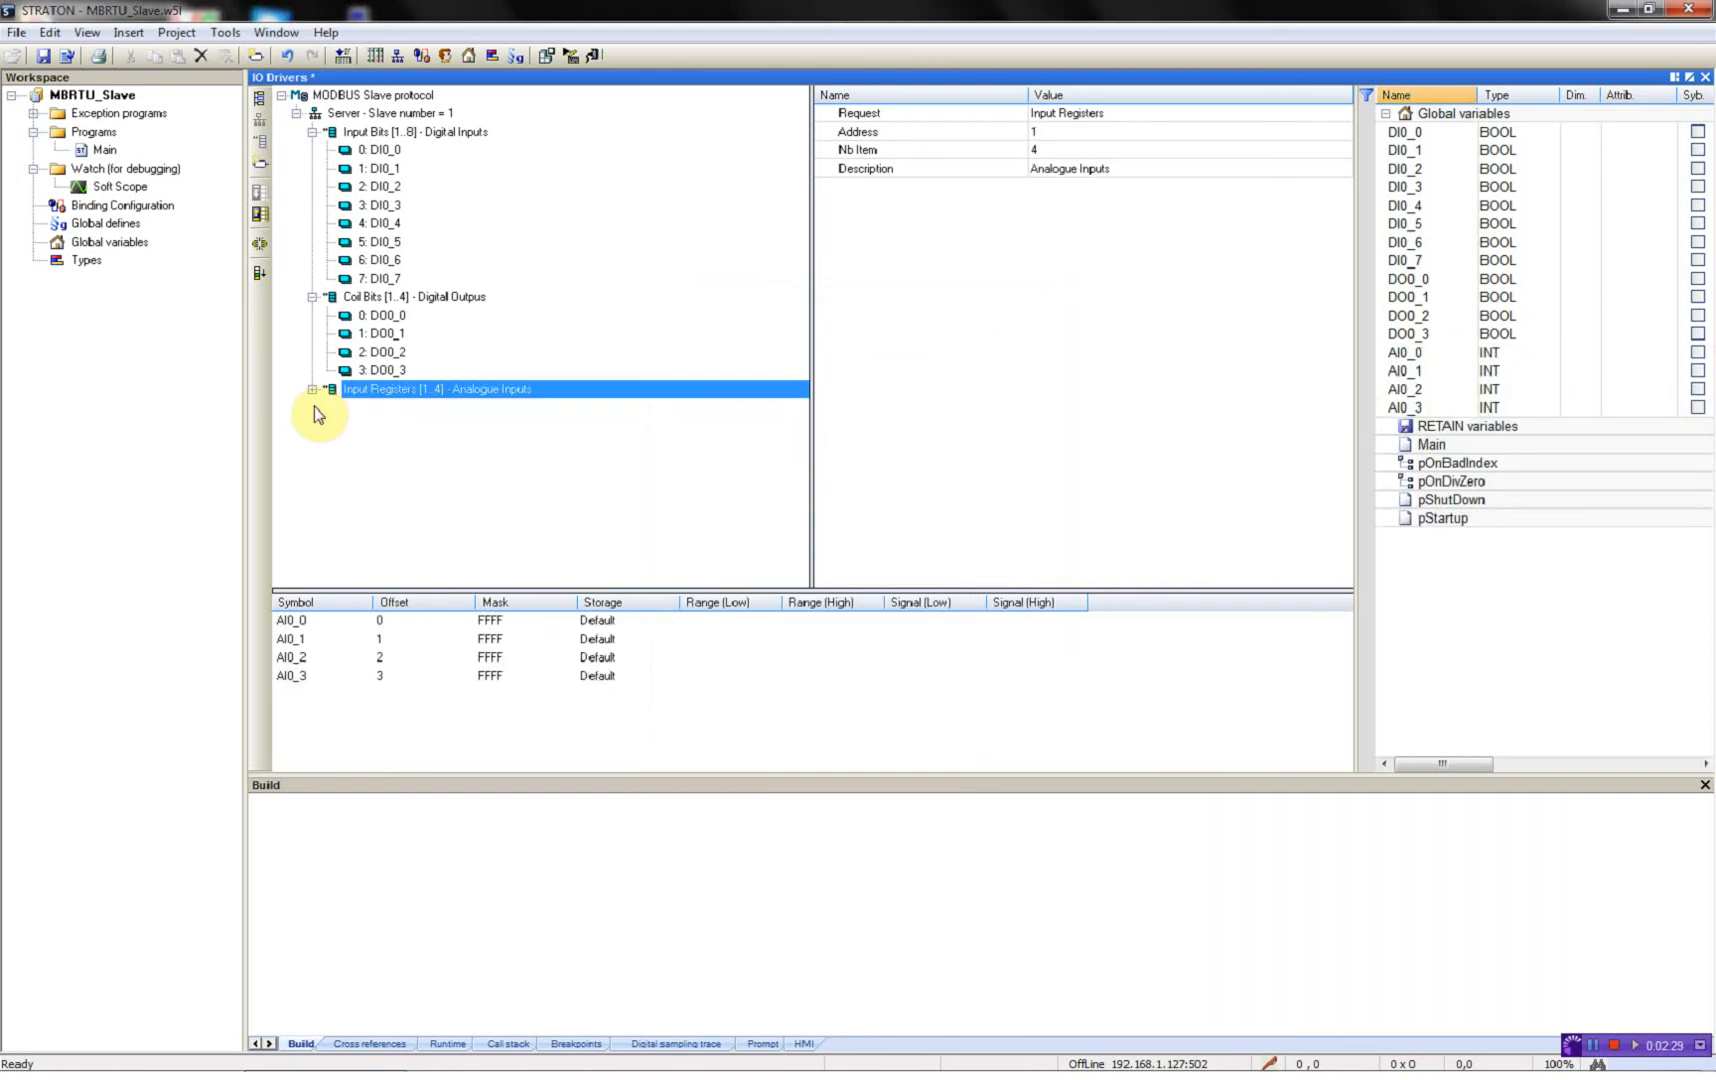
Step: Bind DI0_0 to the RTU32DigIO2 profile in its Variable Properties
{"action": "left_click", "coordinate": [312, 388]}
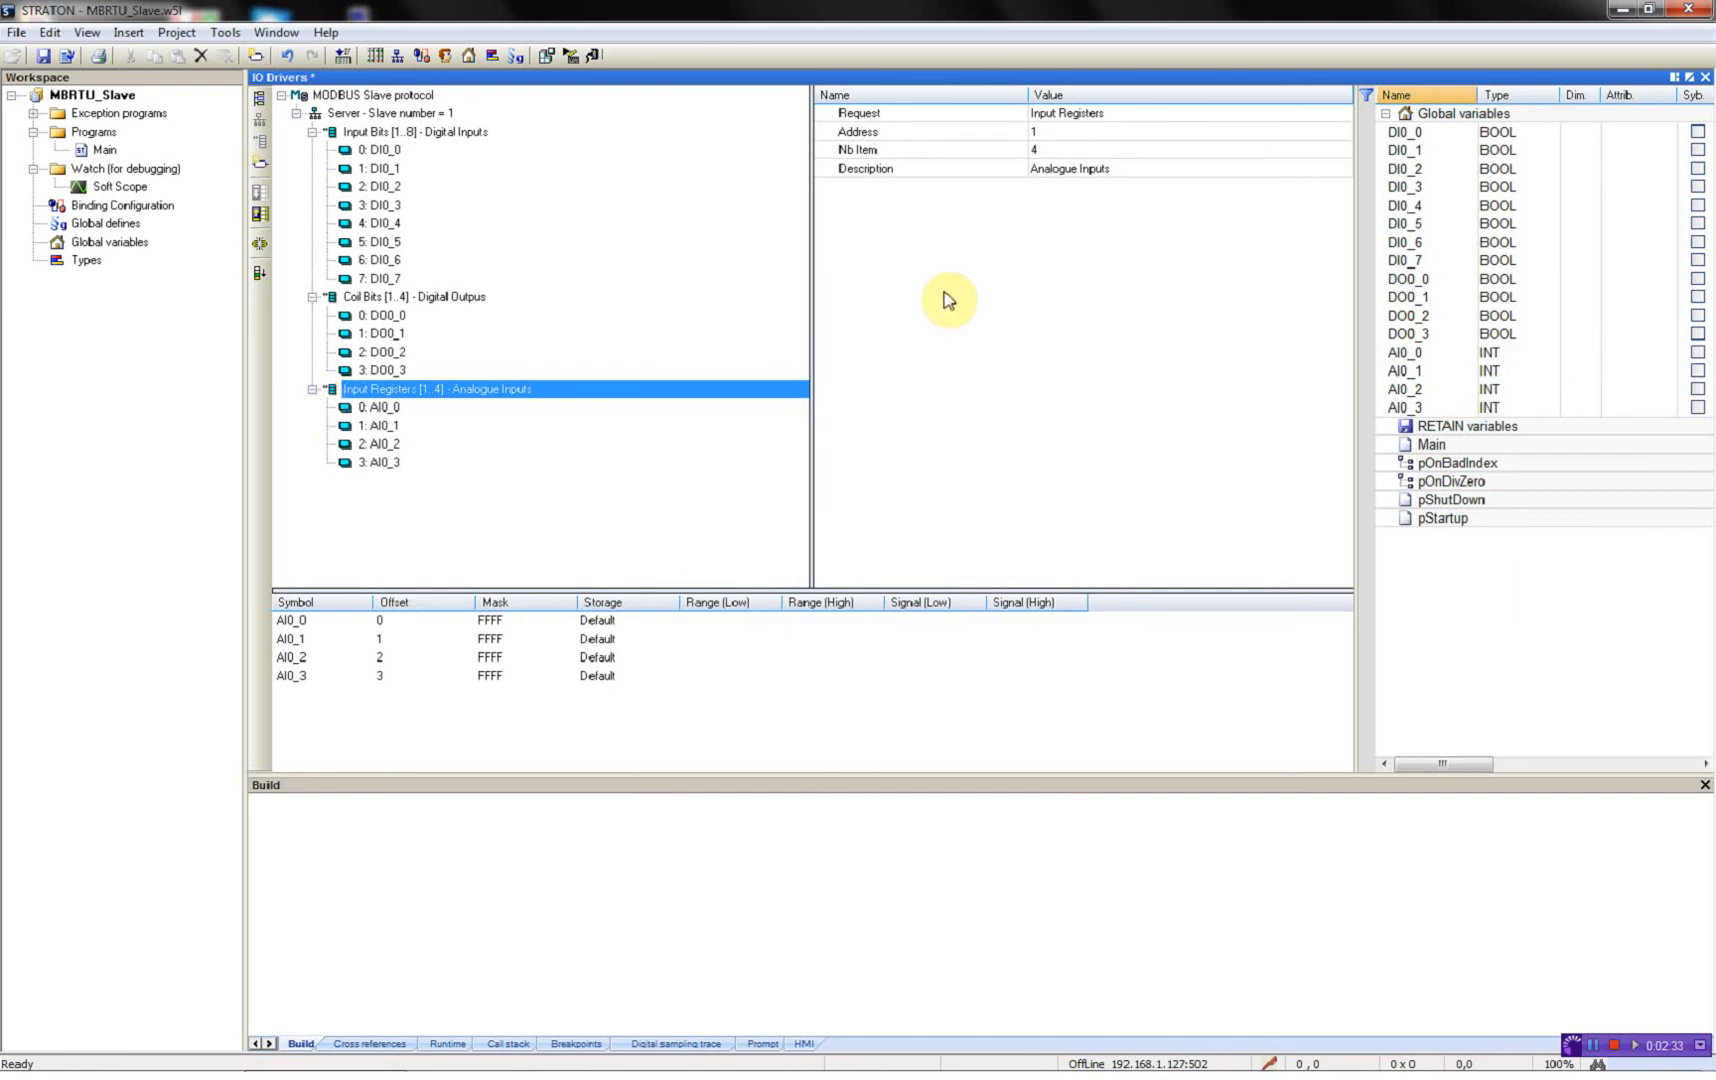
{"action": "mouse_move", "coordinate": [1418, 142]}
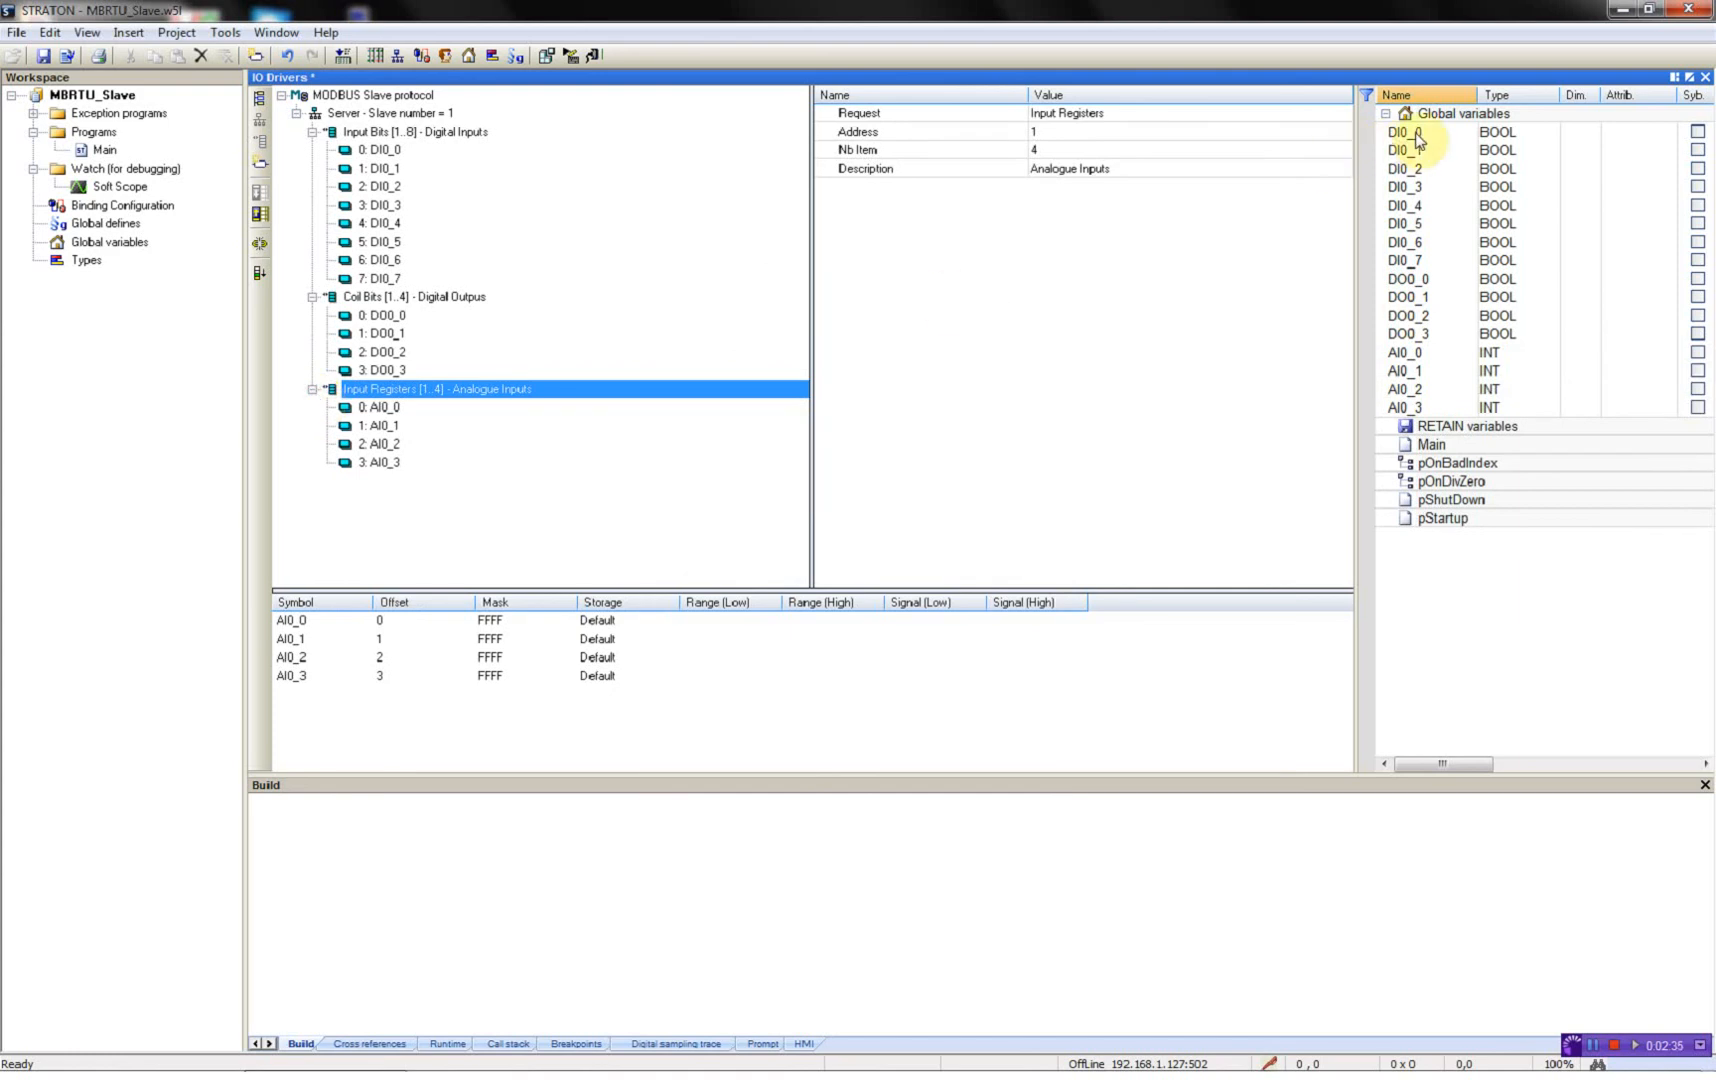
{"action": "right_click", "coordinate": [1406, 132]}
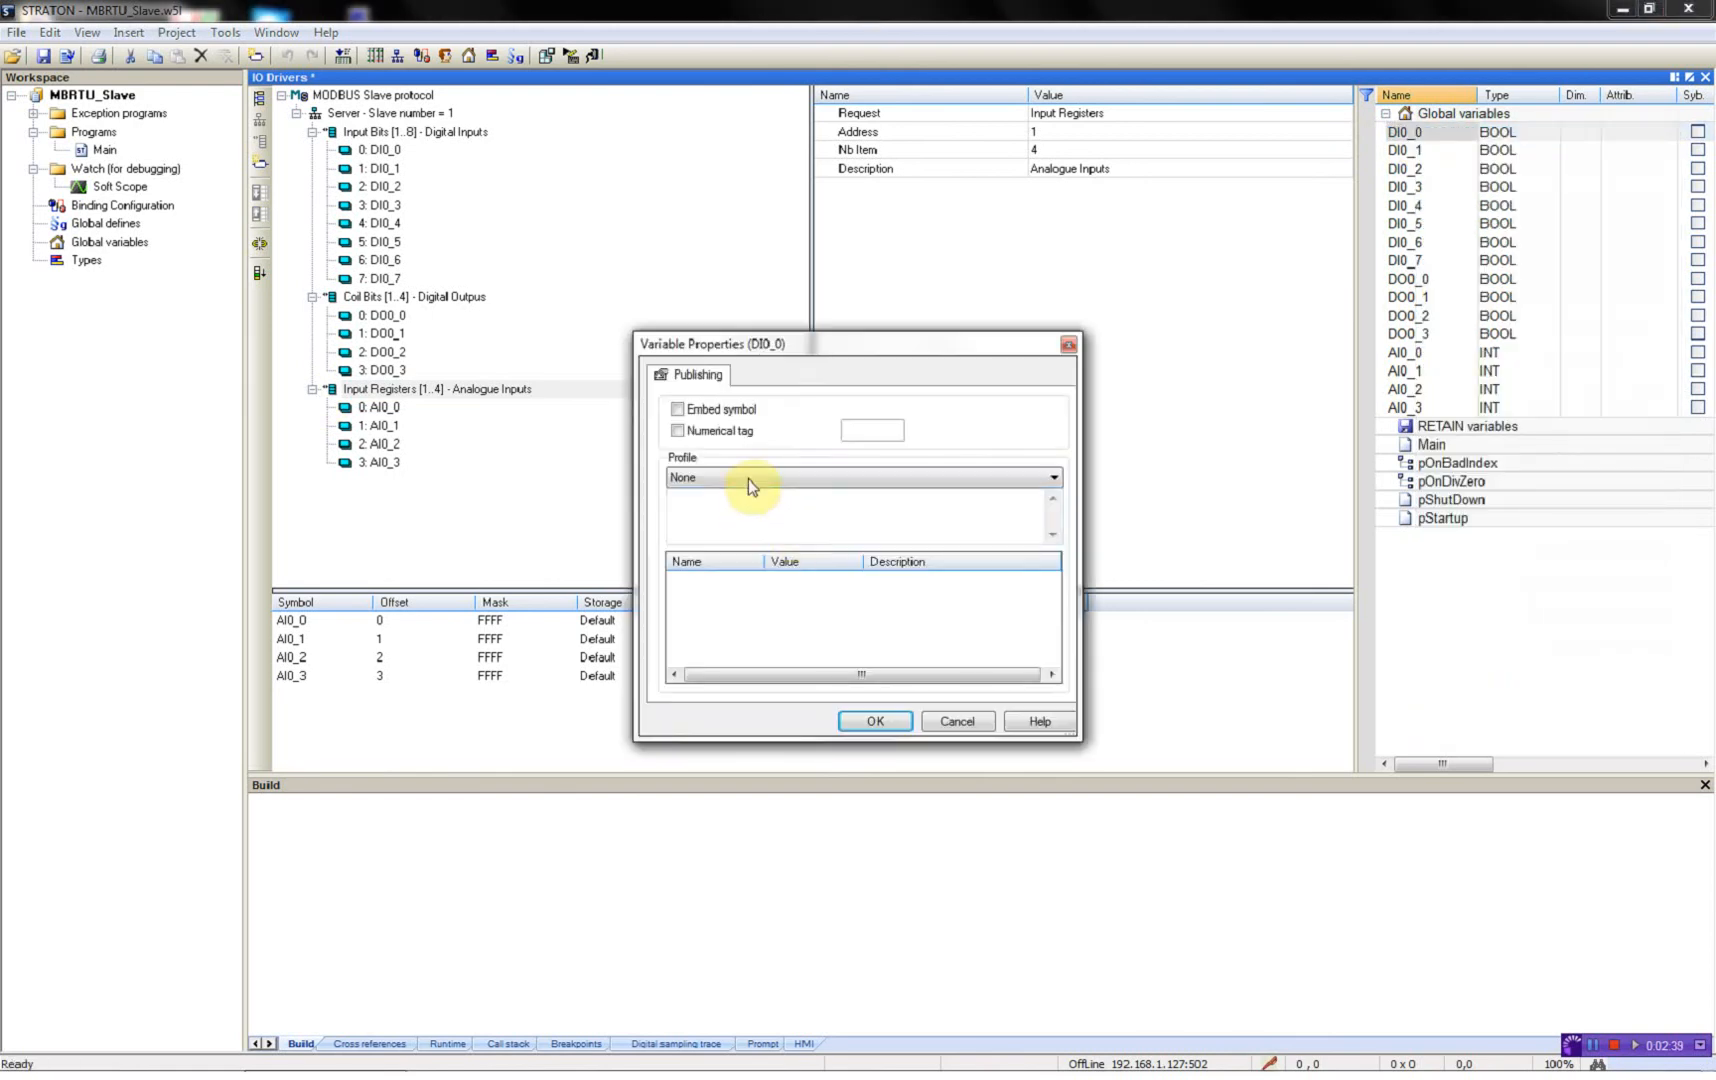
{"action": "left_click", "coordinate": [1050, 478]}
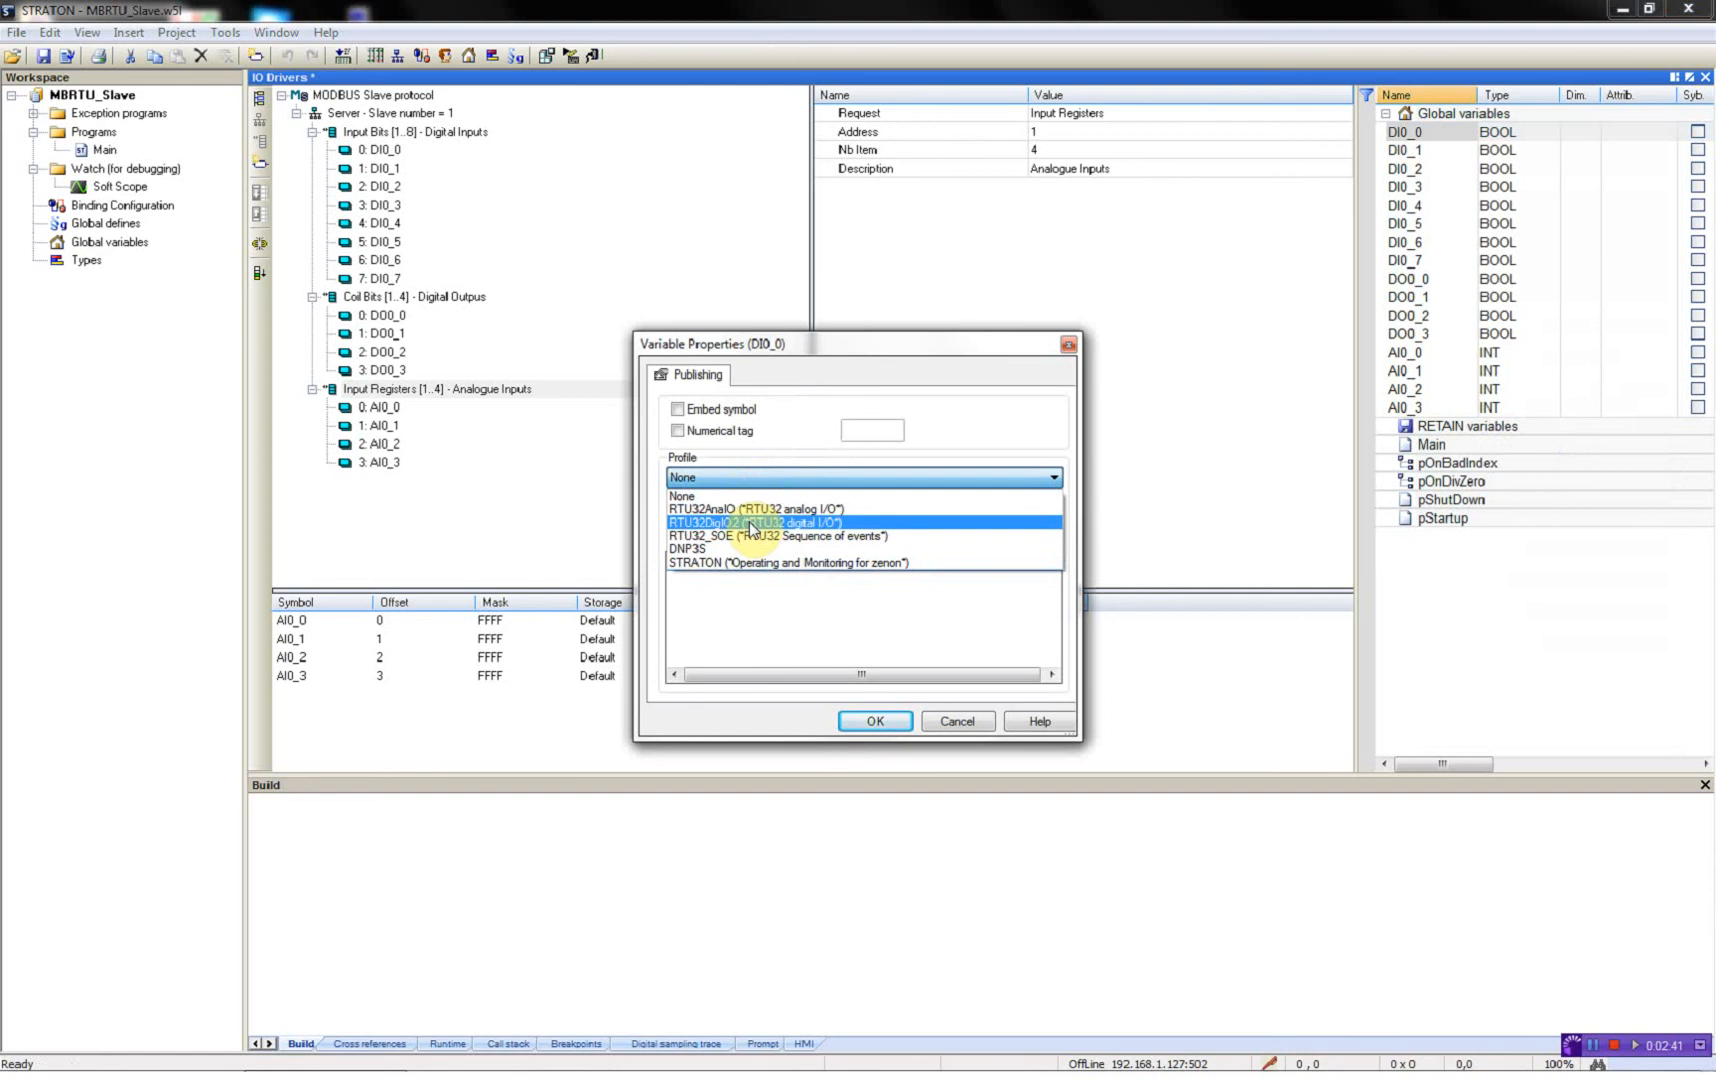
{"action": "left_click", "coordinate": [746, 522]}
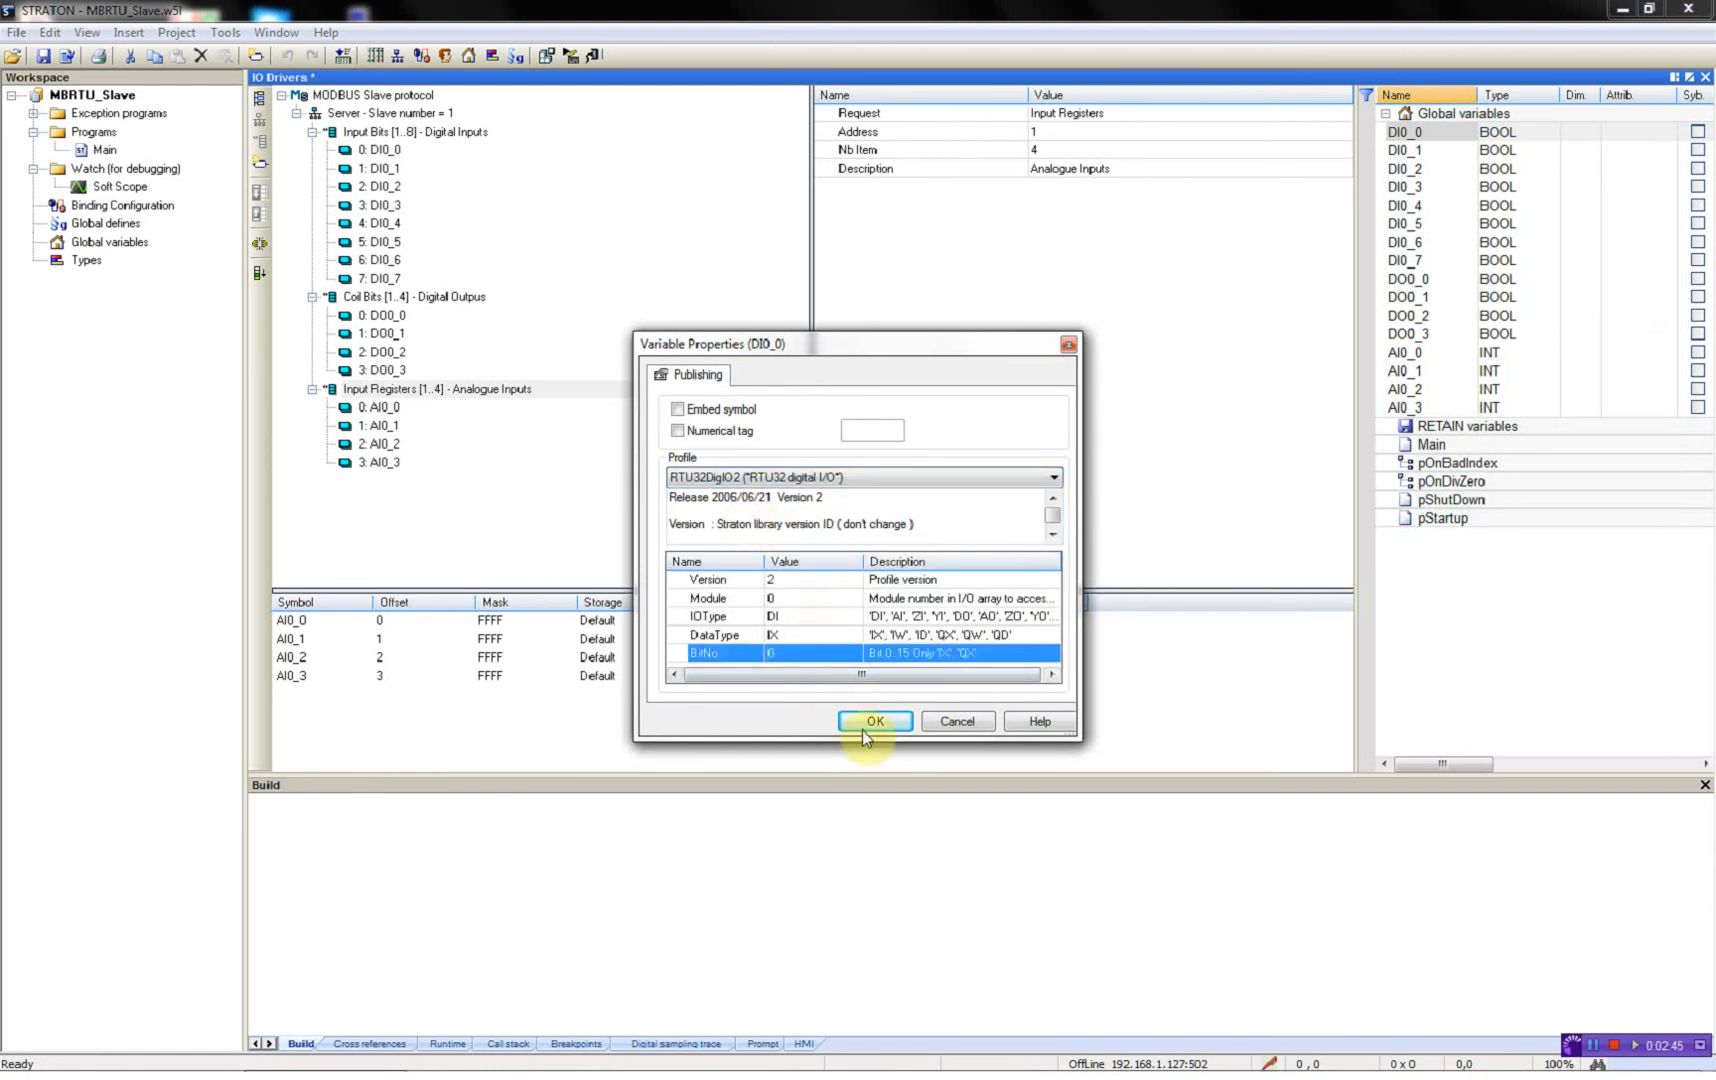
{"action": "left_click", "coordinate": [874, 722]}
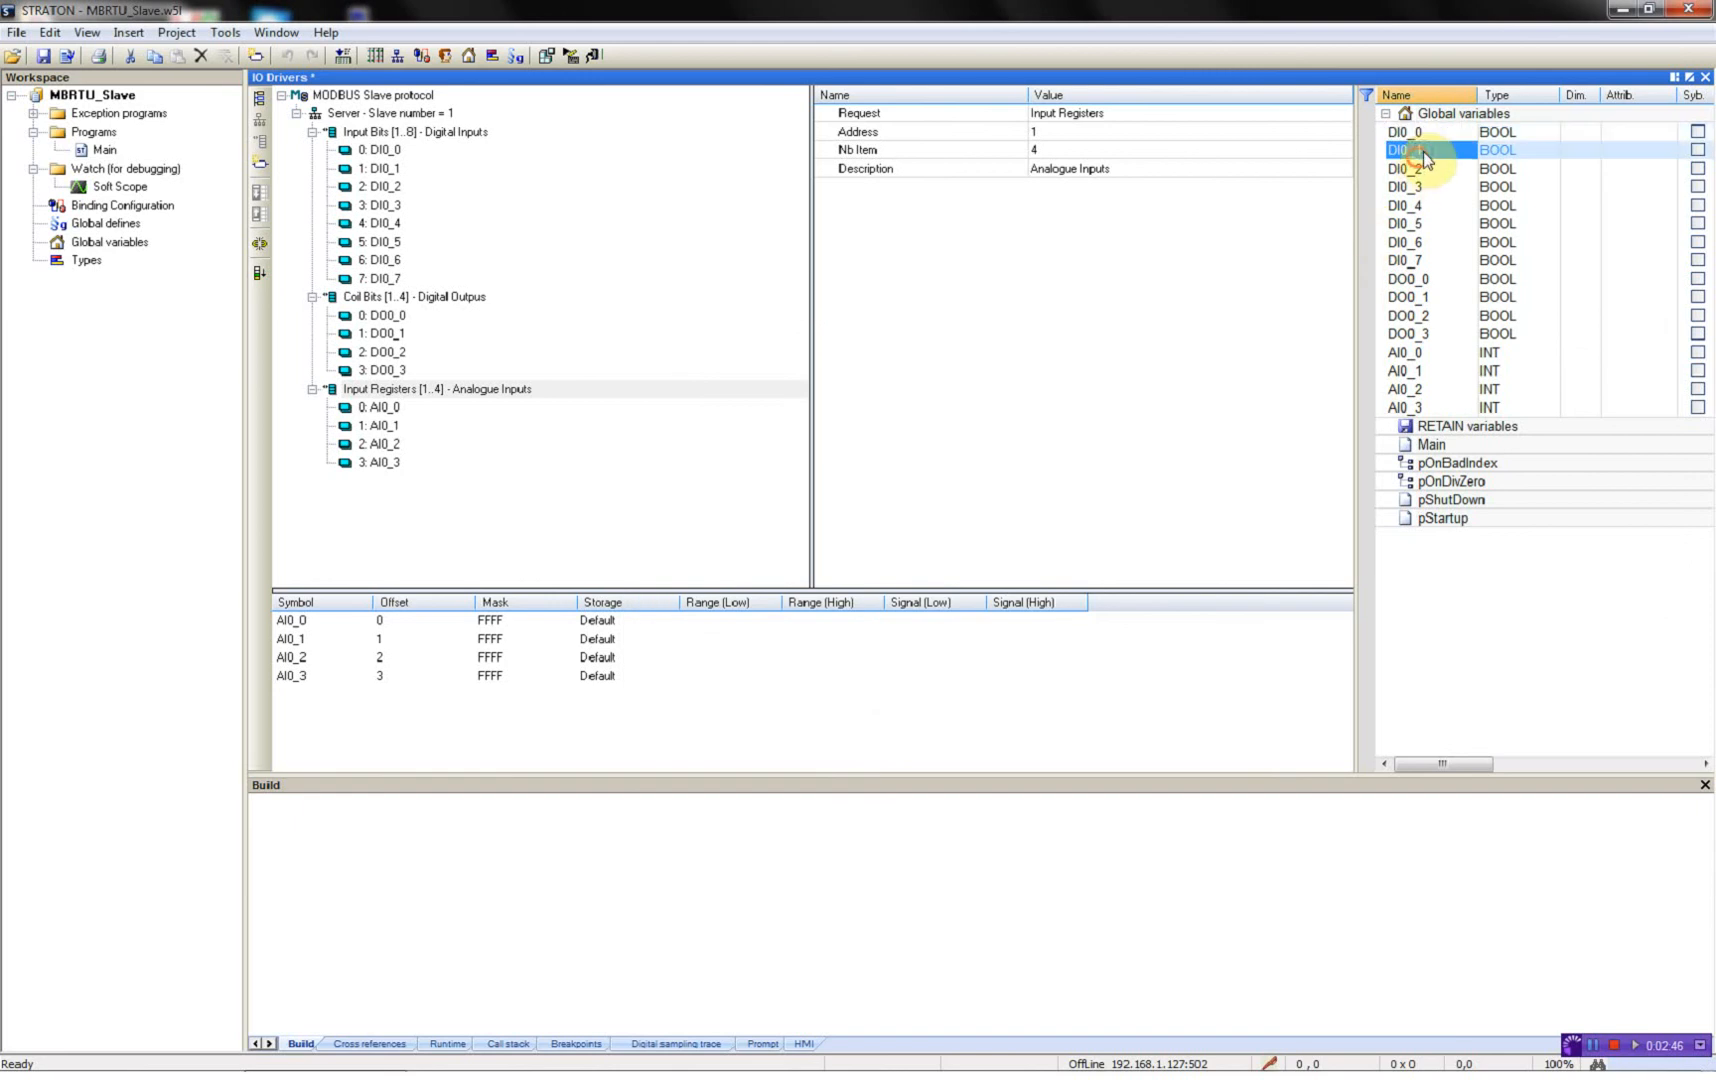
Step: Bind DI0_1, DI0_2 and DI0_3 to RTU32DigIO2 with bit numbers 1, 2 and 3
{"action": "double_click", "coordinate": [1418, 150]}
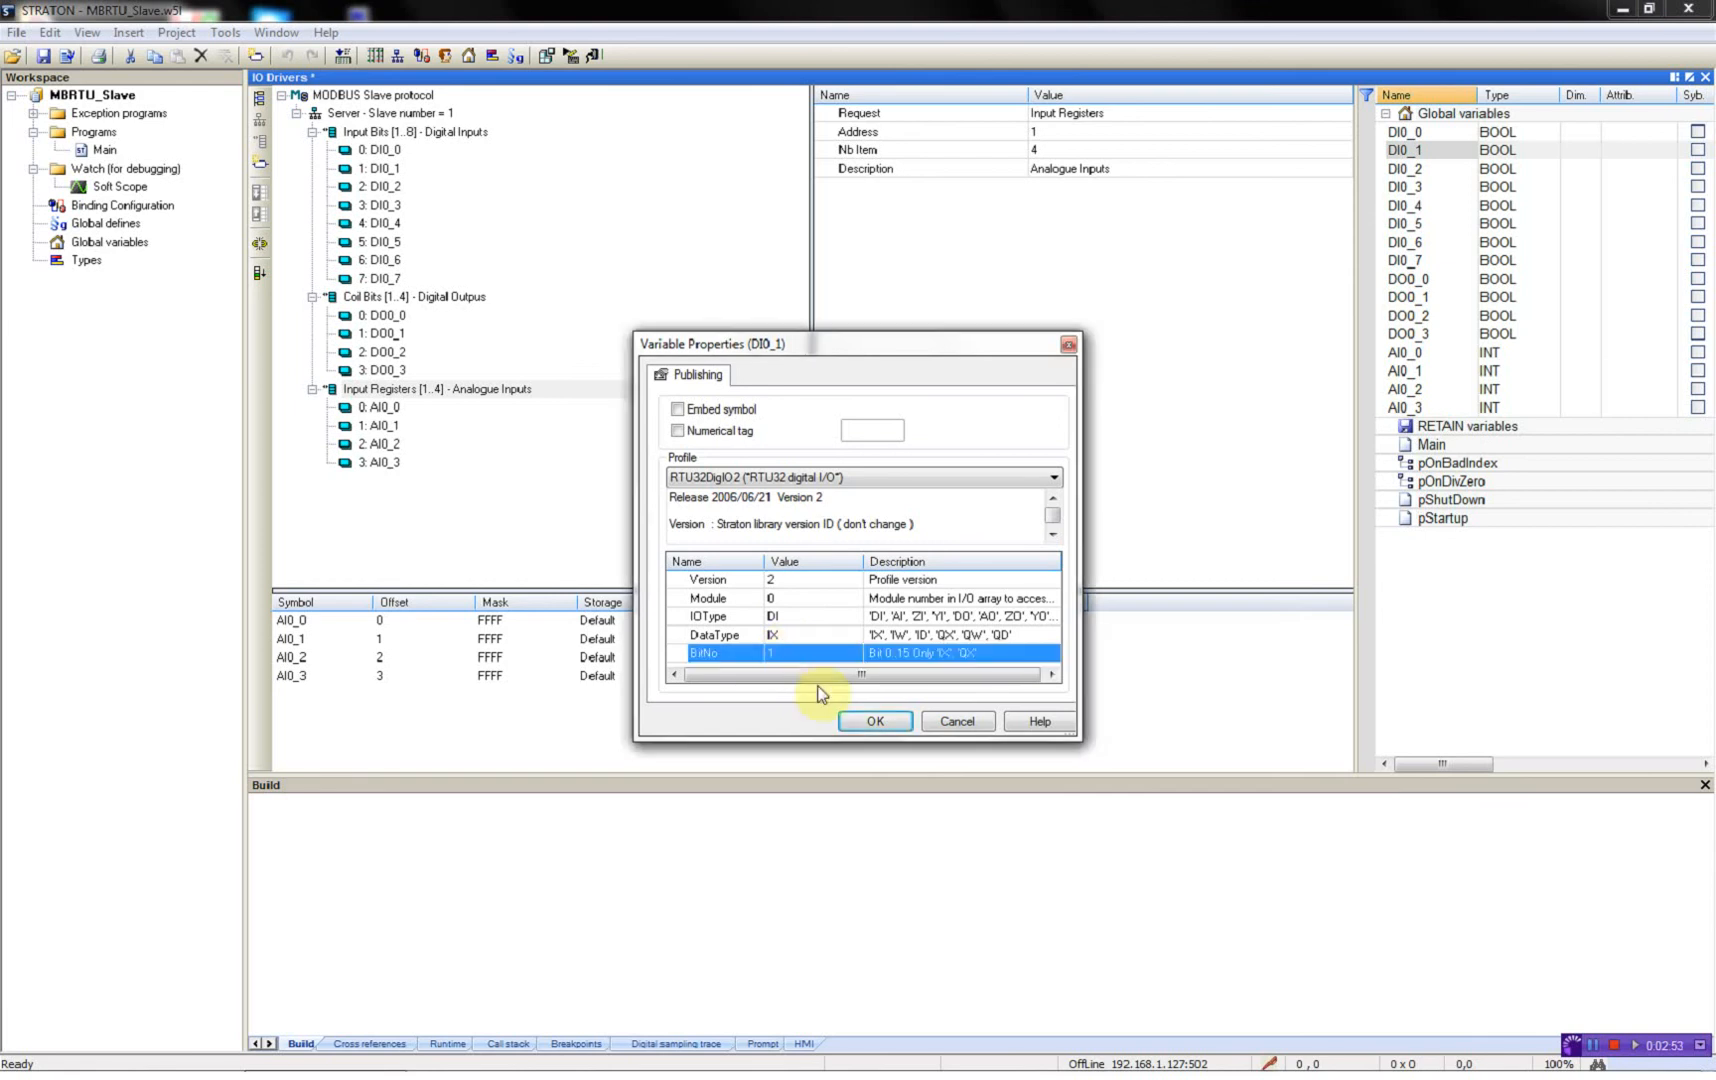
{"action": "left_click", "coordinate": [874, 722]}
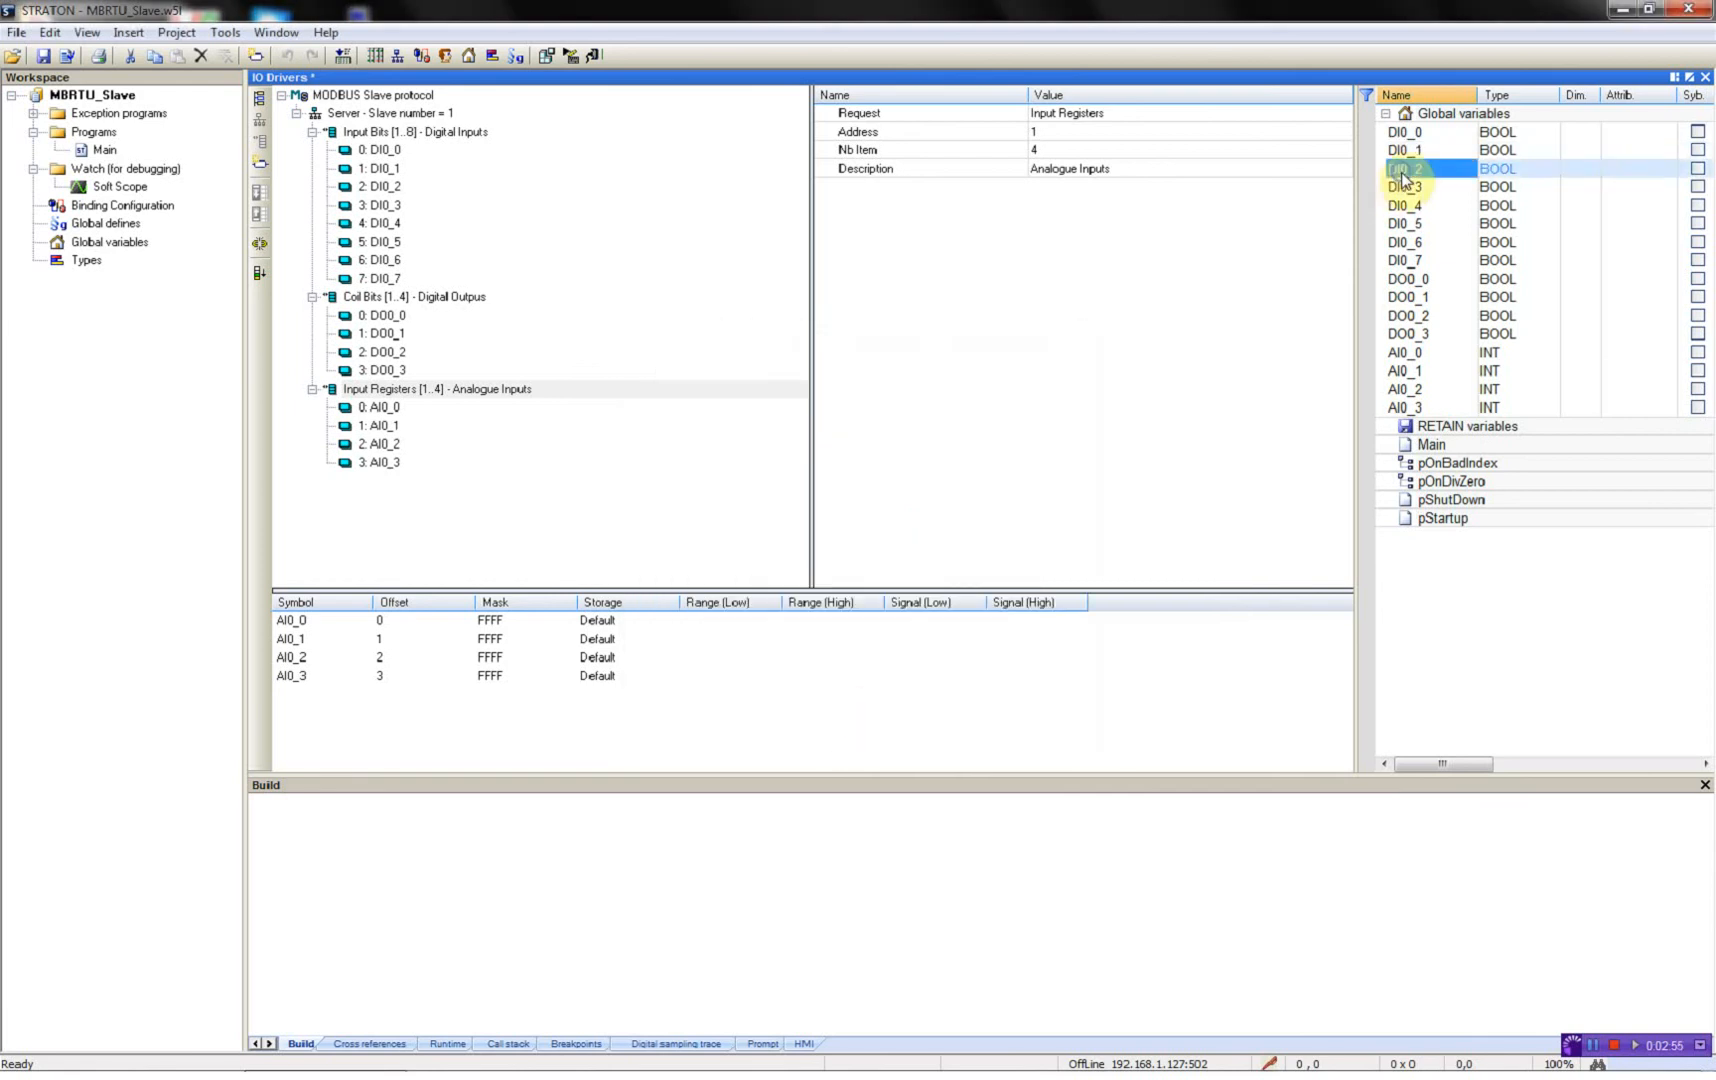
{"action": "double_click", "coordinate": [1404, 168]}
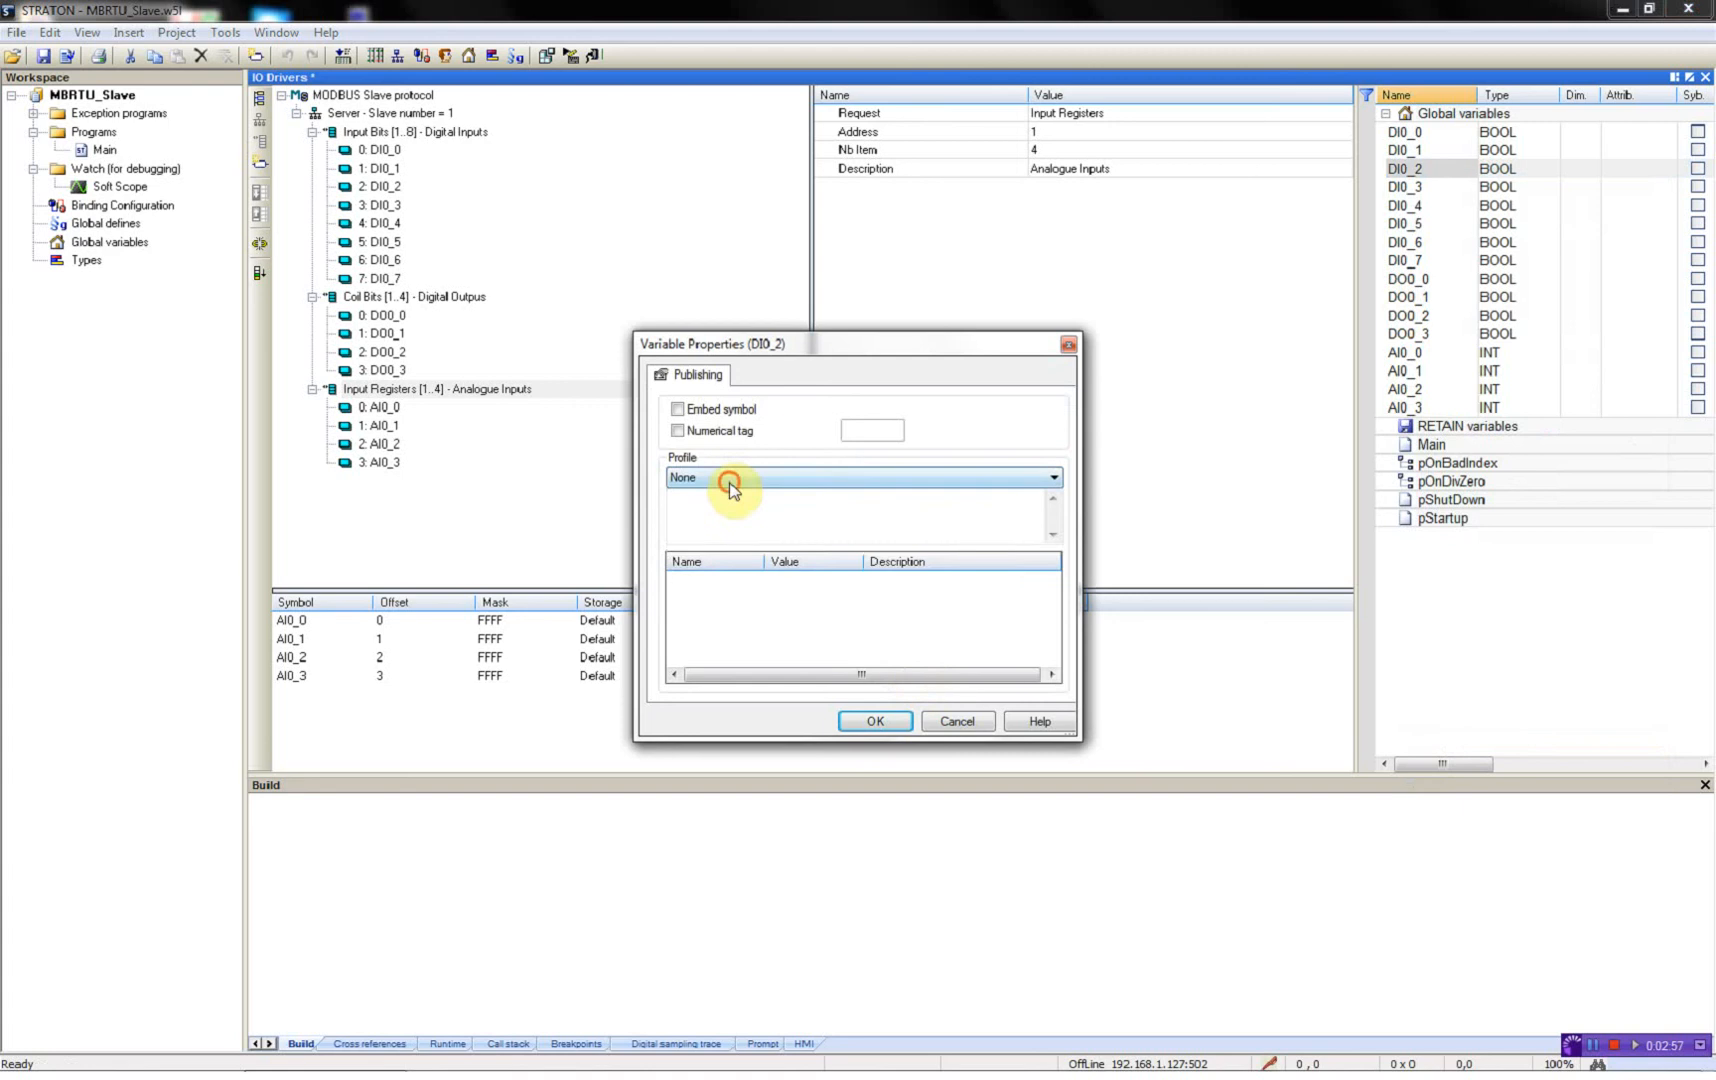
{"action": "left_click", "coordinate": [728, 486]}
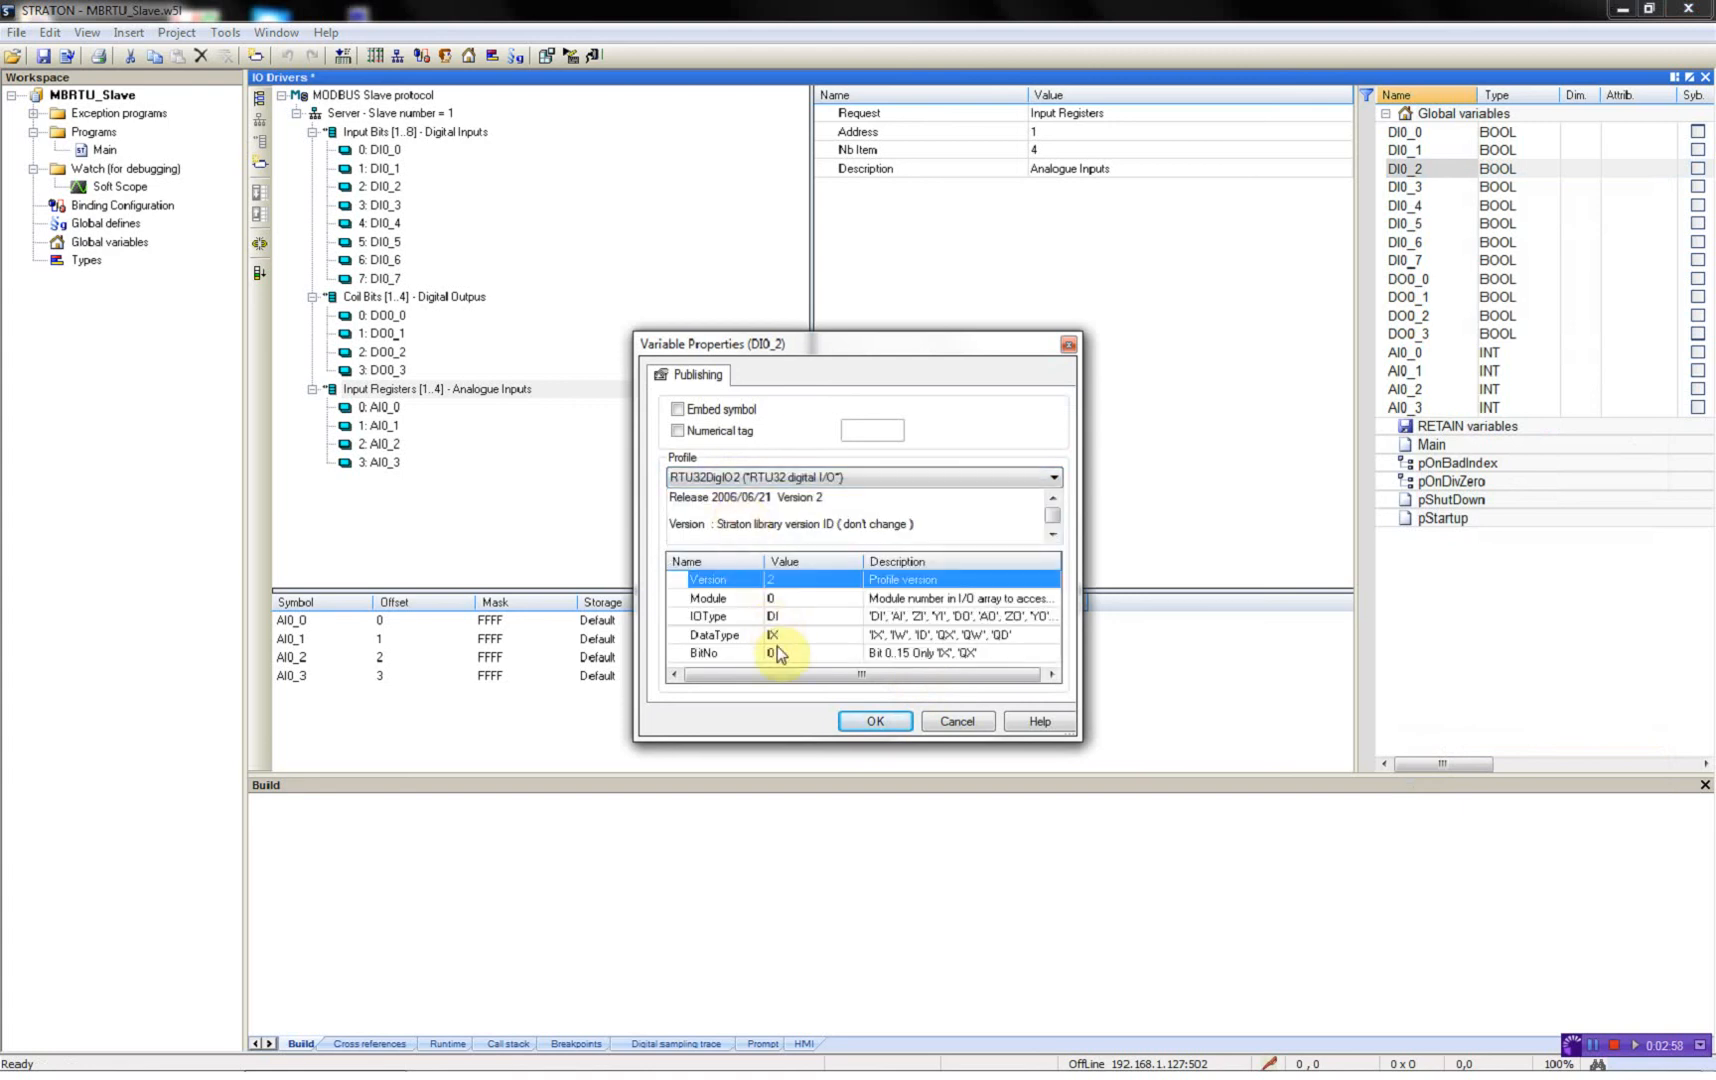
{"action": "left_click", "coordinate": [706, 652]}
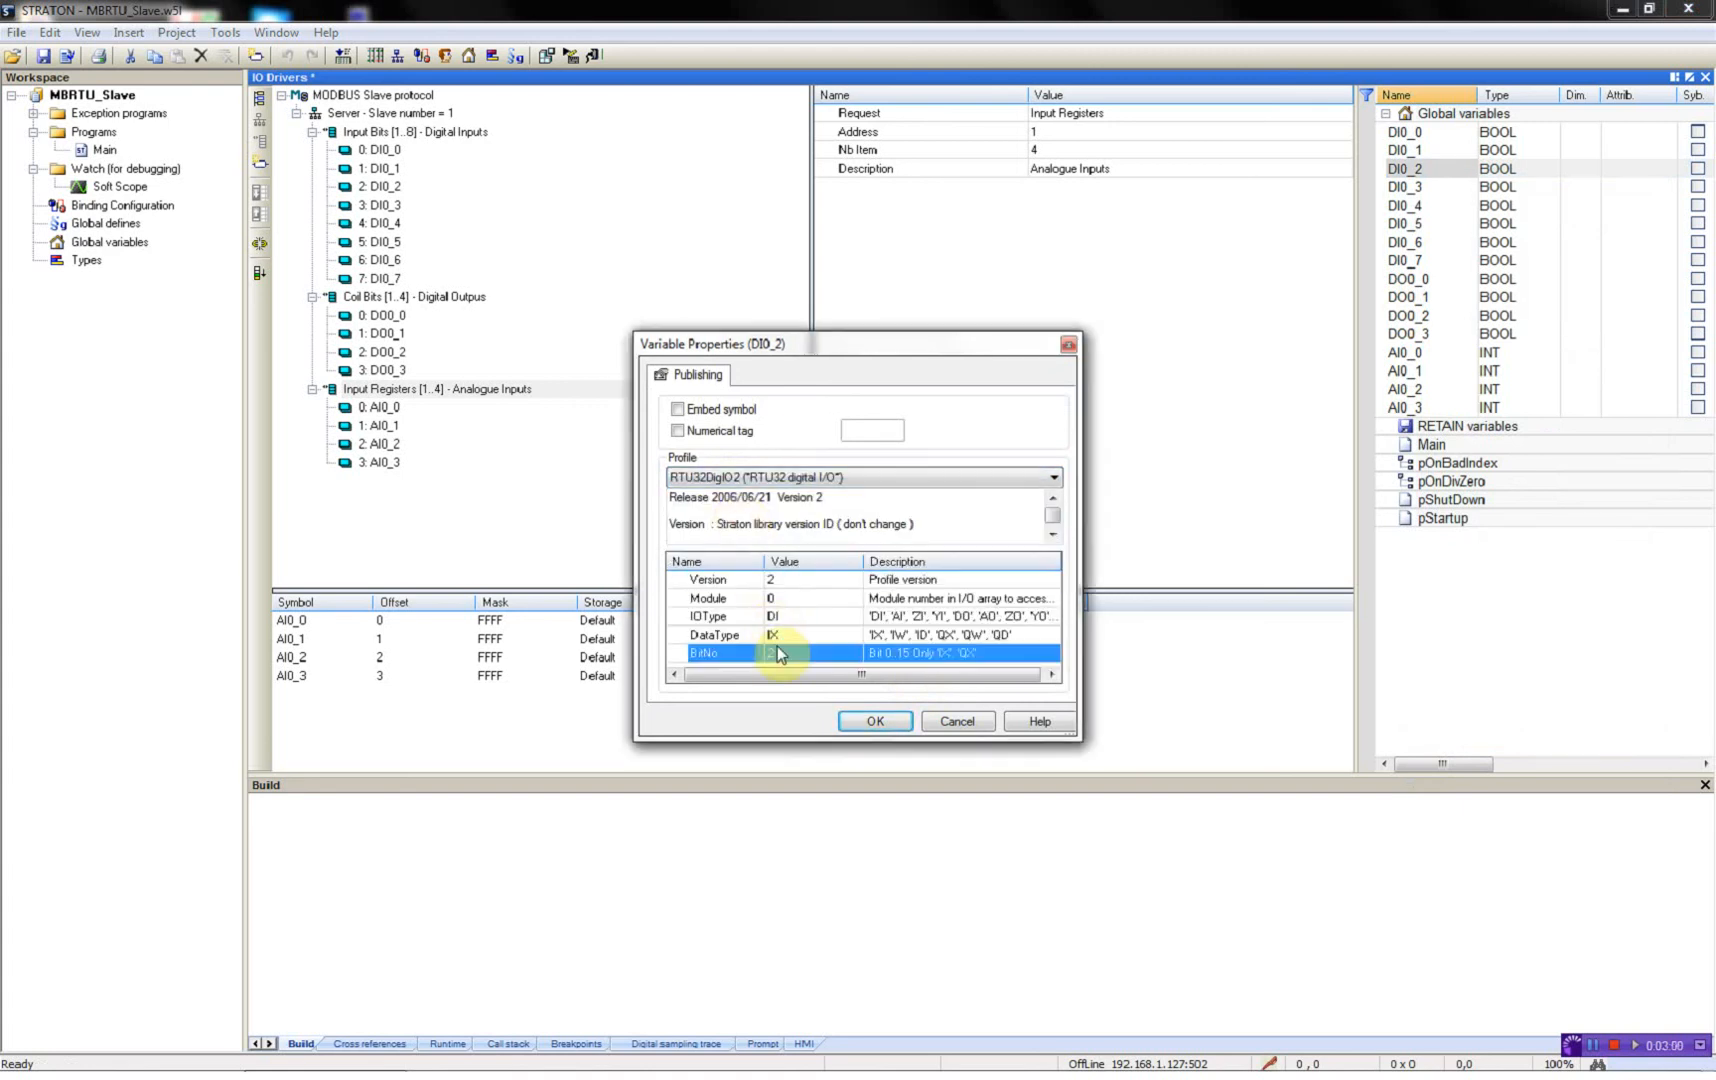
{"action": "left_click", "coordinate": [876, 722]}
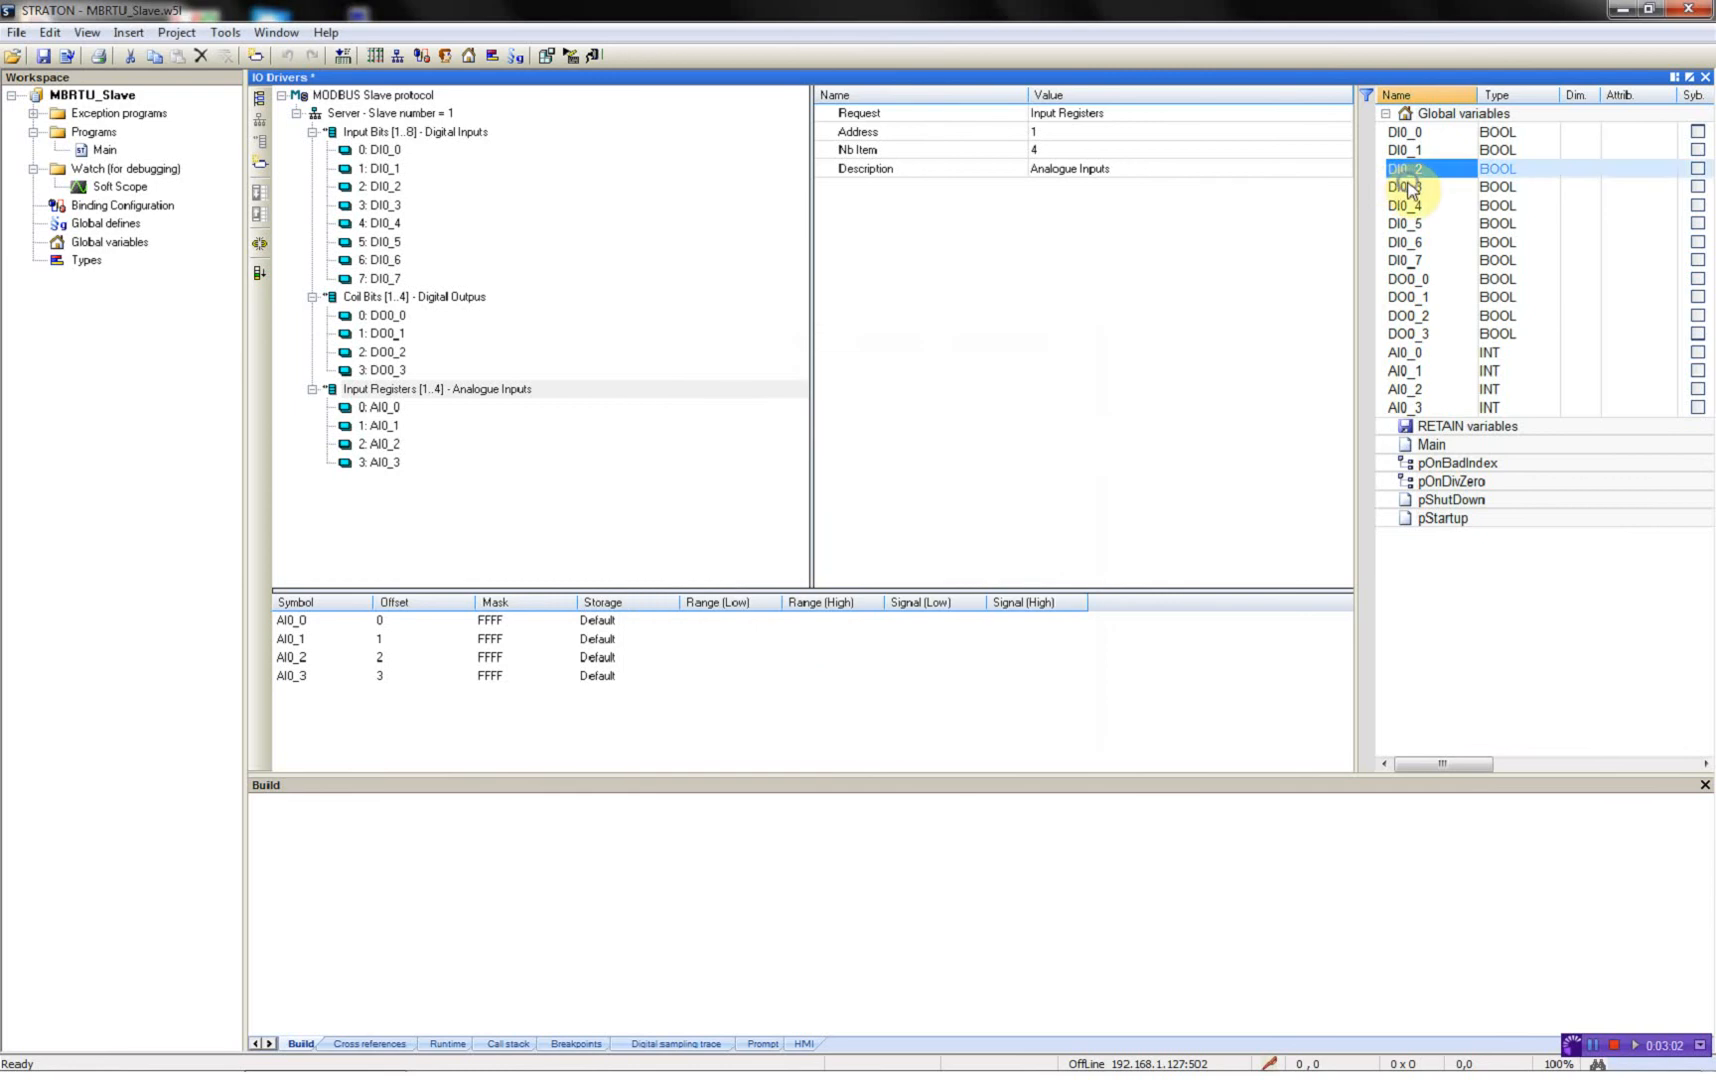
{"action": "double_click", "coordinate": [1404, 186]}
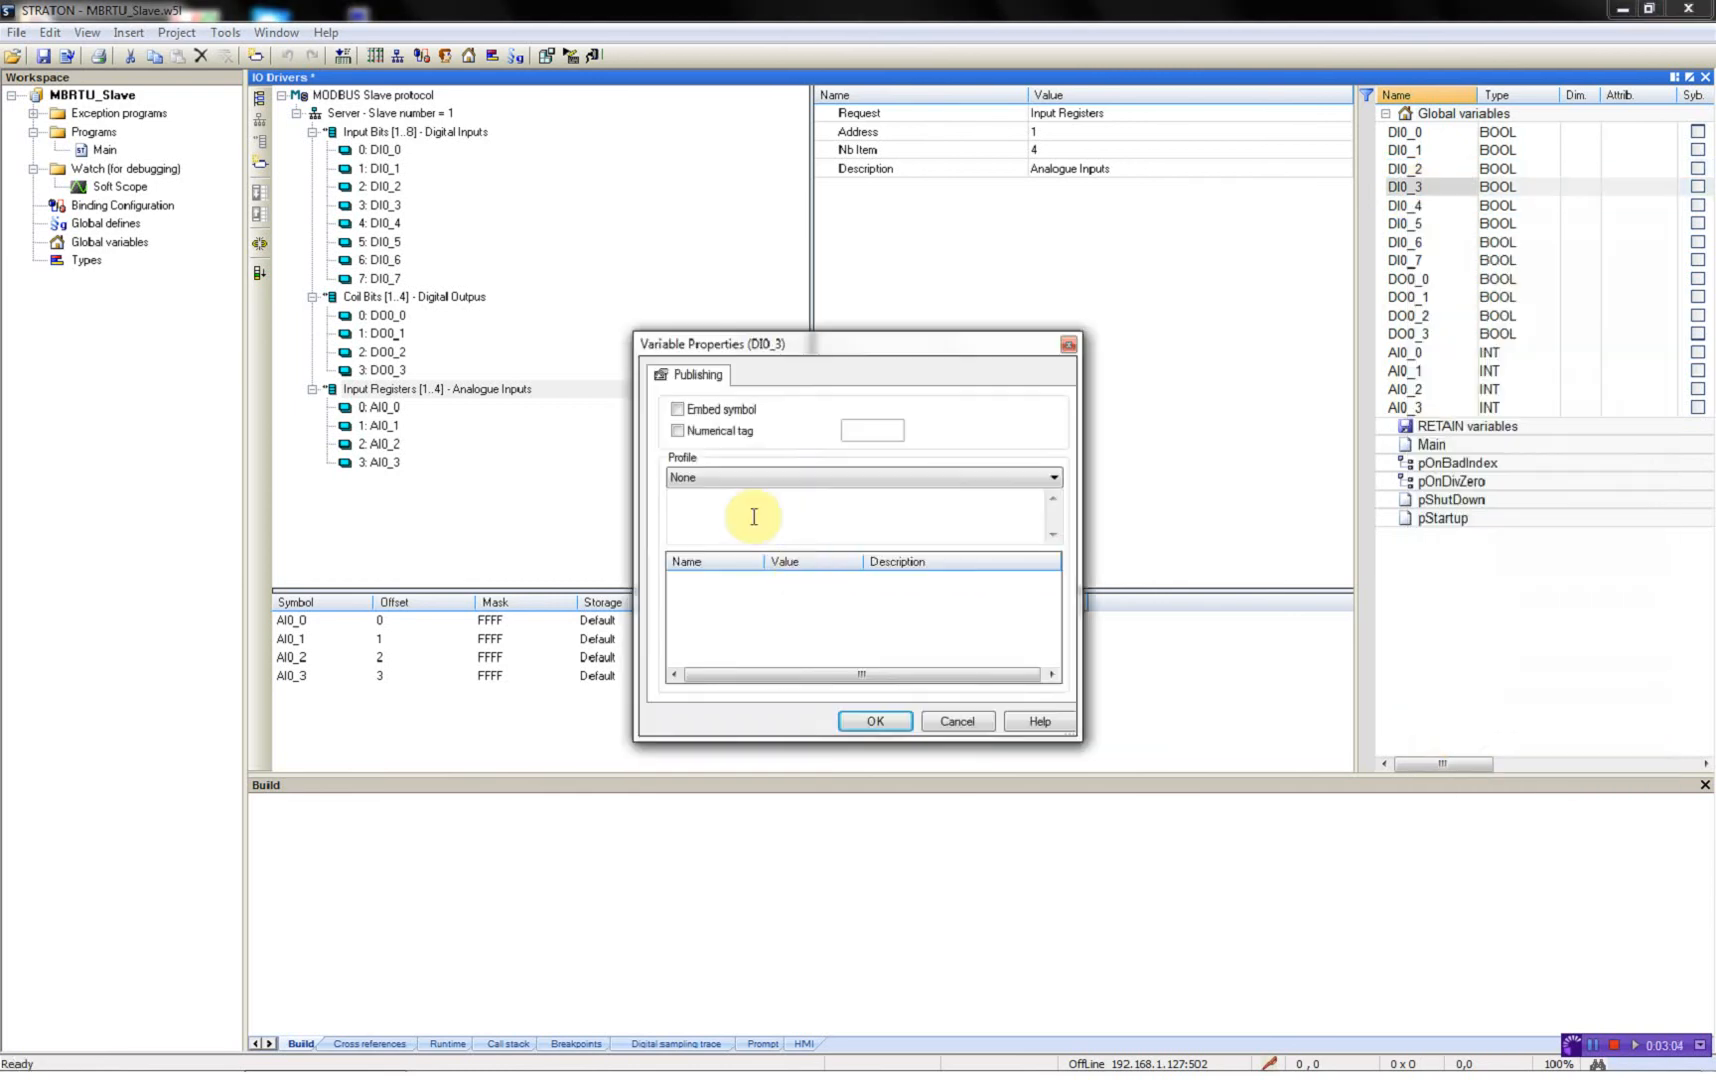
{"action": "left_click", "coordinate": [1050, 478]}
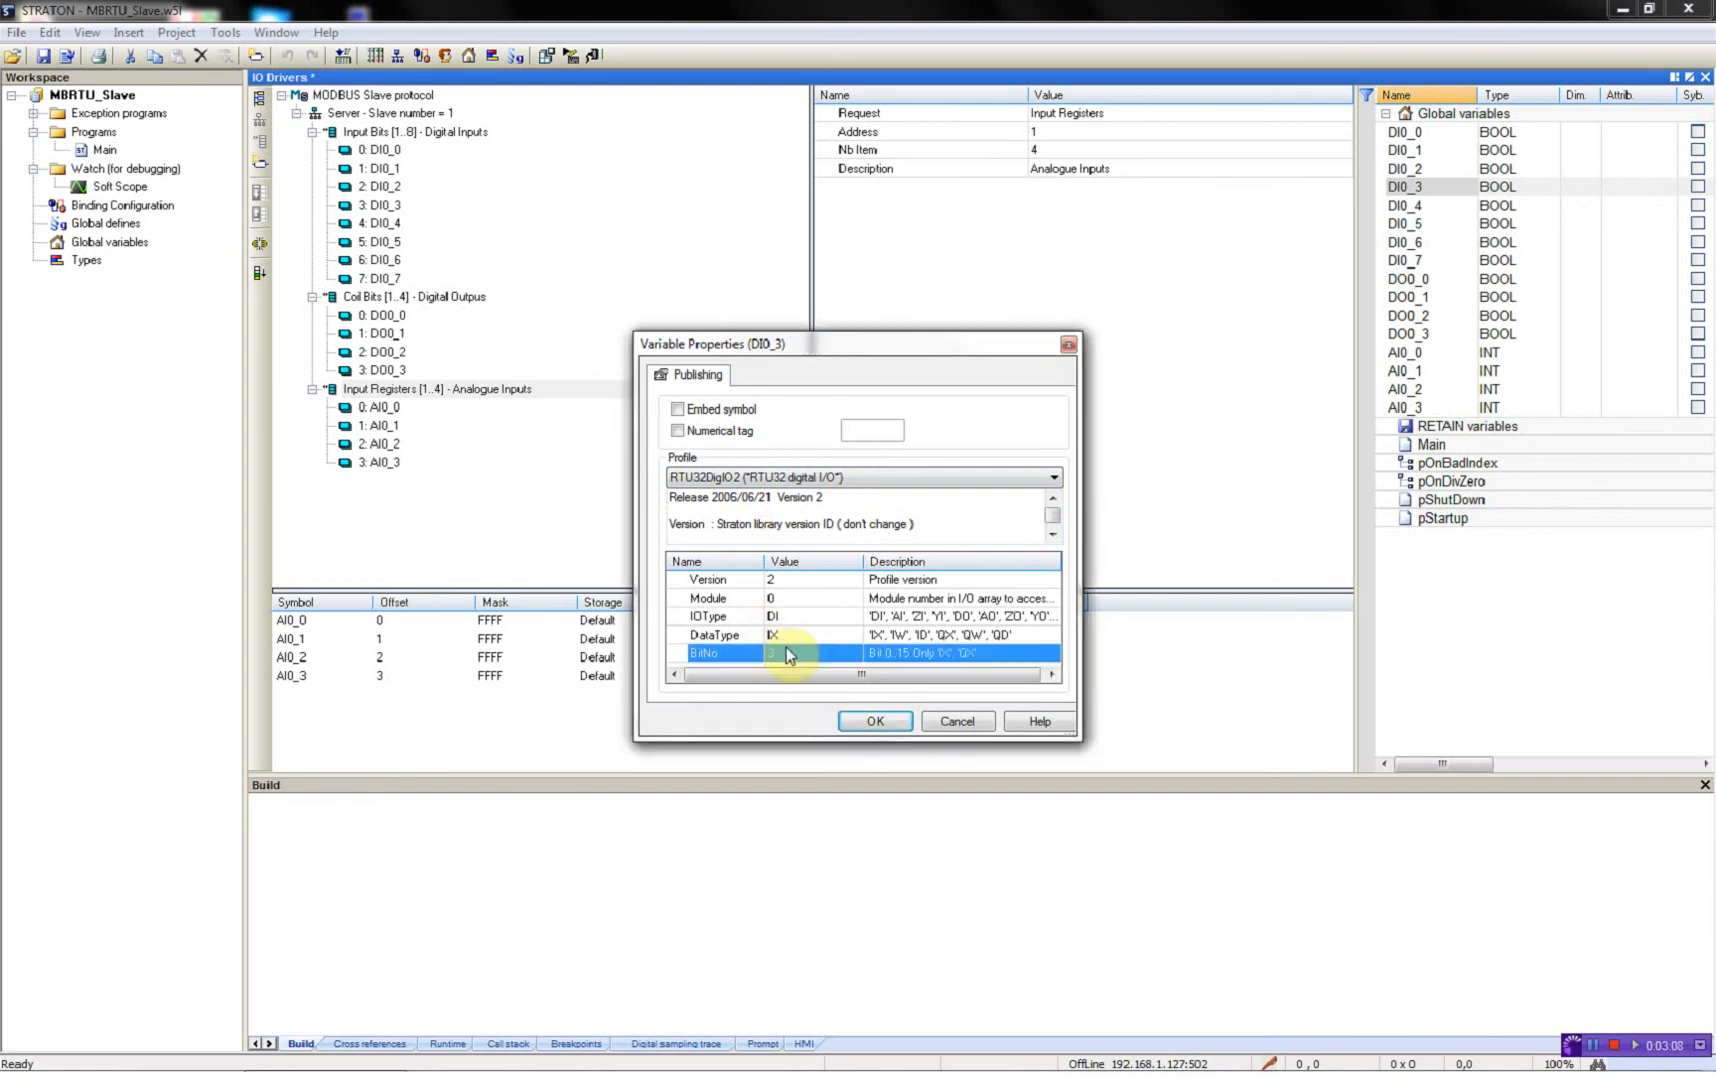
{"action": "left_click", "coordinate": [874, 720]}
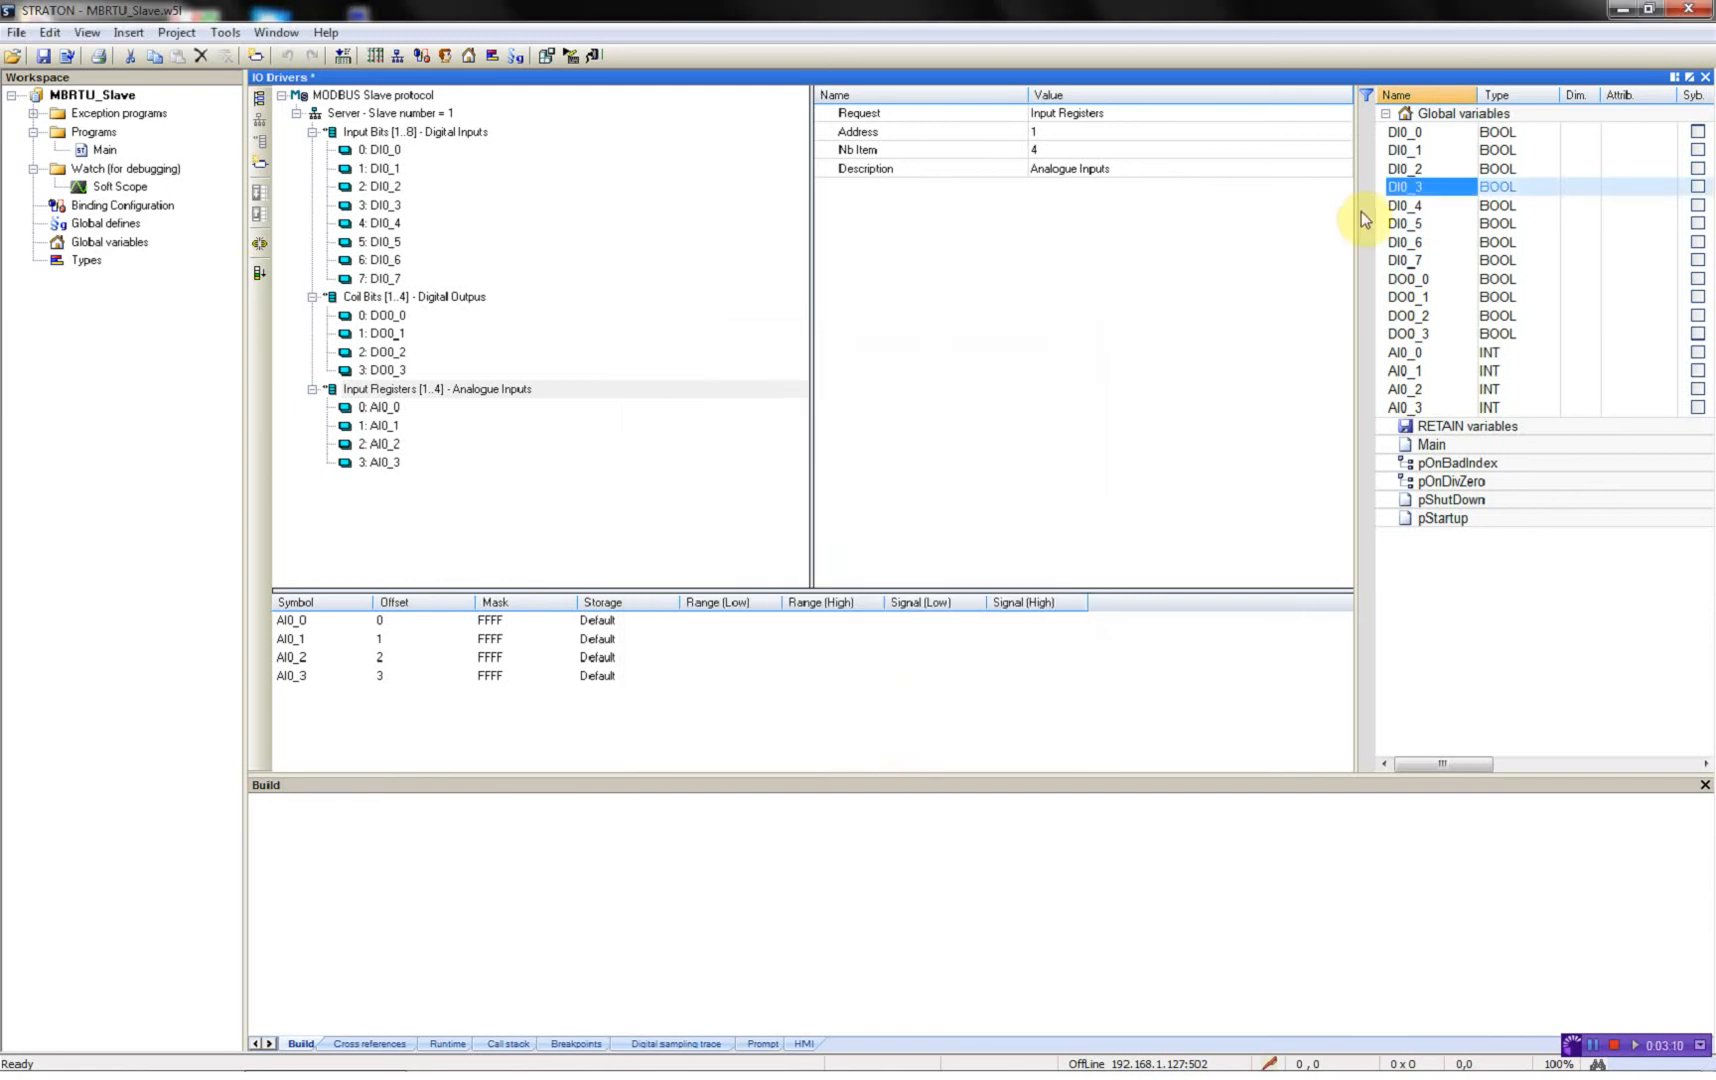
Step: Bind DI0_4 through DI0_7 to RTU32DigIO2 with bit numbers 4 to 7
{"action": "right_click", "coordinate": [1406, 204]}
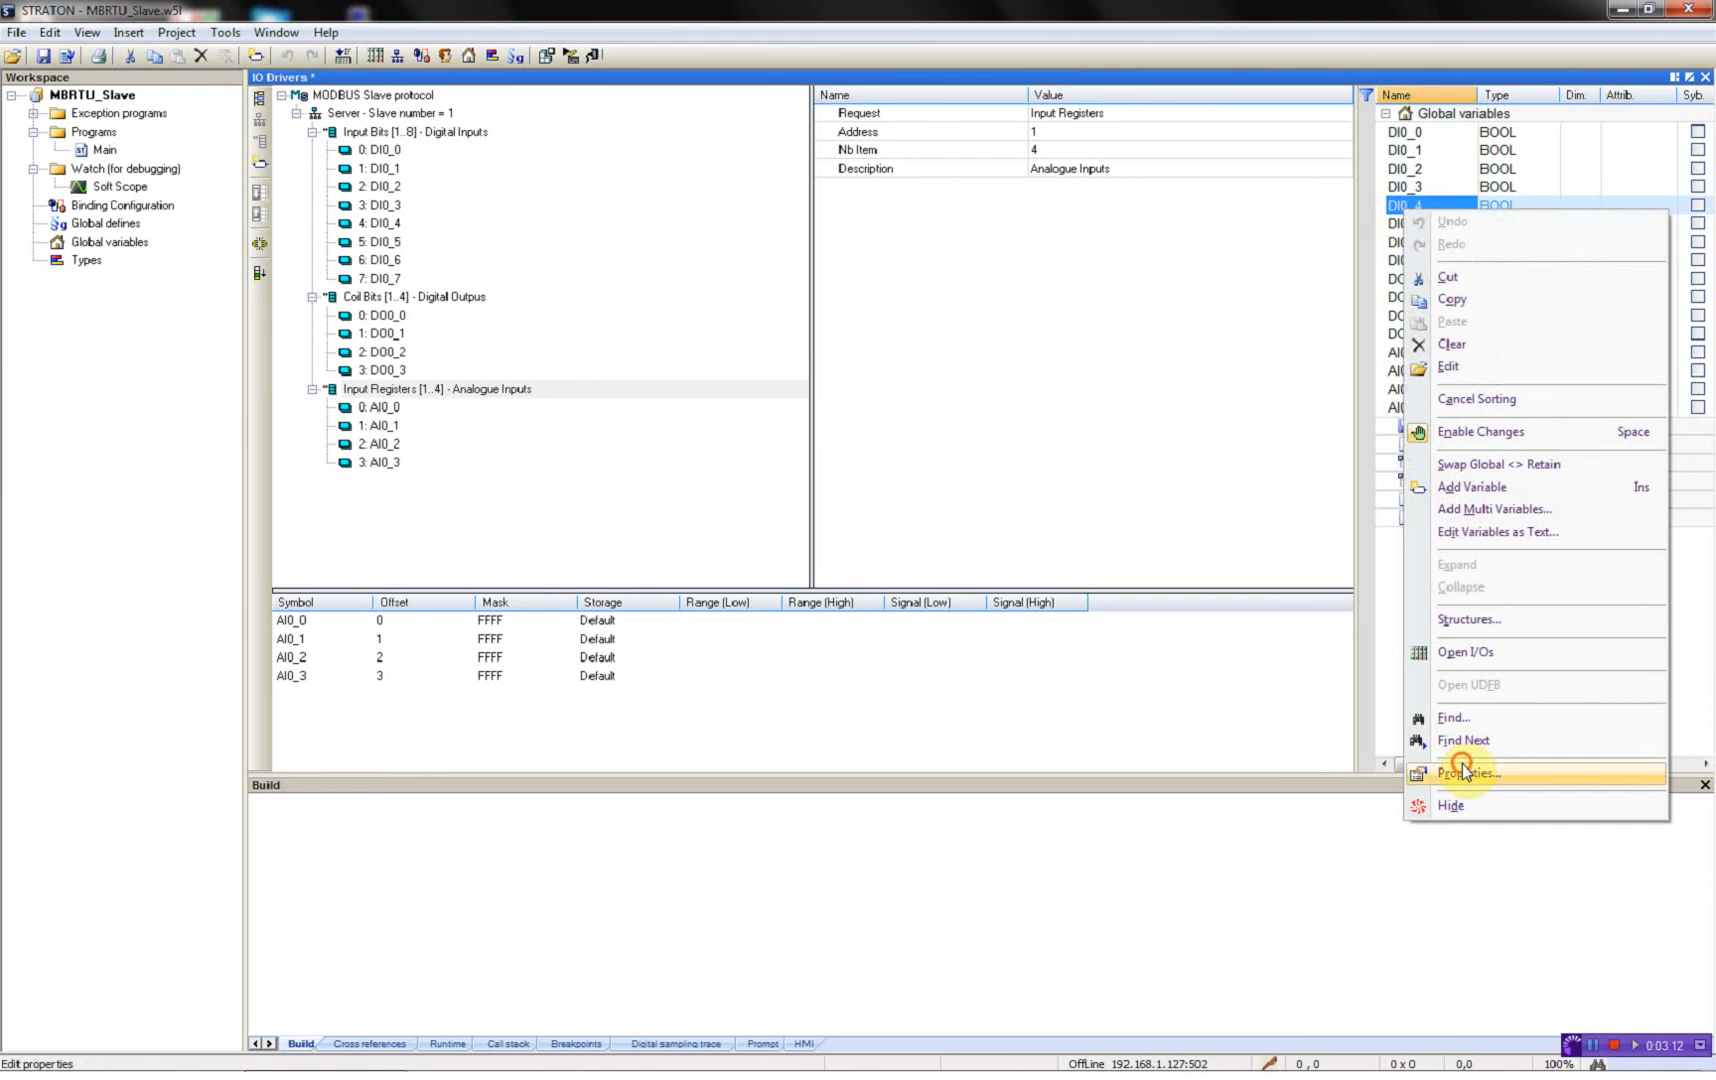
{"action": "left_click", "coordinate": [1468, 772]}
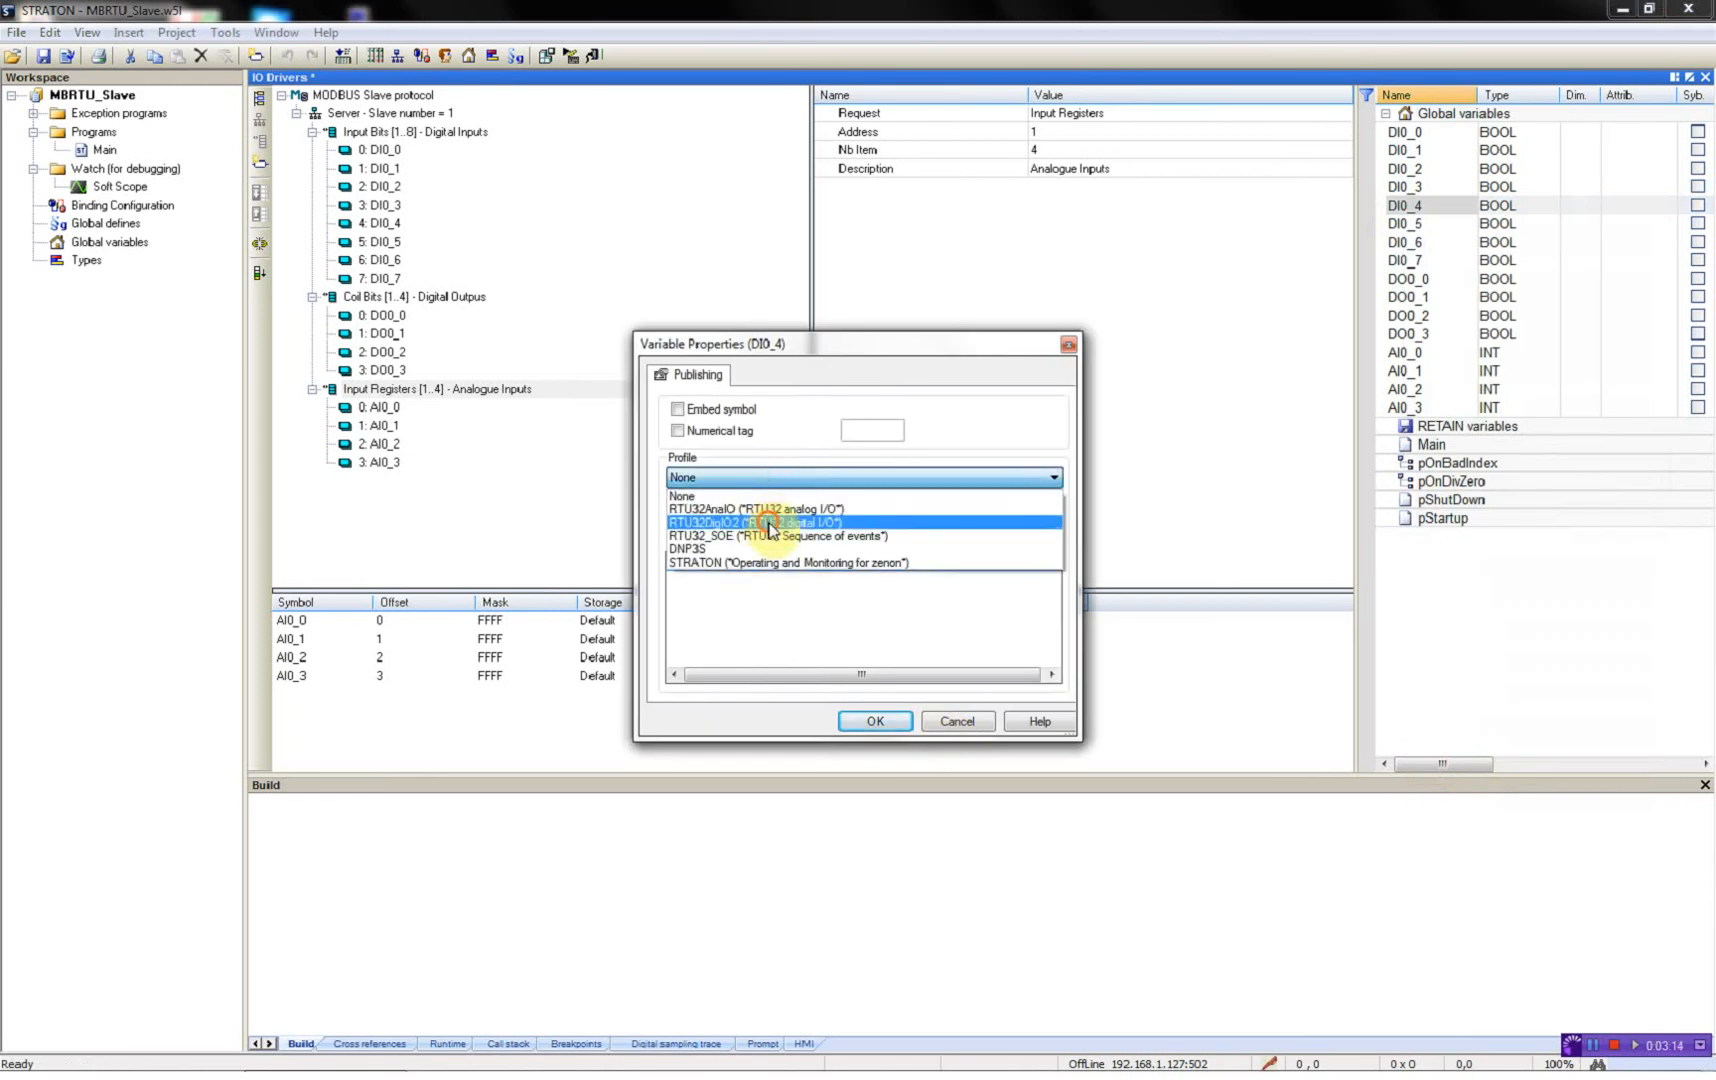
{"action": "left_click", "coordinate": [766, 522]}
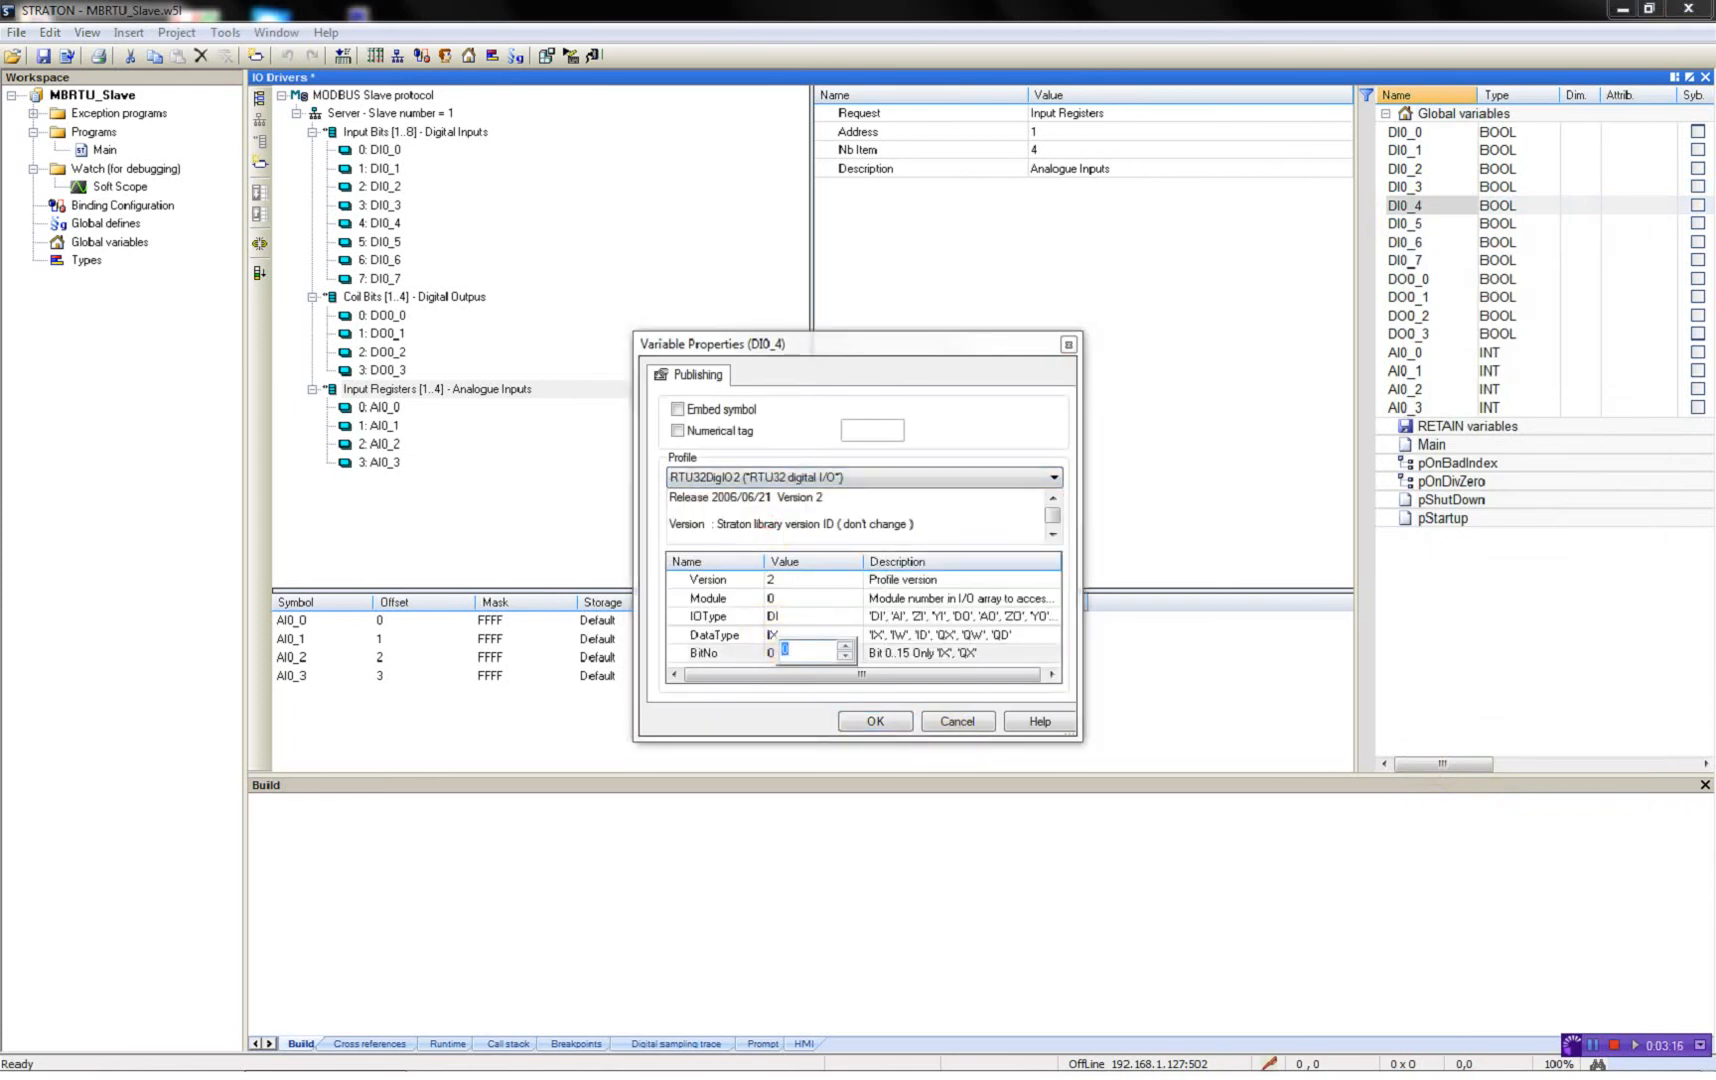
{"action": "left_click", "coordinate": [874, 722]}
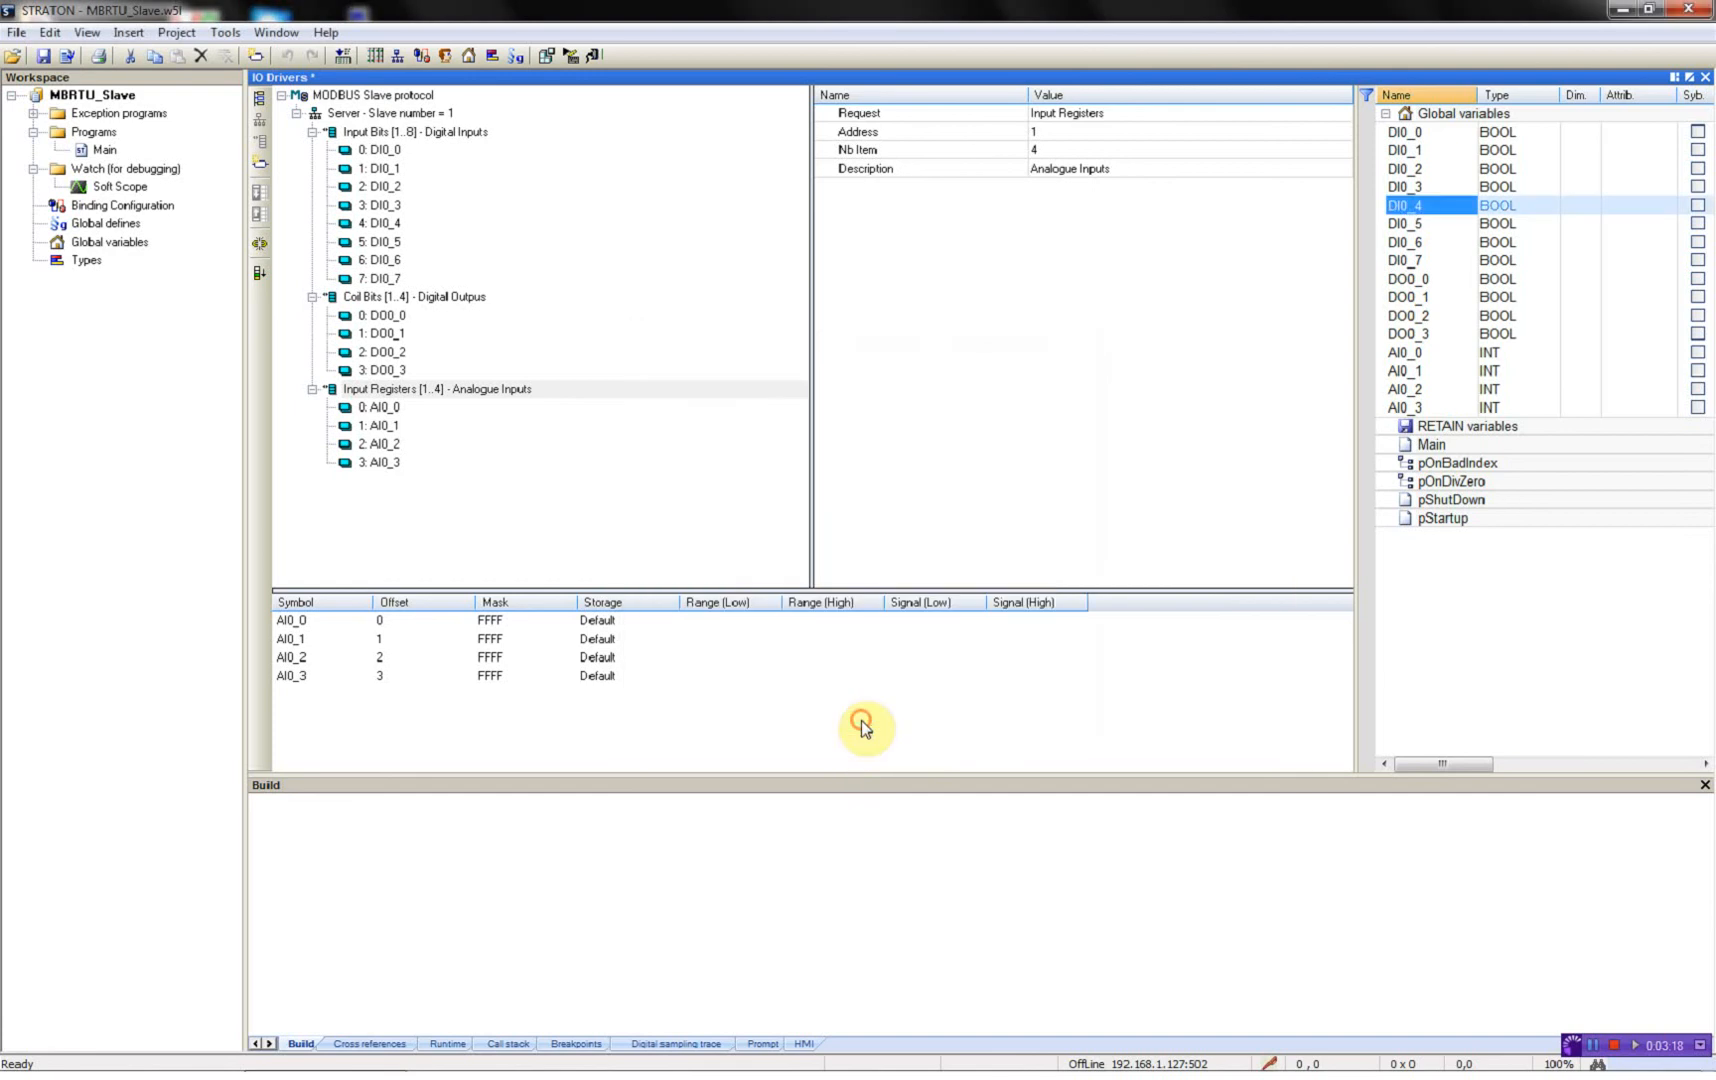
{"action": "right_click", "coordinate": [1406, 224]}
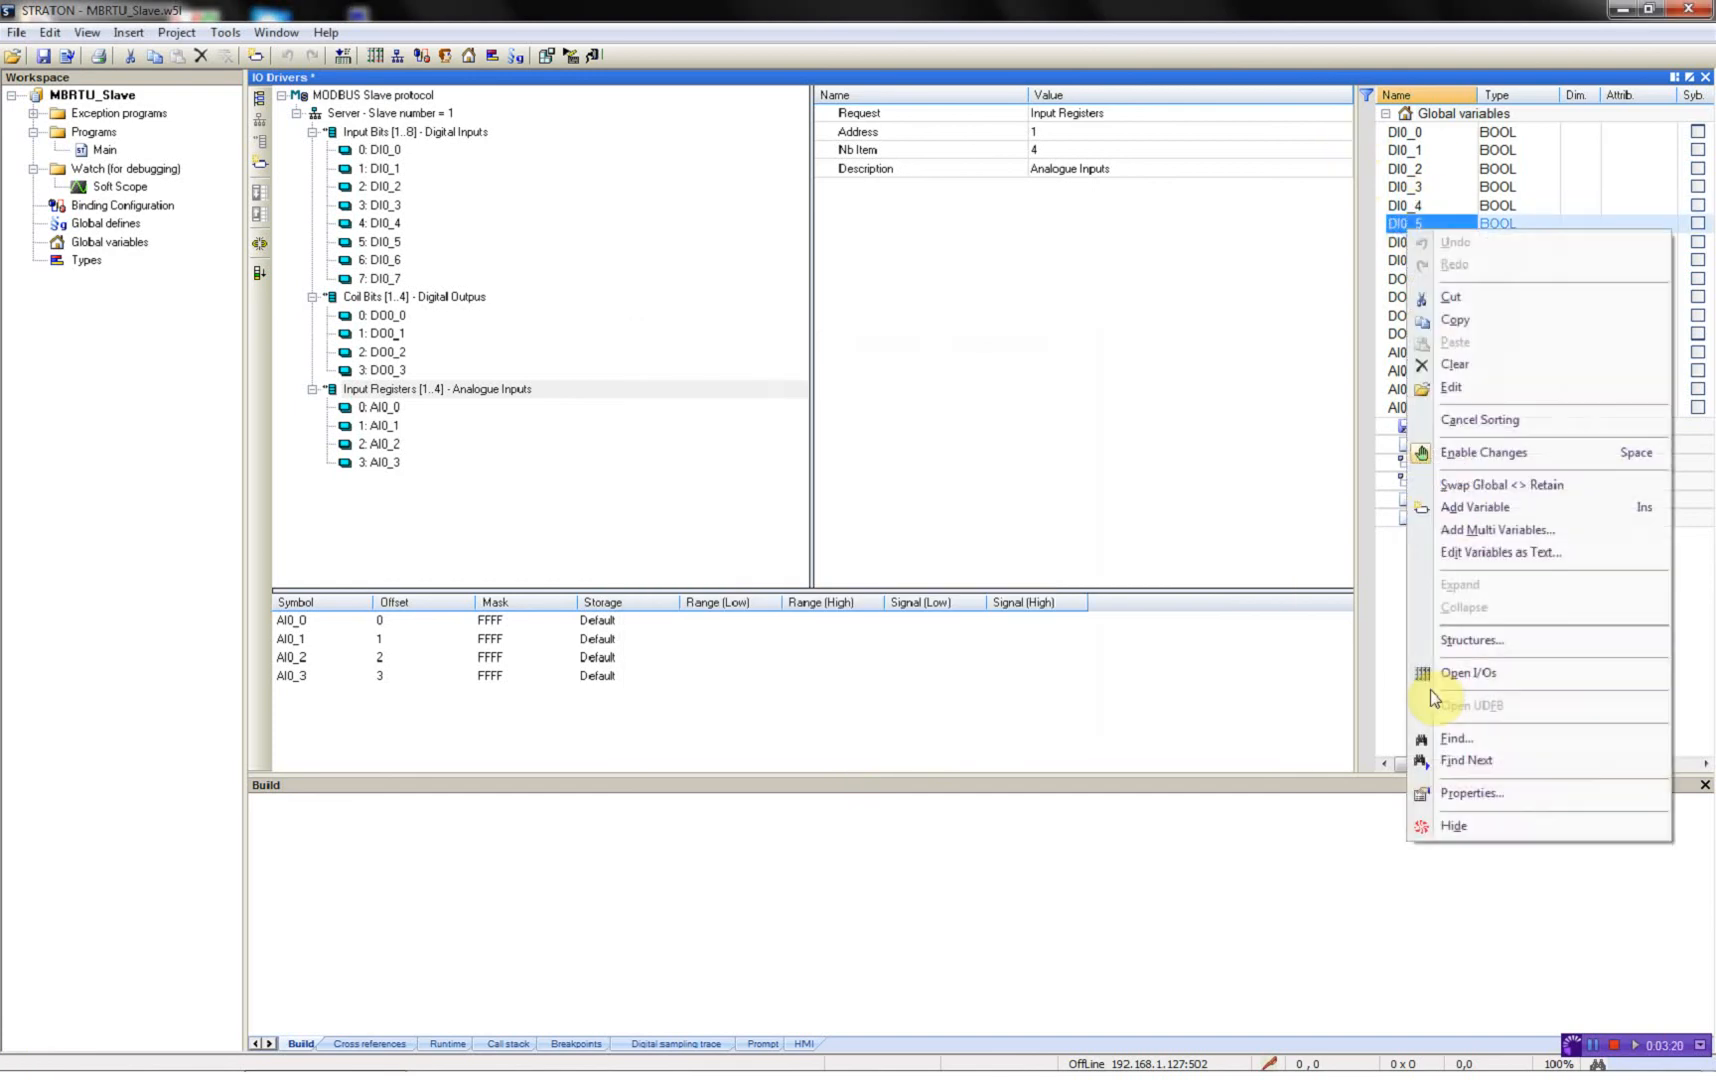
{"action": "left_click", "coordinate": [1470, 792]}
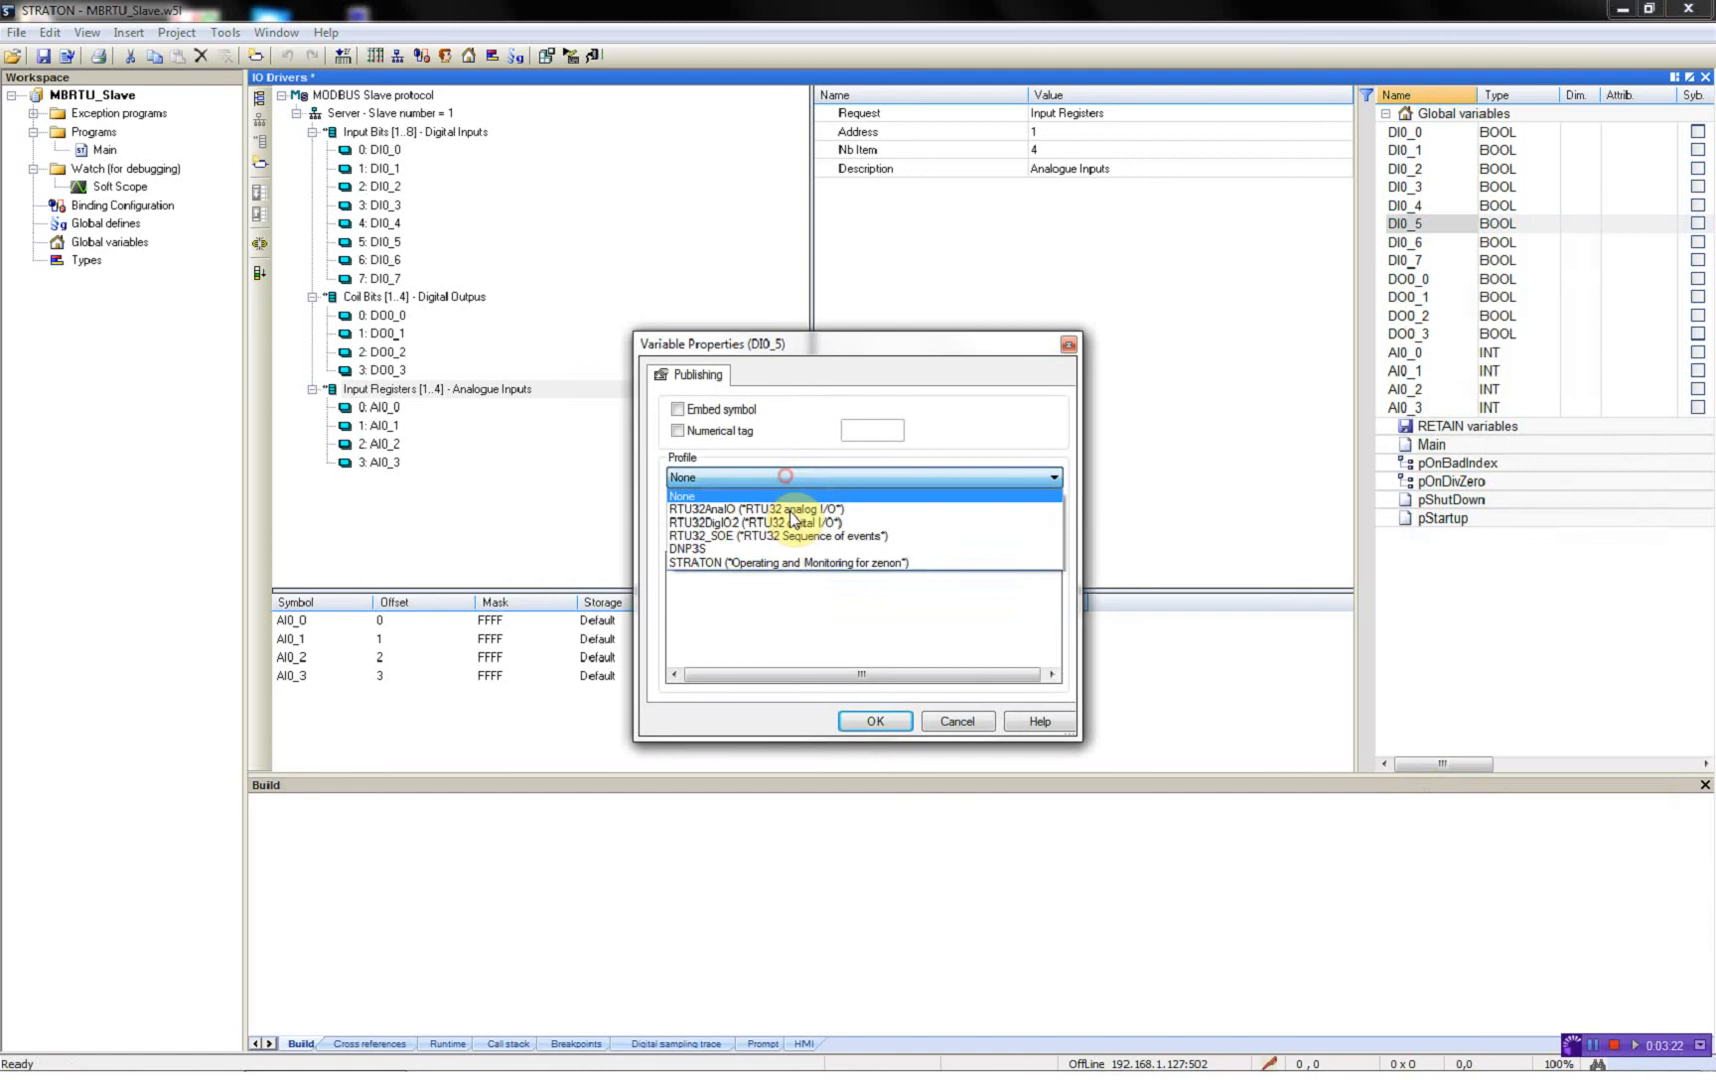
{"action": "left_click", "coordinate": [722, 522]}
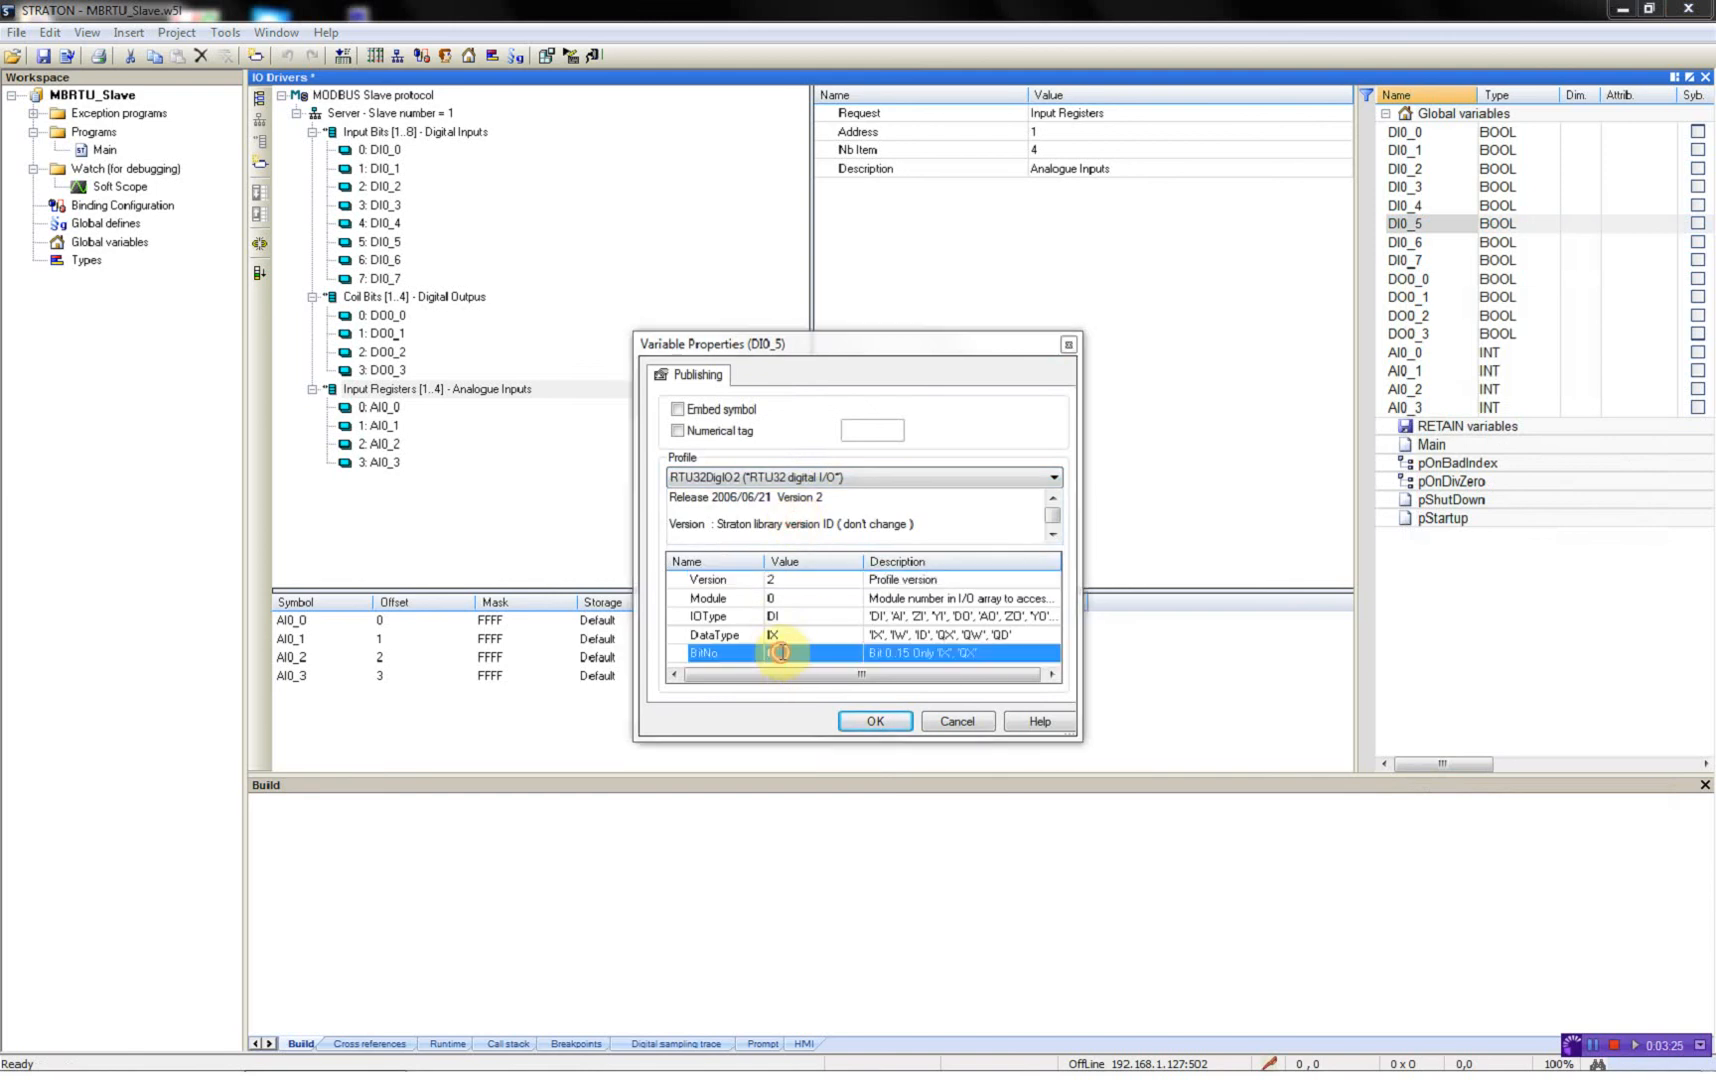
{"action": "left_click", "coordinate": [872, 722]}
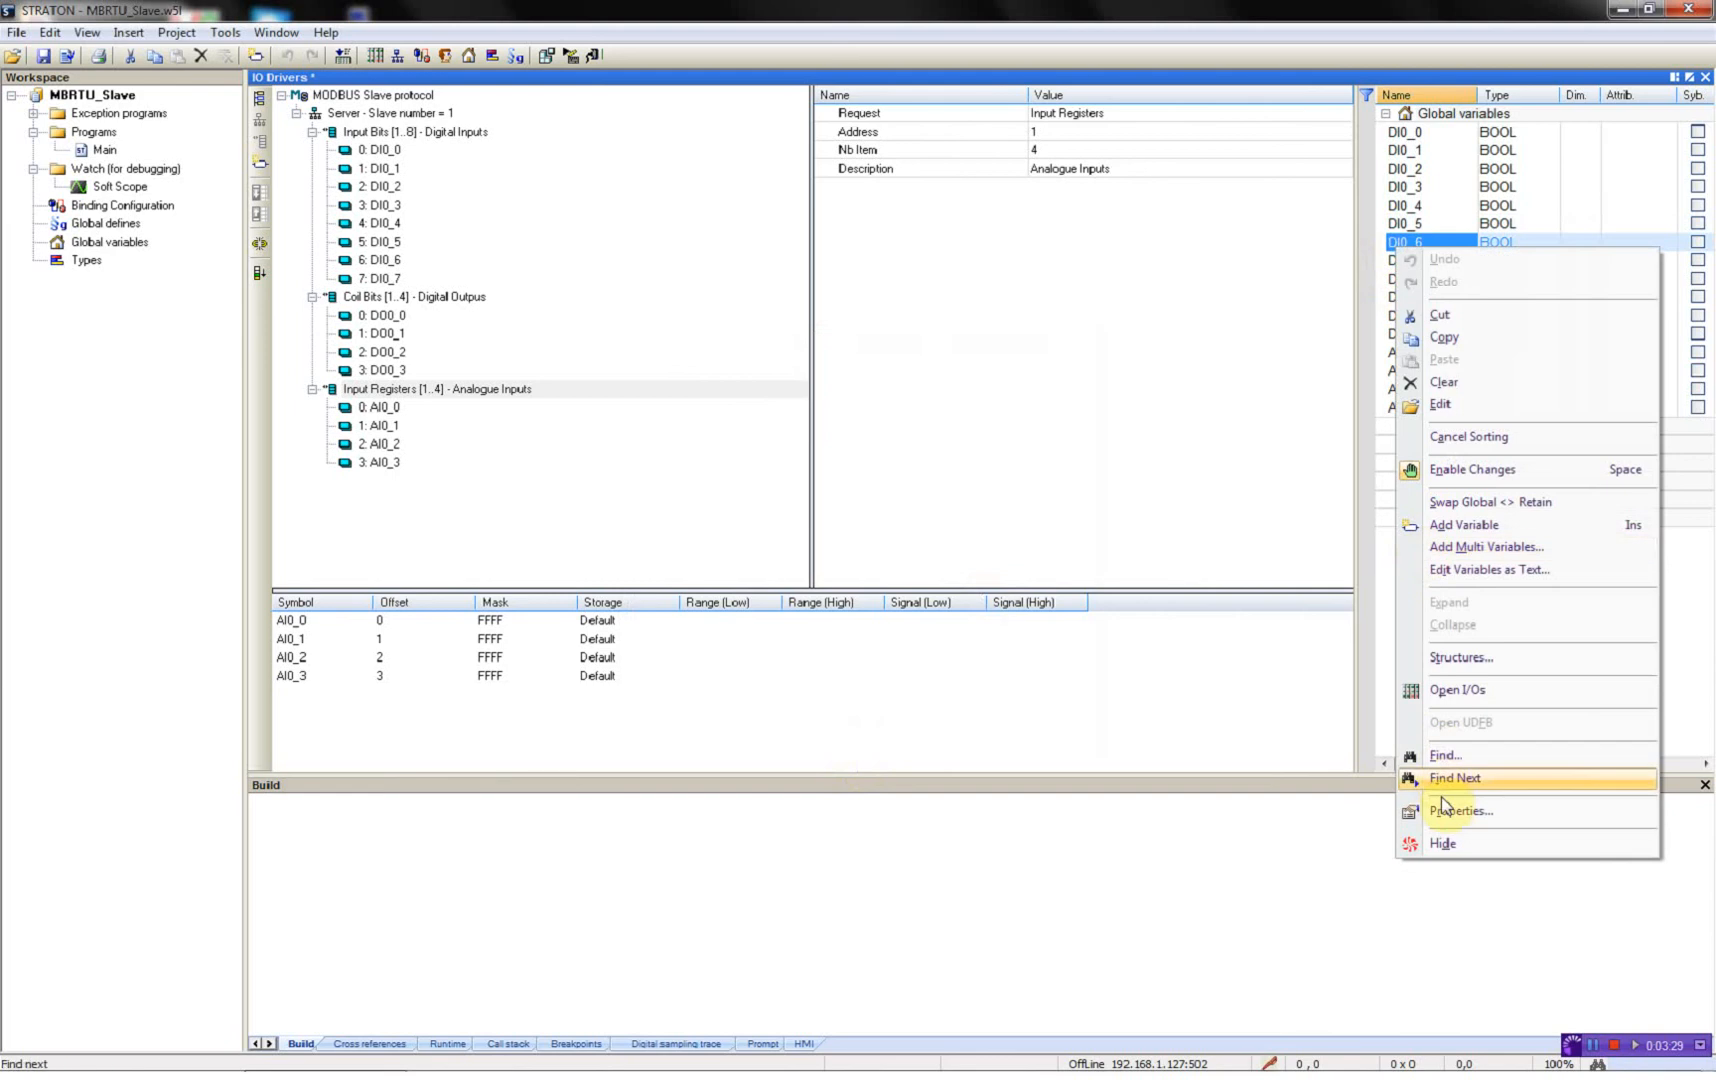
{"action": "left_click", "coordinate": [1460, 810]}
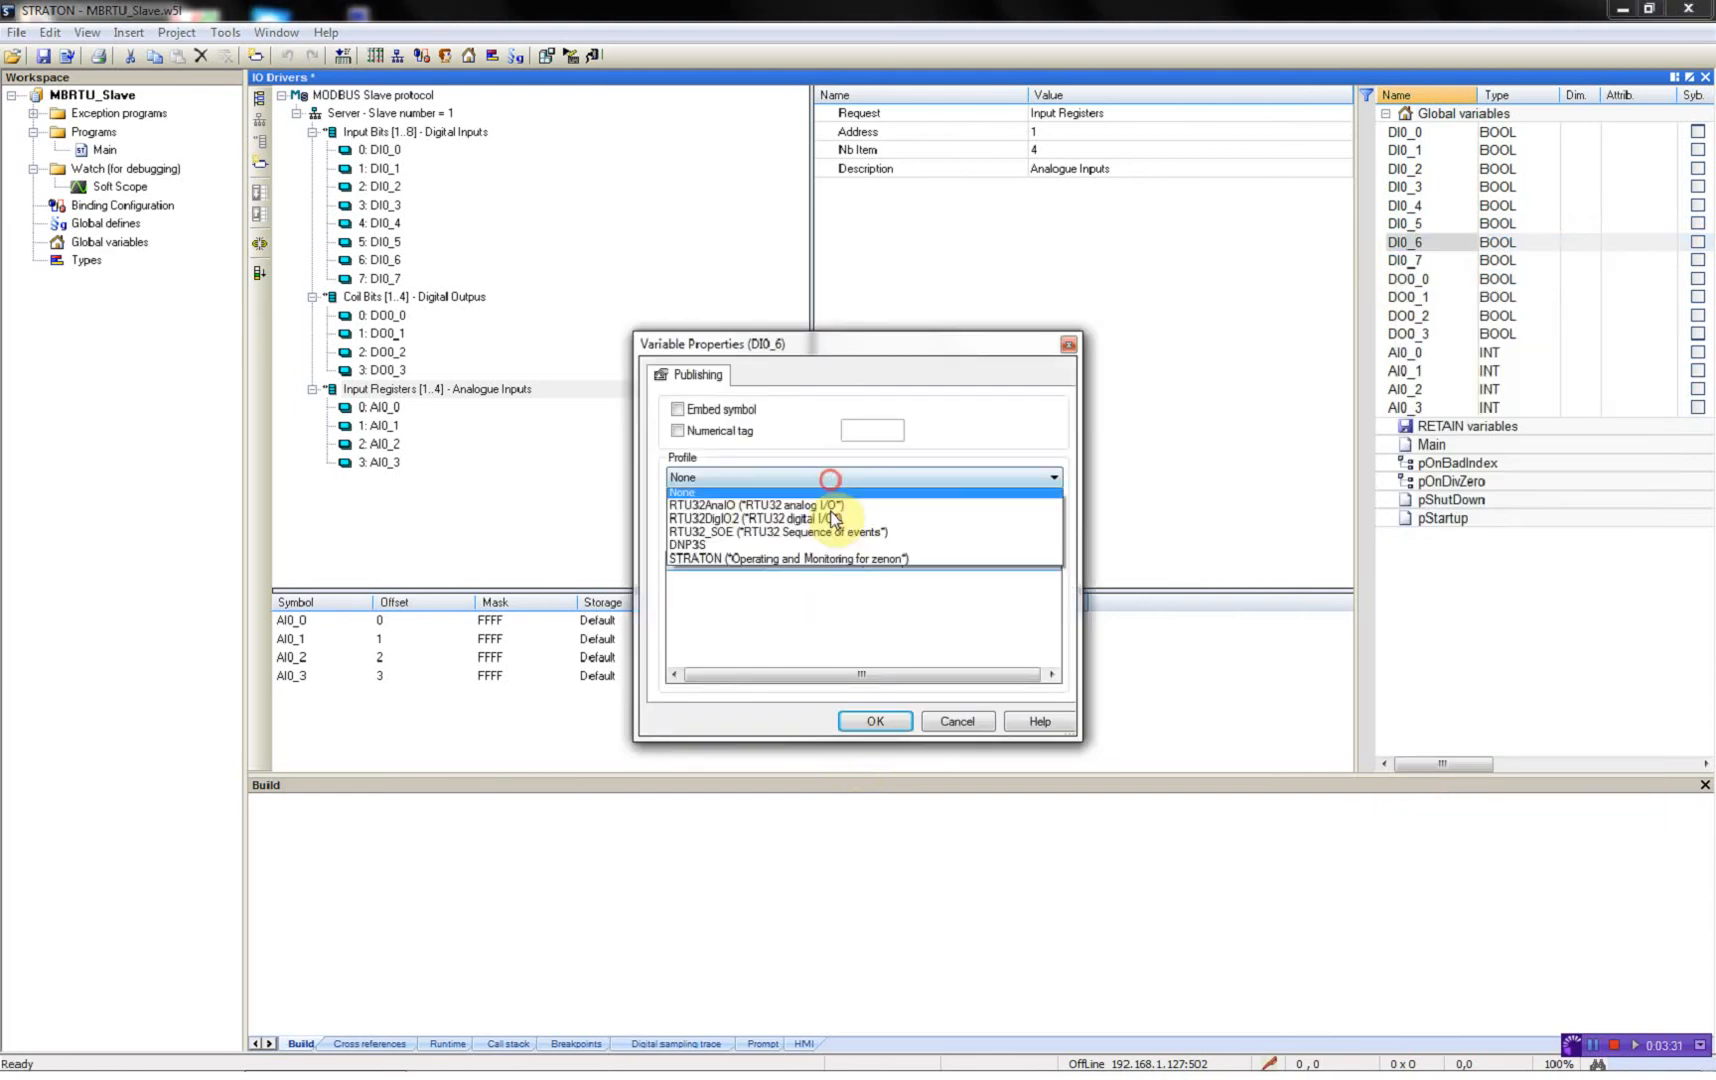
{"action": "left_click", "coordinate": [728, 518]}
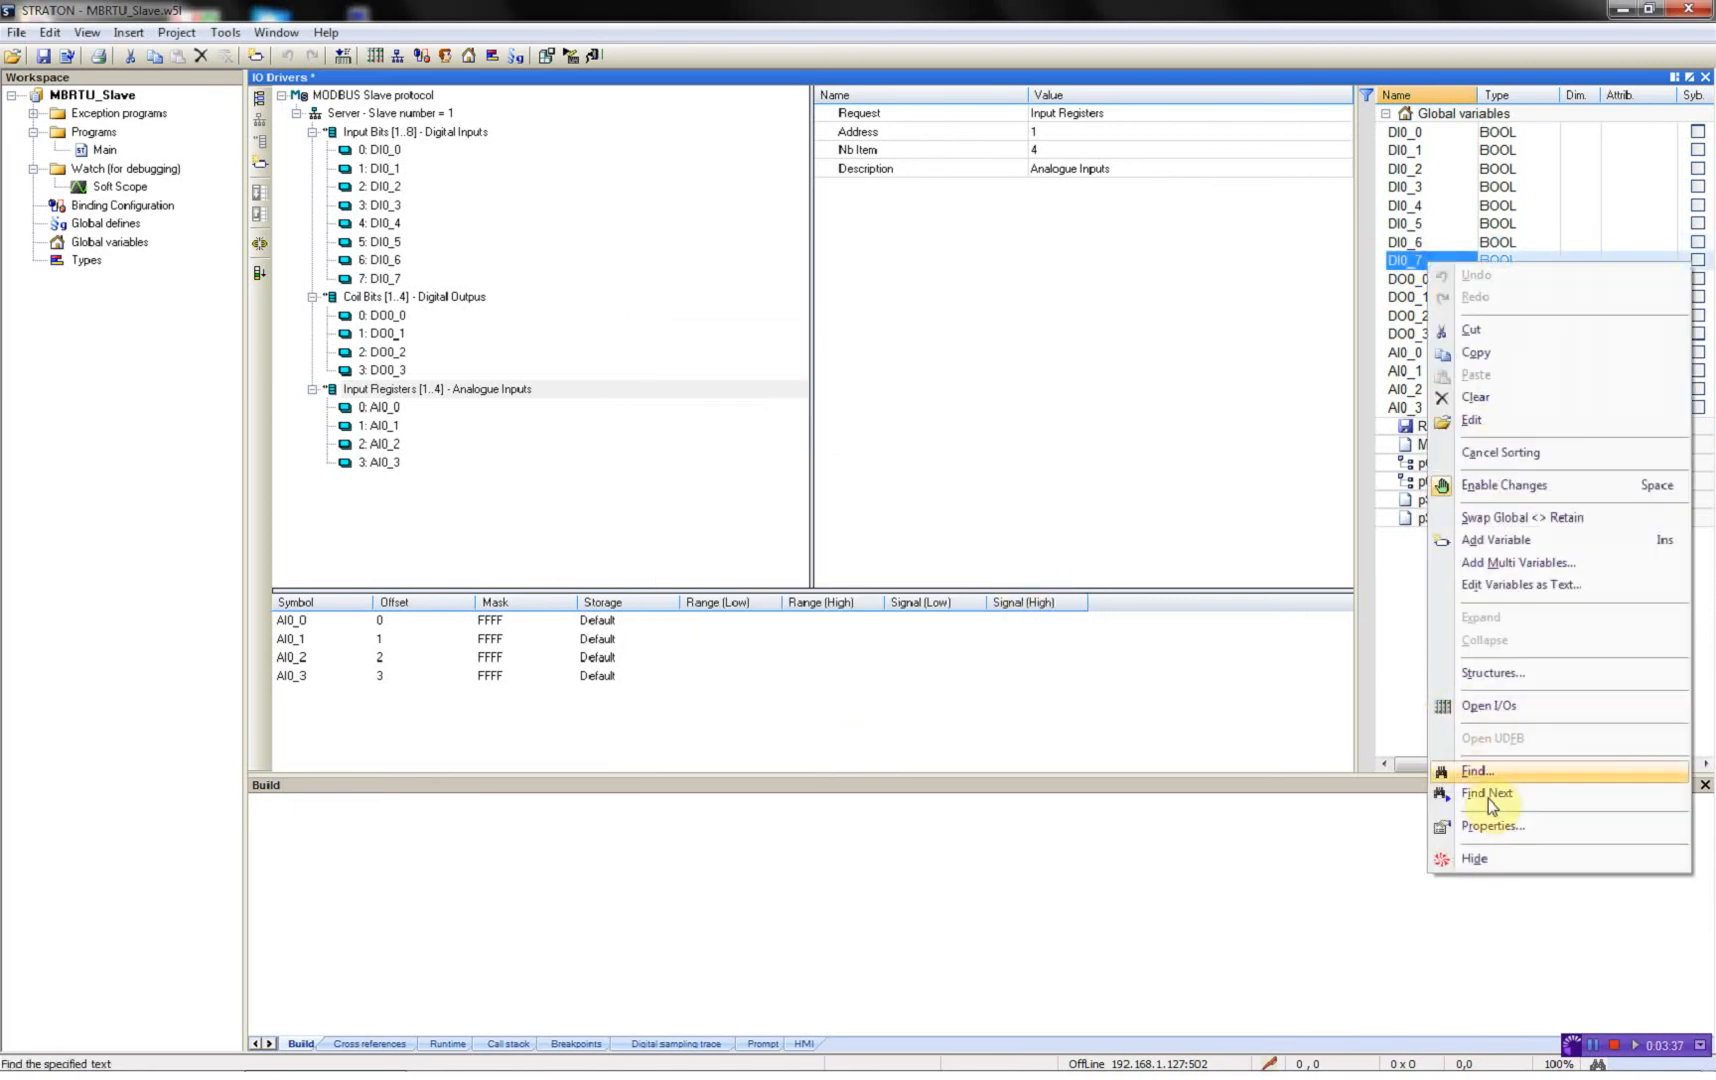
{"action": "left_click", "coordinate": [1492, 826]}
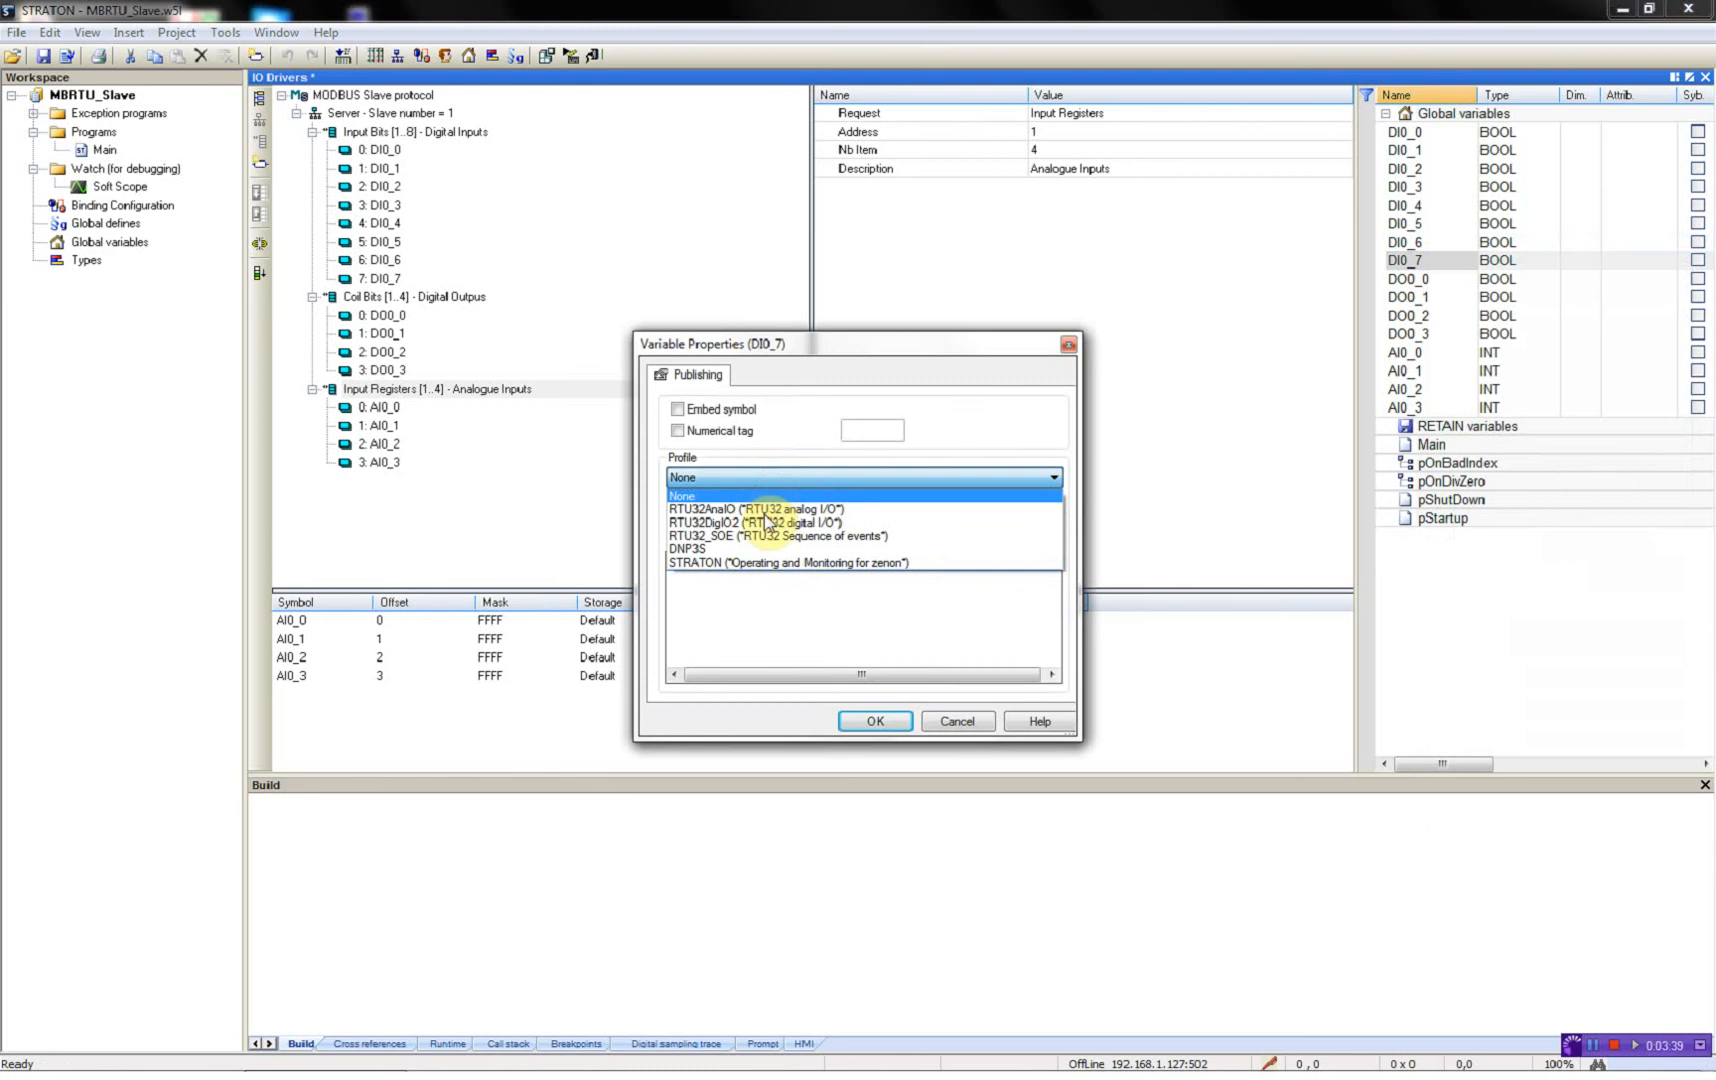
{"action": "left_click", "coordinate": [766, 522]}
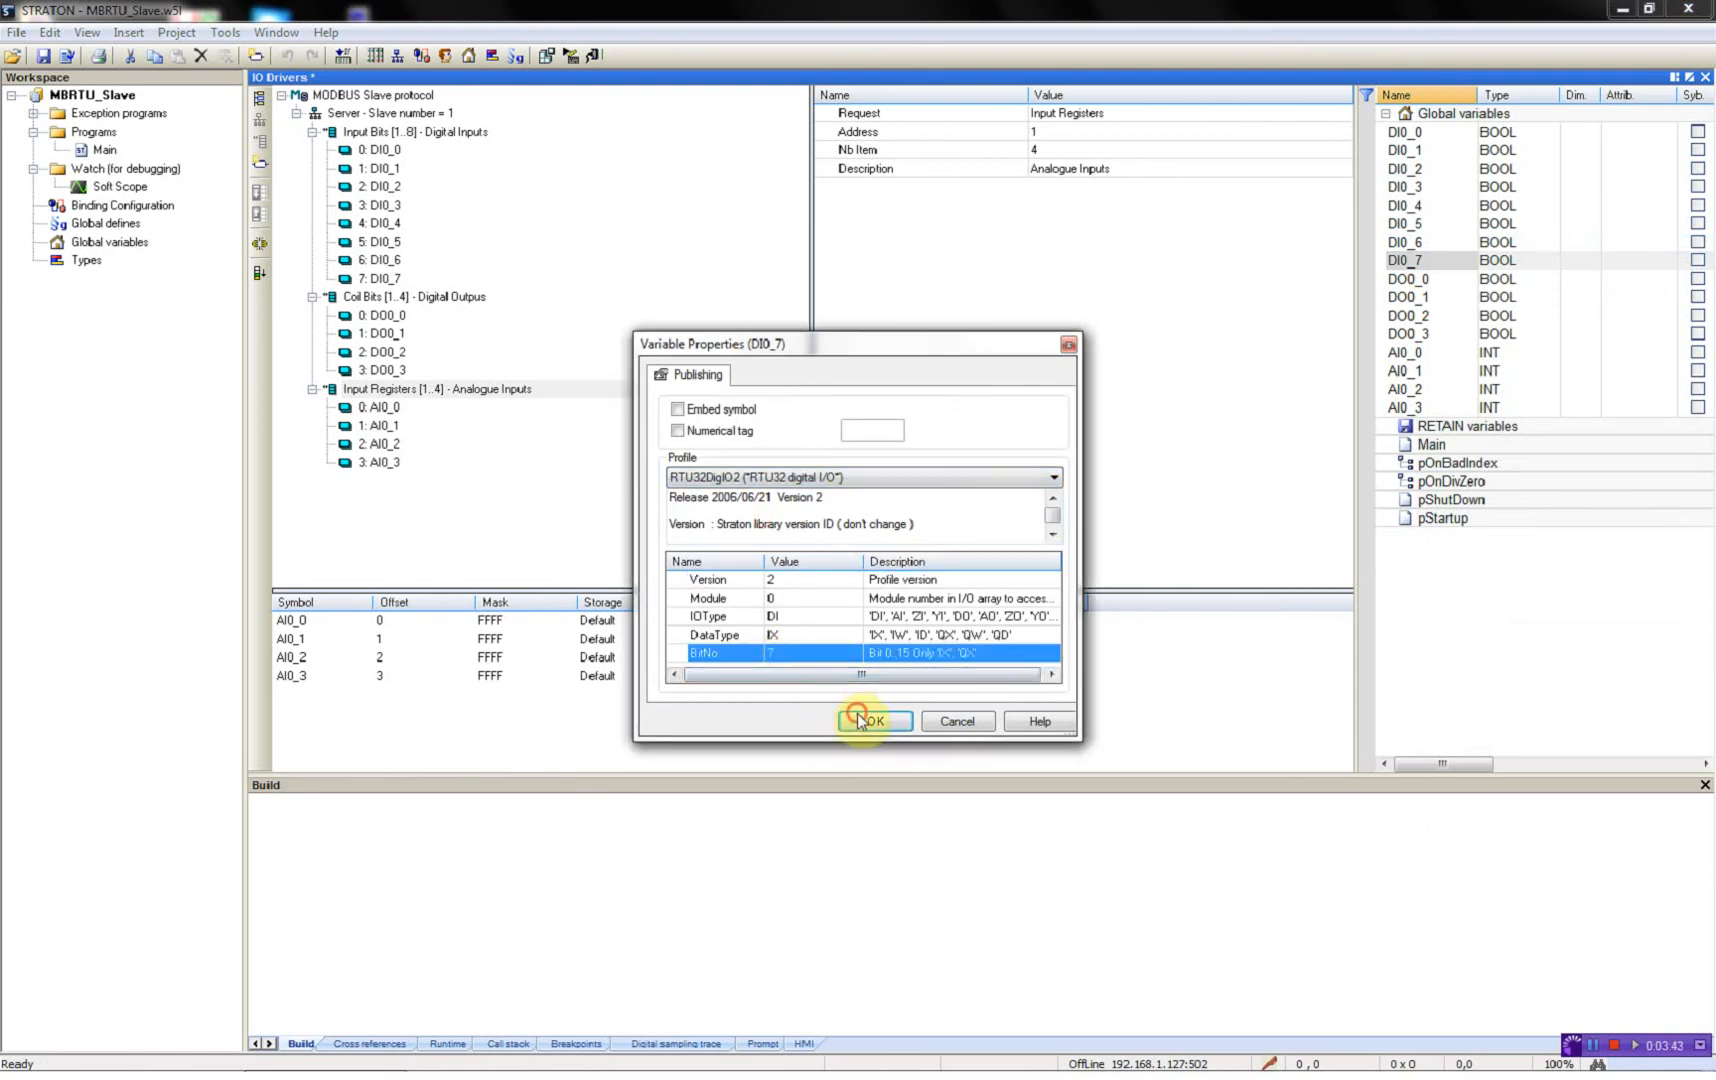
Step: Confirm DI0_7, then publish DO0_0 with RTU32DigIO2, I/O type DO and data type QX
{"action": "left_click", "coordinate": [872, 722]}
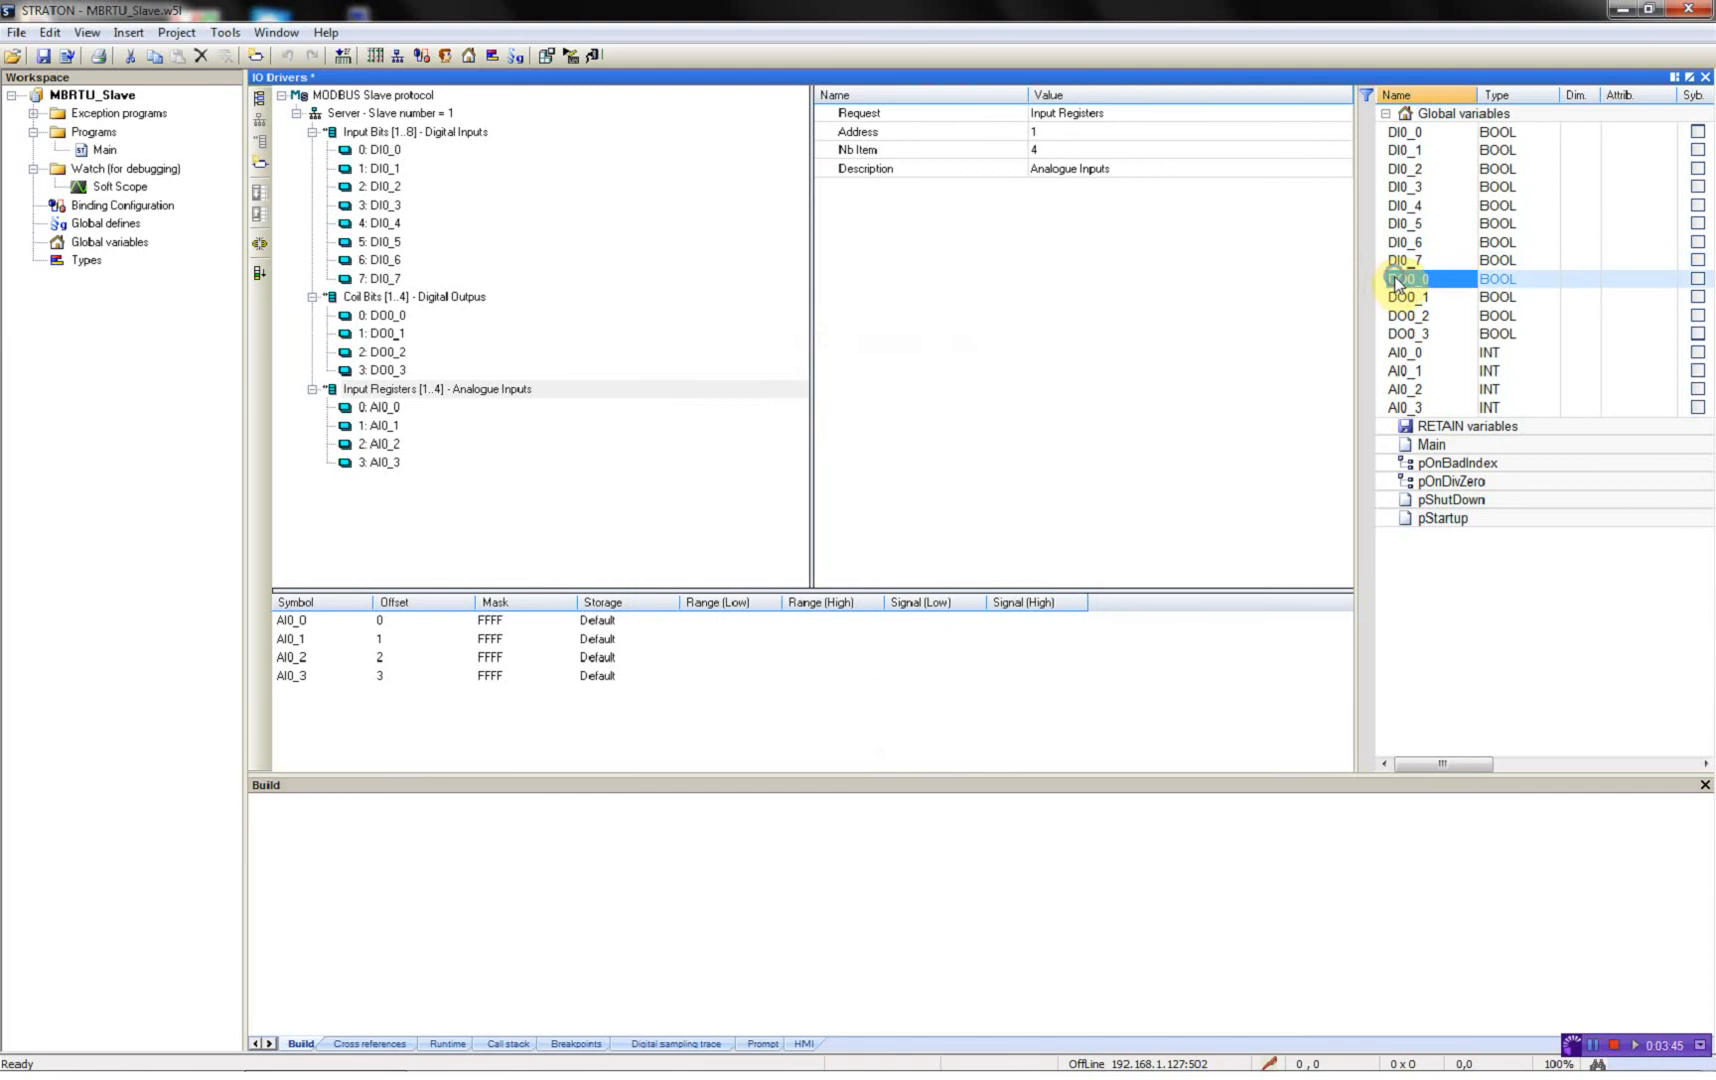
{"action": "double_click", "coordinate": [1408, 278]}
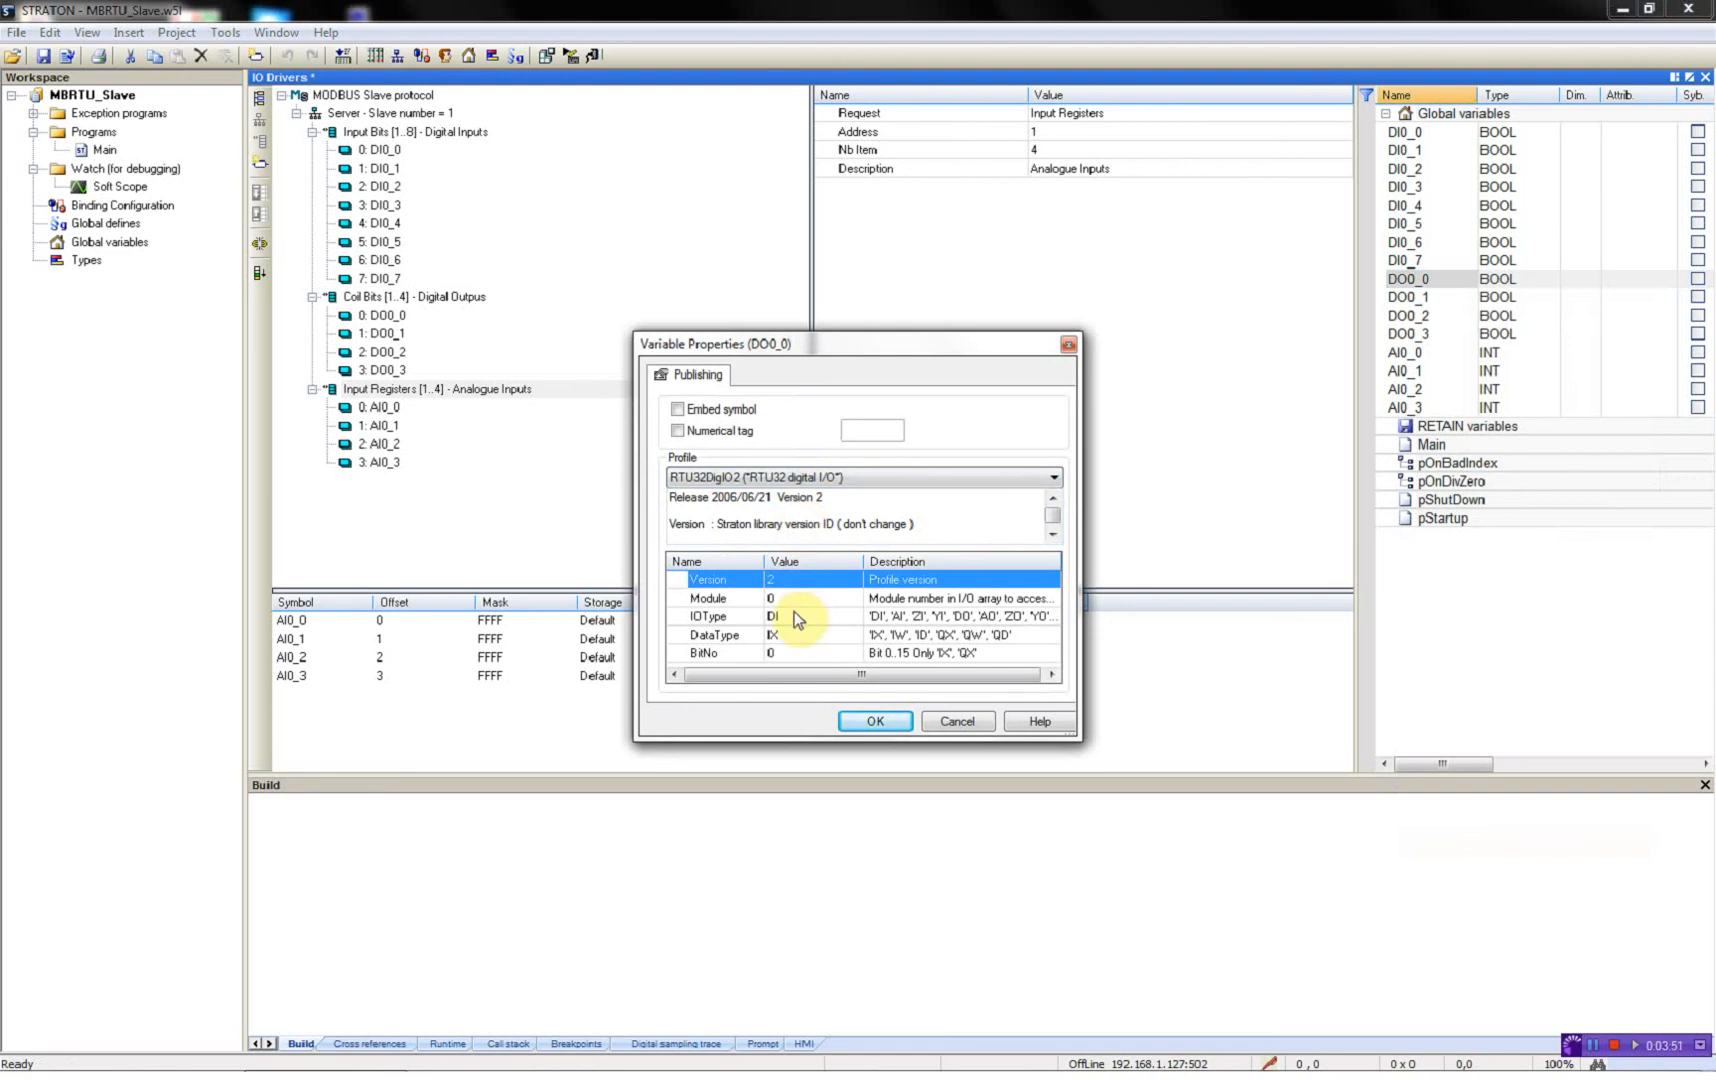
{"action": "left_click", "coordinate": [772, 614]}
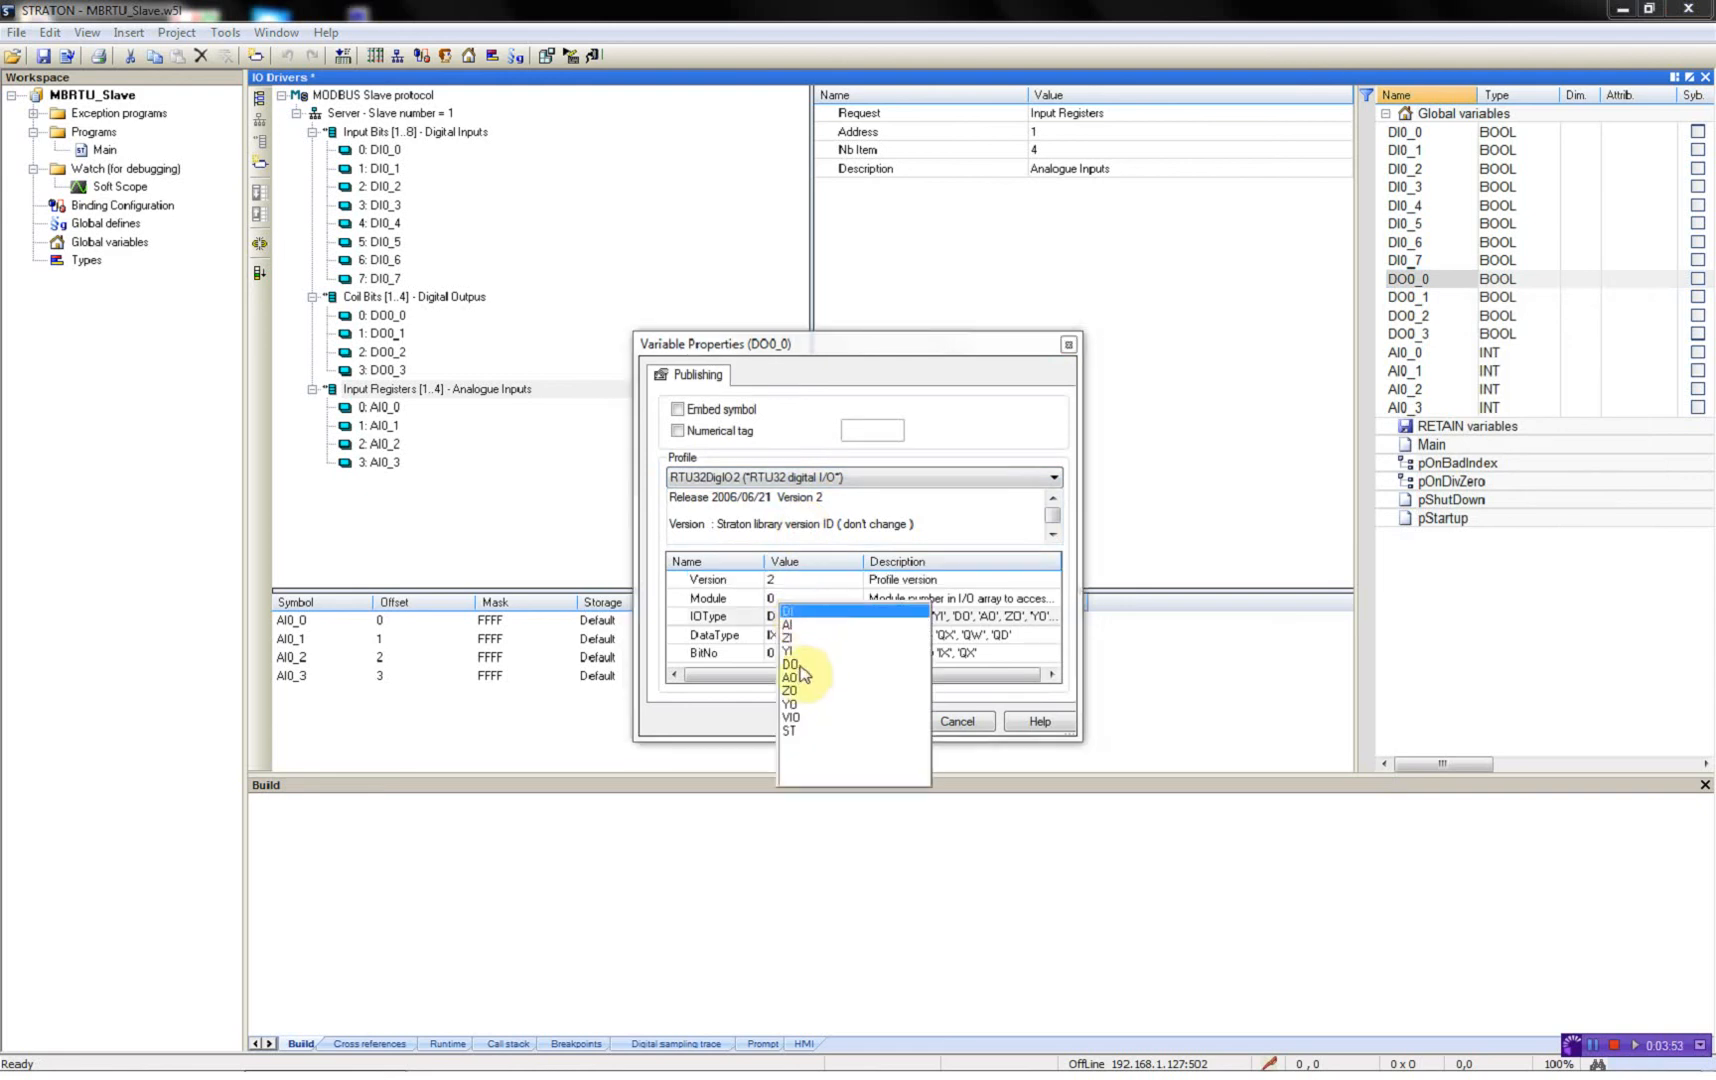
{"action": "left_click", "coordinate": [790, 666]}
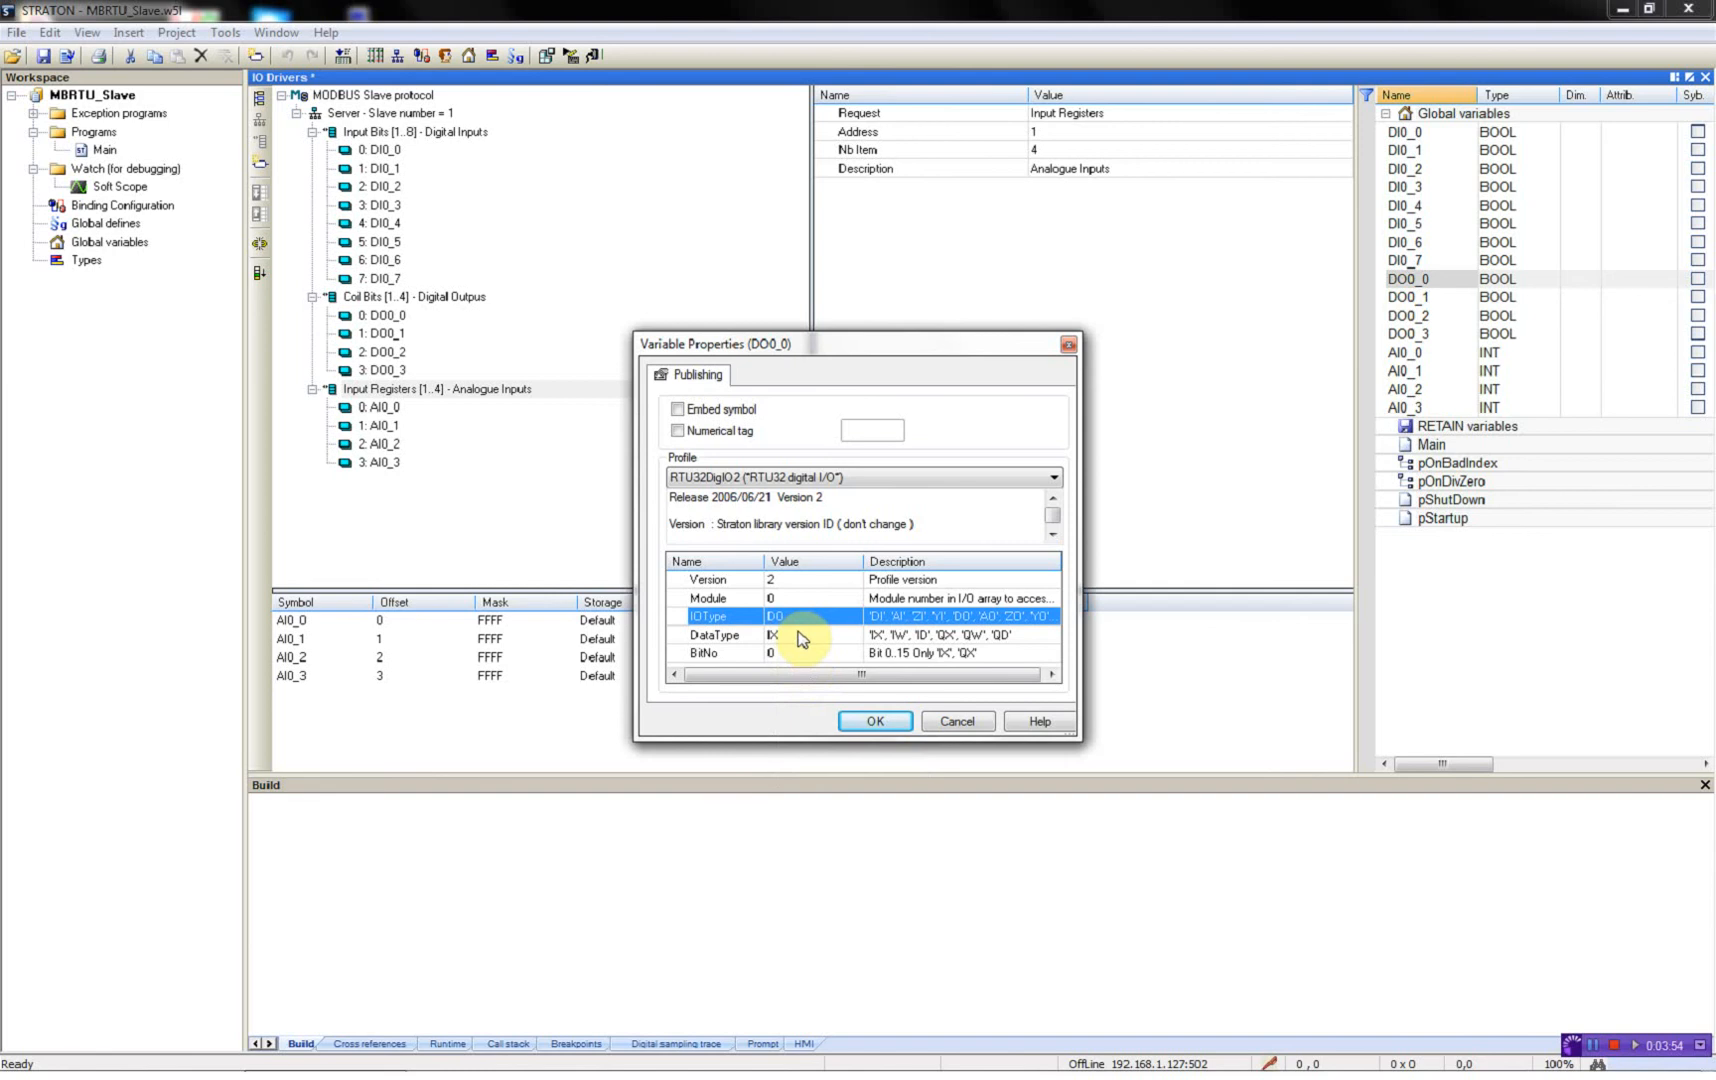
{"action": "left_click", "coordinate": [772, 634]}
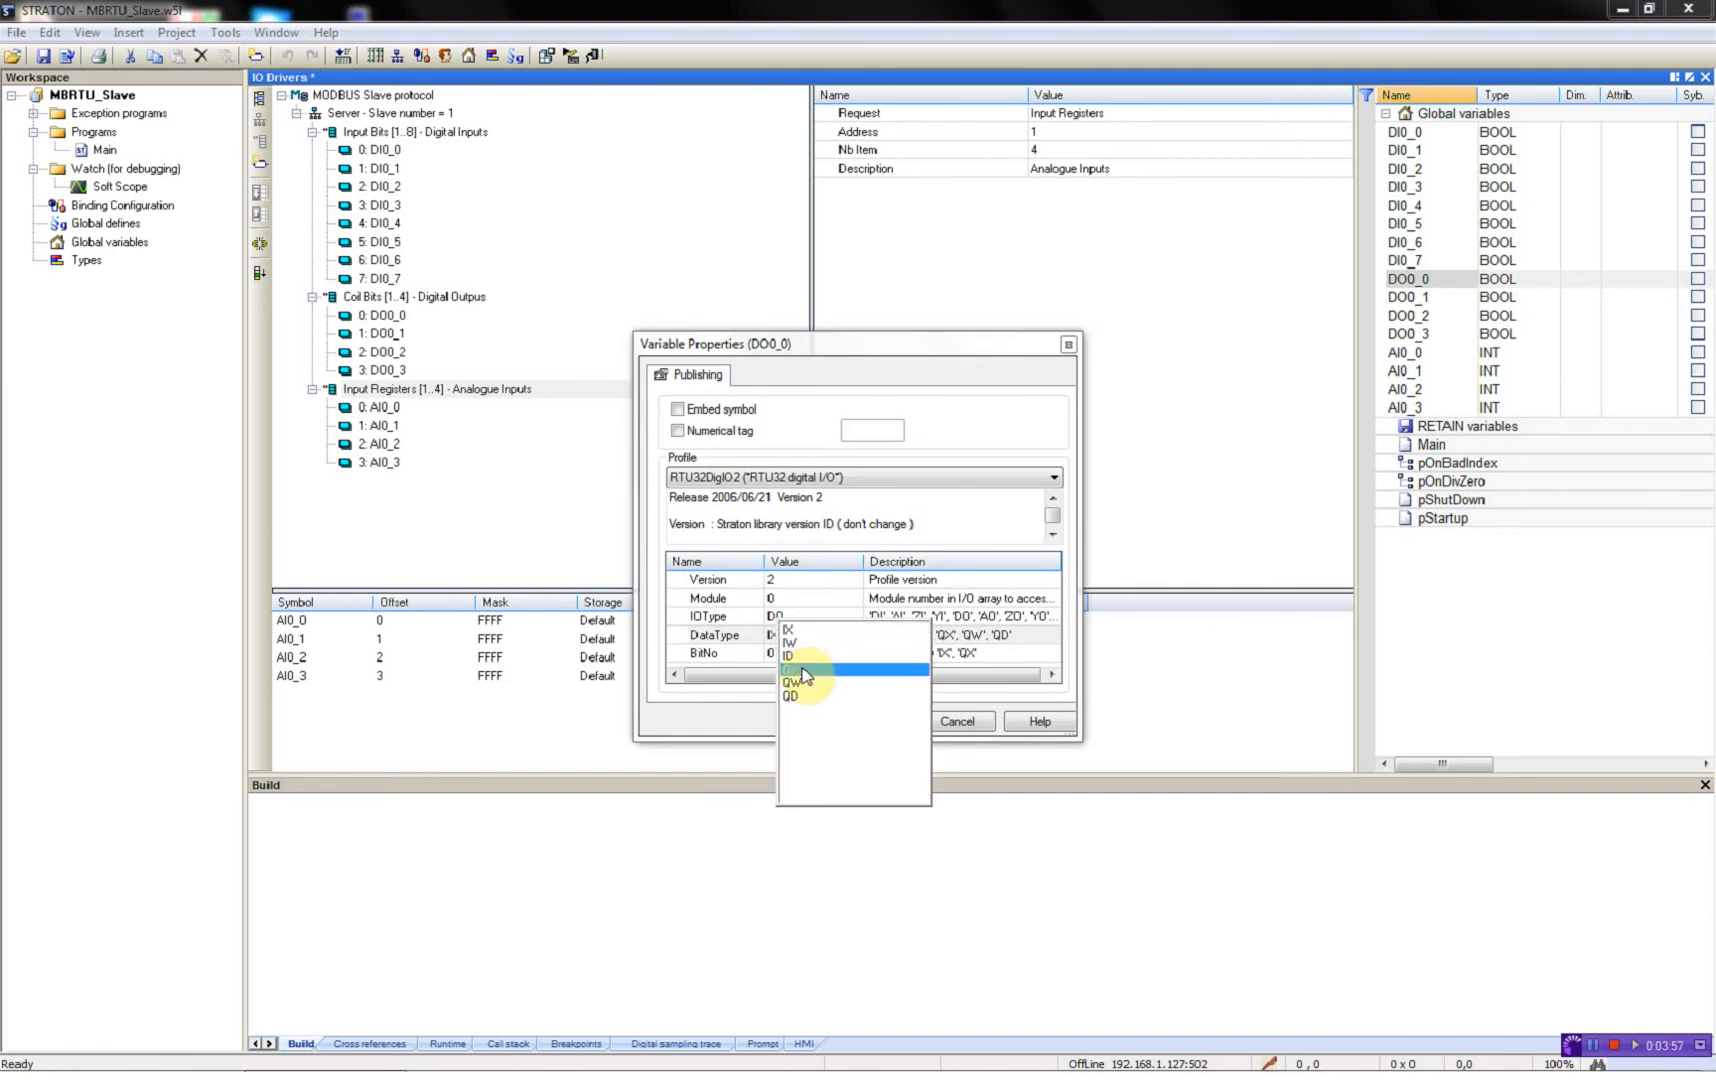
{"action": "left_click", "coordinate": [790, 668]}
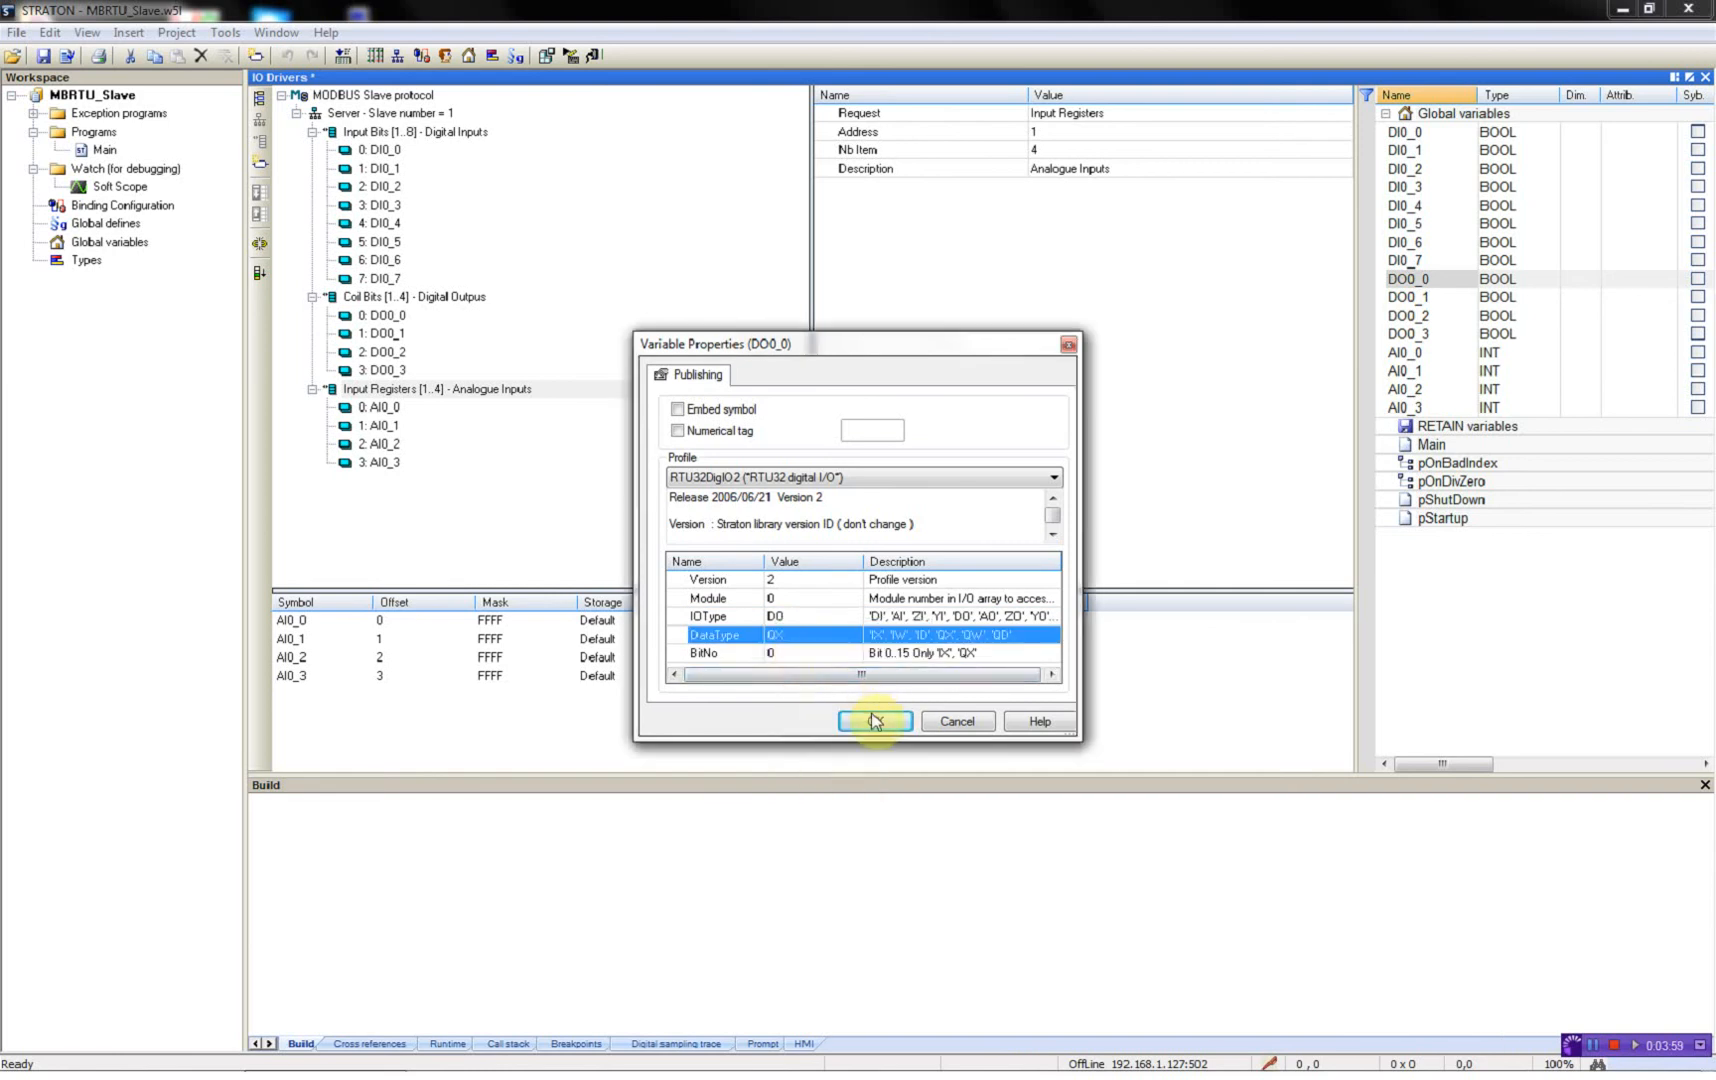
{"action": "left_click", "coordinate": [874, 722]}
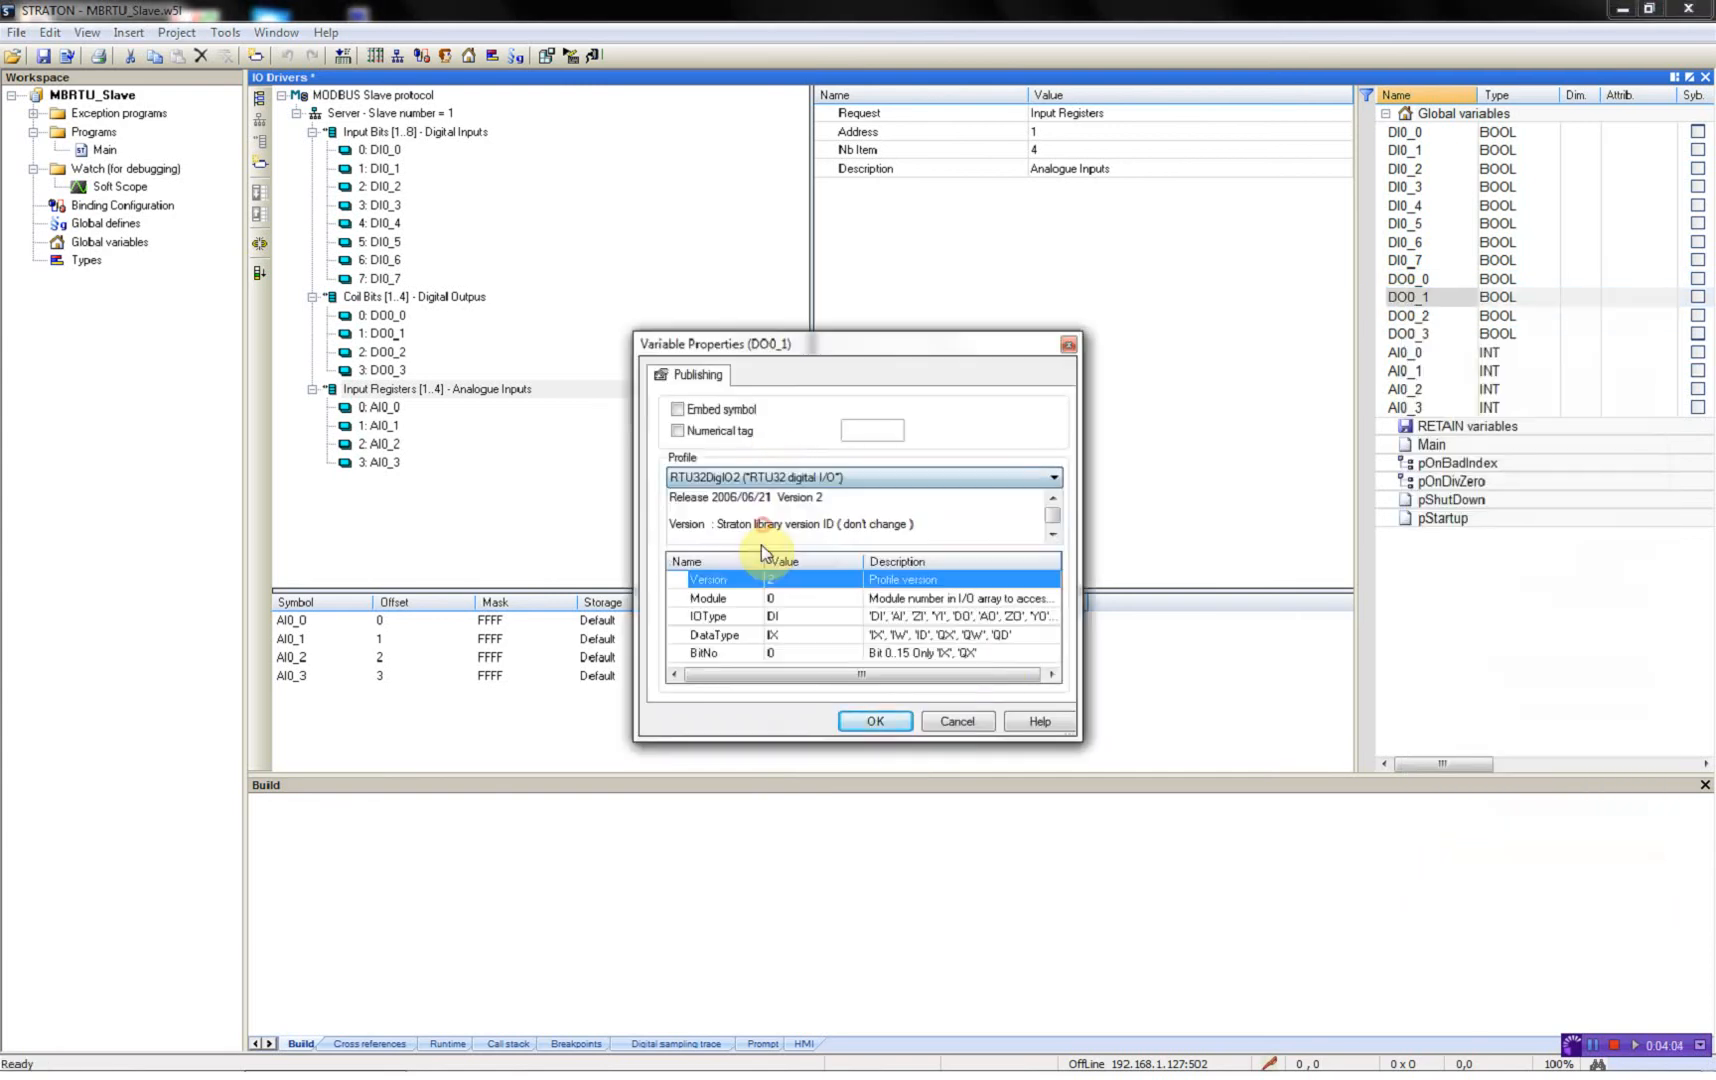
Step: Publish DO0_1, DO0_2 and DO0_3 with RTU32DigIO2 as DO/QX outputs with their bit numbers
{"action": "left_click", "coordinate": [778, 614]}
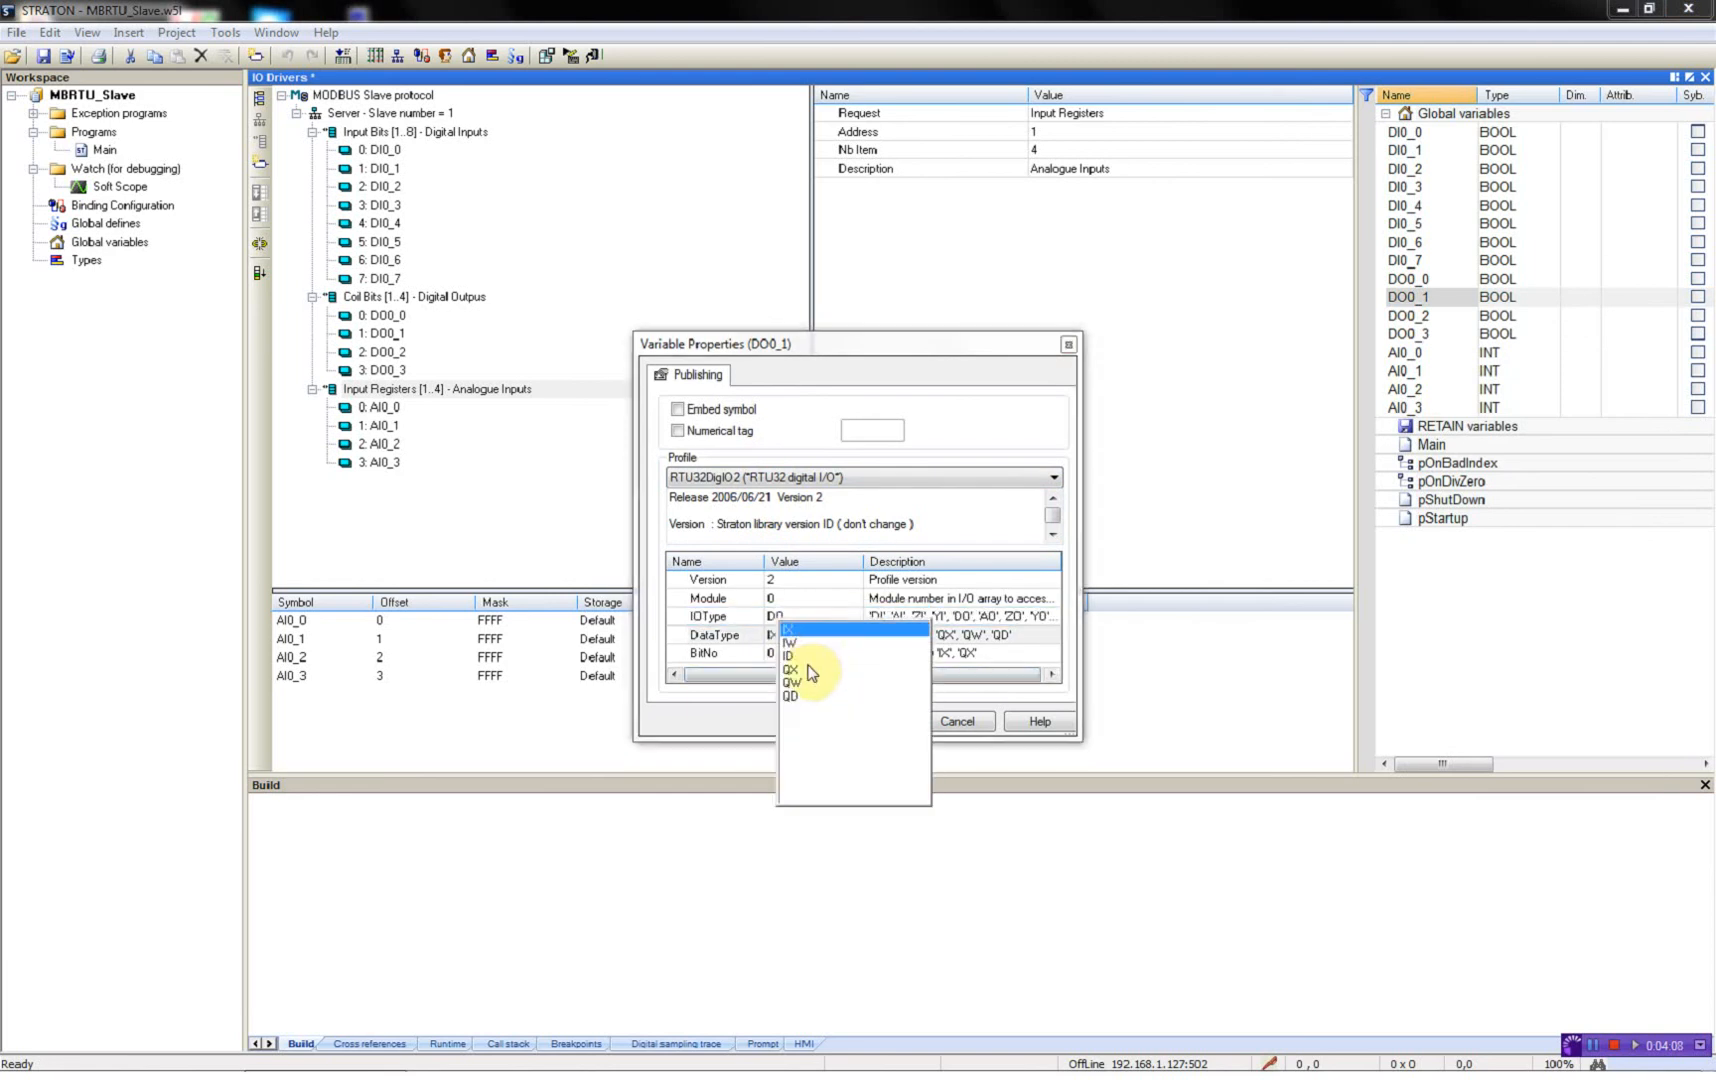
{"action": "left_click", "coordinate": [790, 668]}
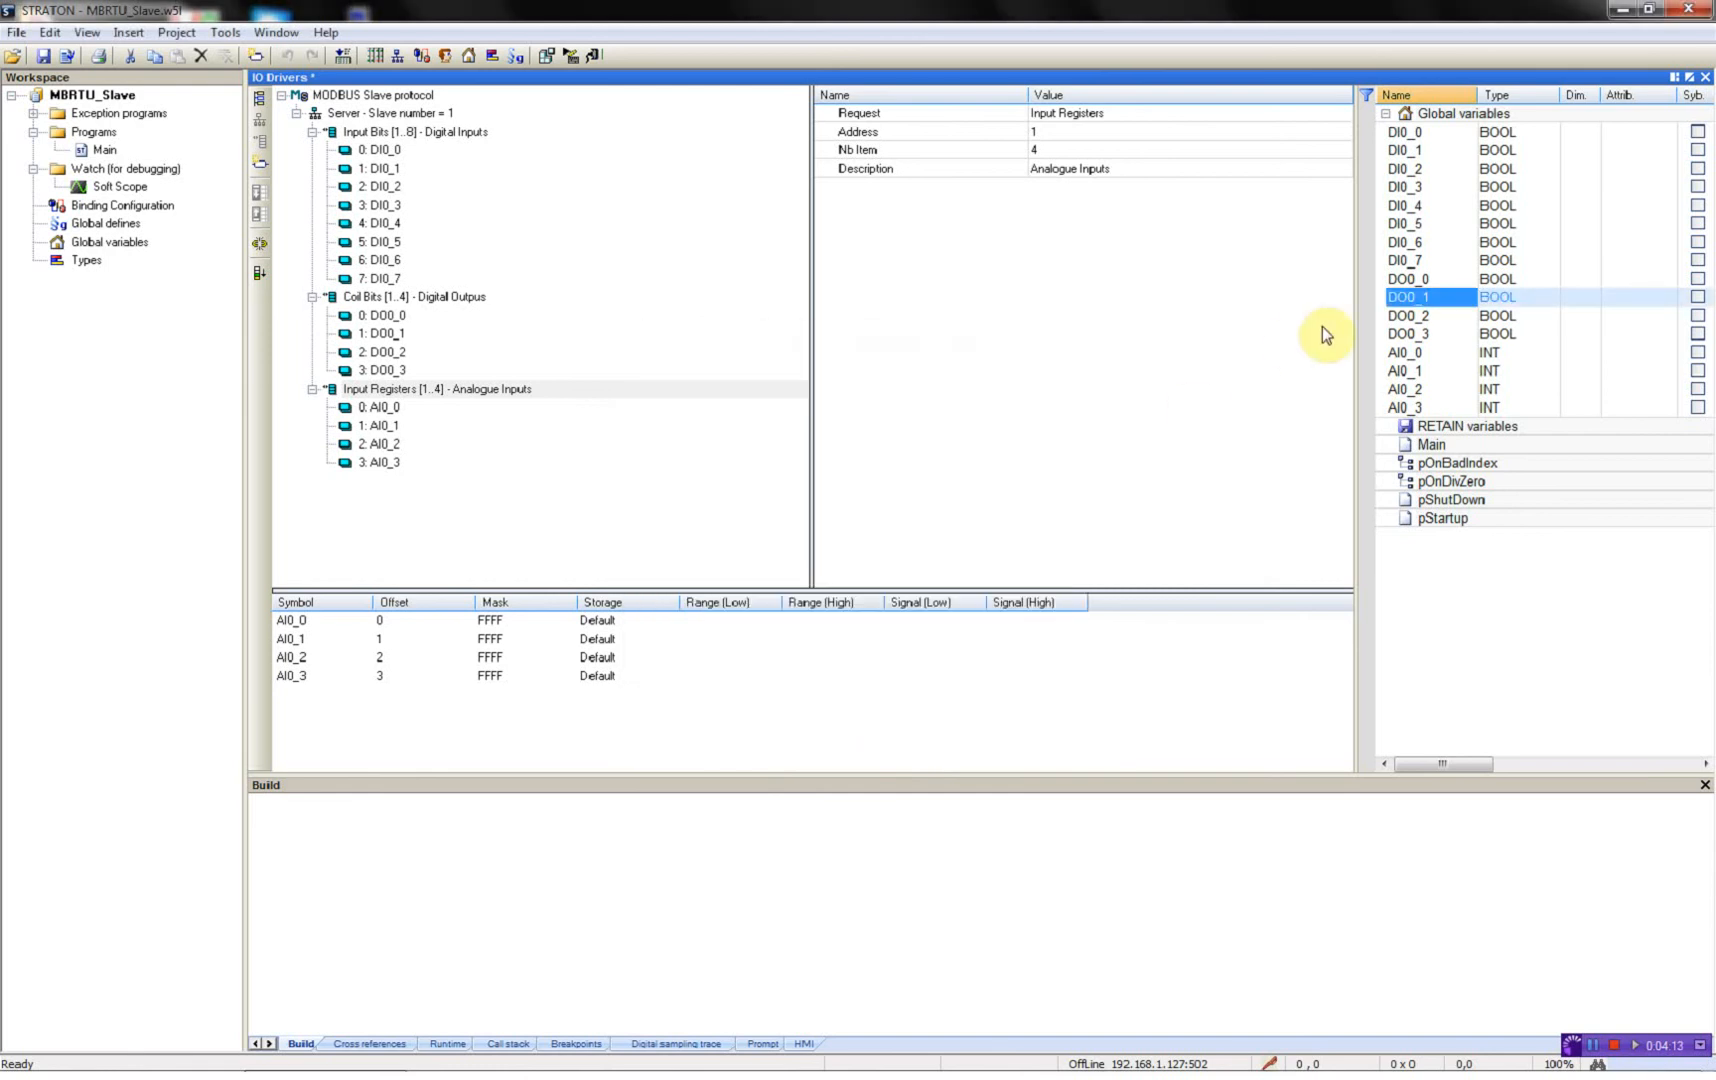
{"action": "right_click", "coordinate": [1412, 316]}
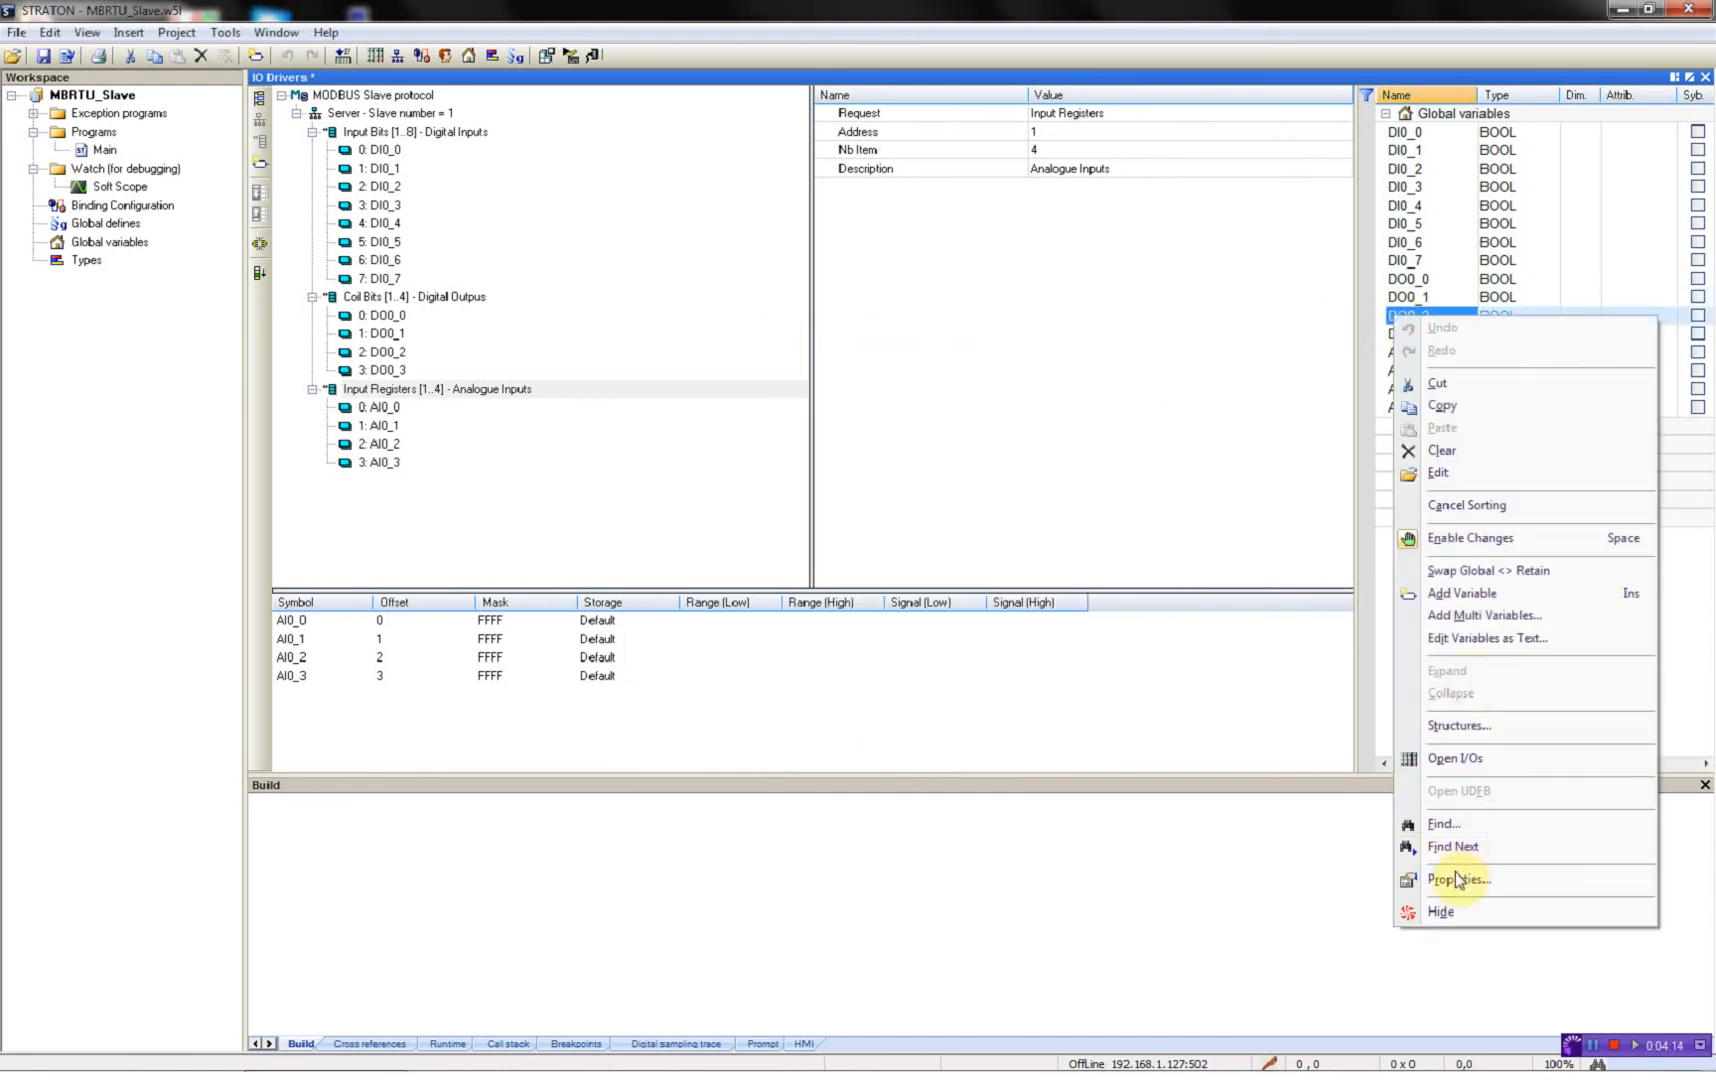
{"action": "left_click", "coordinate": [1458, 878]}
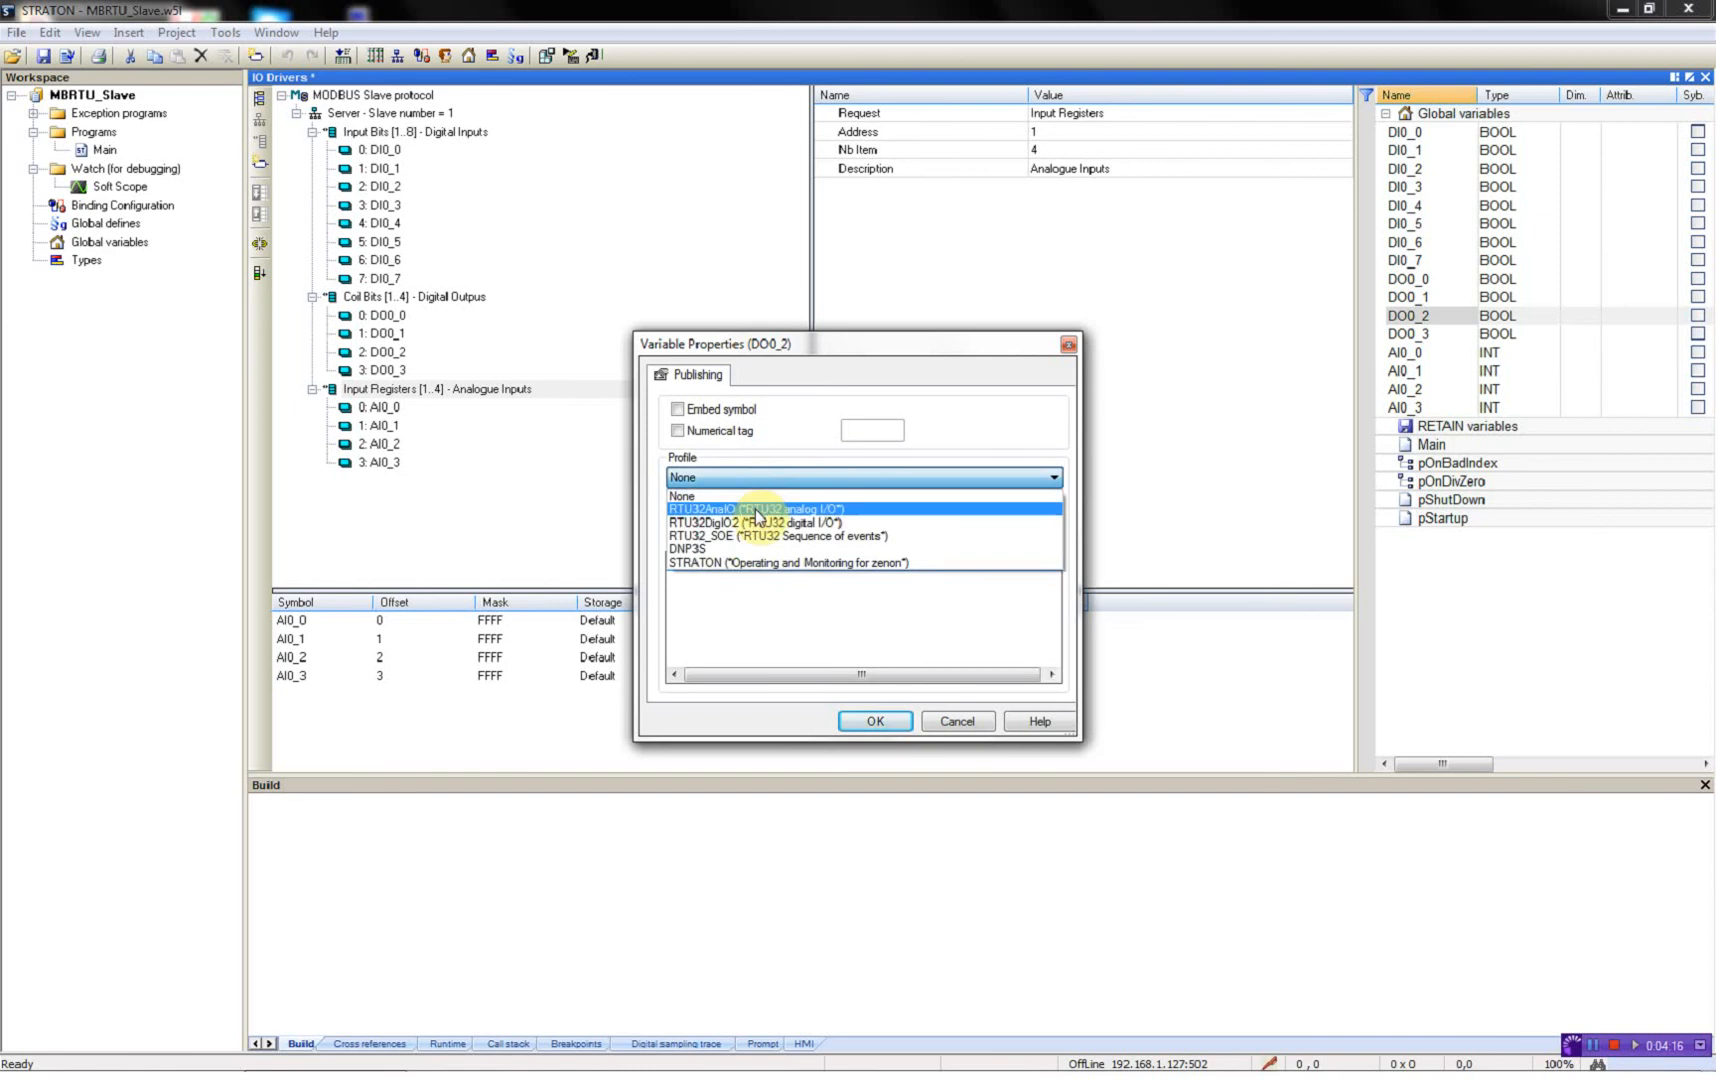
{"action": "left_click", "coordinate": [752, 522]}
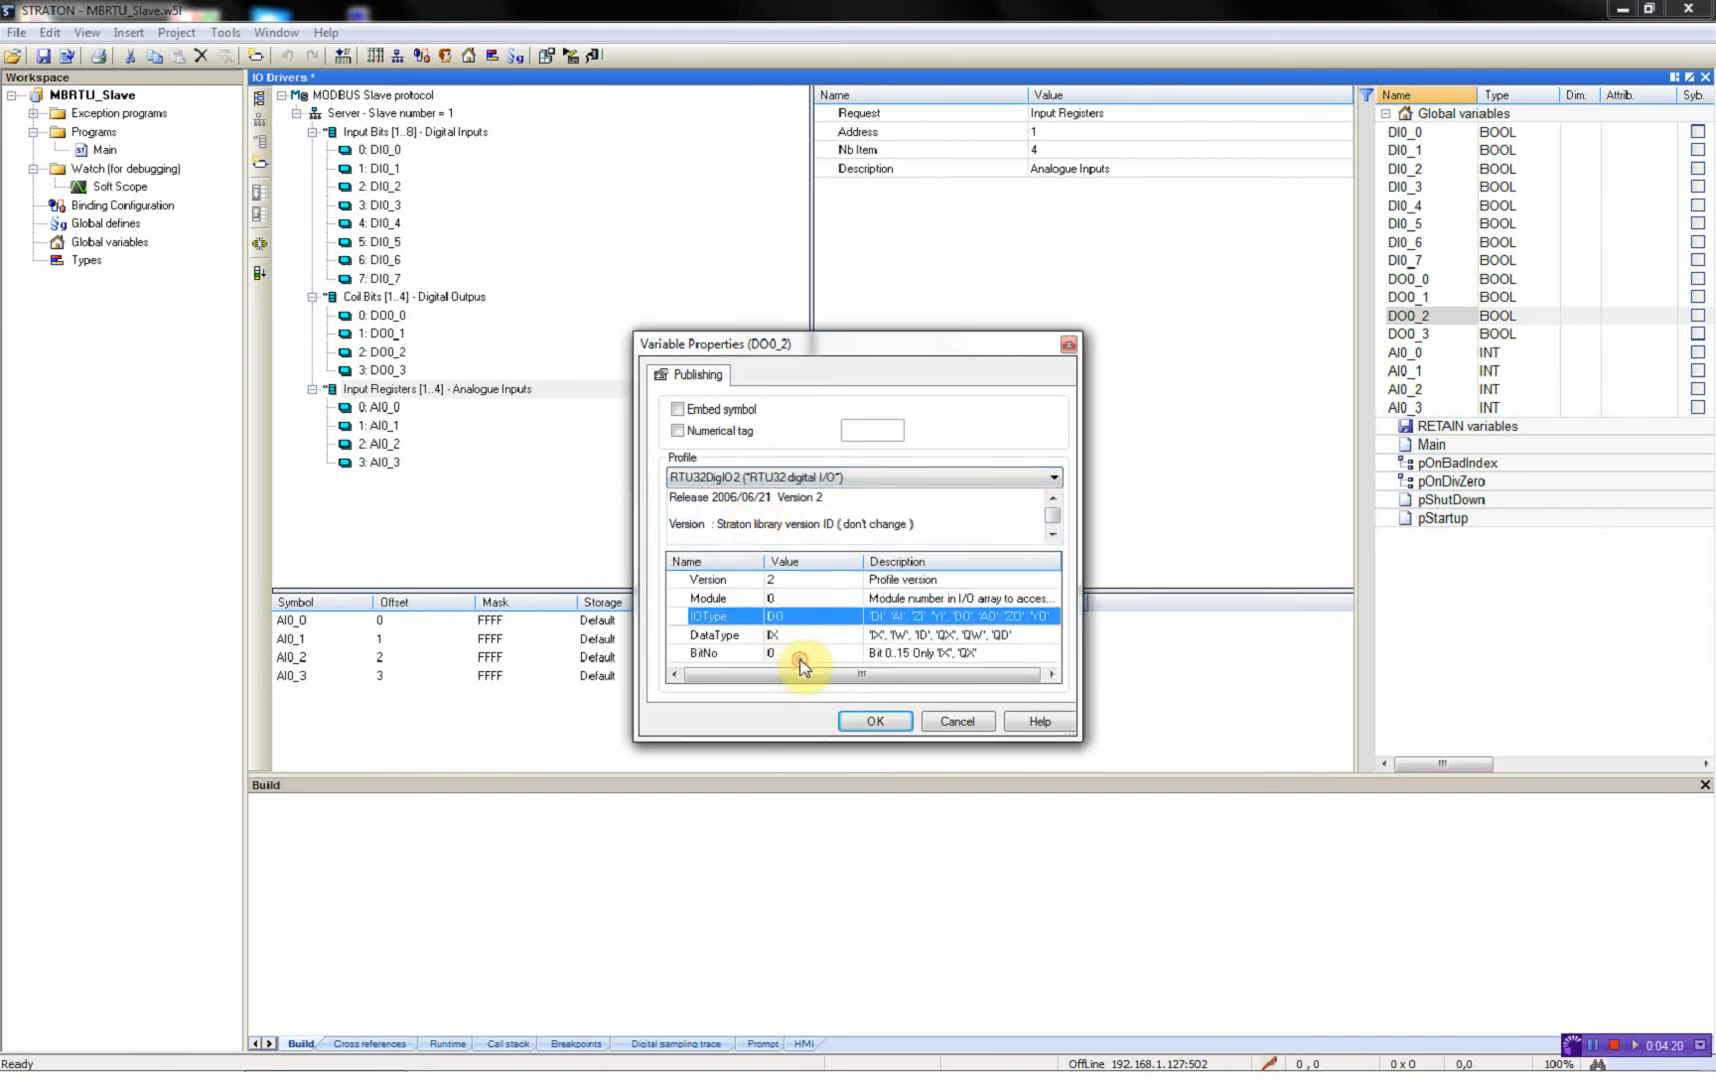
{"action": "left_click", "coordinate": [712, 634]}
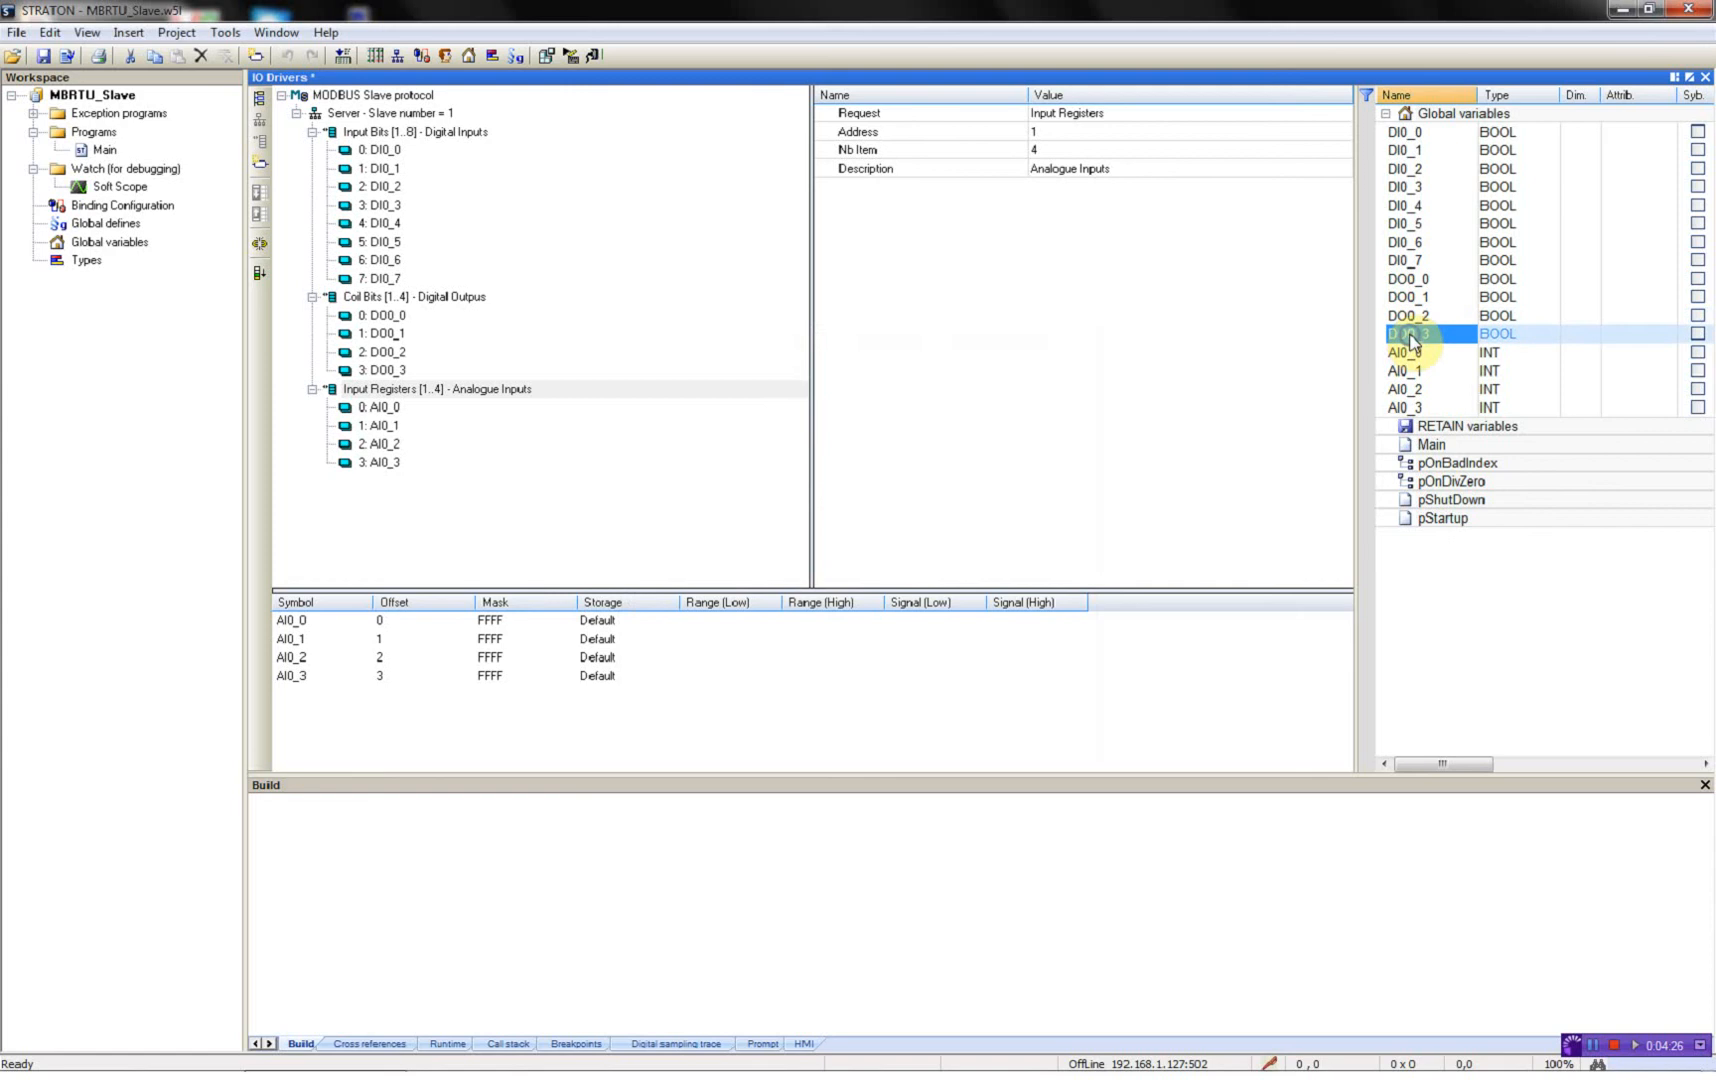
{"action": "double_click", "coordinate": [1410, 334]}
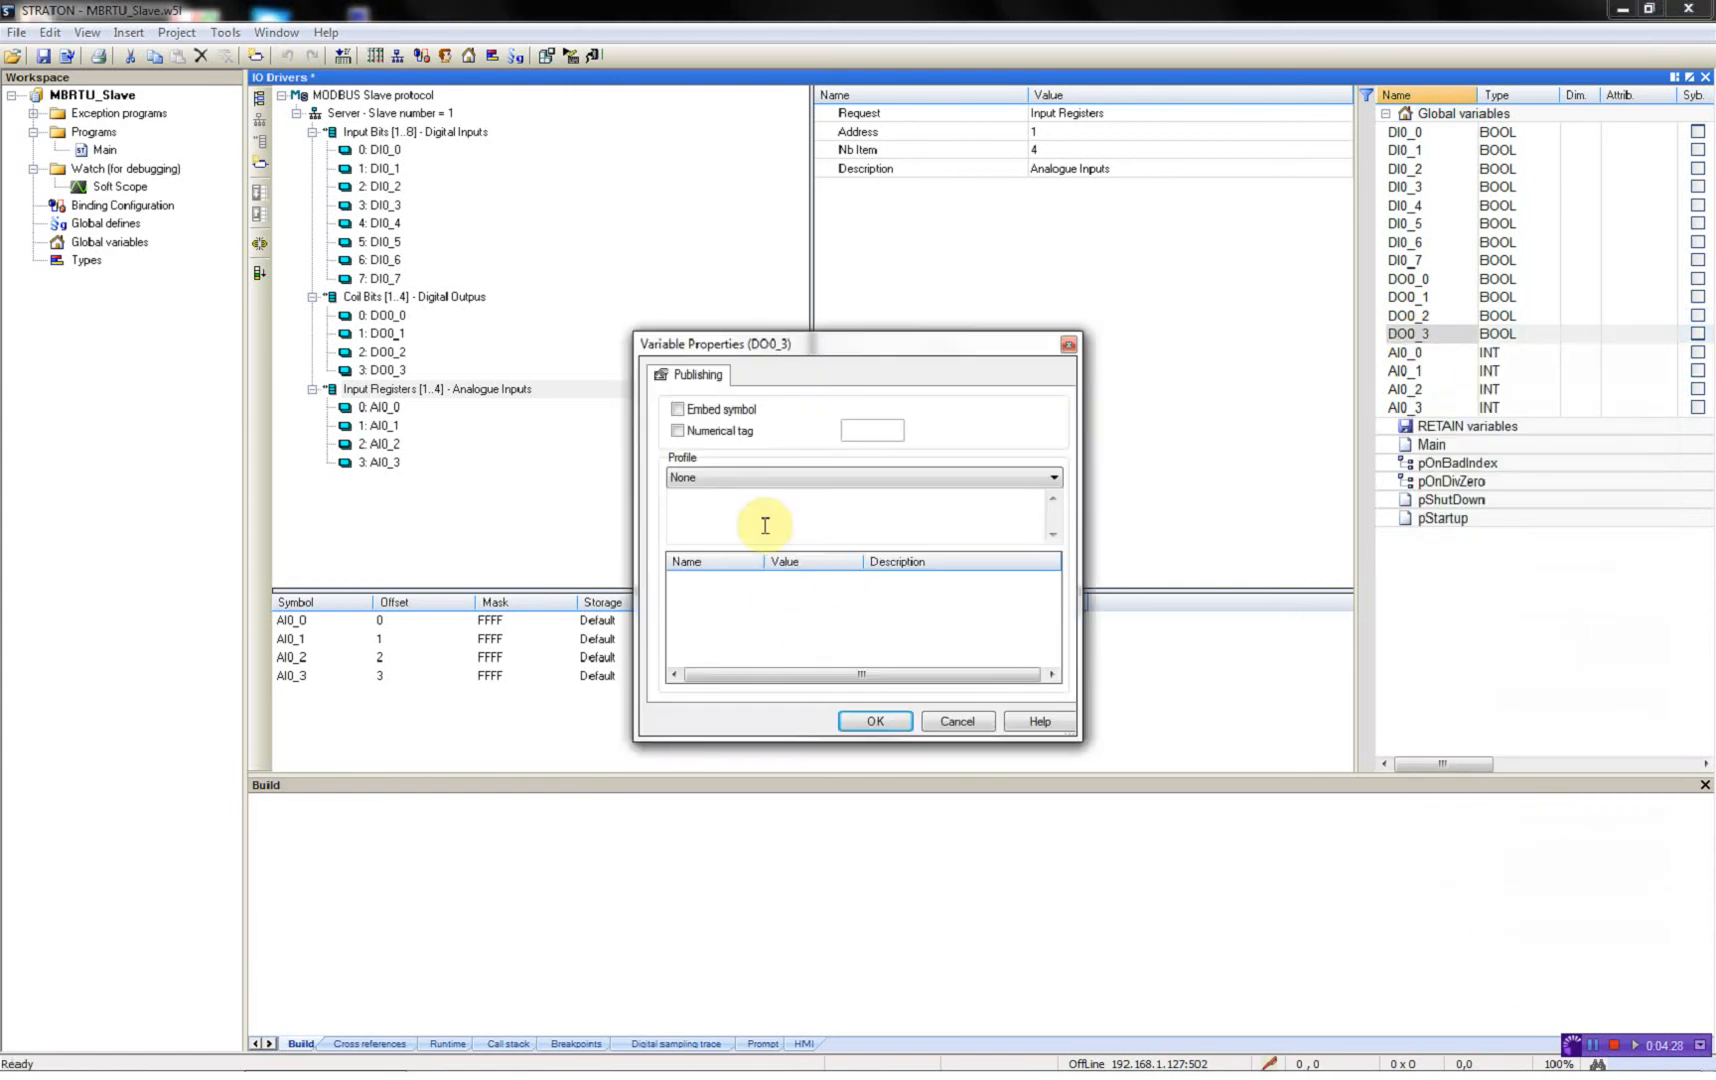
{"action": "left_click", "coordinate": [1052, 478]}
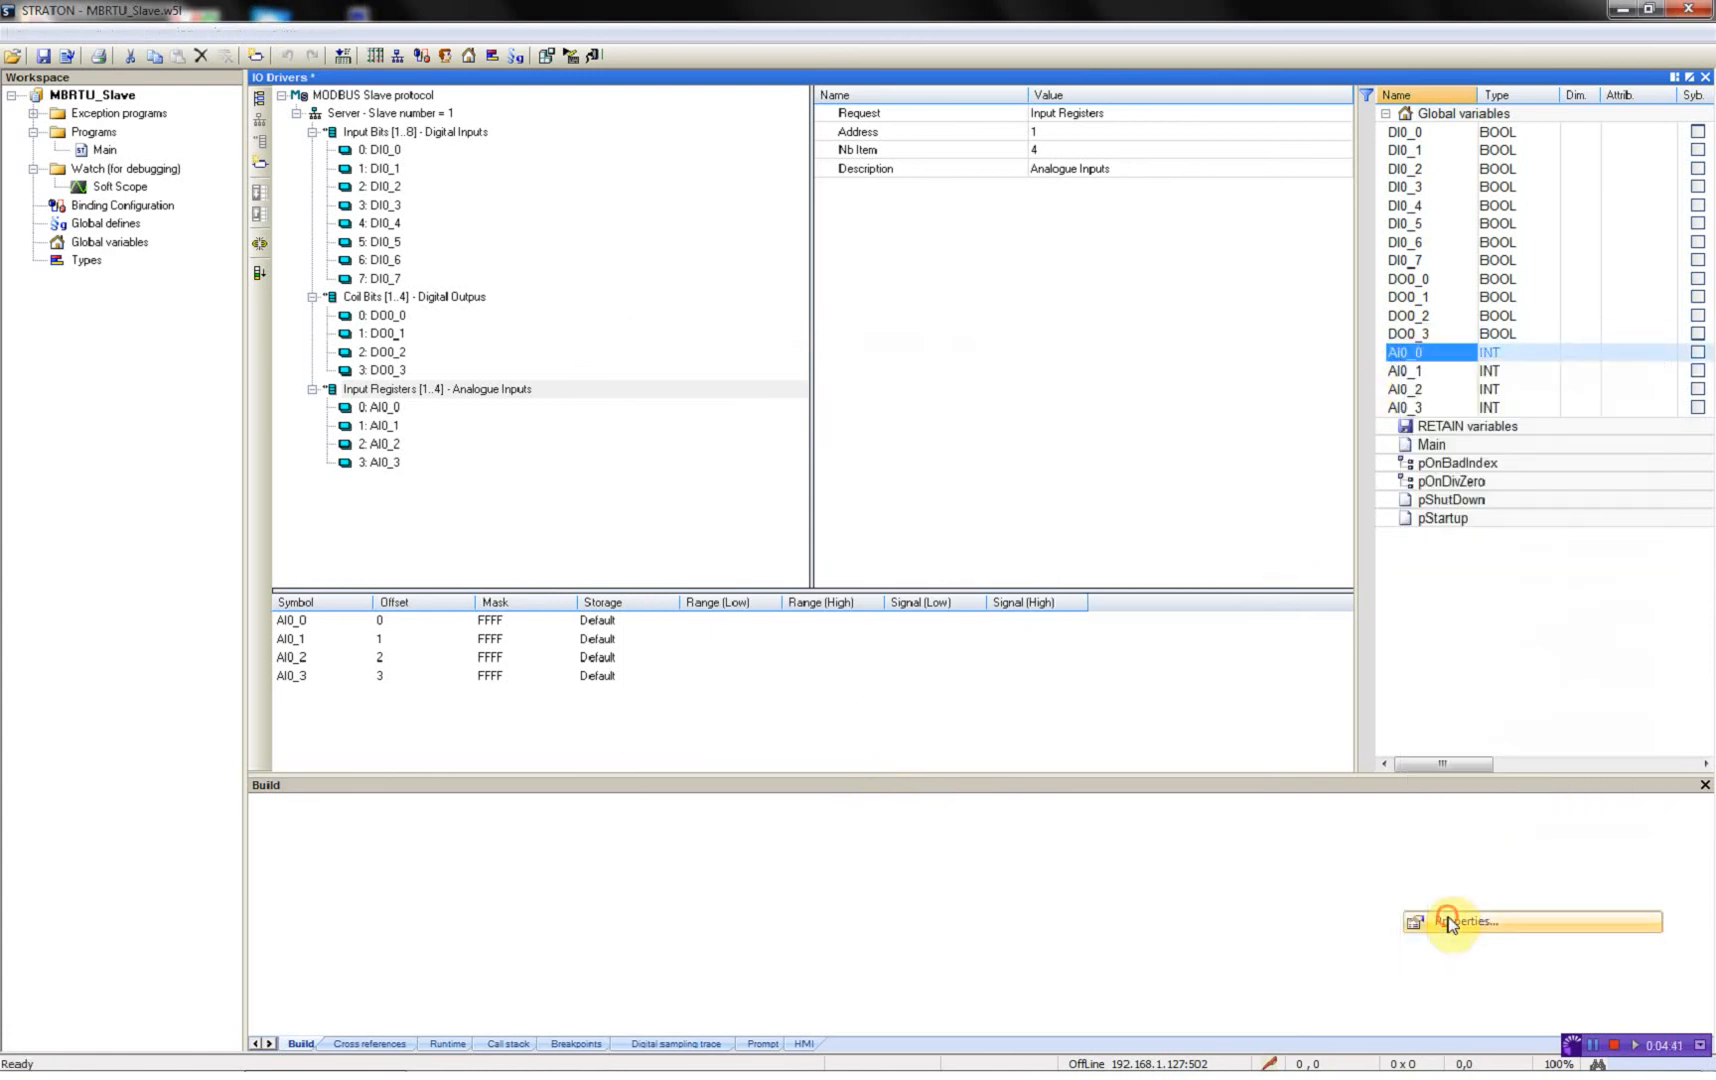
Step: Bind AI0_0 to the RTU32AnalIO profile with AIMax 16383
{"action": "left_click", "coordinate": [1466, 922]}
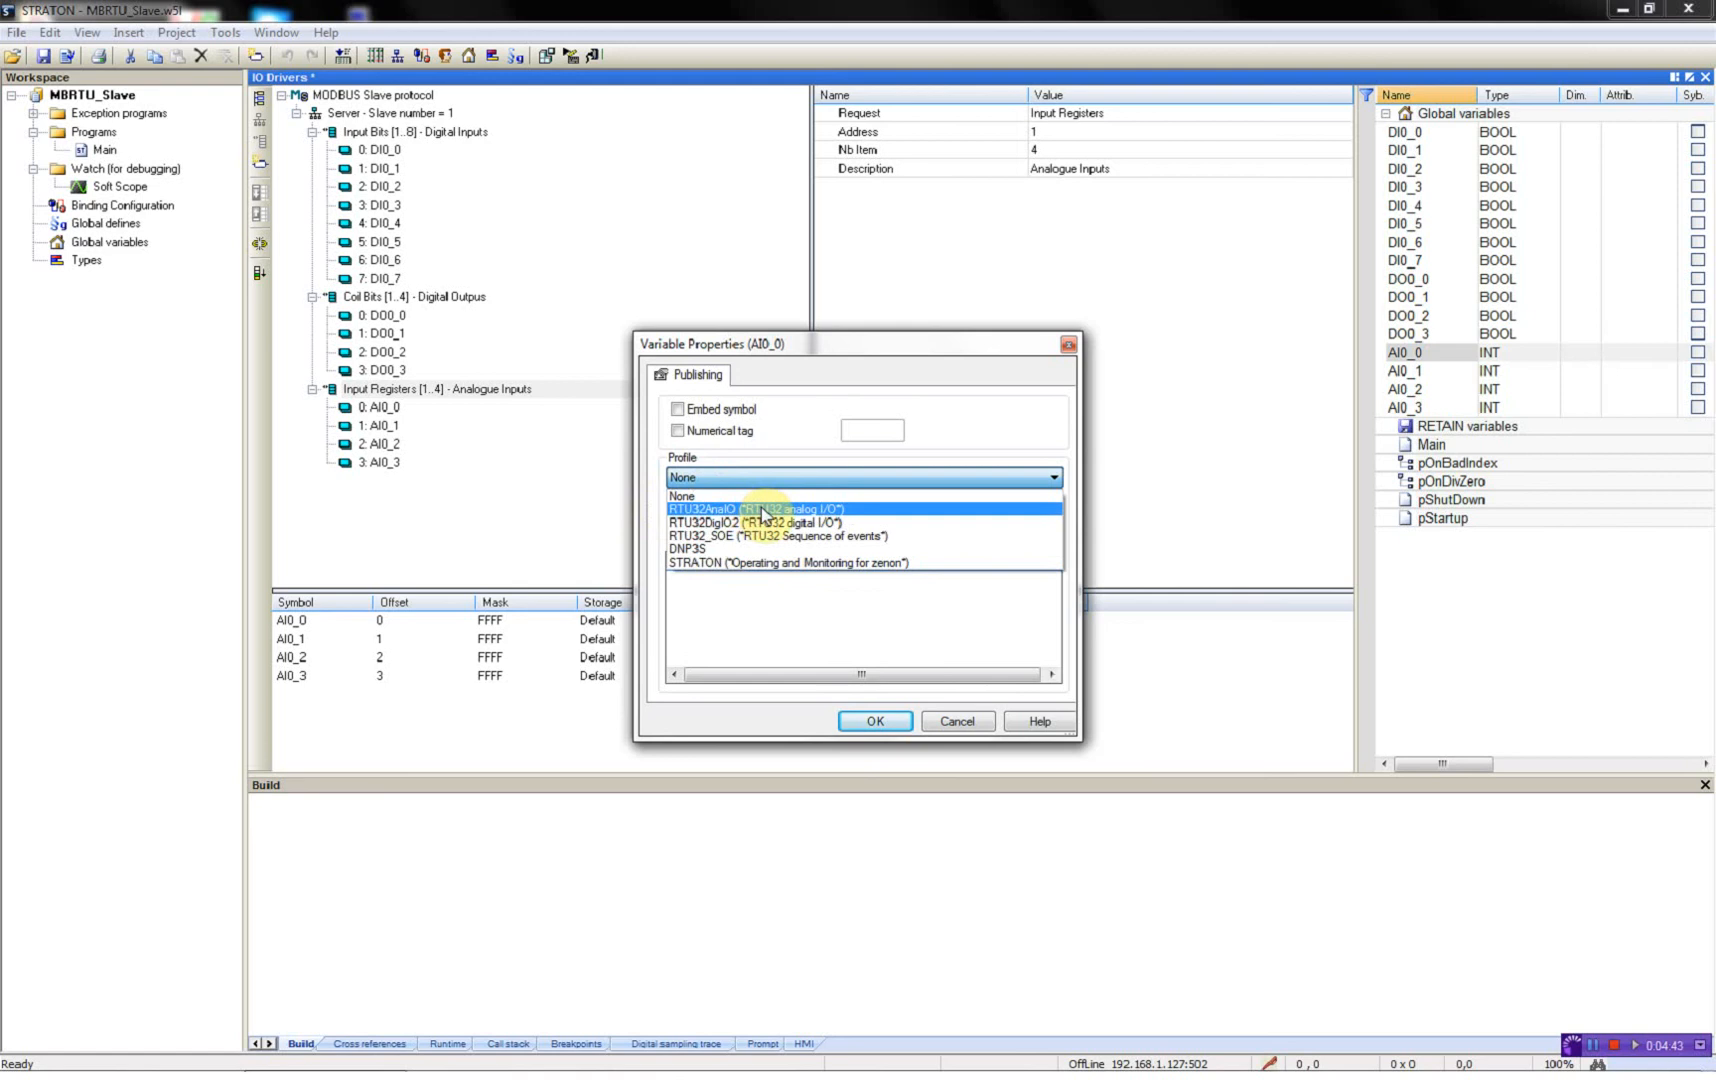
{"action": "left_click", "coordinate": [756, 508]}
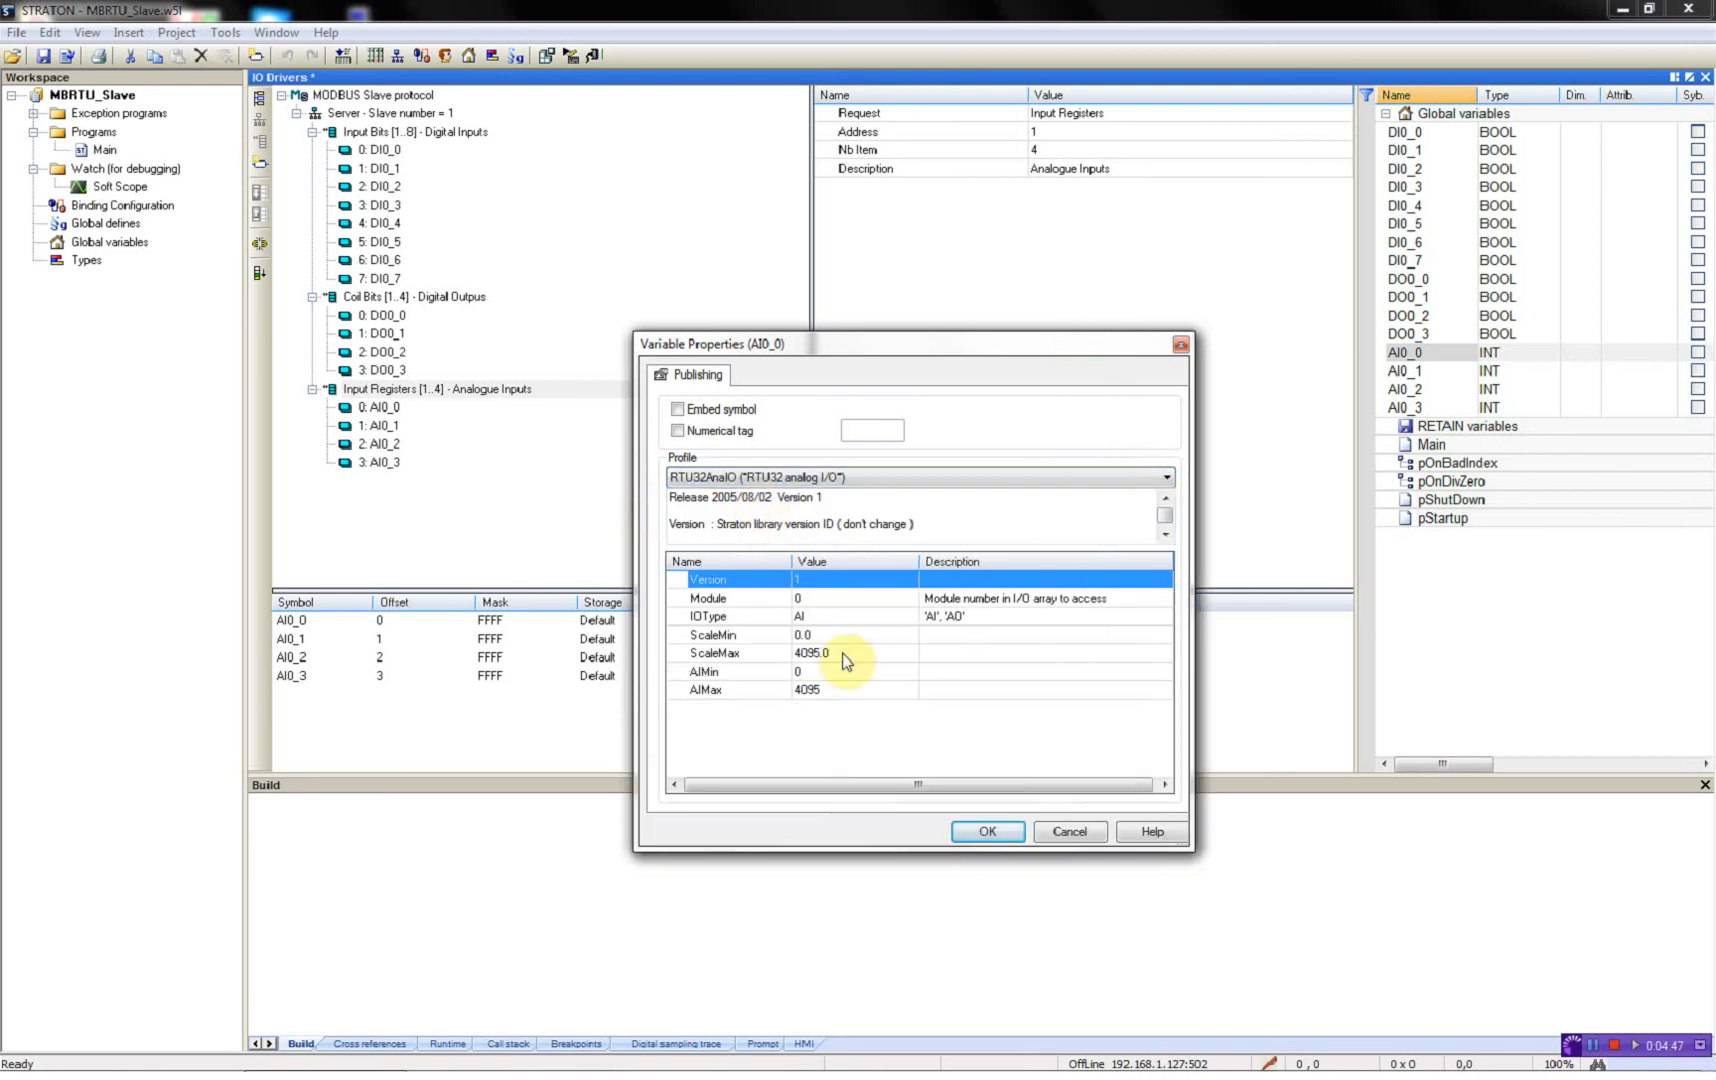
{"action": "type", "text": "16383"}
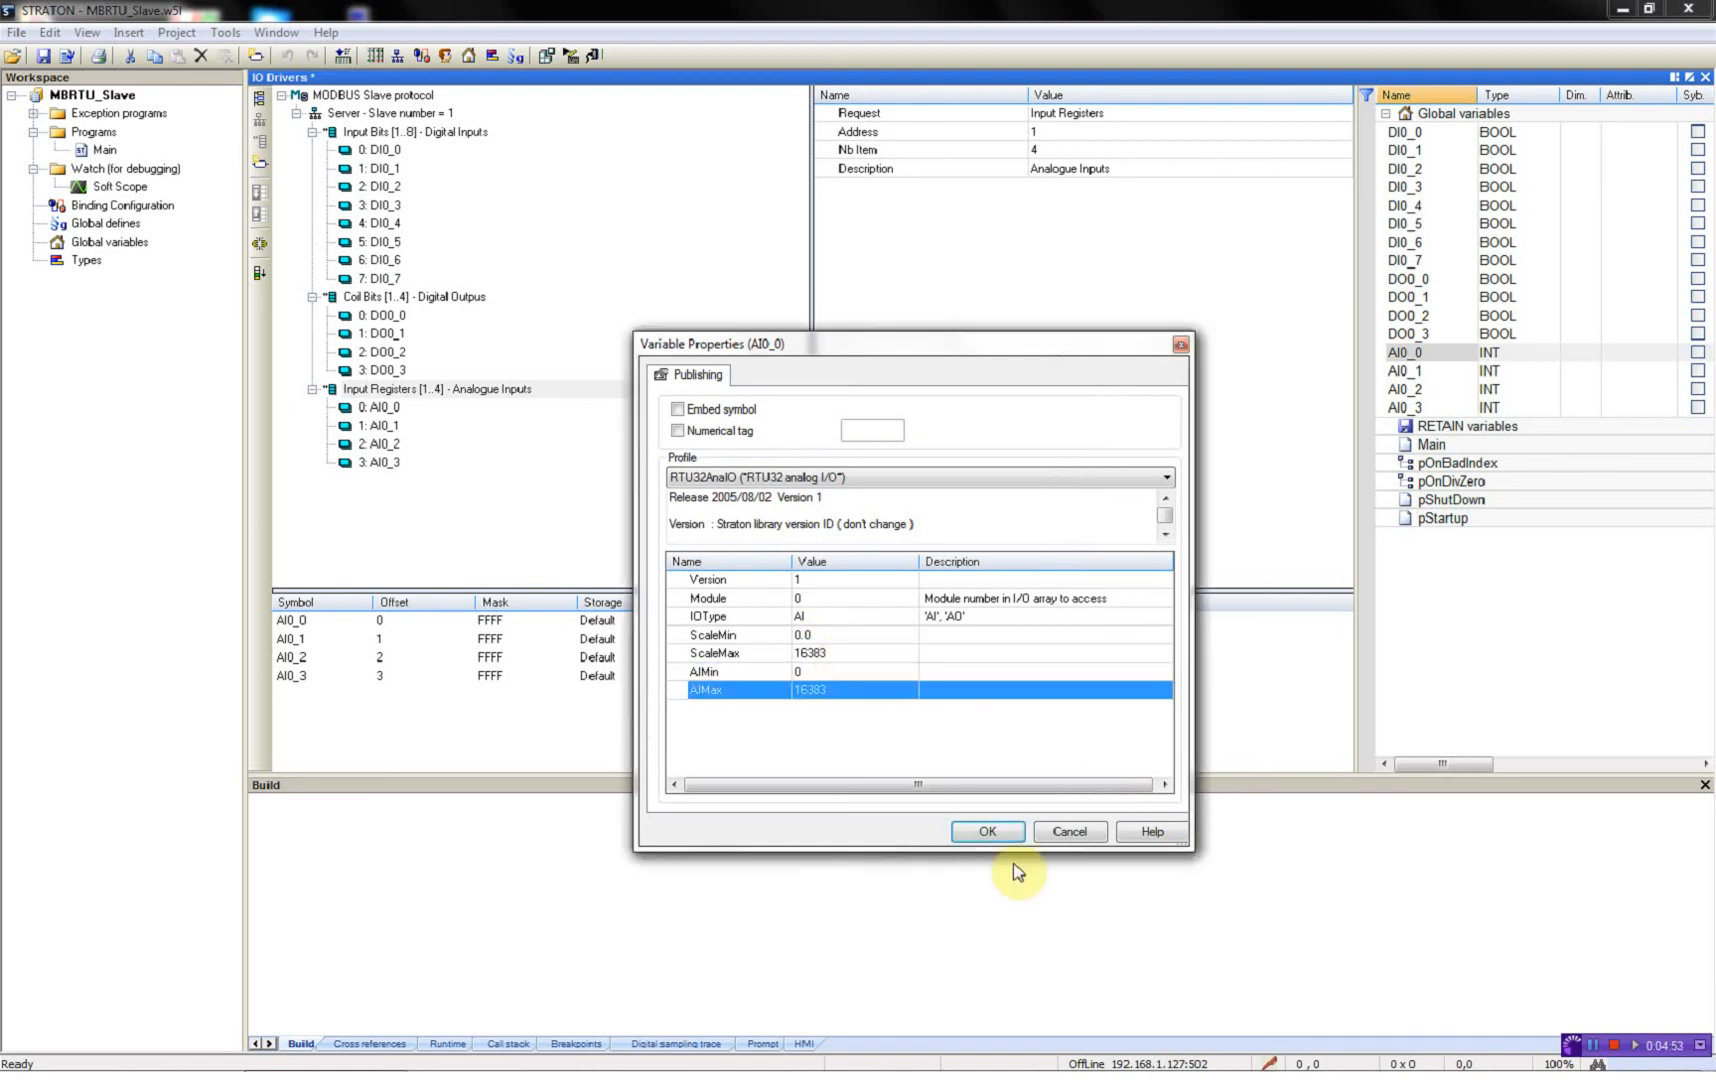
{"action": "left_click", "coordinate": [986, 832]}
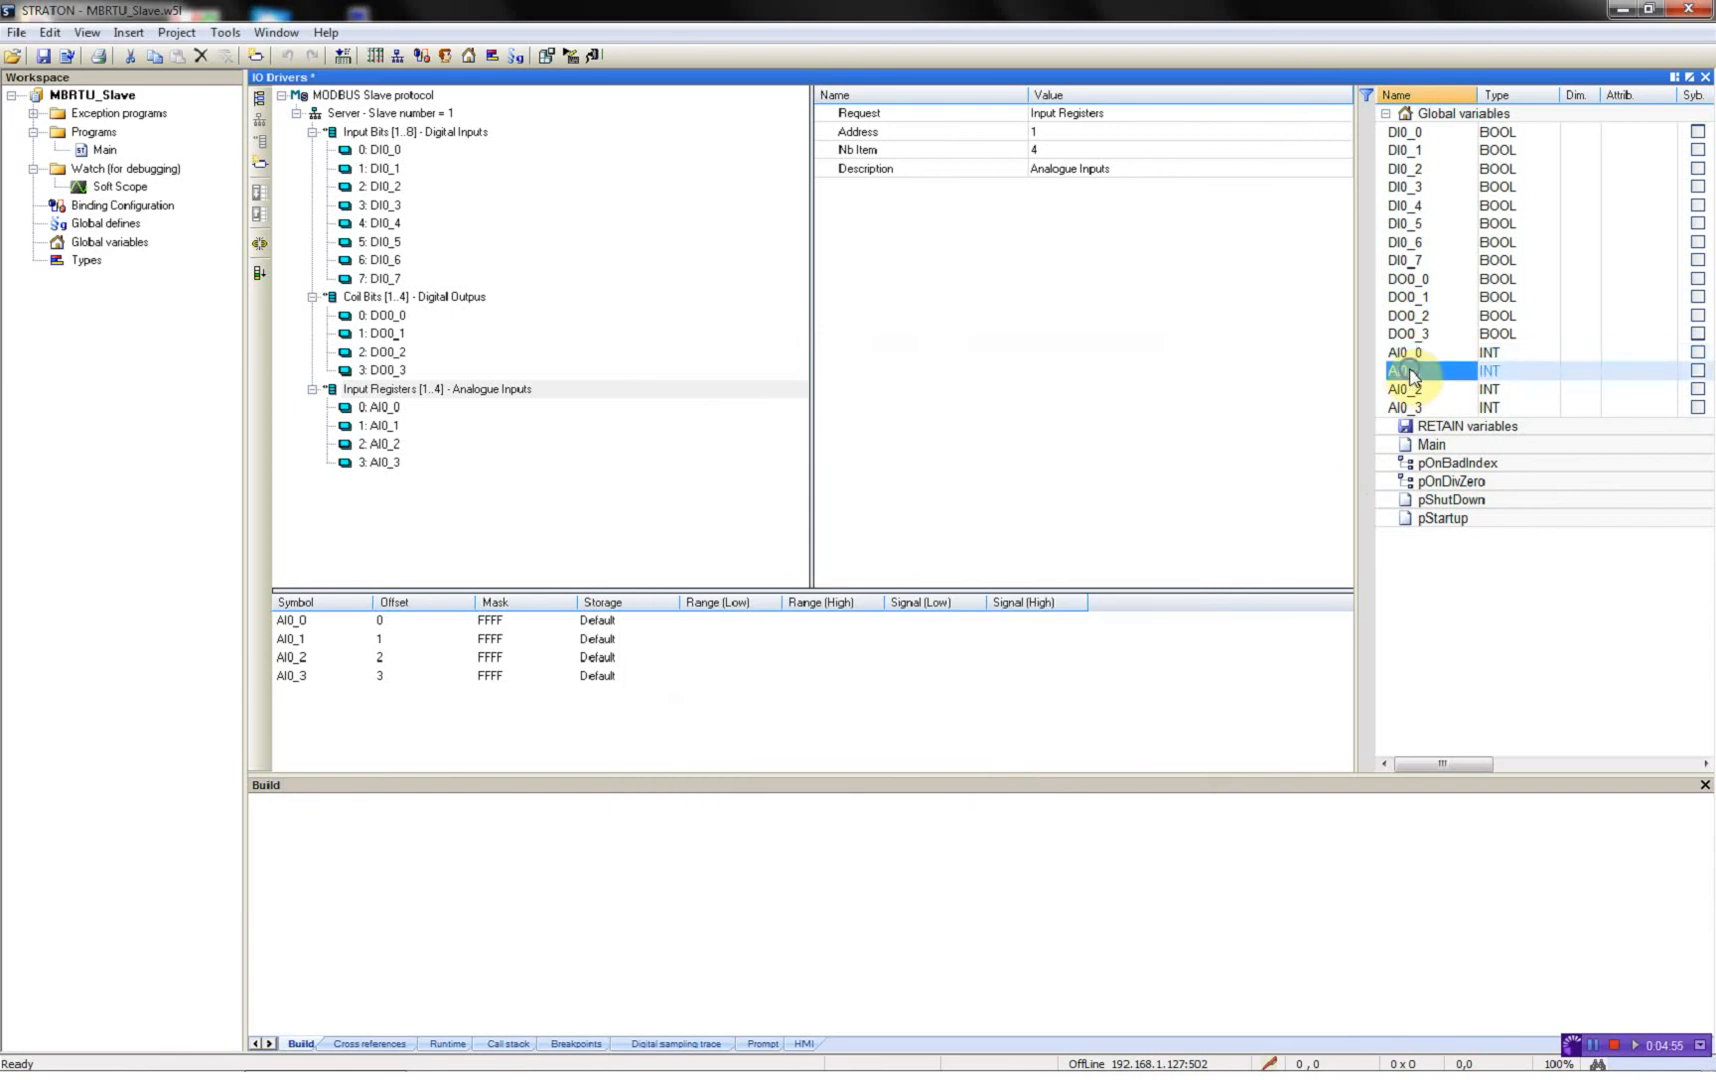
Step: Bind AI0_1, AI0_2 and AI0_3 to the RTU32AnalIO profile as analog inputs
{"action": "double_click", "coordinate": [1406, 370]}
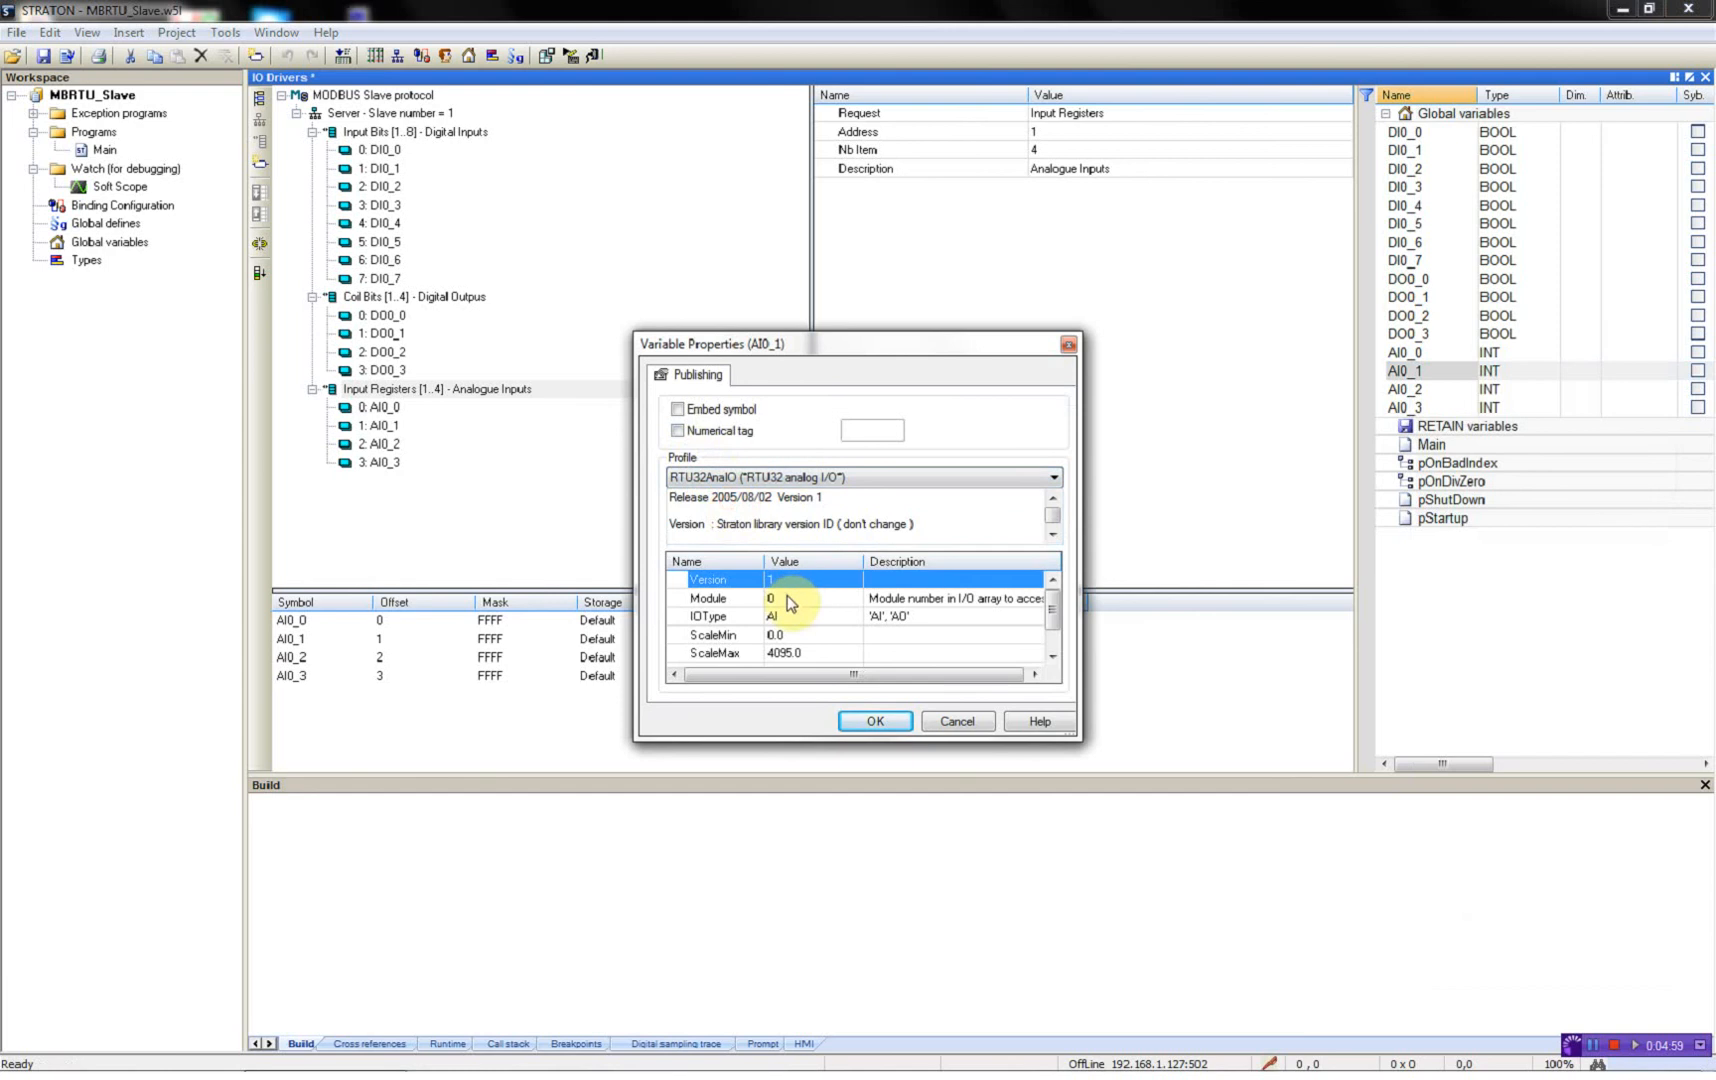
{"action": "left_click", "coordinate": [710, 598]}
{"action": "type", "text": "16383"}
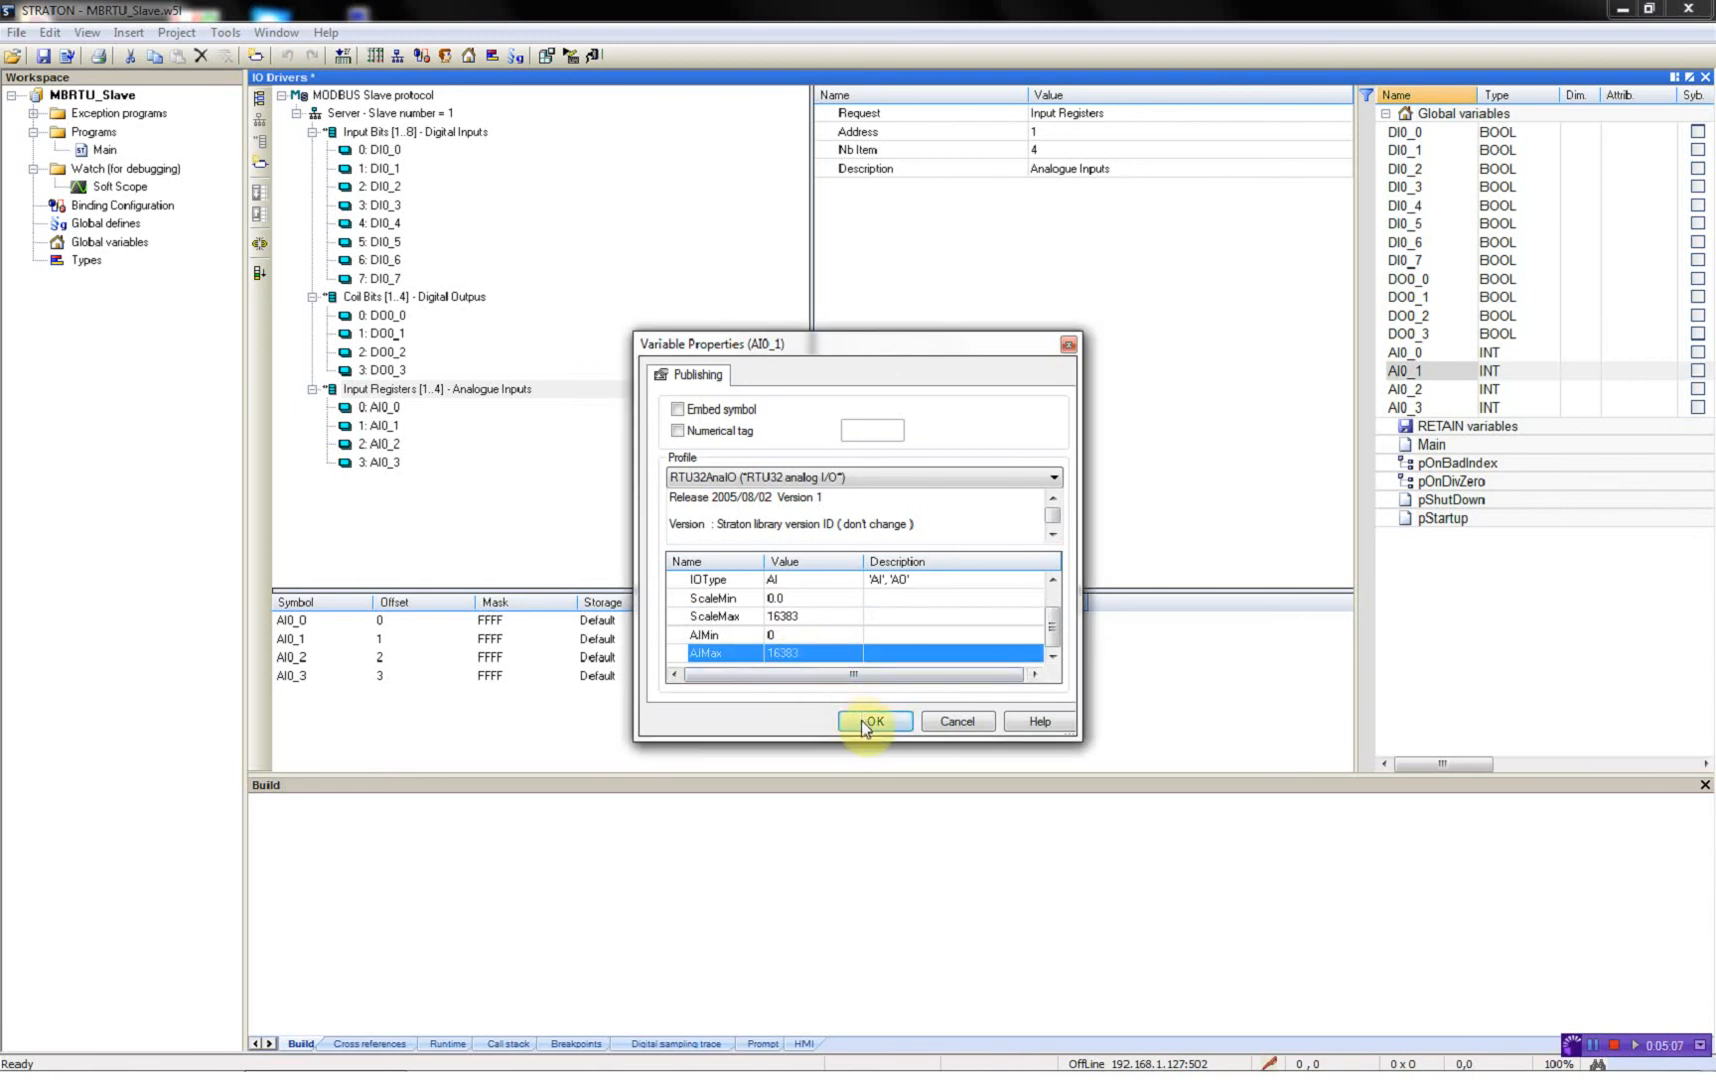
{"action": "left_click", "coordinate": [872, 722]}
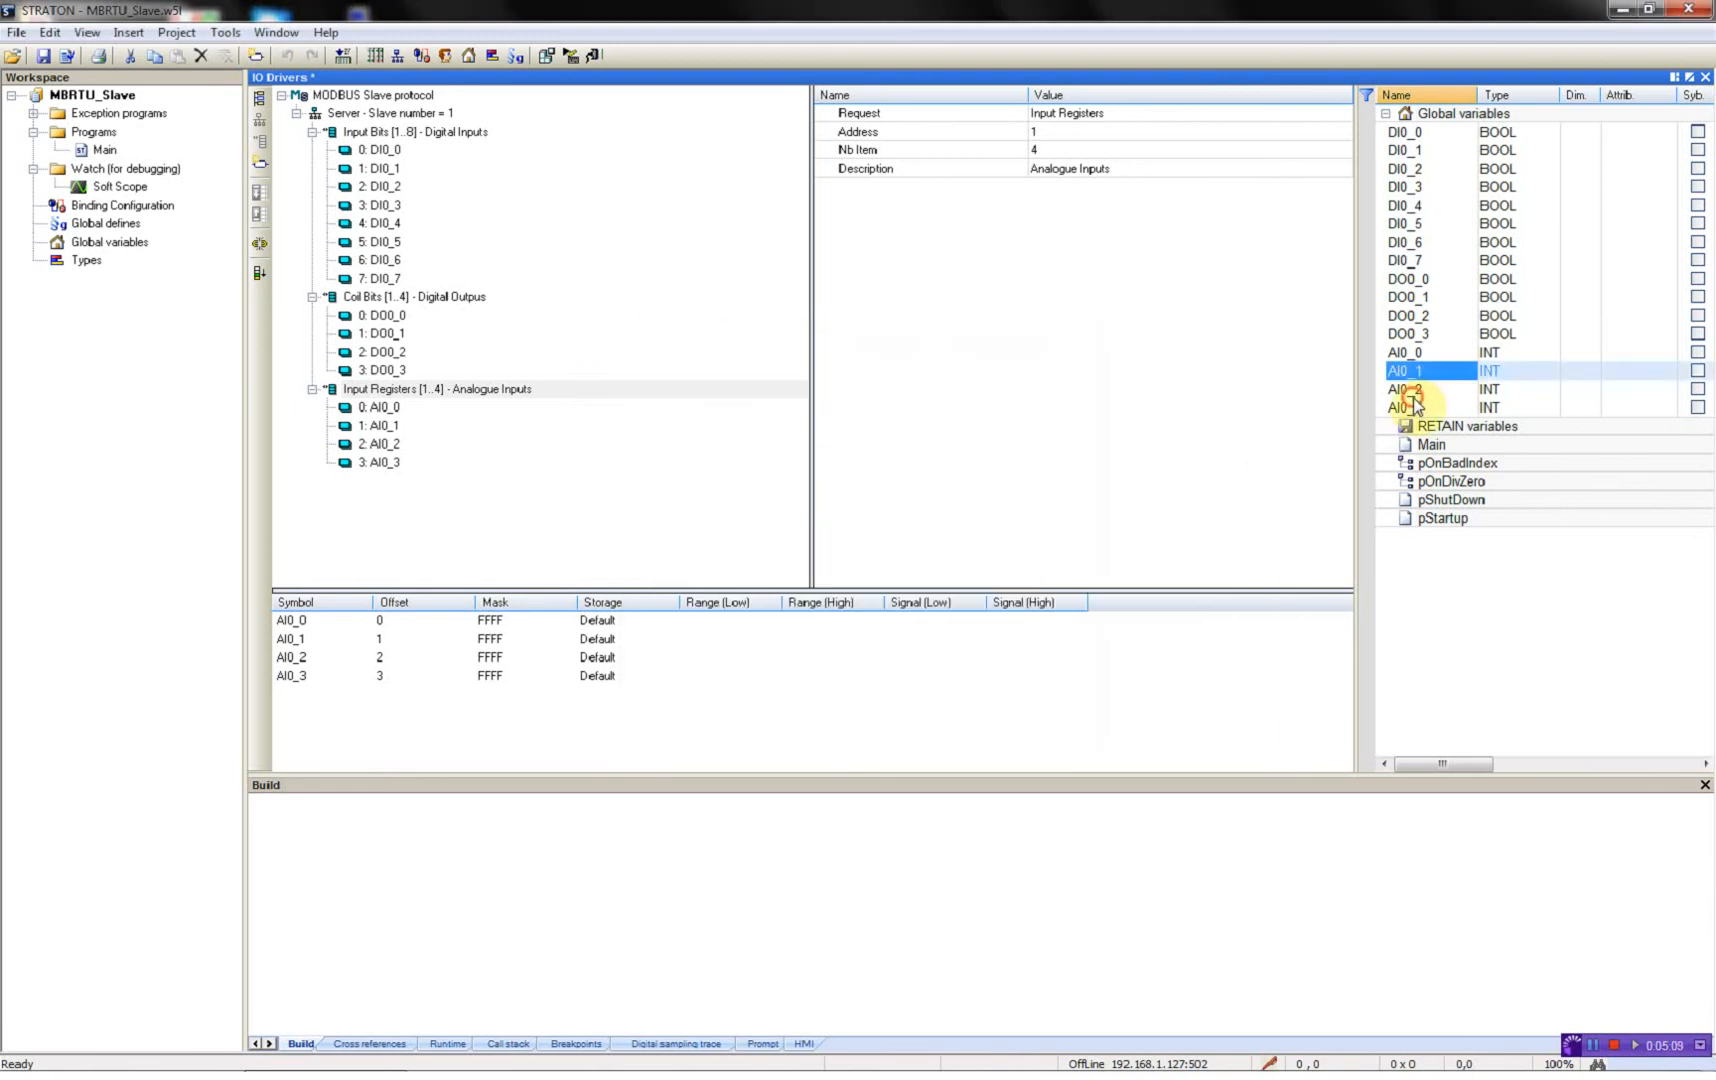
{"action": "double_click", "coordinate": [1404, 388]}
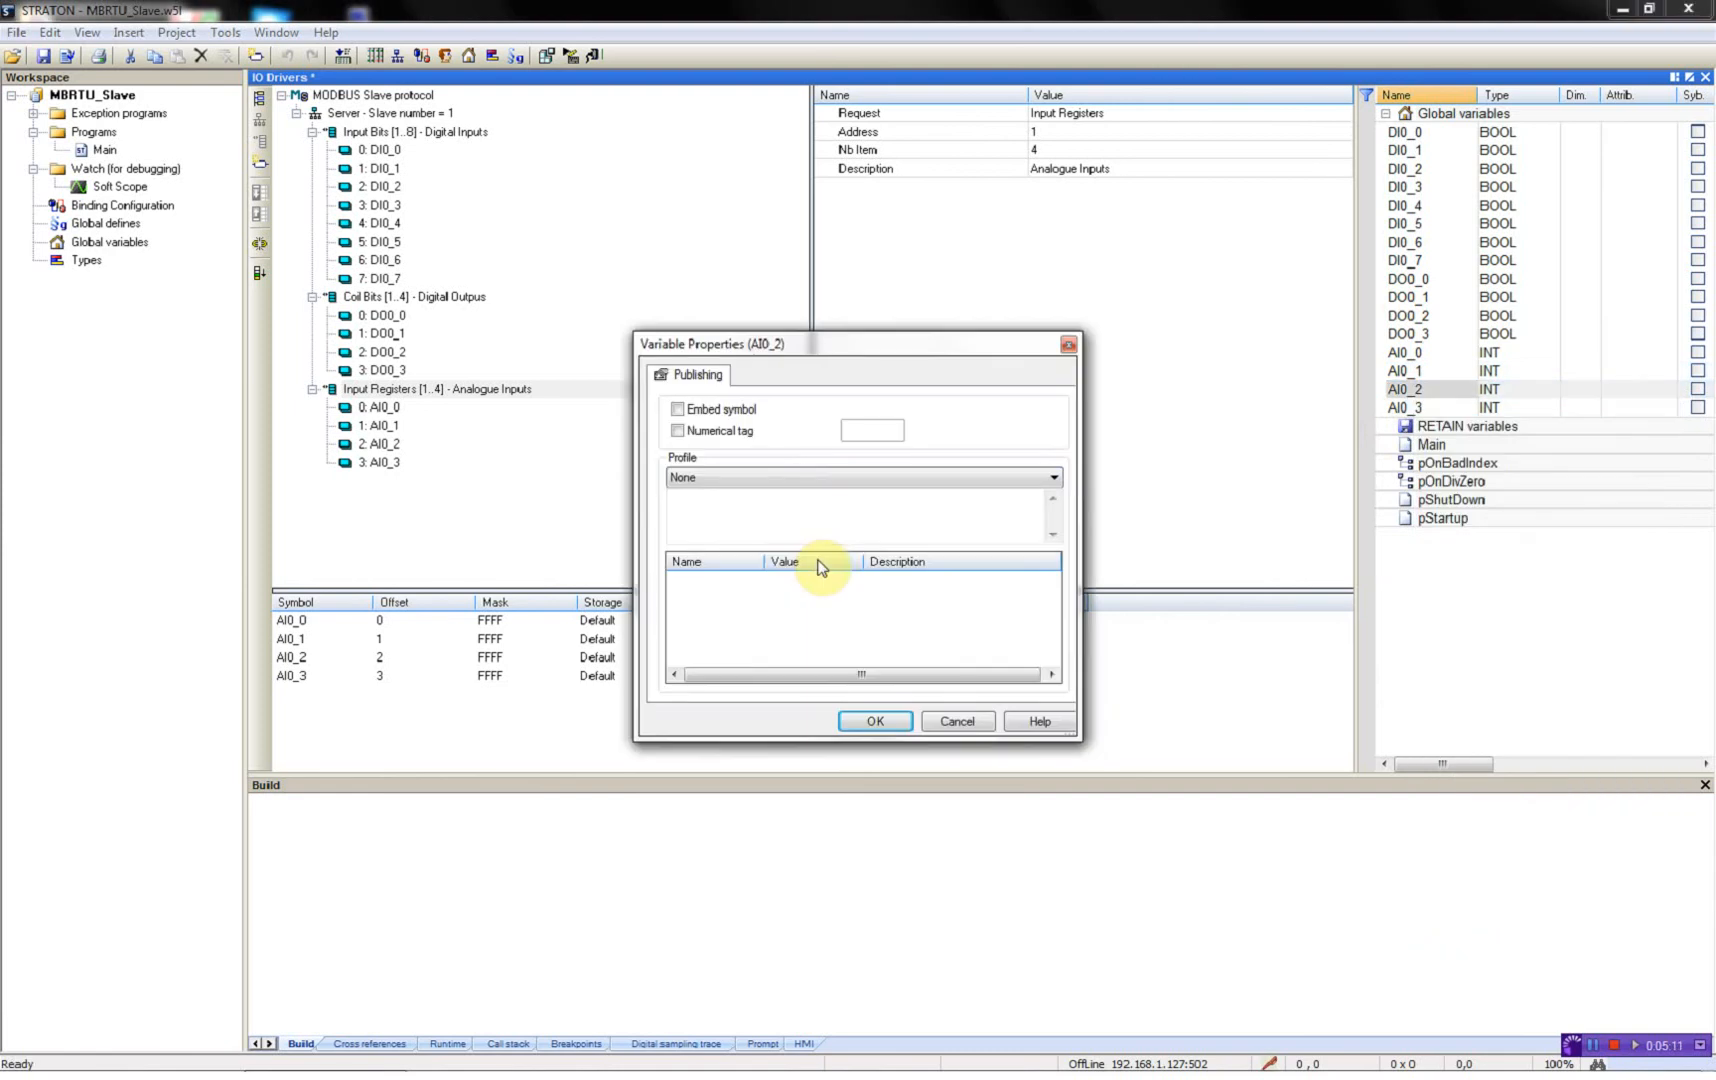
{"action": "left_click", "coordinate": [1050, 478]}
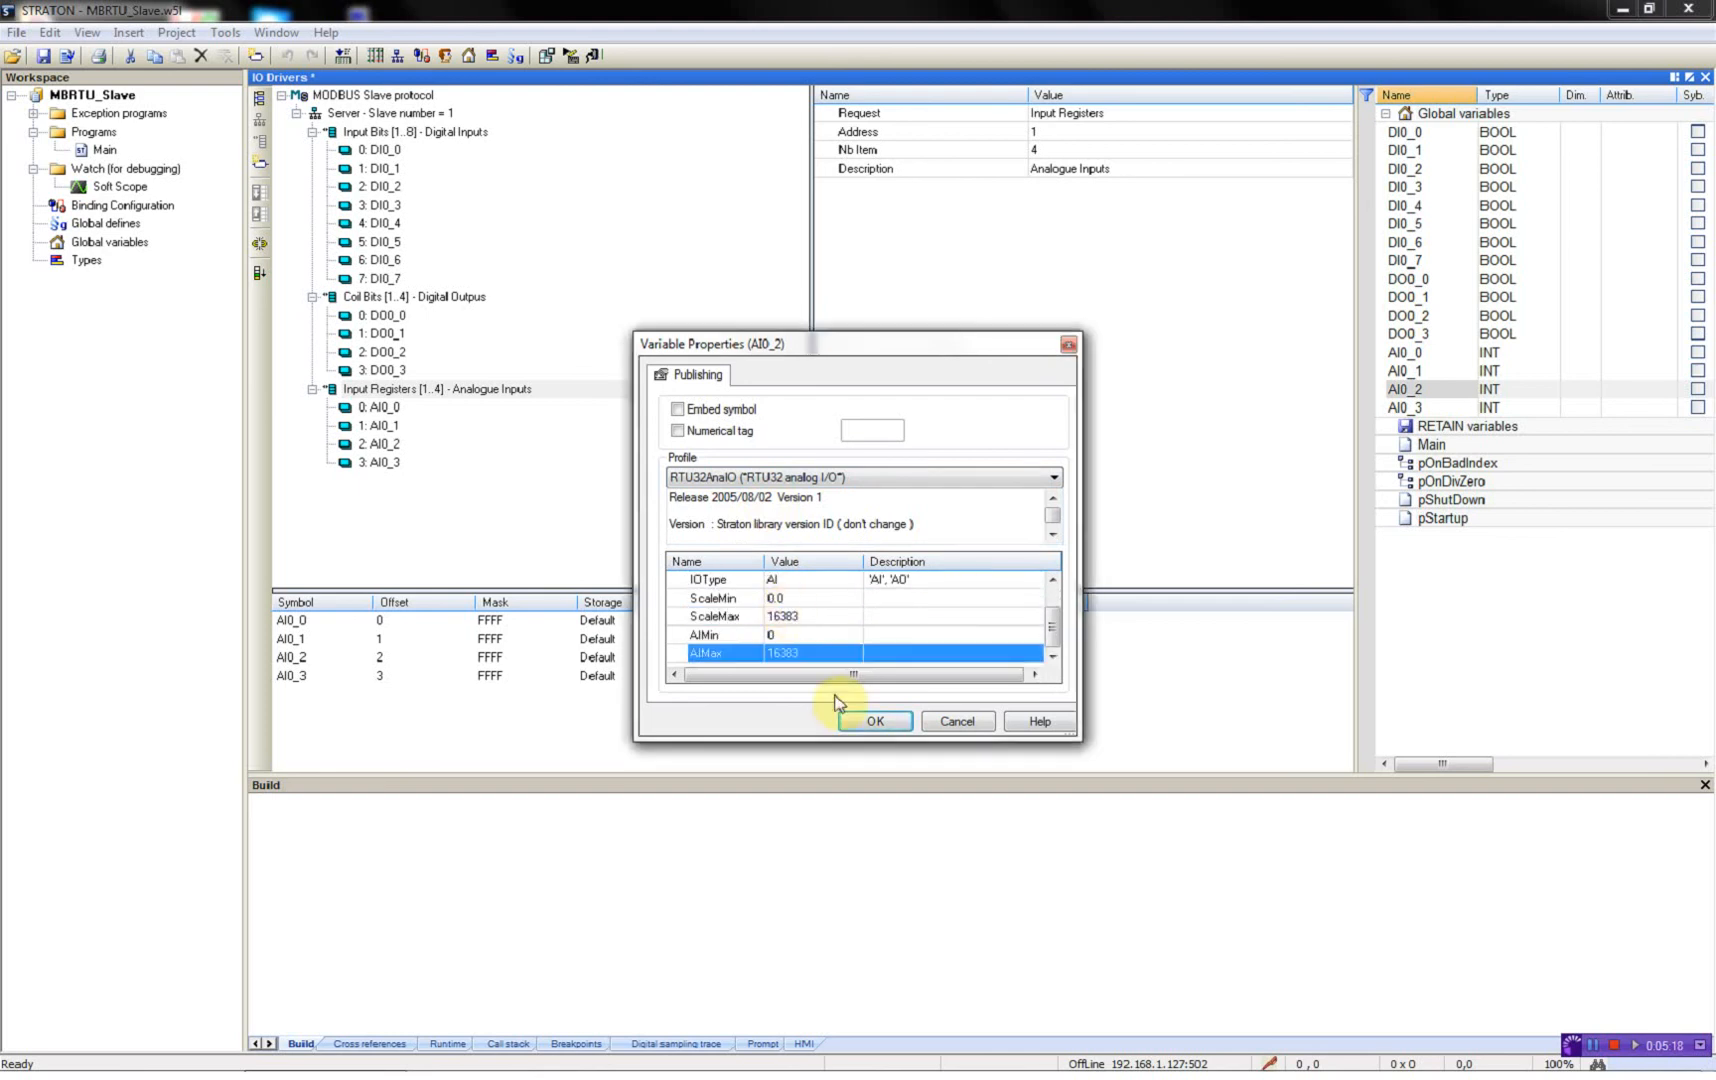
{"action": "left_click", "coordinate": [874, 722]}
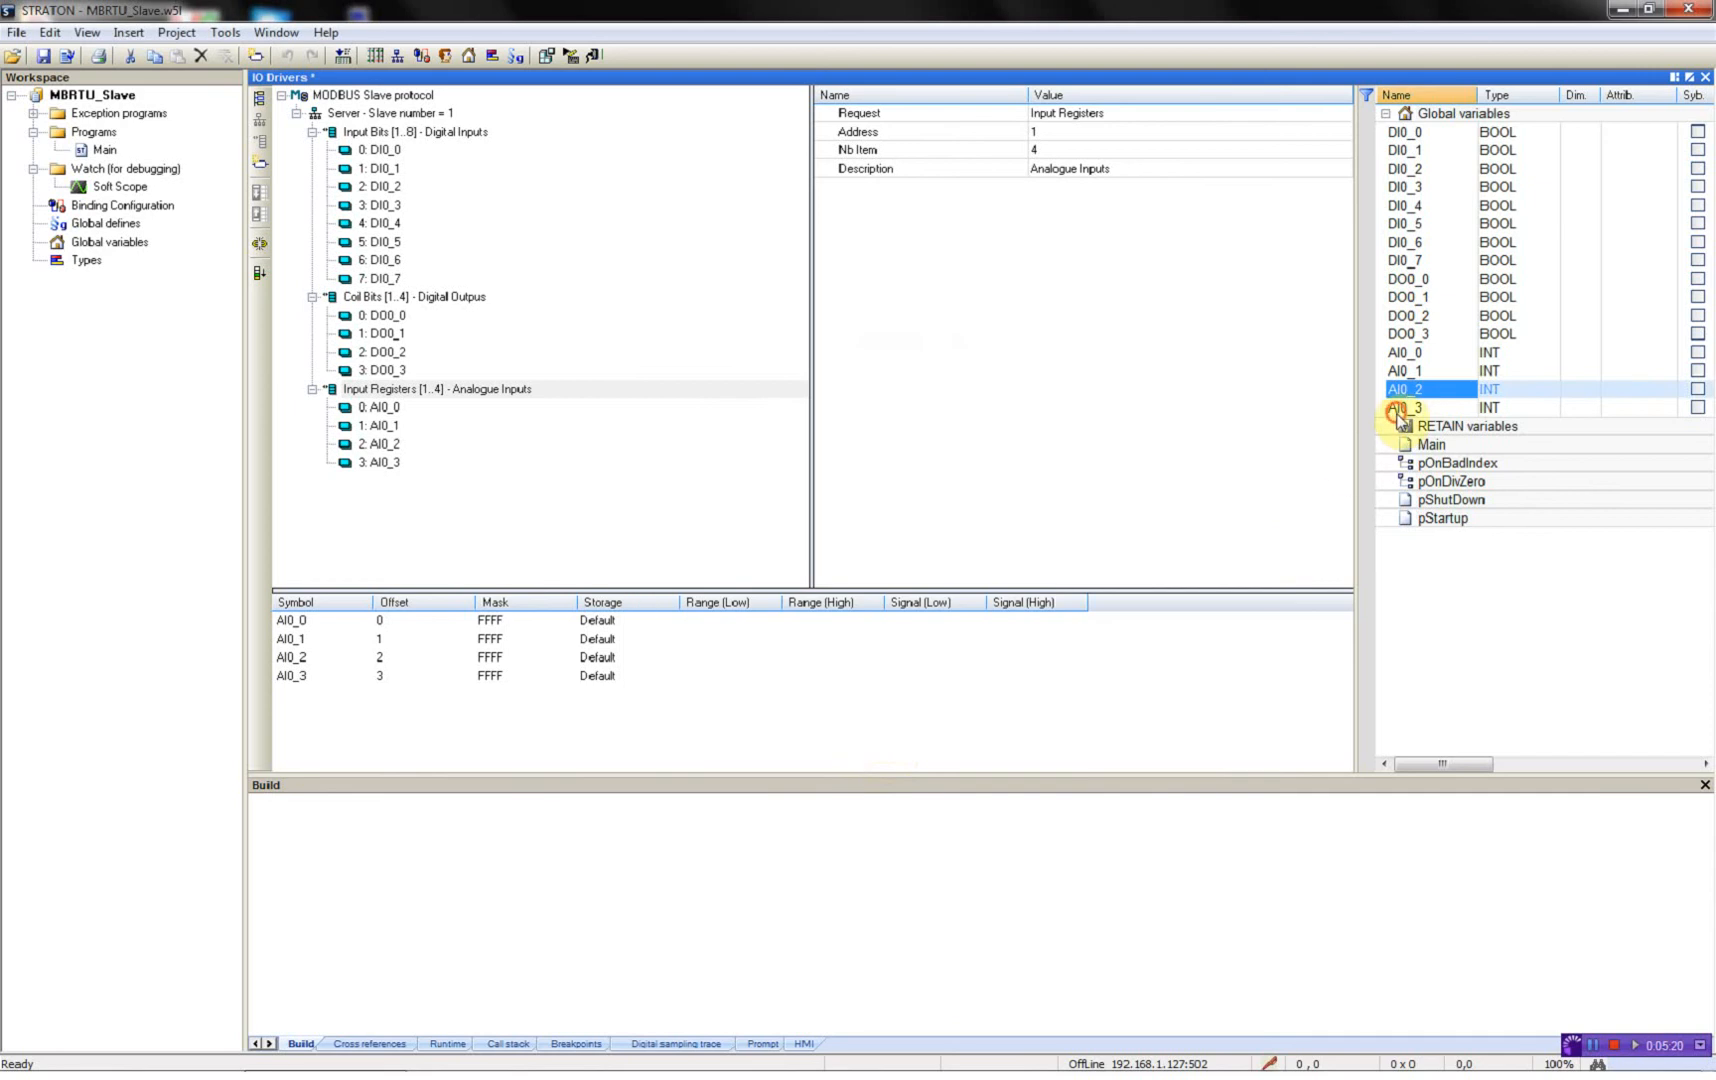
{"action": "double_click", "coordinate": [1406, 408]}
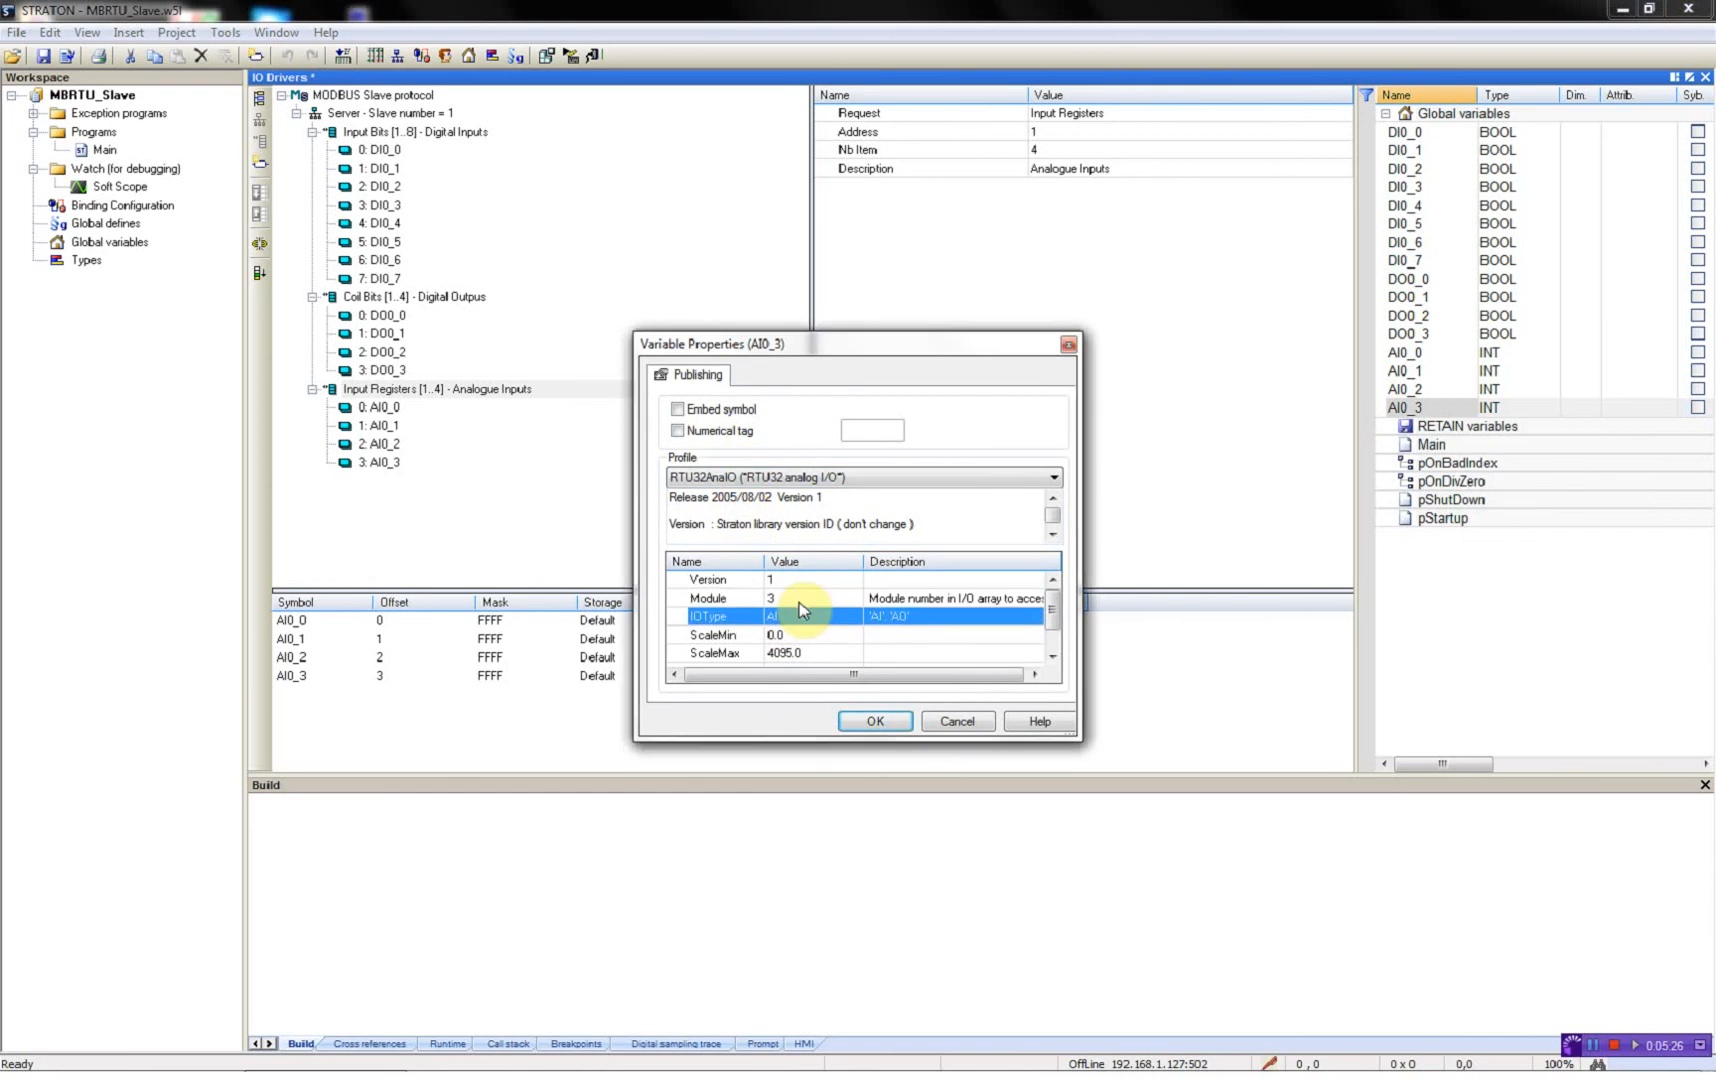
{"action": "scroll", "scroll_direction": "down", "scroll_amount": 3}
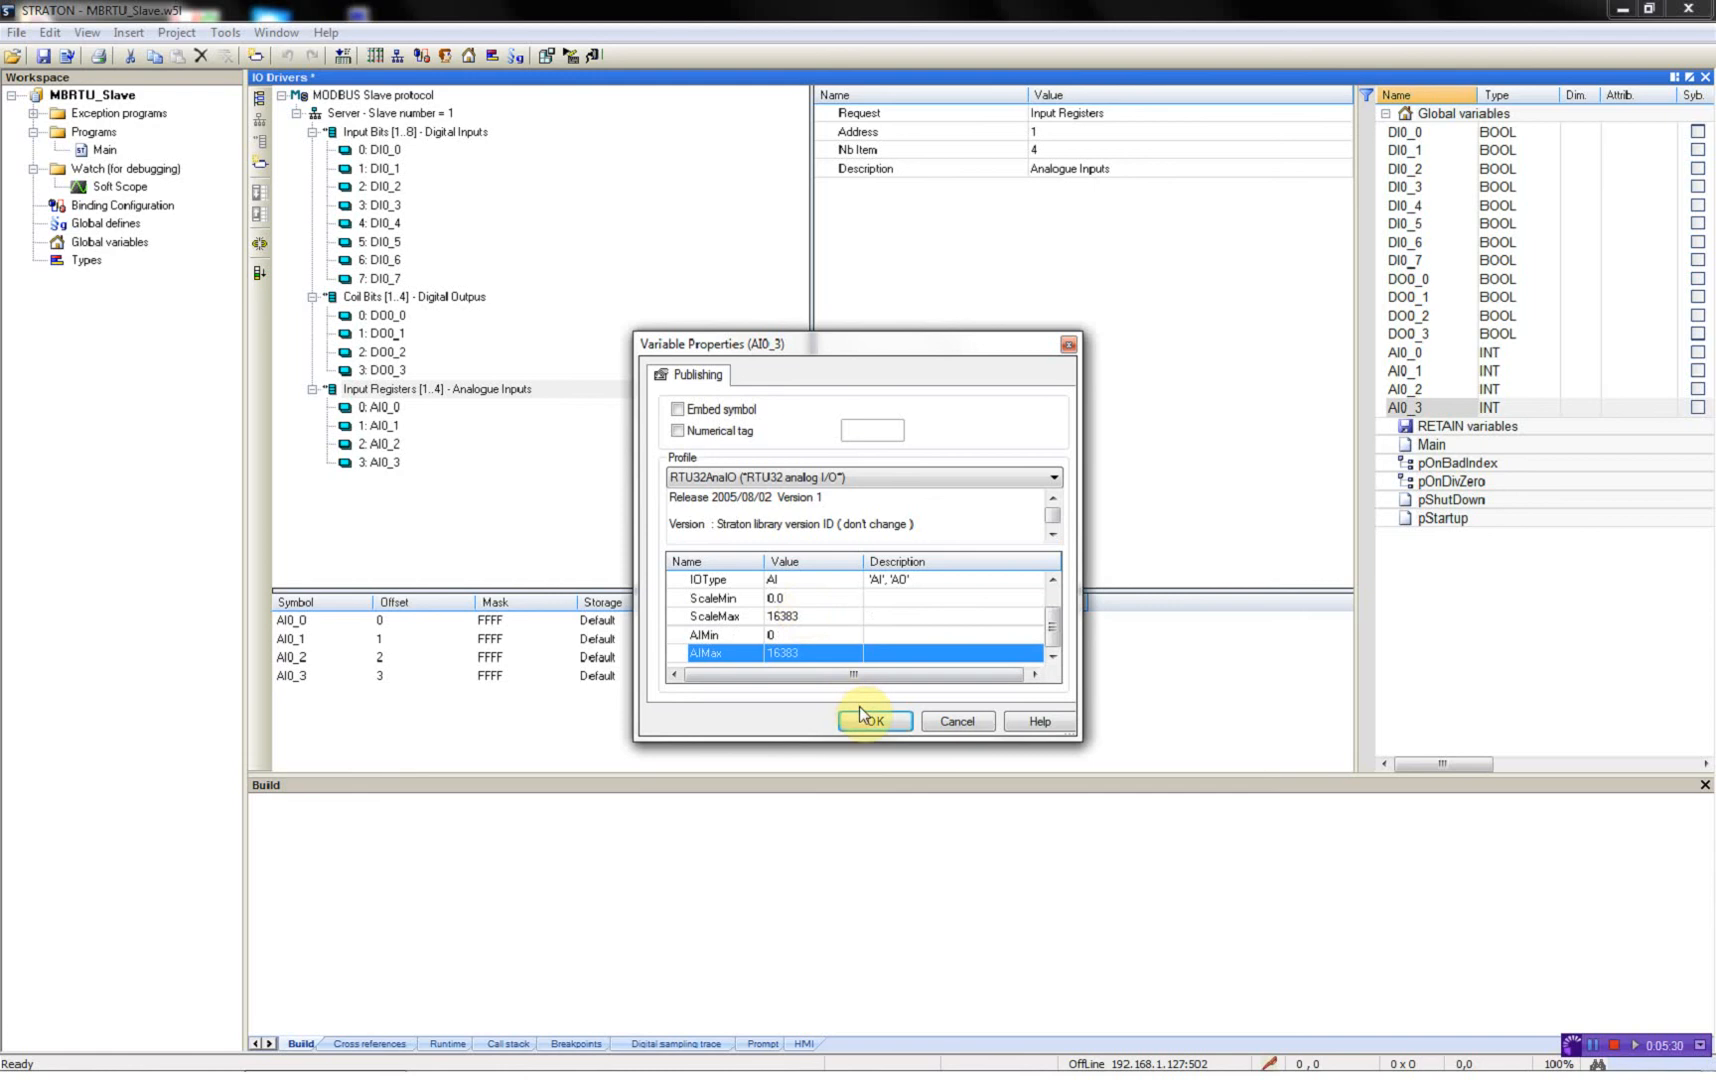
{"action": "left_click", "coordinate": [874, 722]}
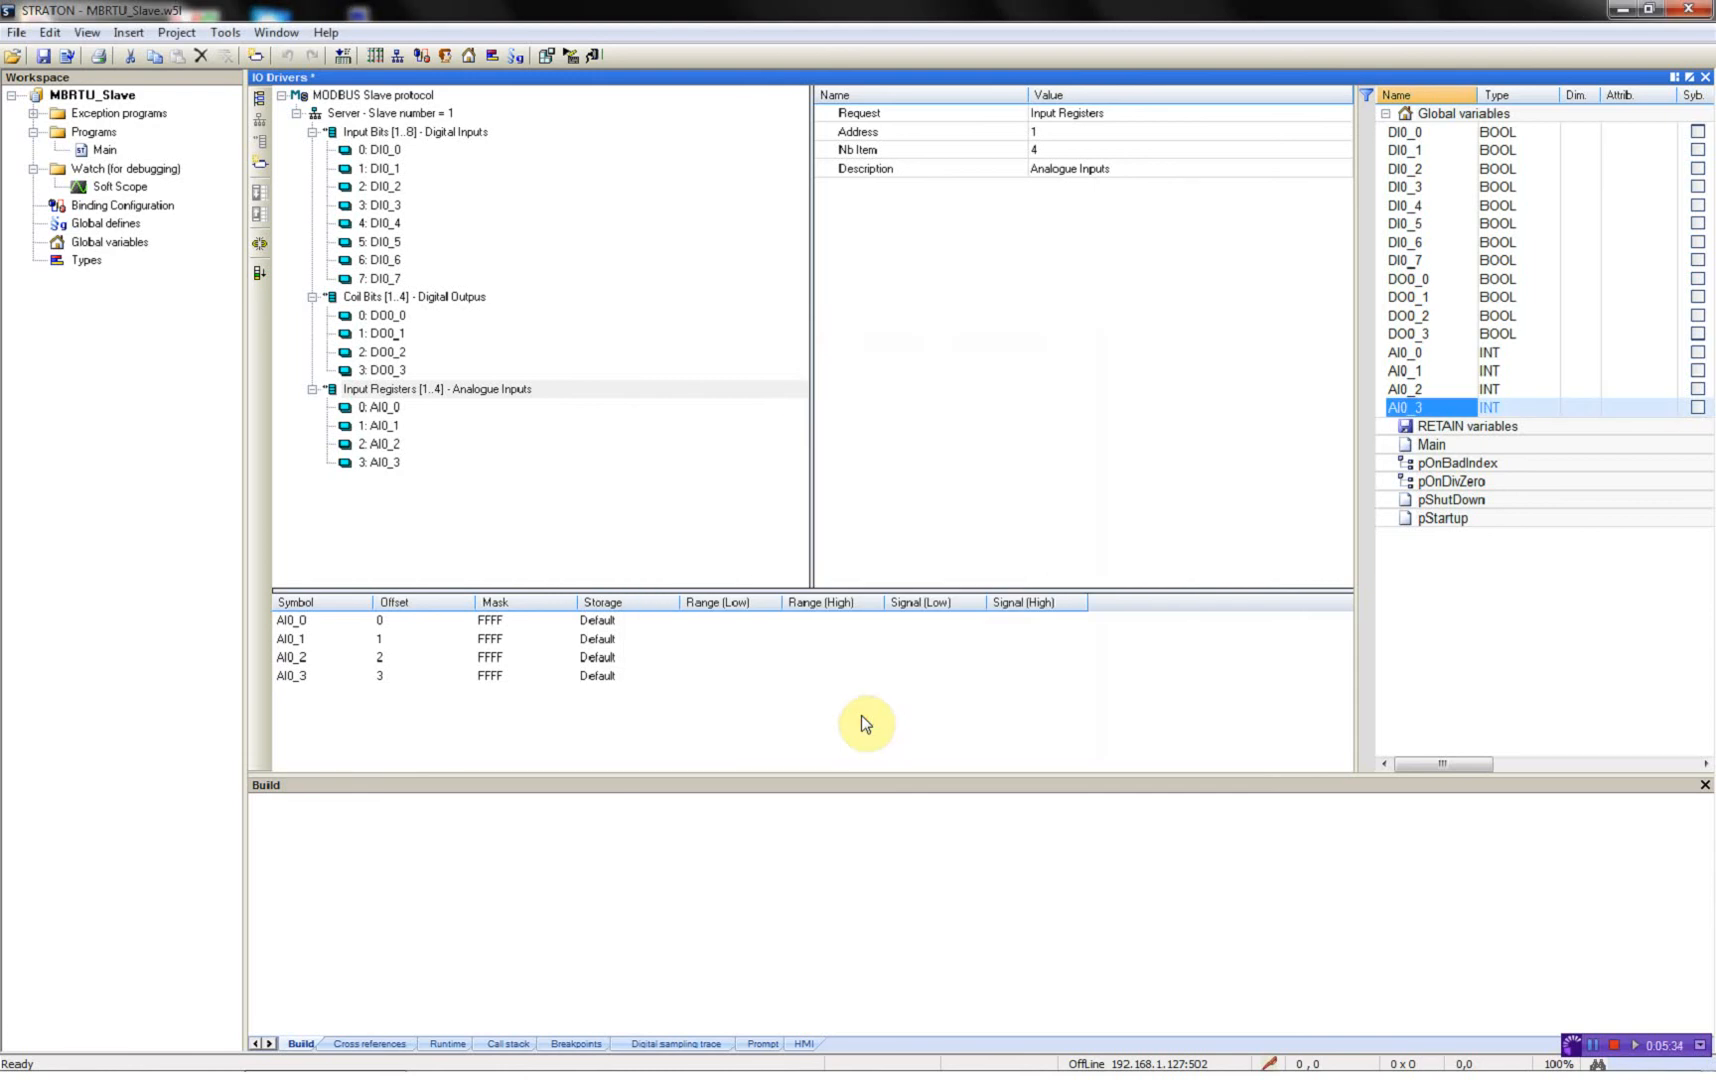
{"action": "mouse_move", "coordinate": [118, 154]}
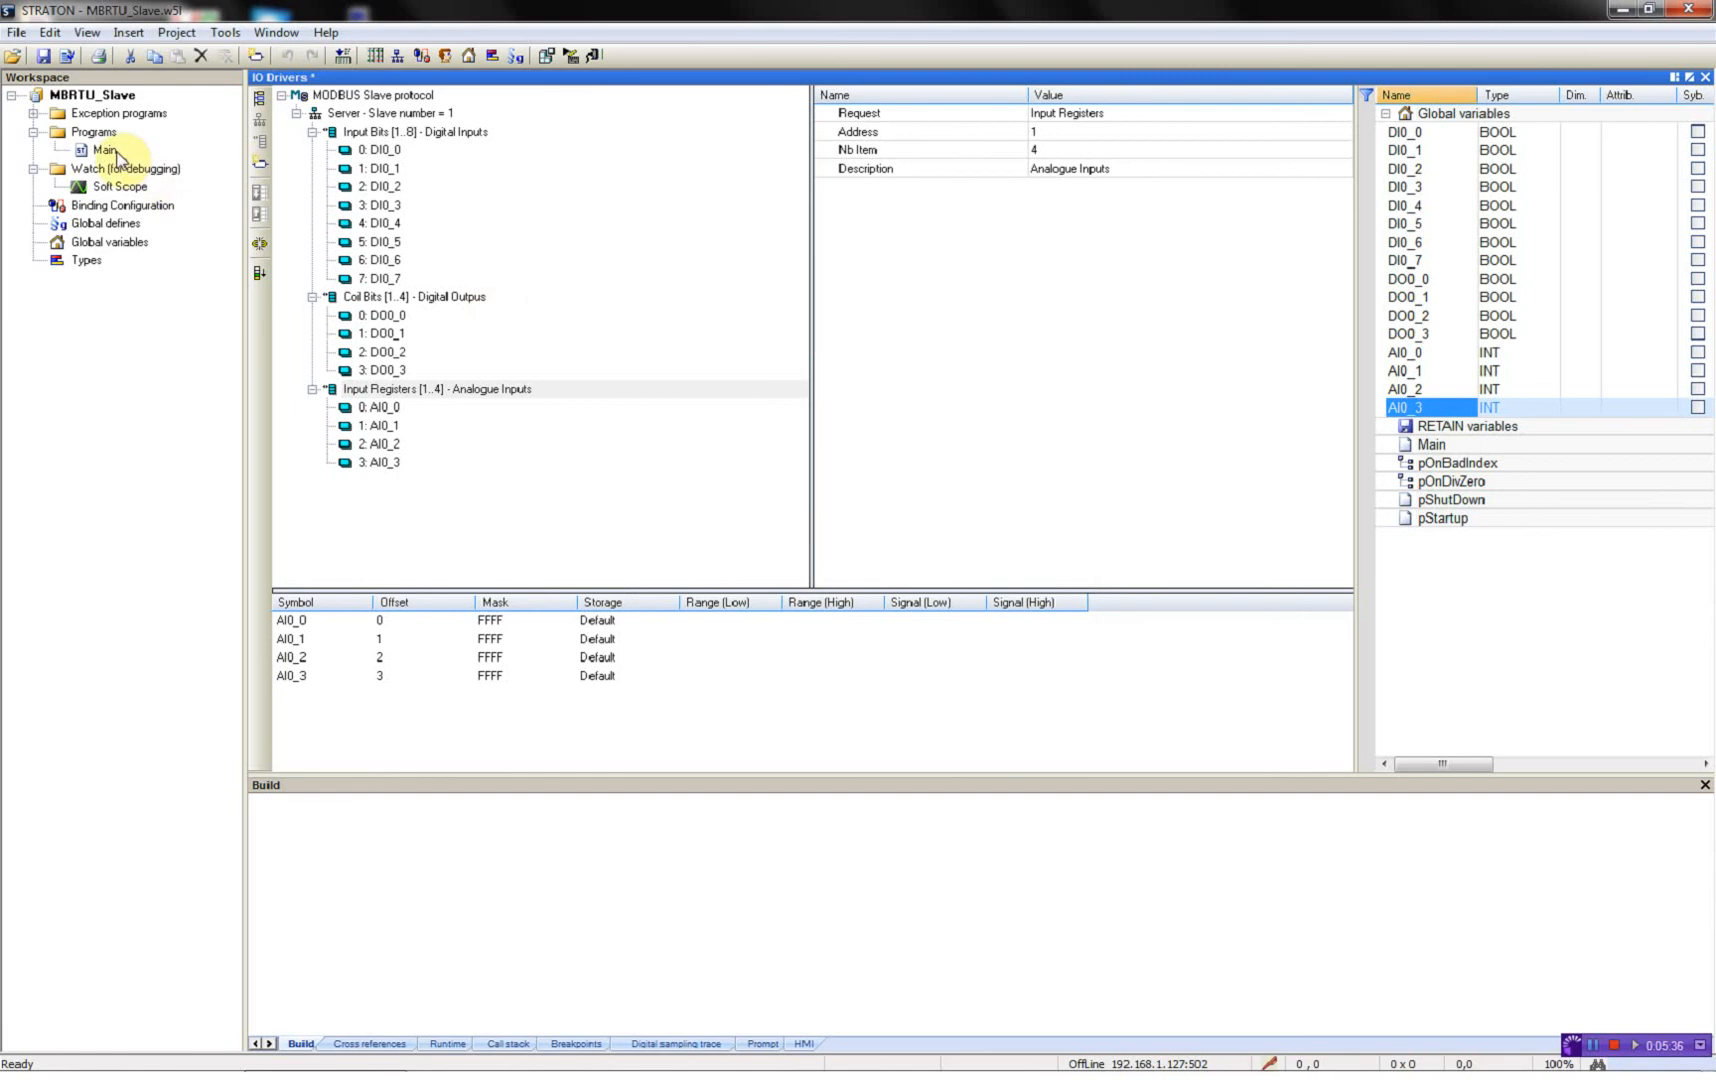
Step: In the Main program, declare a global variable MBSlave of block type MBSLAVERTU
{"action": "double_click", "coordinate": [104, 150]}
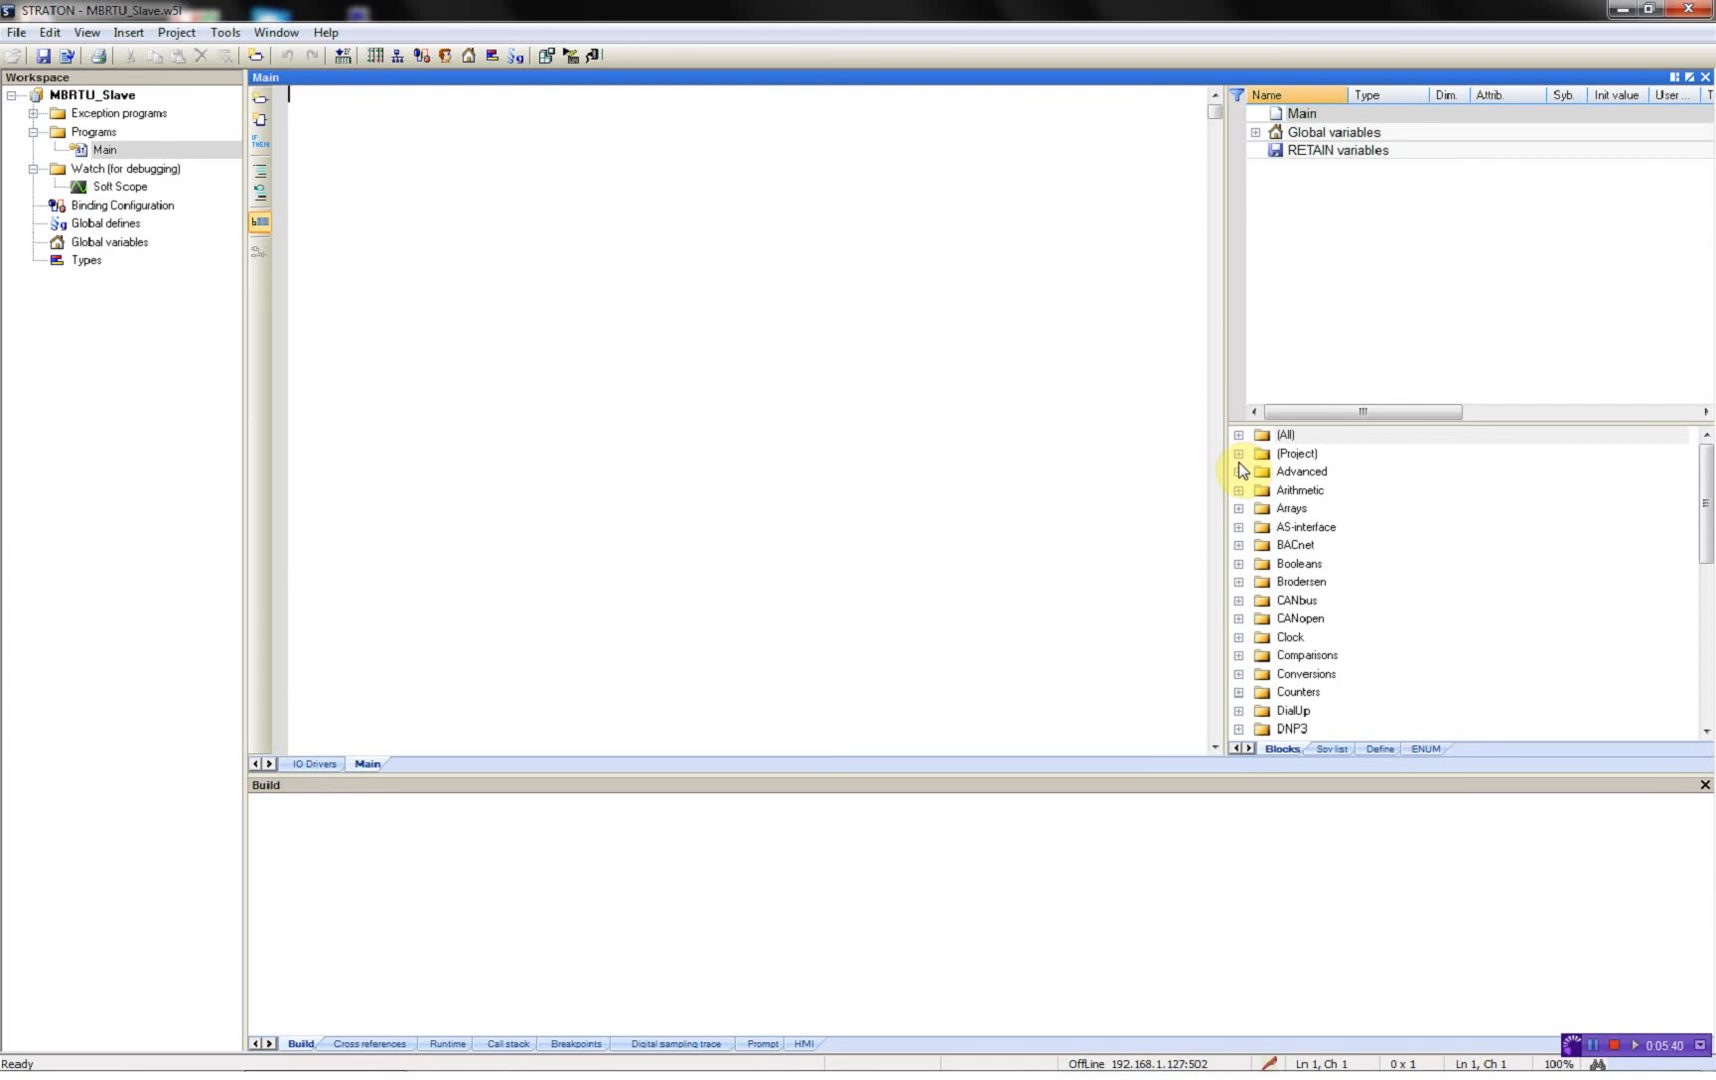
{"action": "scroll", "scroll_direction": "down", "scroll_amount": 3}
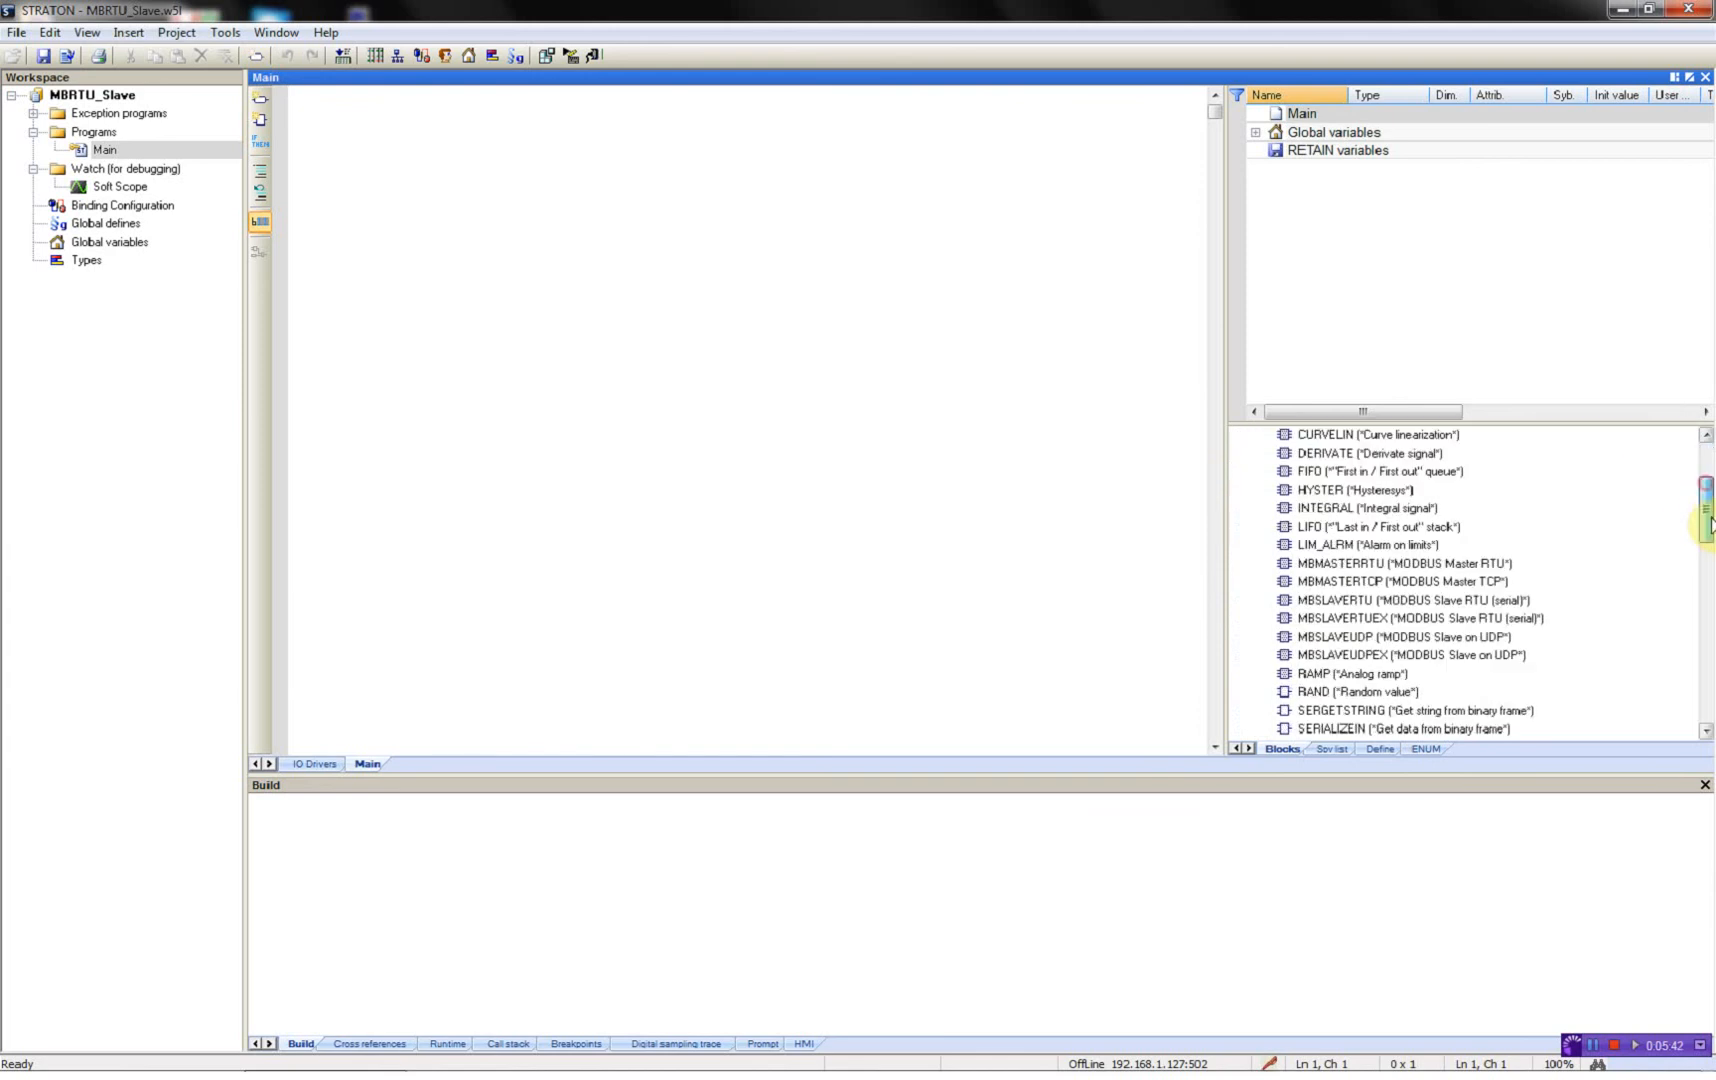
{"action": "scroll", "scroll_direction": "down", "scroll_amount": 3}
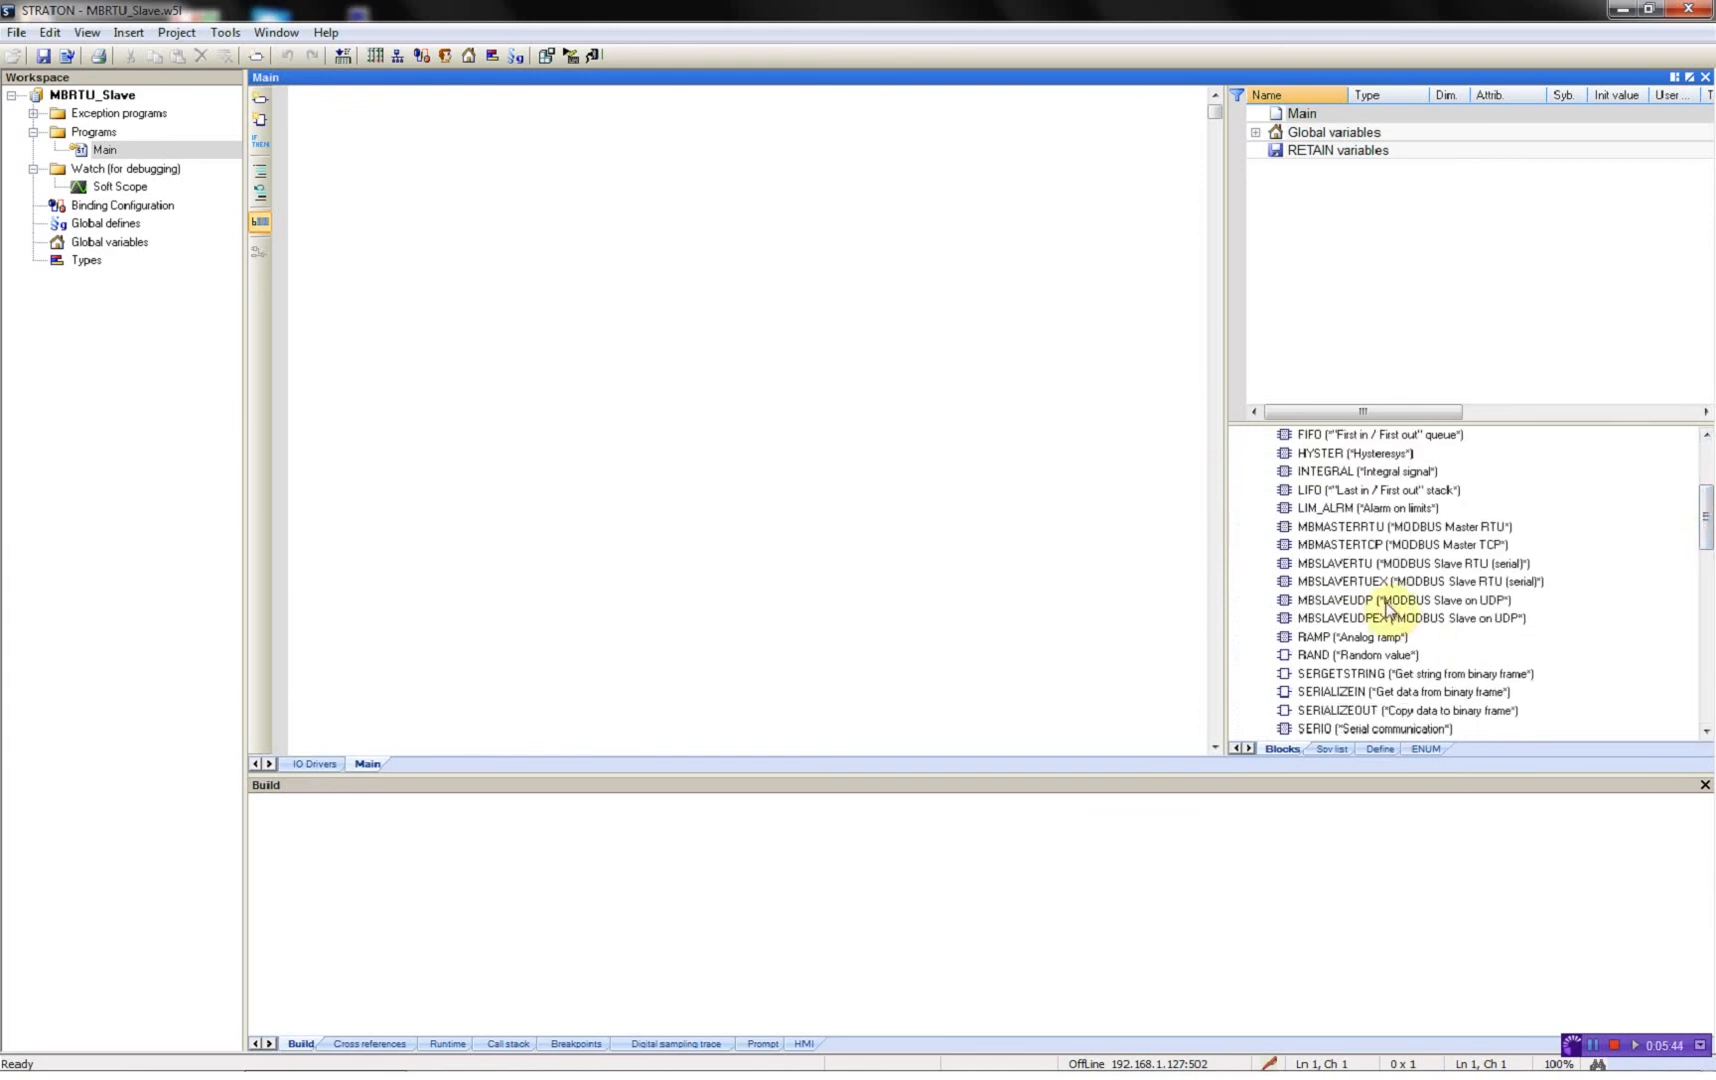
{"action": "left_click", "coordinate": [1400, 562]}
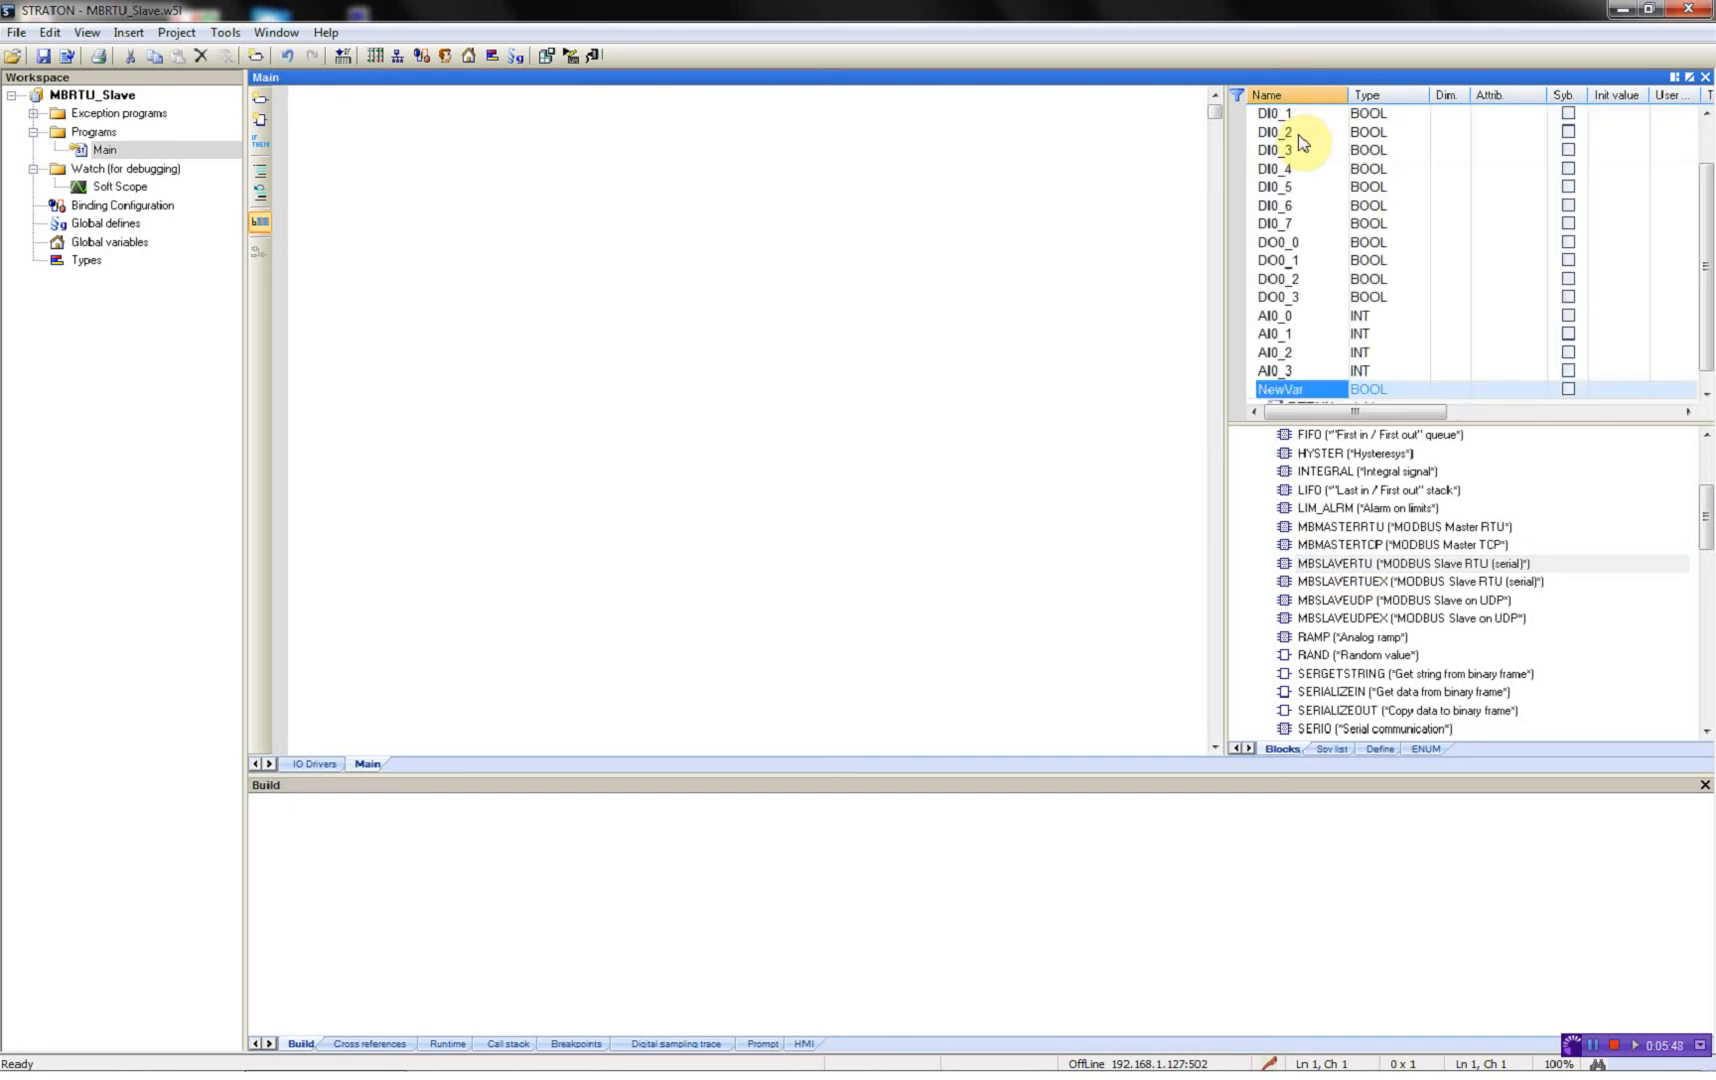
{"action": "type", "text": "MBSlave"}
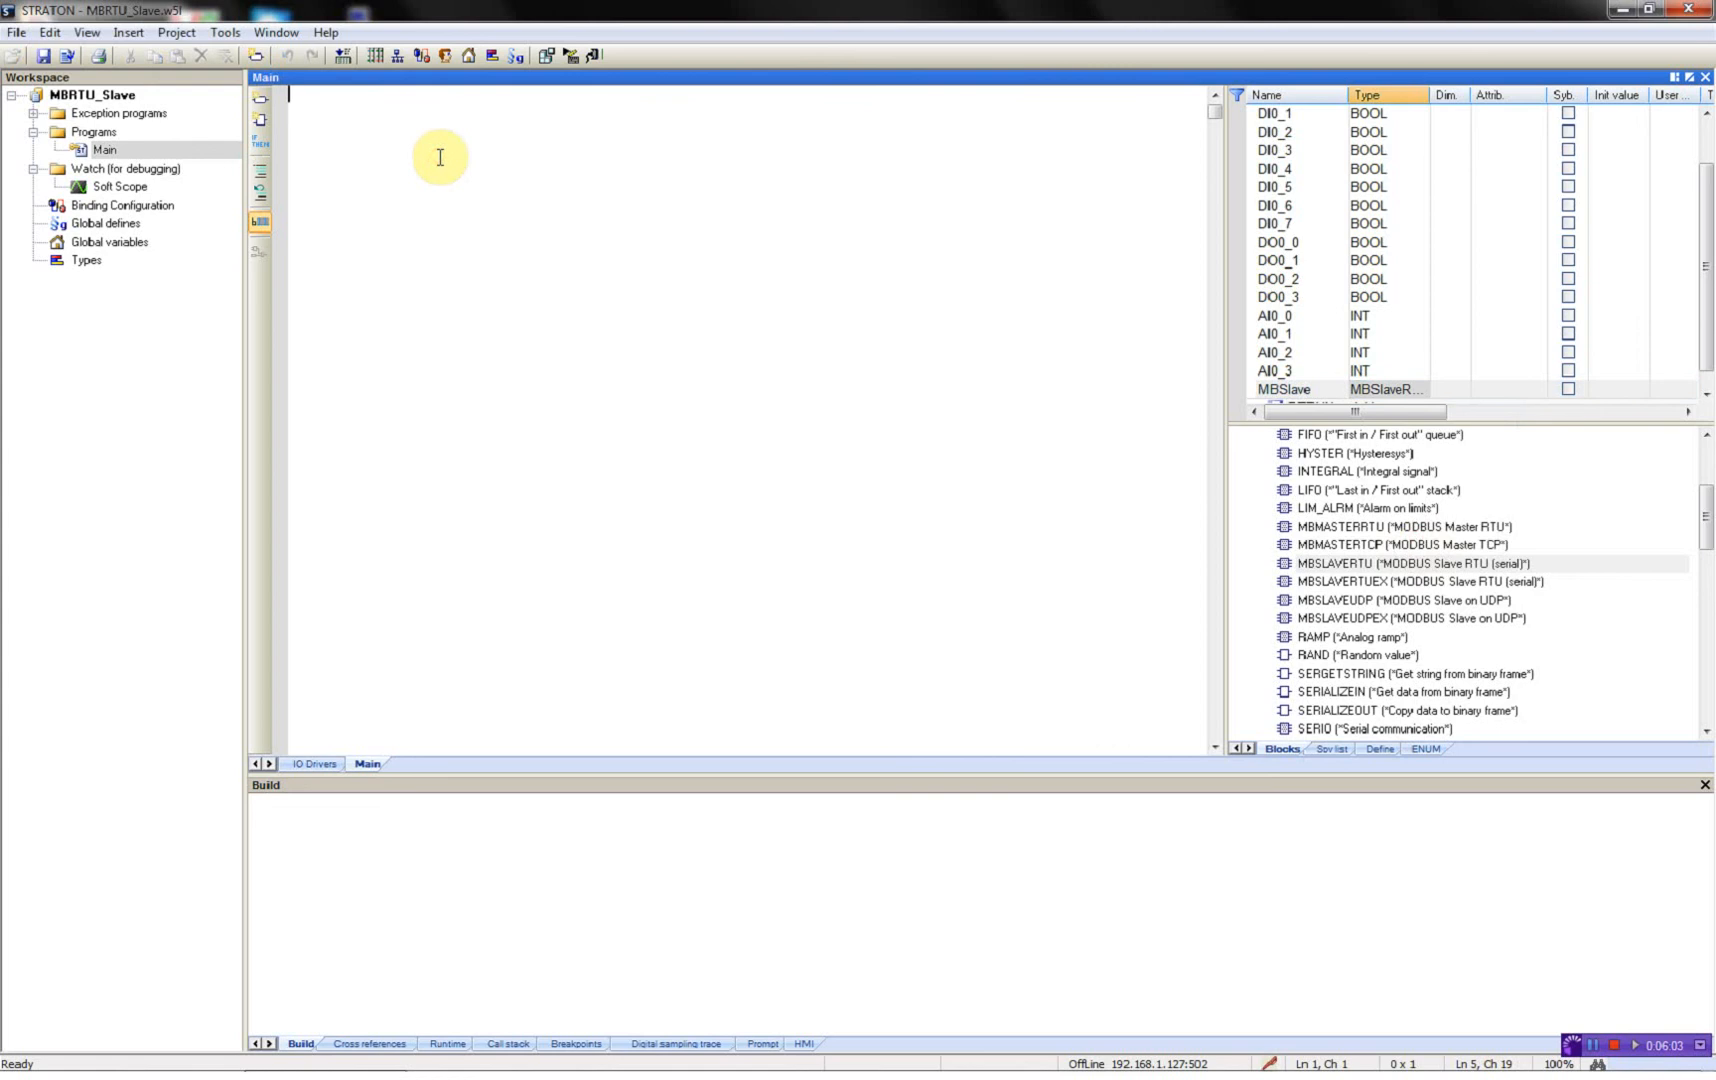
Step: Write the call MBSlave (True, 'COM2:9600,N,8,1', 1); in the Main program
{"action": "type", "text": "MBSlave ("}
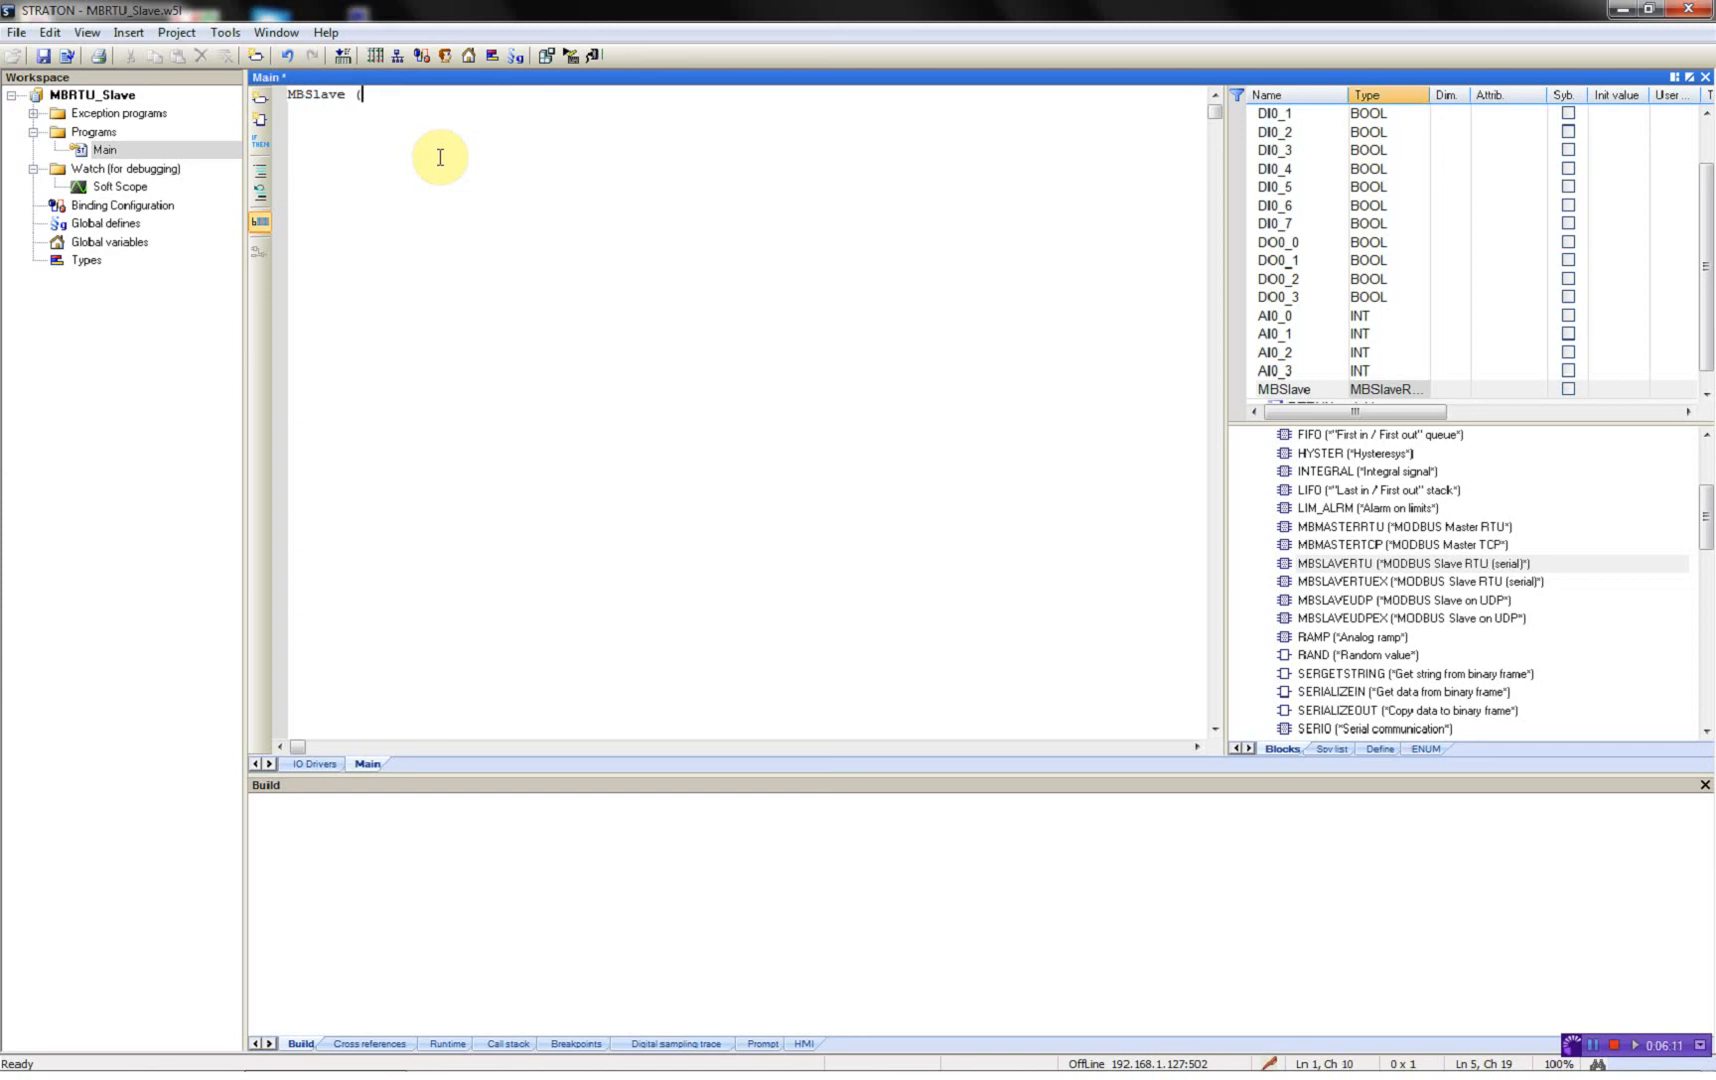
{"action": "type", "text": "True"}
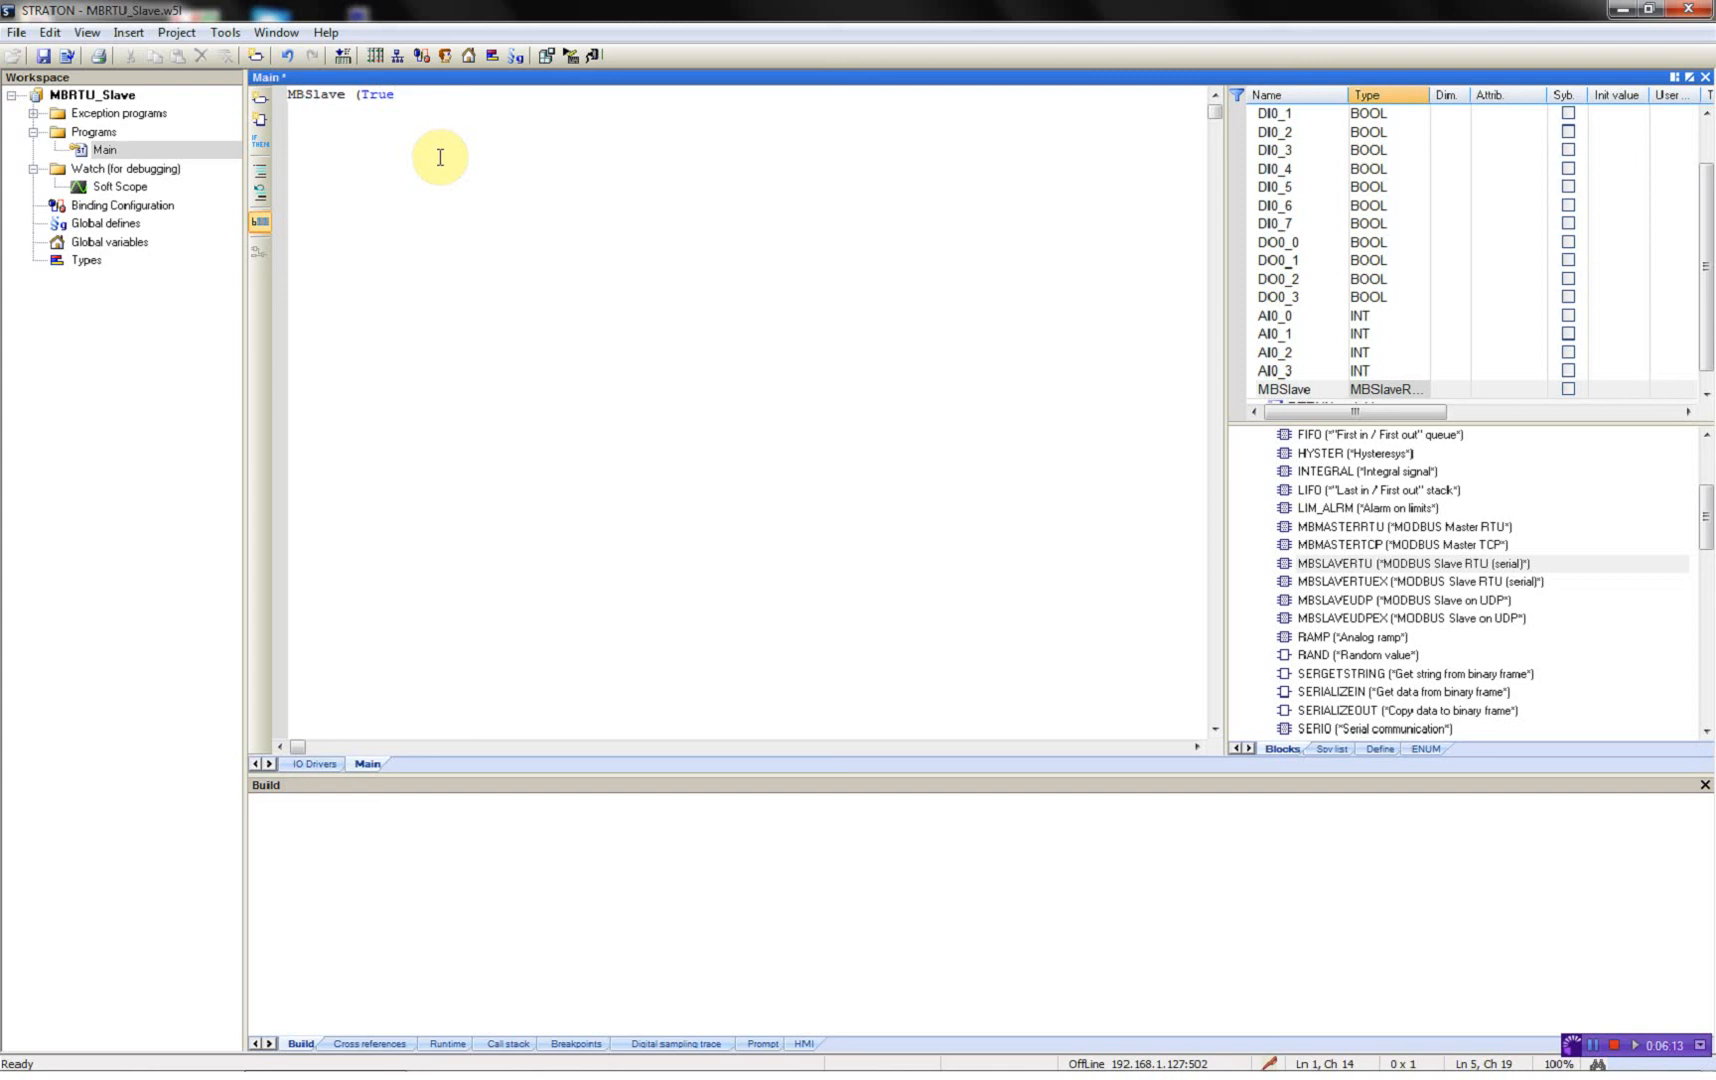
{"action": "type", "text": ", '"}
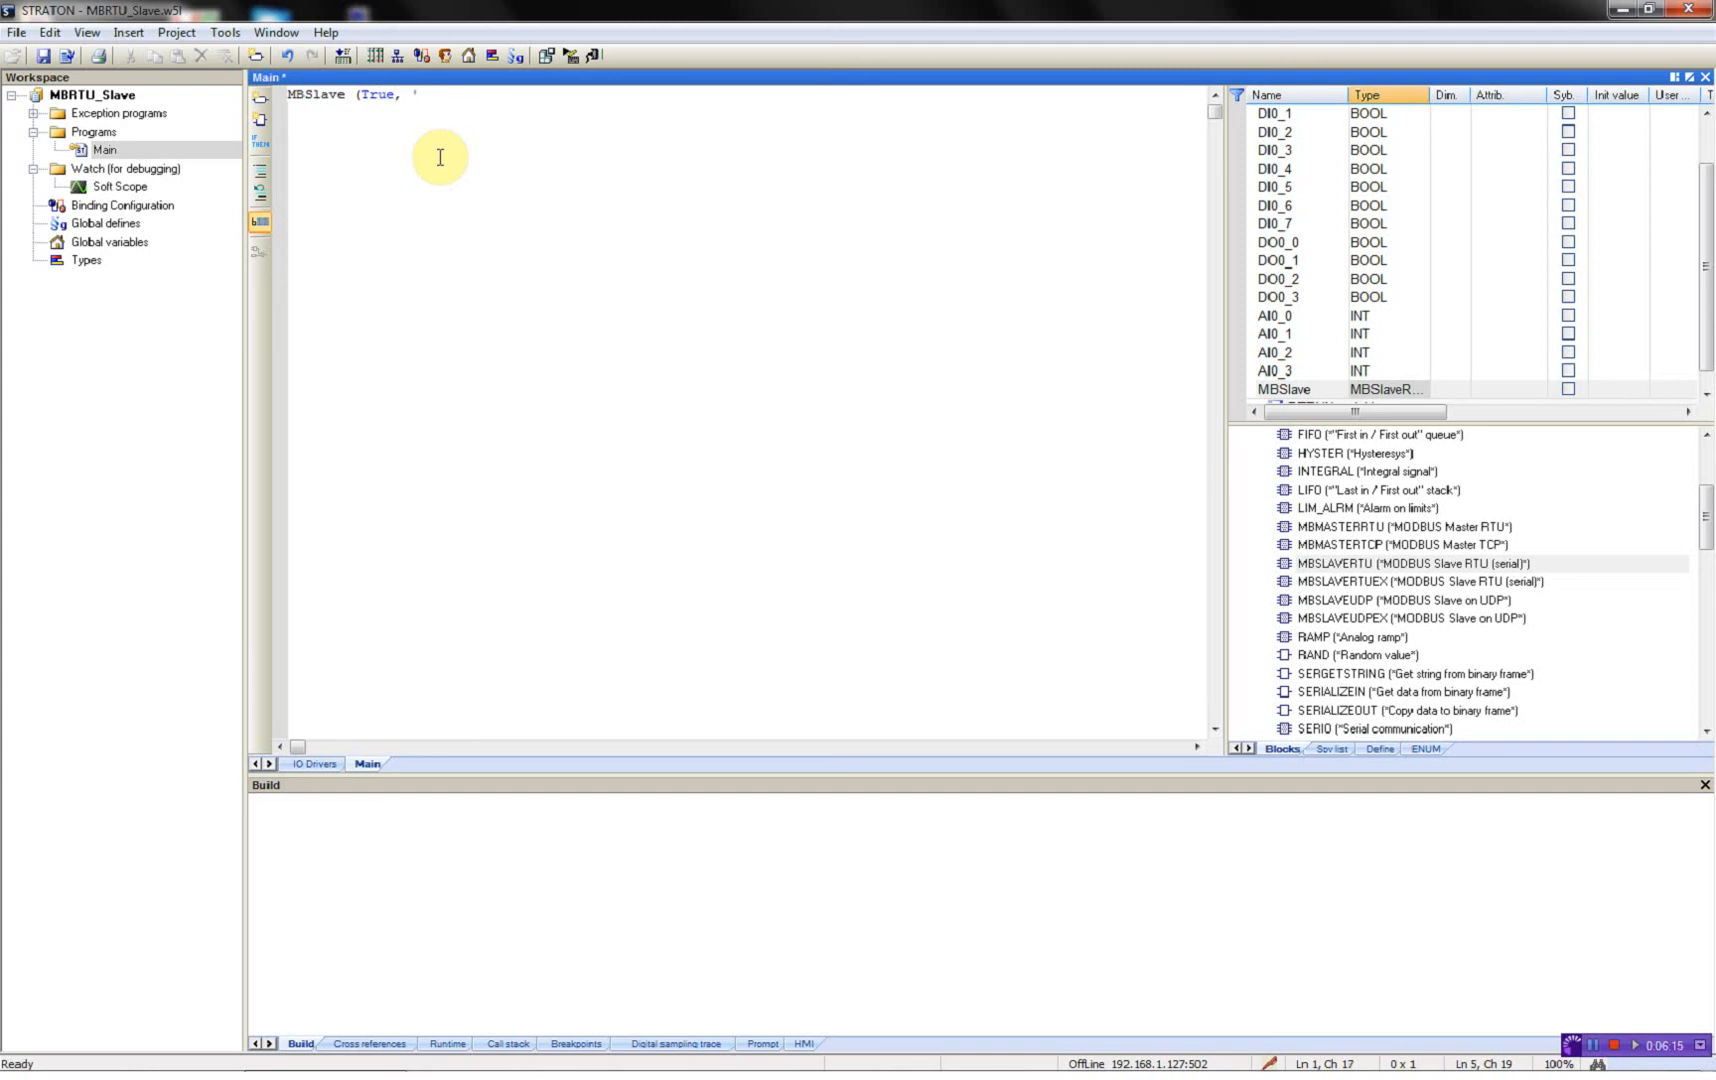
{"action": "type", "text": "COM"}
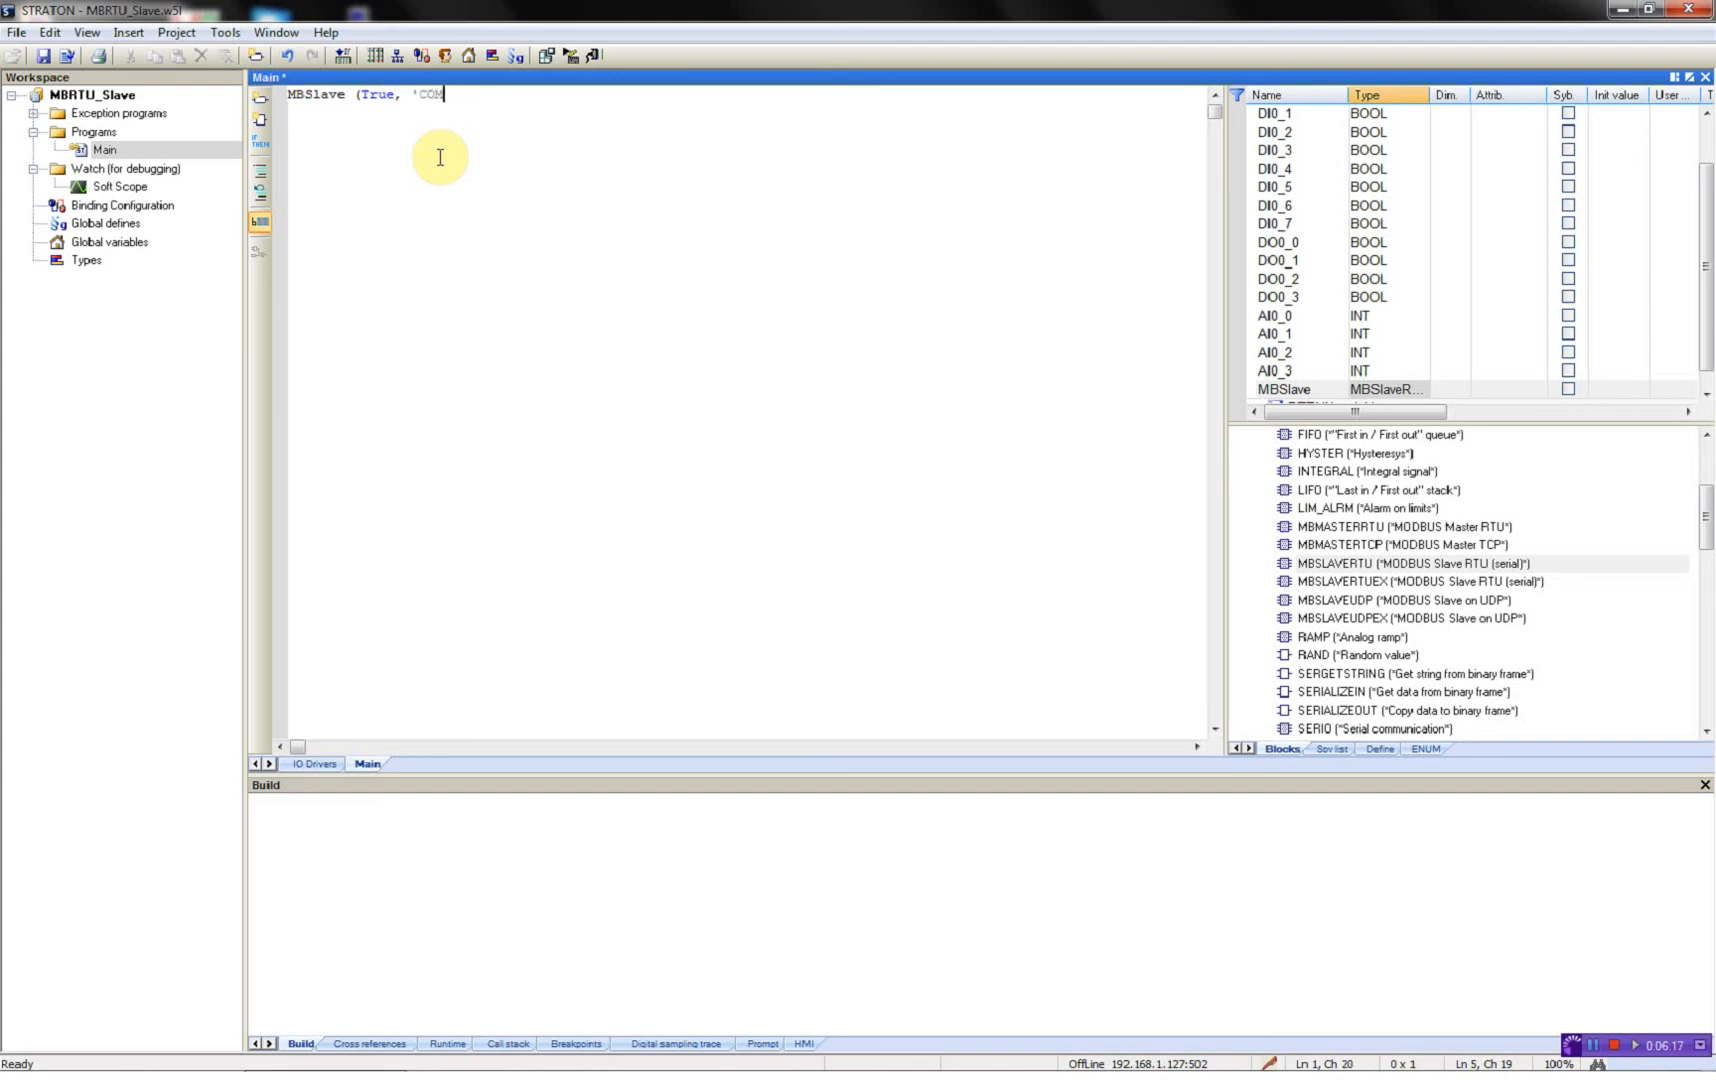
{"action": "type", "text": "2:9600,"}
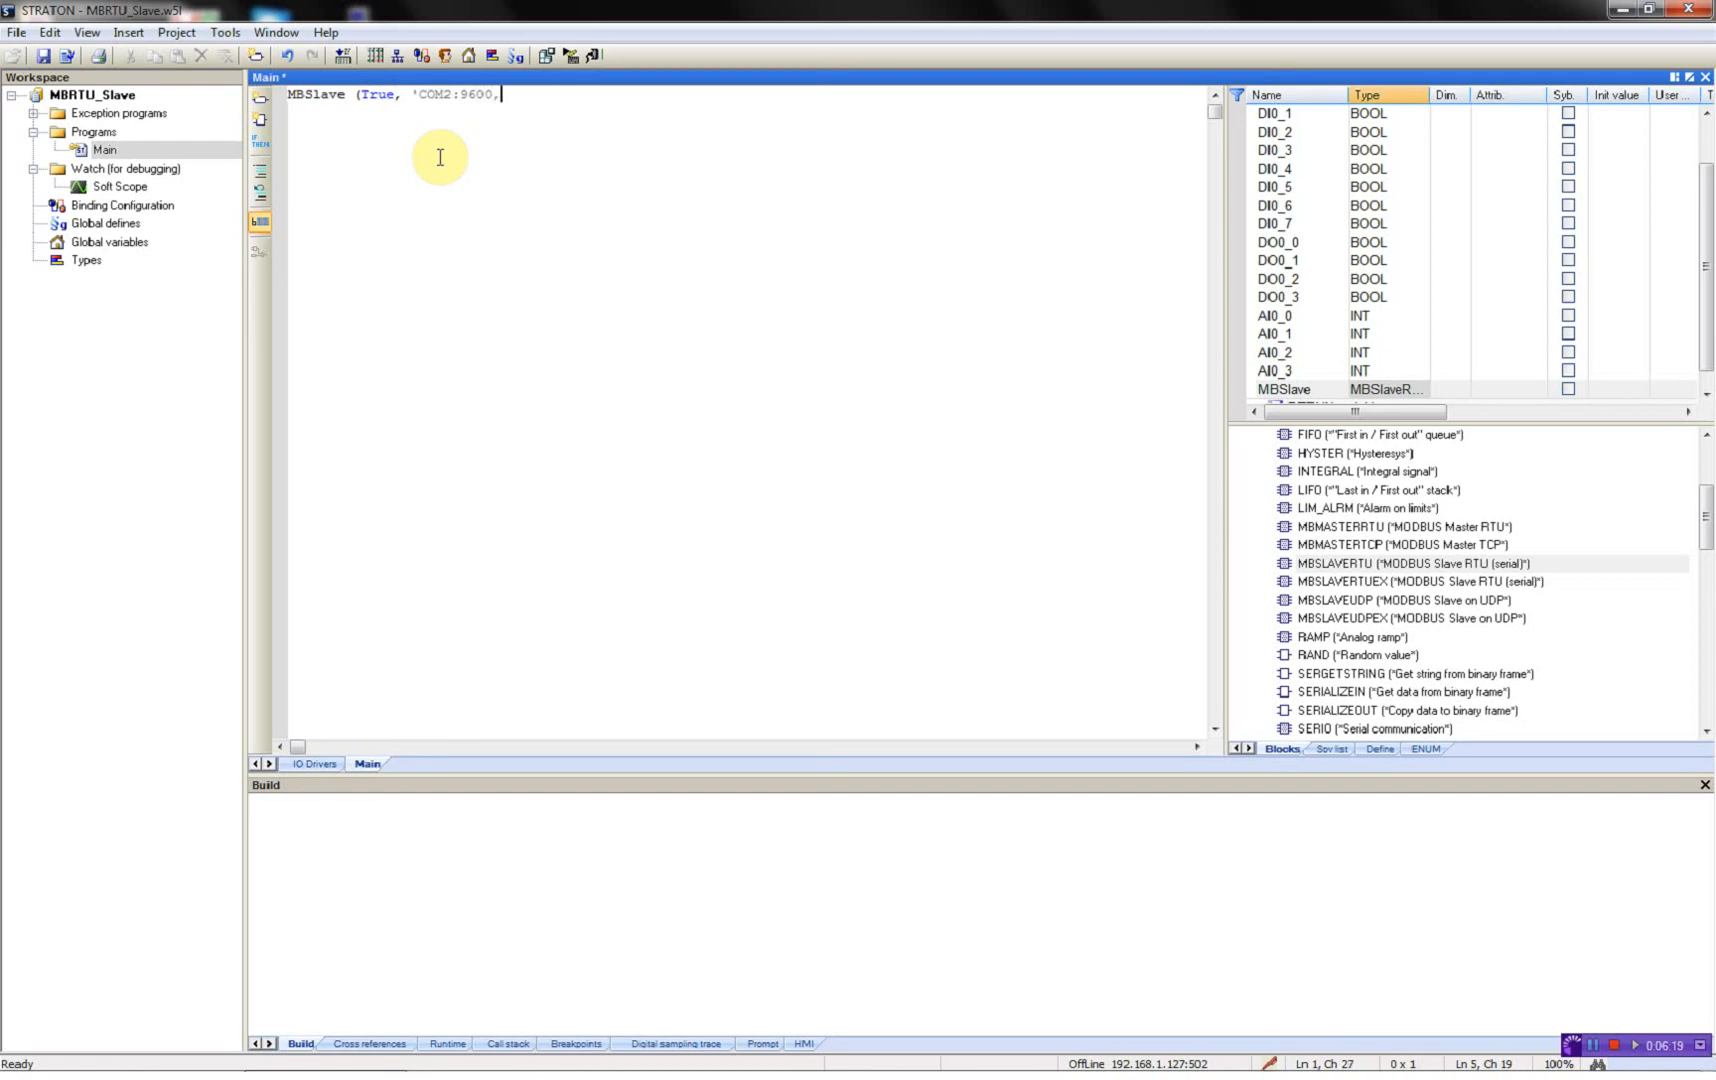
{"action": "type", "text": "N,8"}
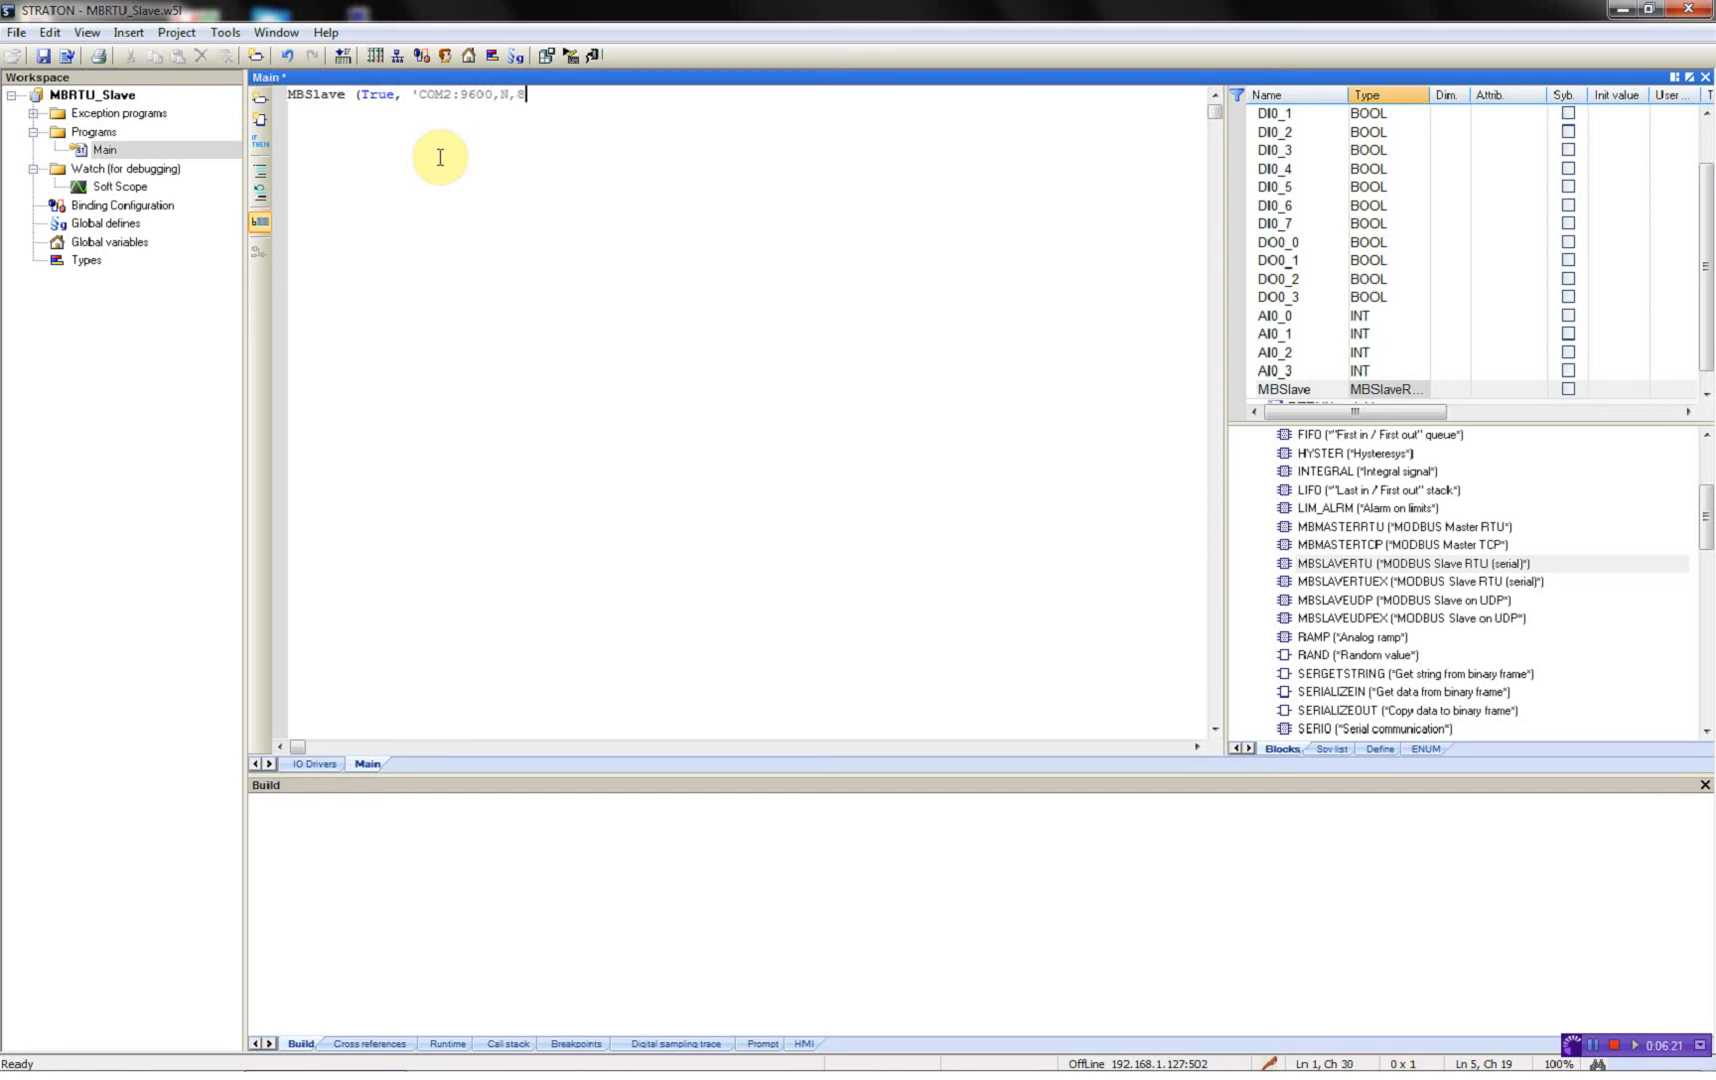
{"action": "type", "text": "1'"}
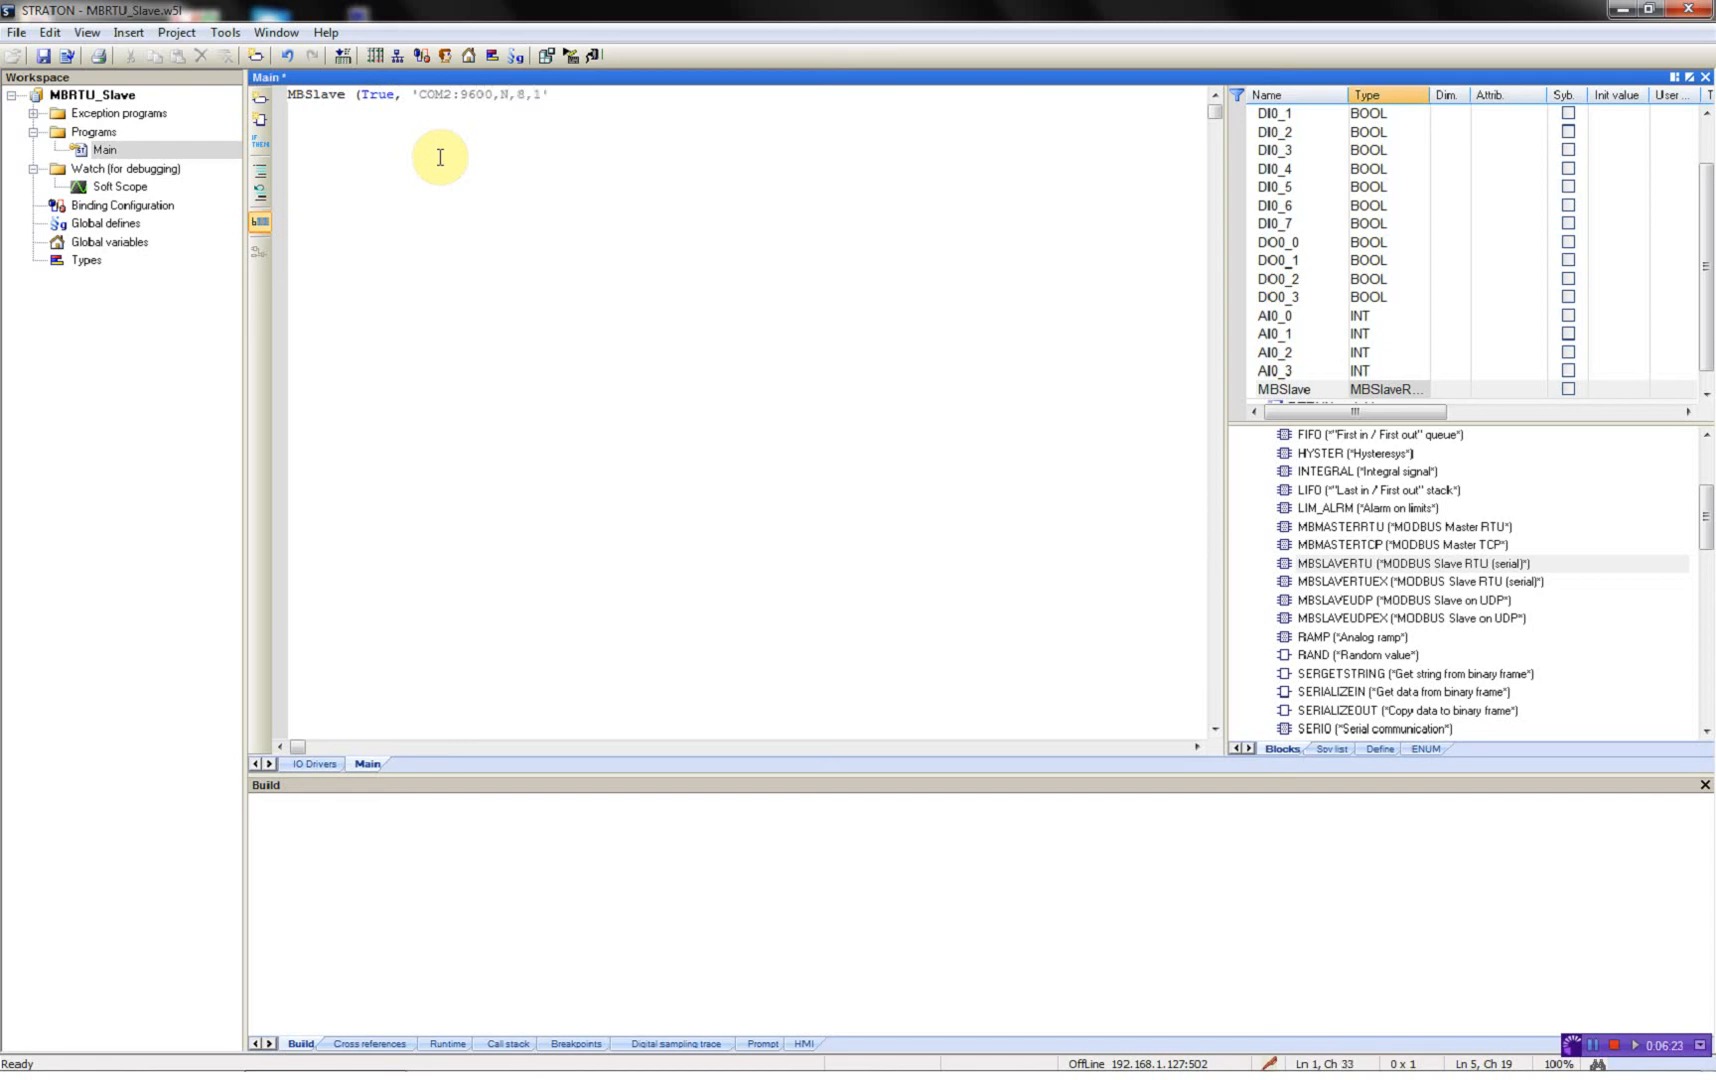
{"action": "type", "text": ","}
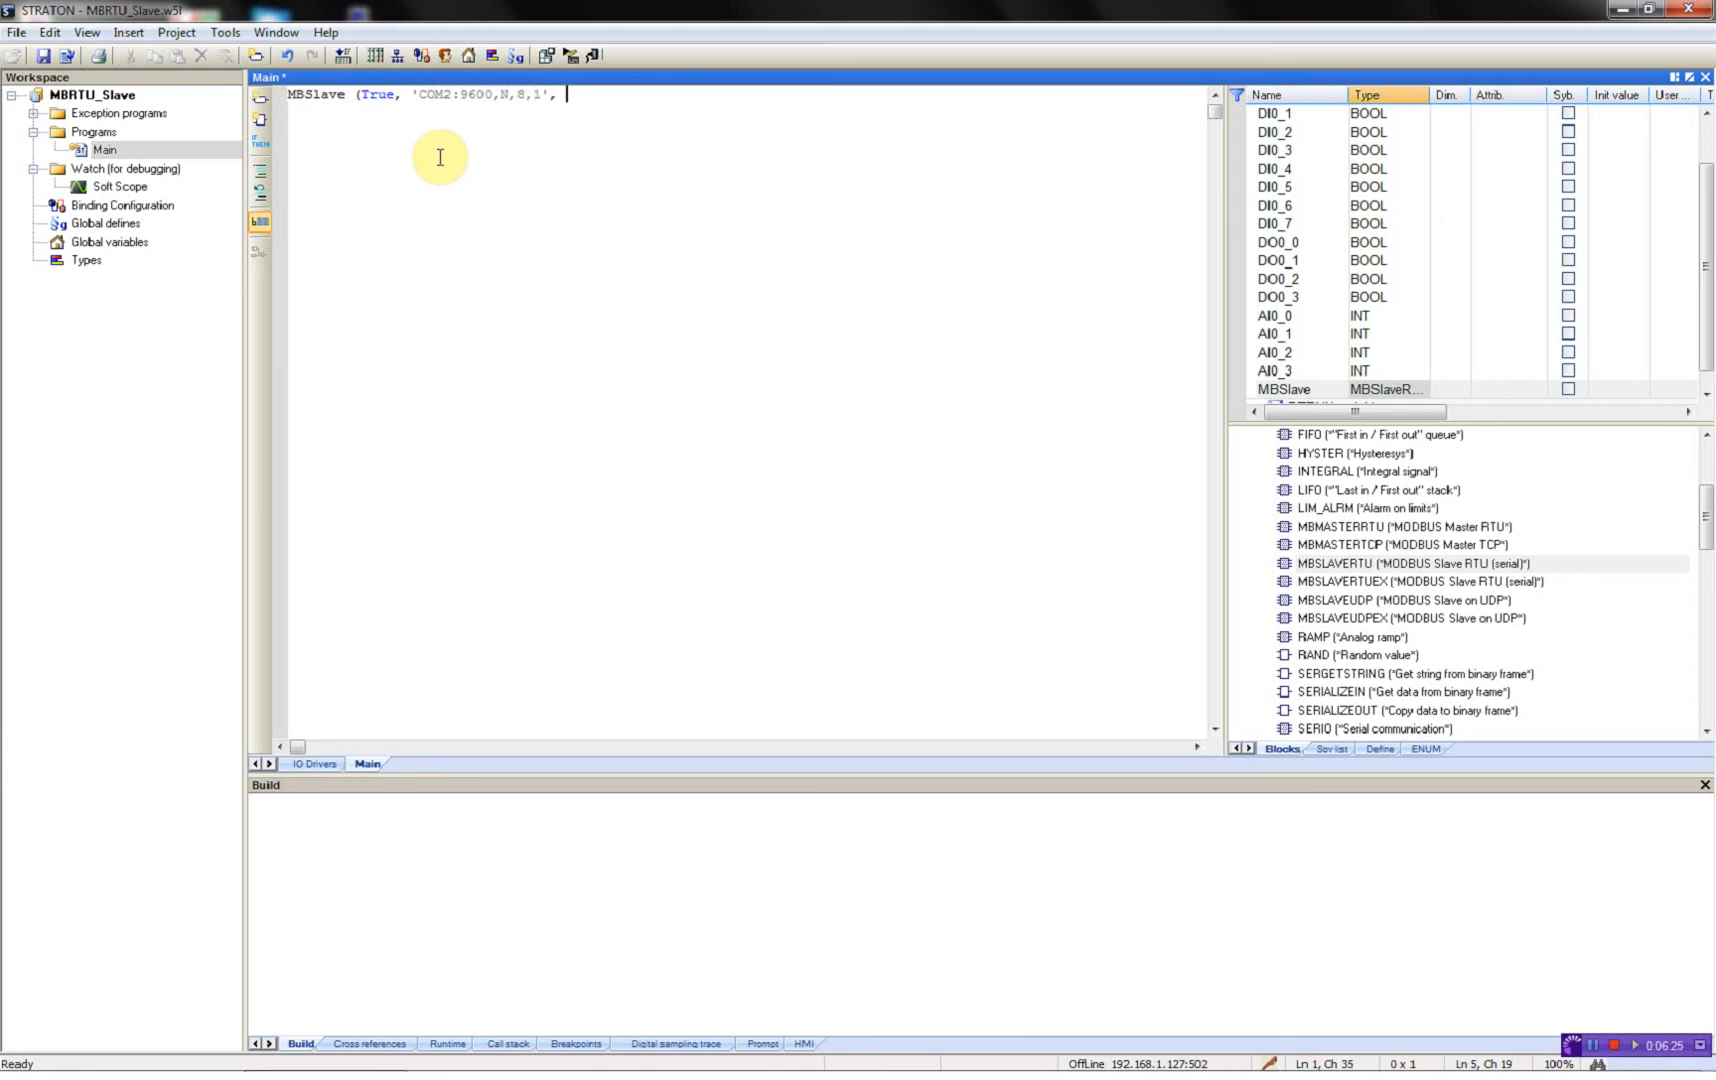
{"action": "type", "text": "1"}
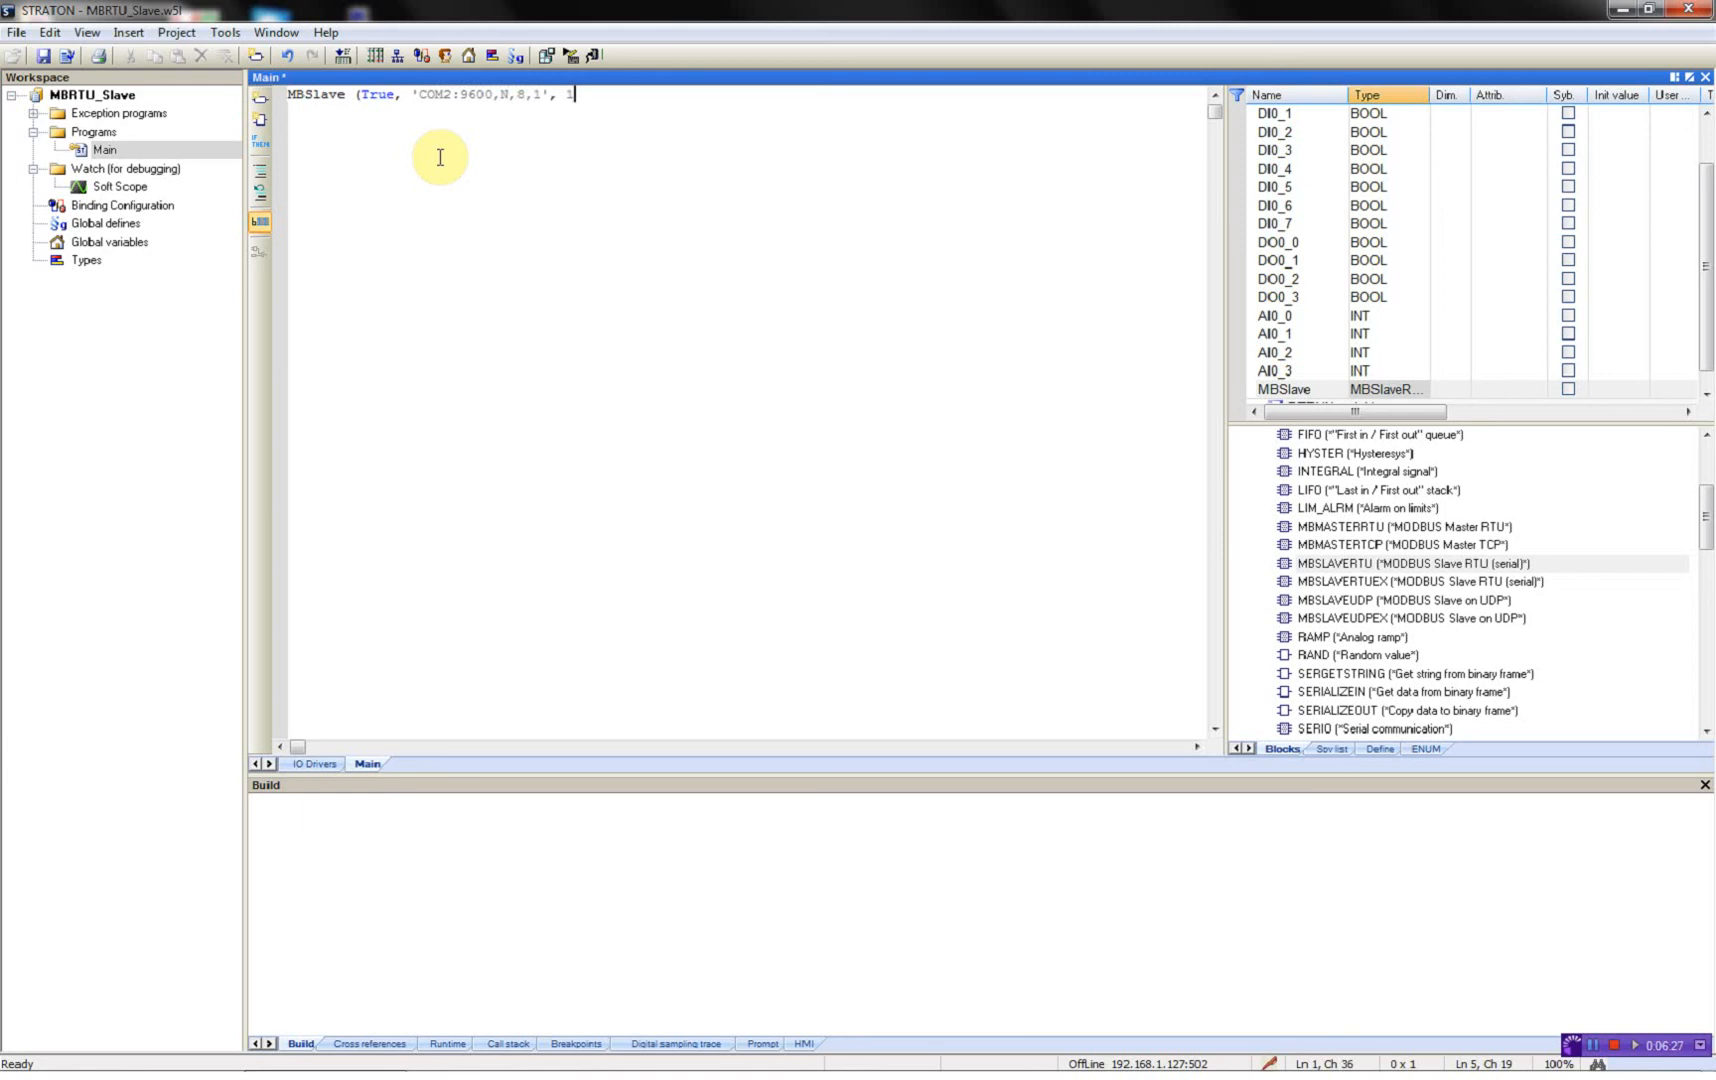
{"action": "type", "text": ");"}
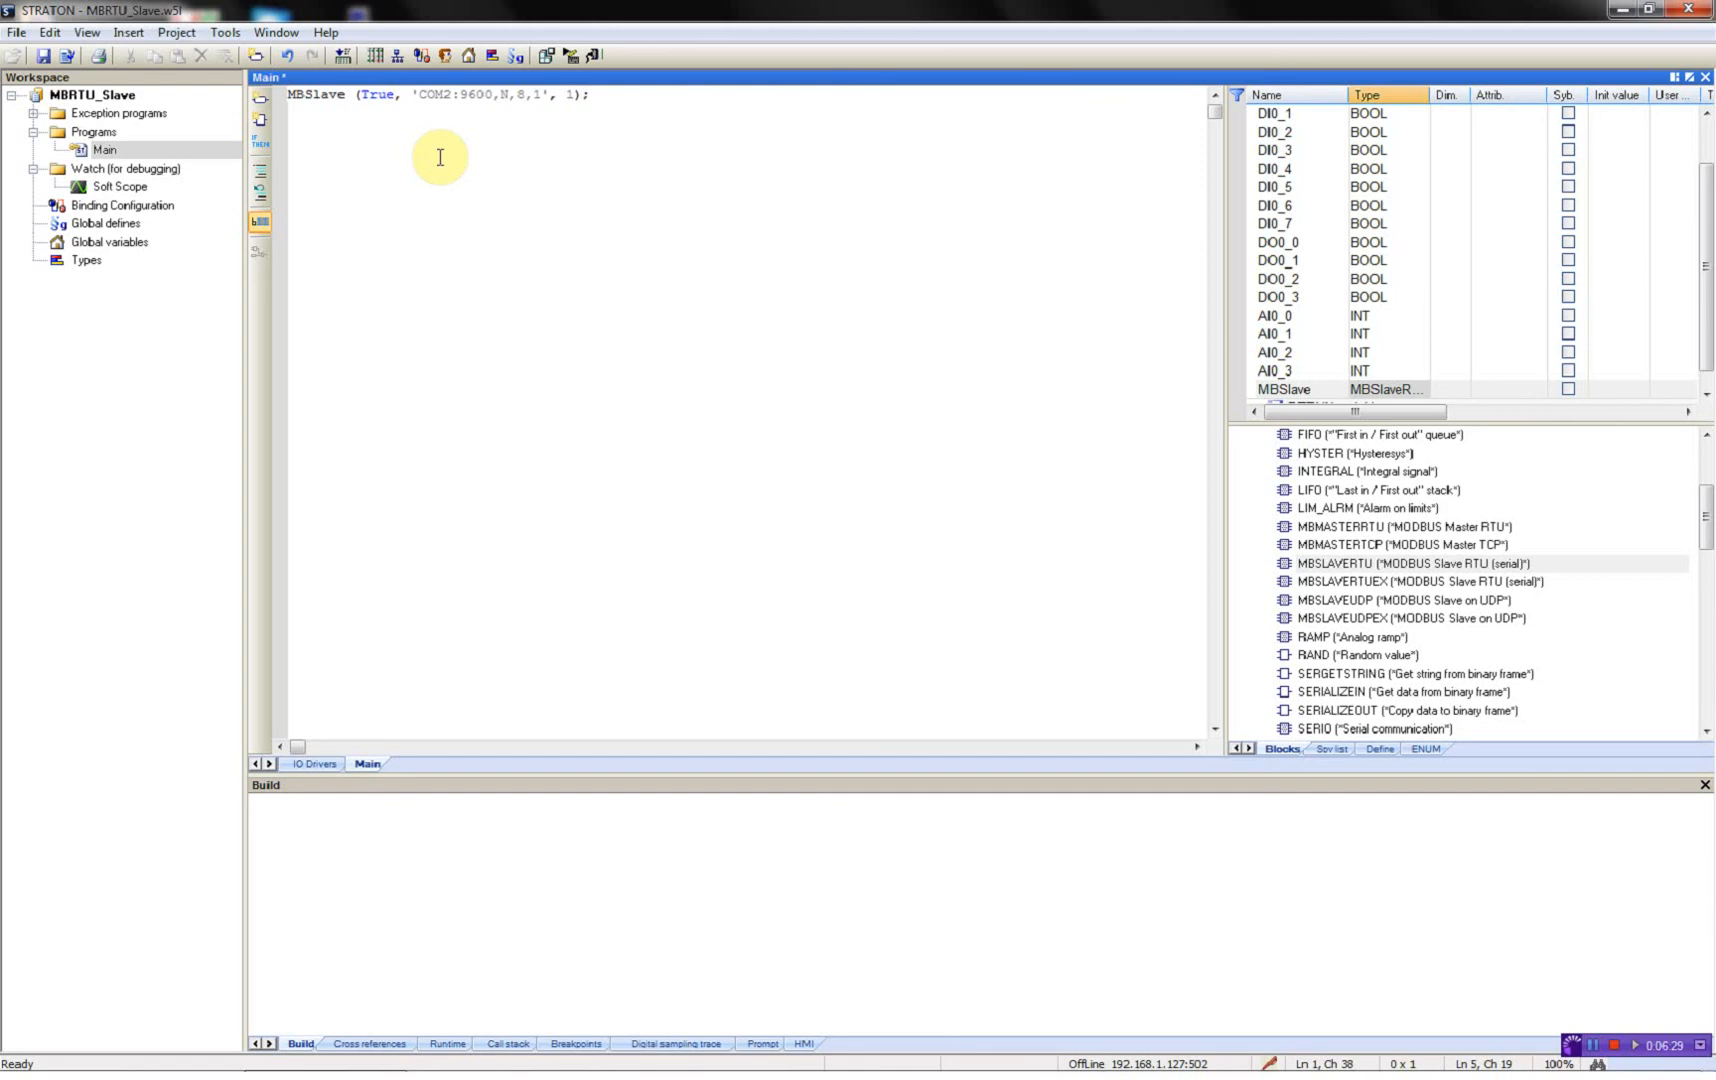
Step: Build the project, go online, download and start it, and watch live I/O driver values
{"action": "left_click", "coordinate": [378, 56]}
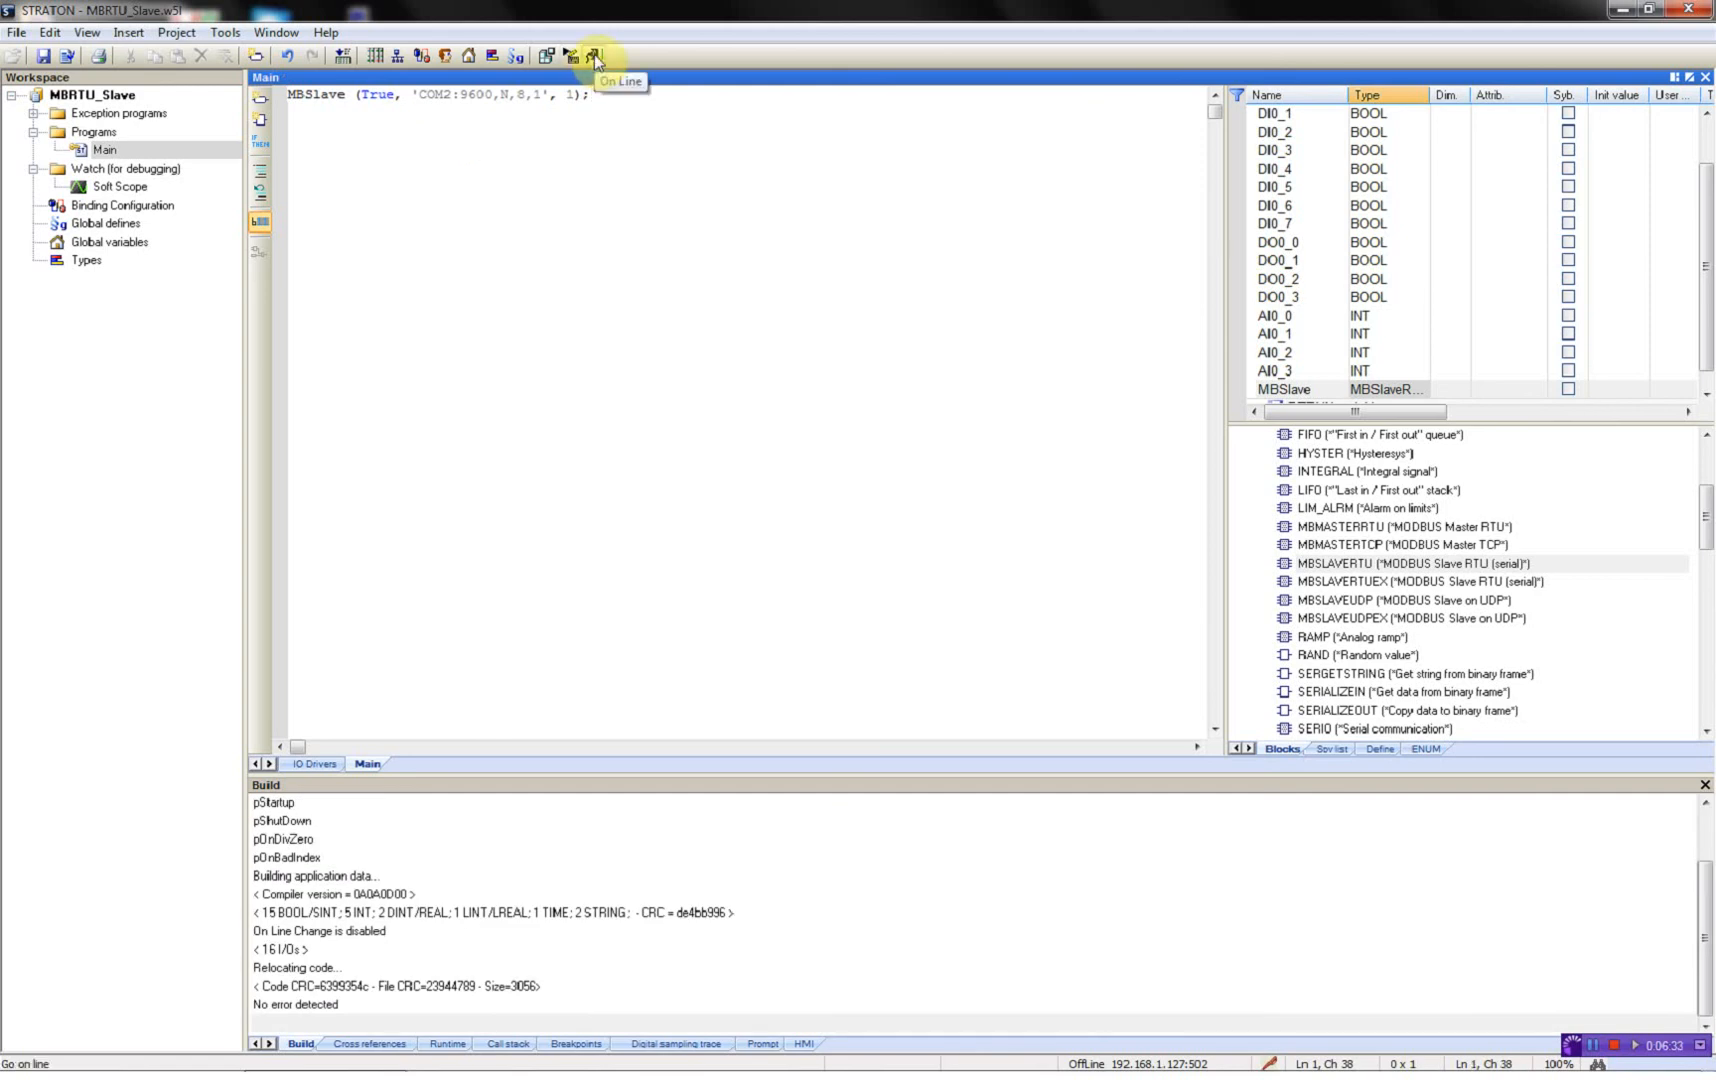
{"action": "left_click", "coordinate": [590, 56]}
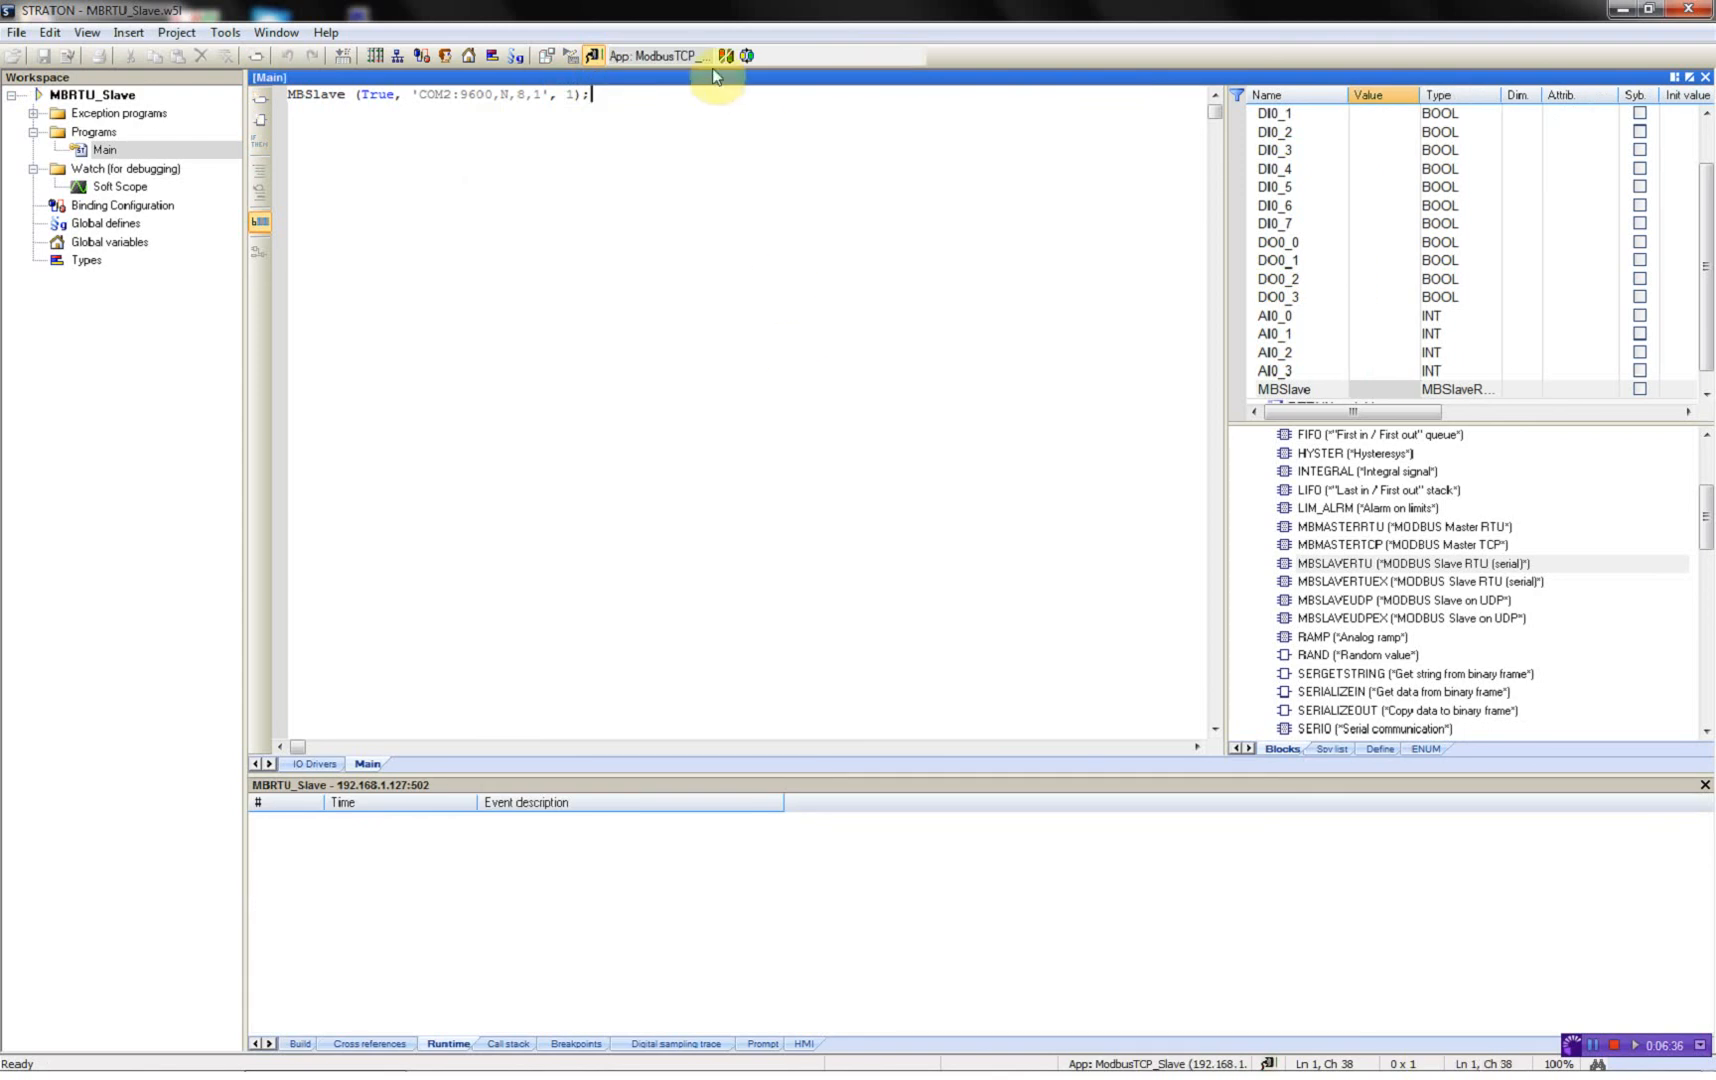
{"action": "left_click", "coordinate": [726, 56]}
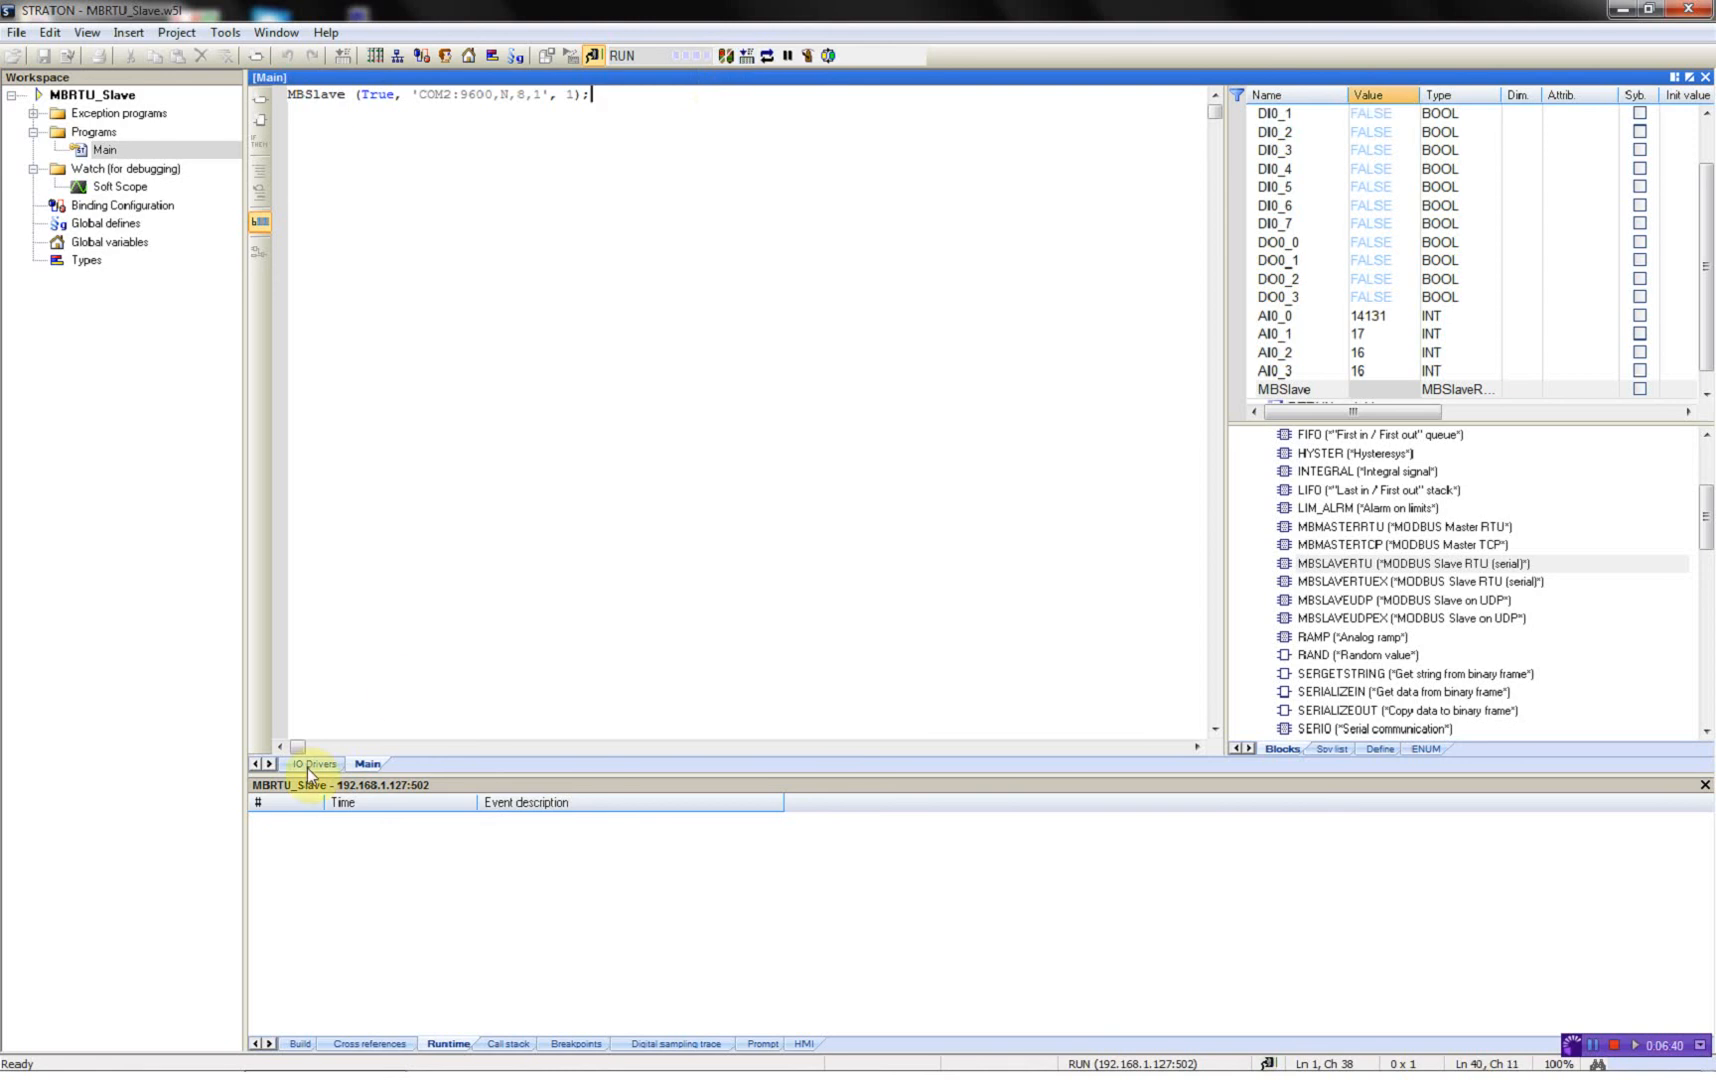
{"action": "left_click", "coordinate": [312, 762]}
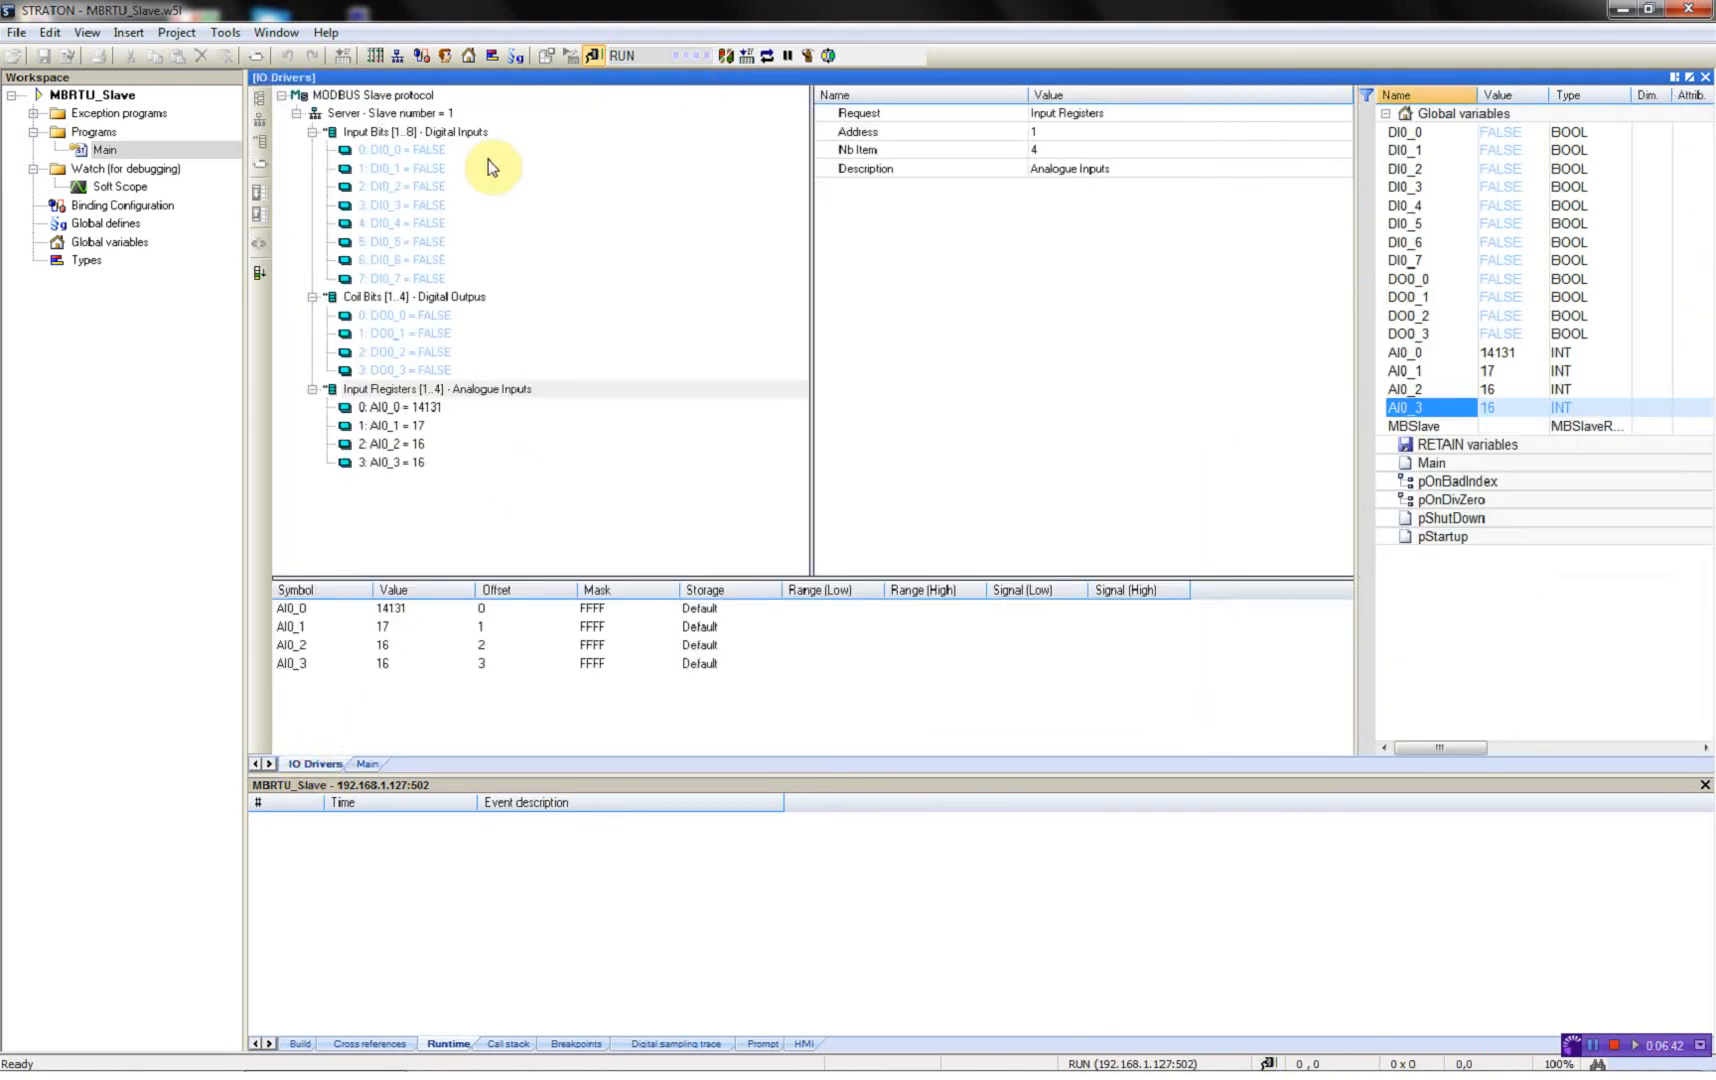